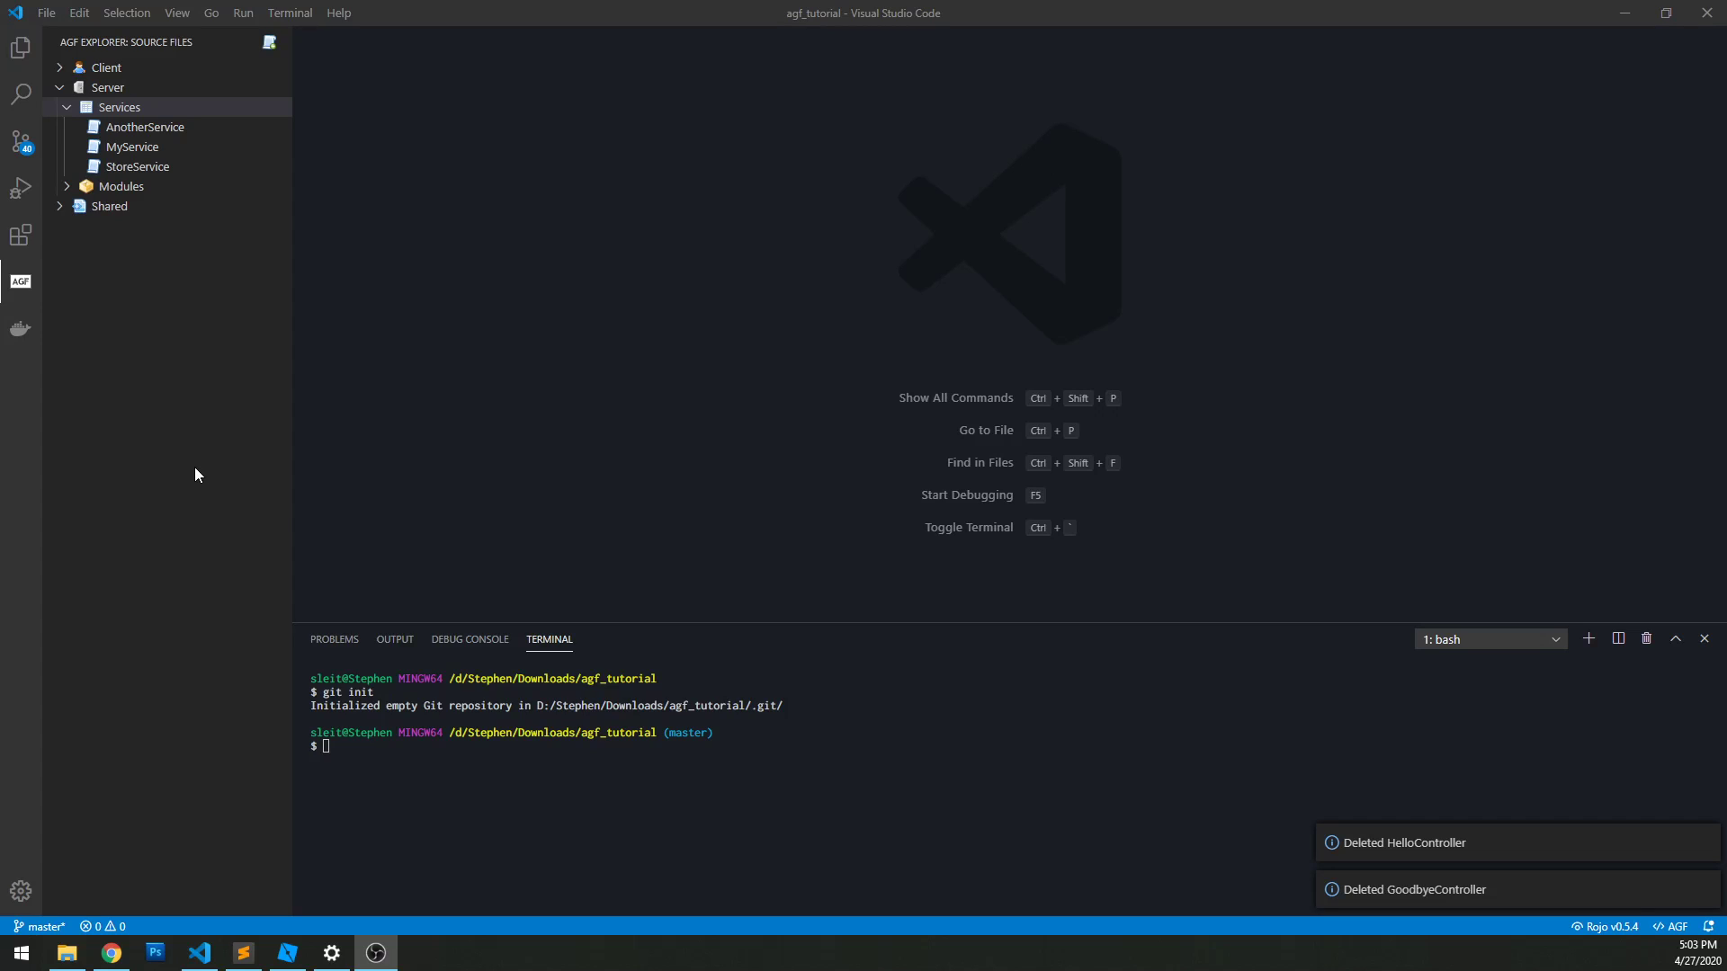
pyautogui.moveTo(160, 351)
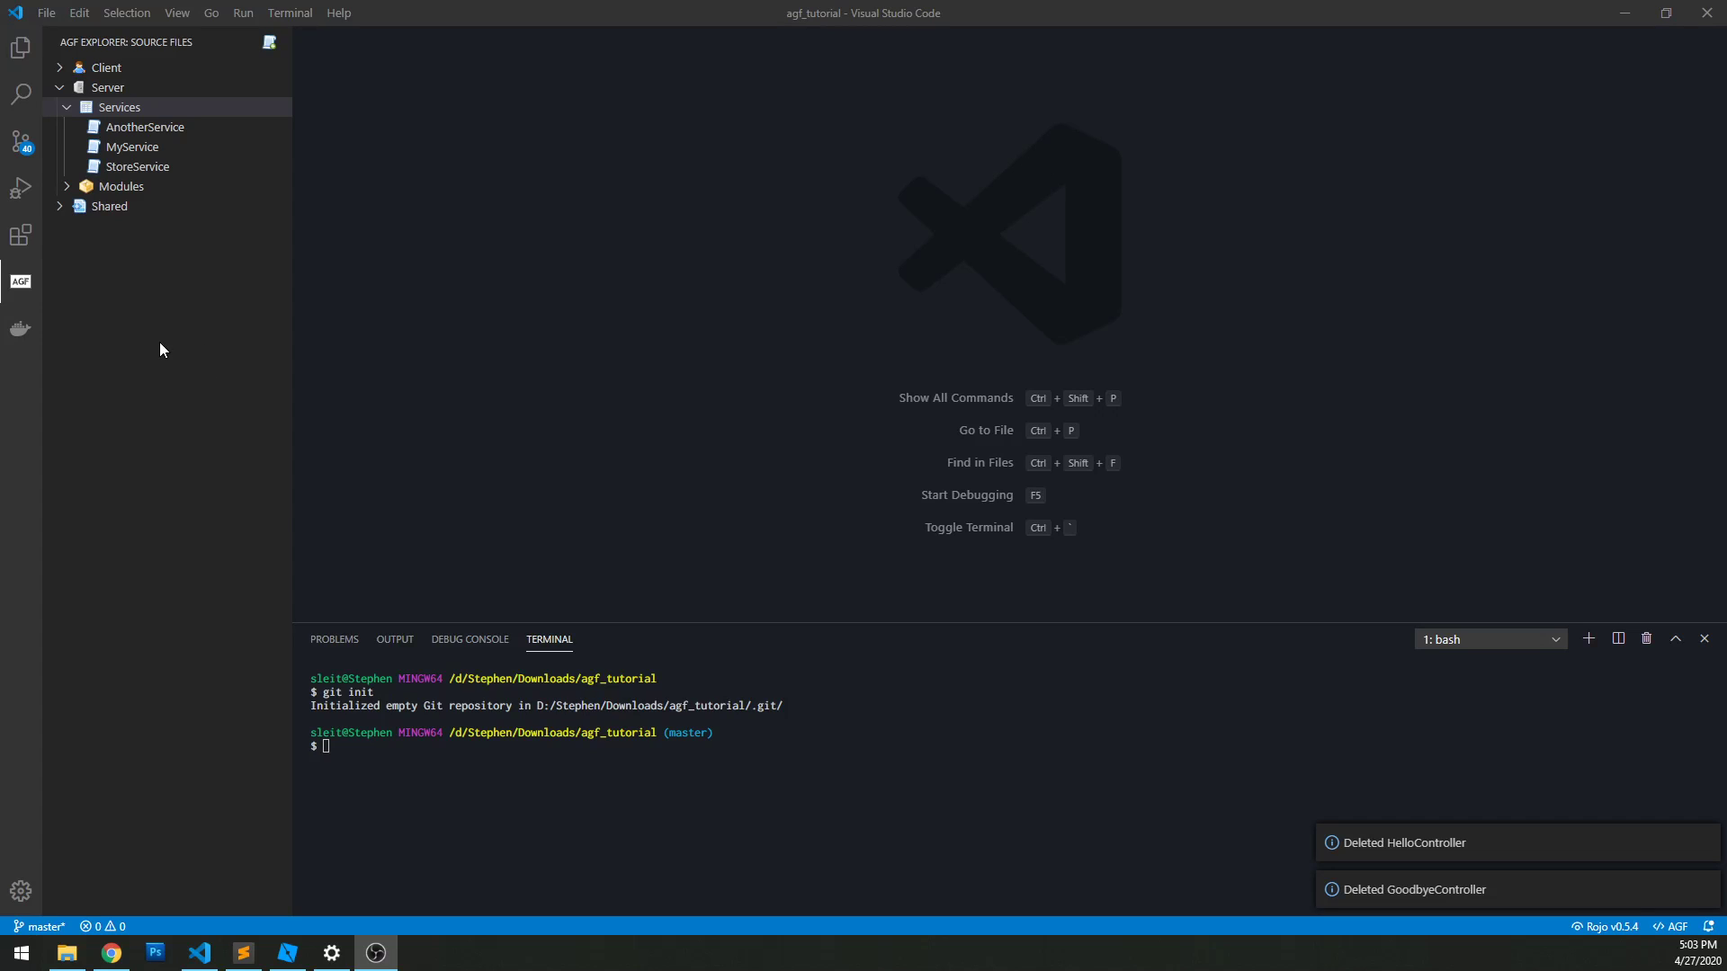
pyautogui.moveTo(131, 146)
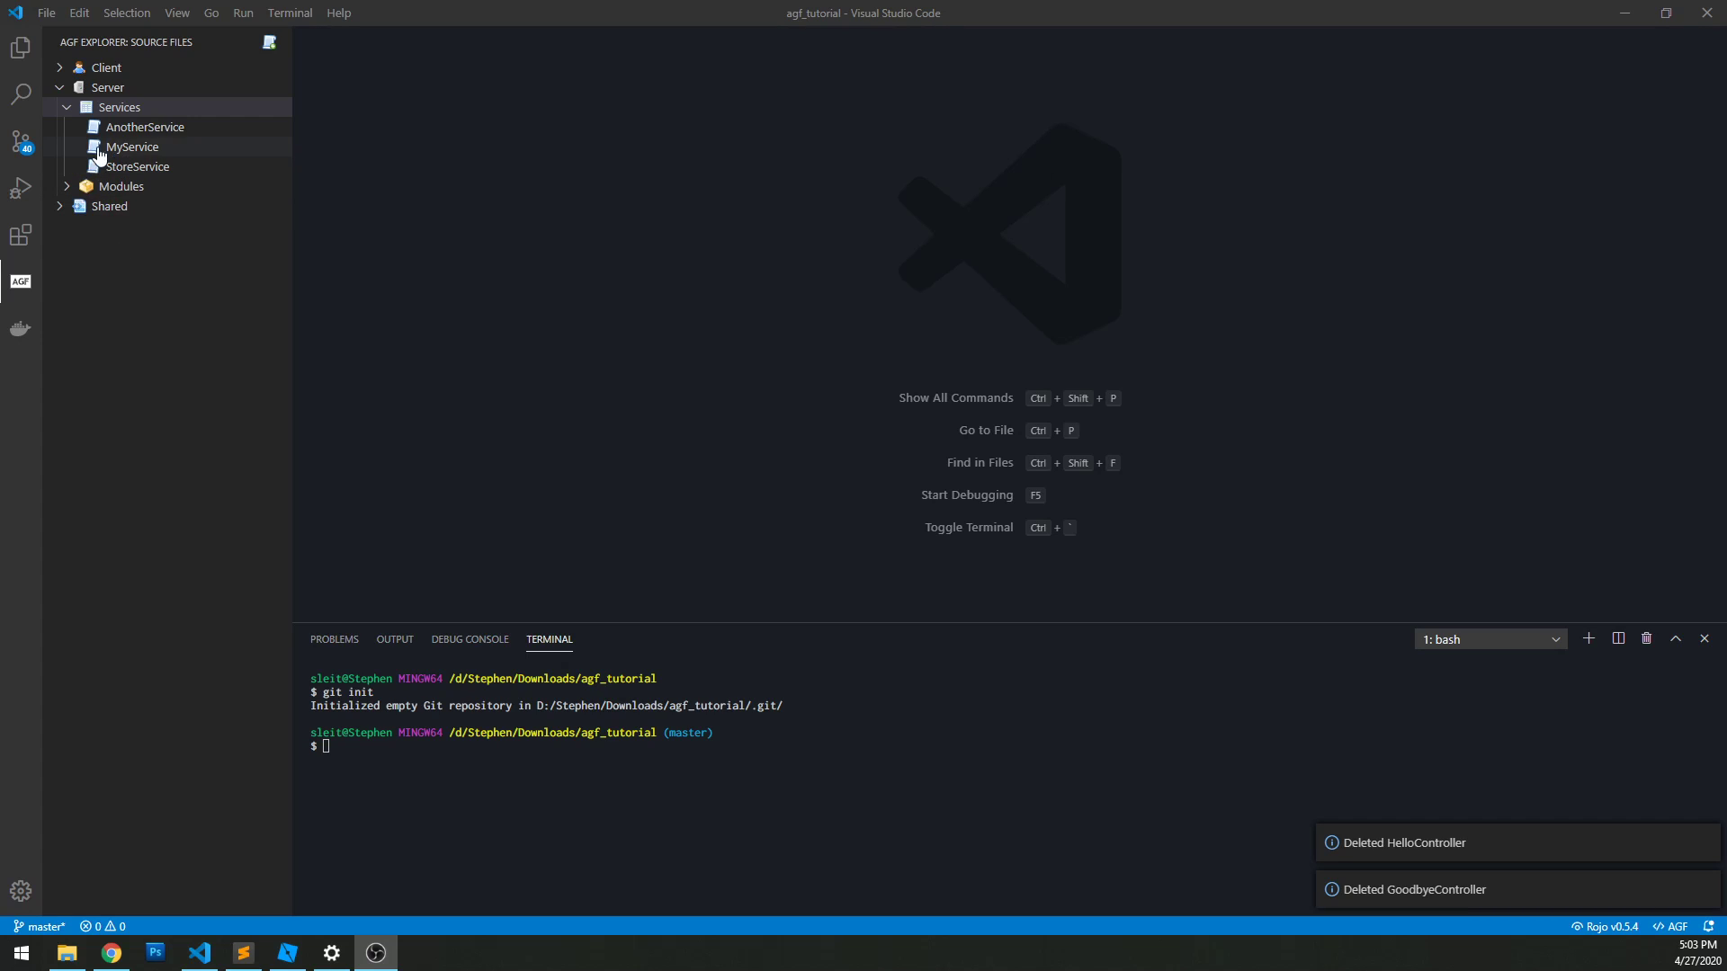
pyautogui.moveTo(158, 106)
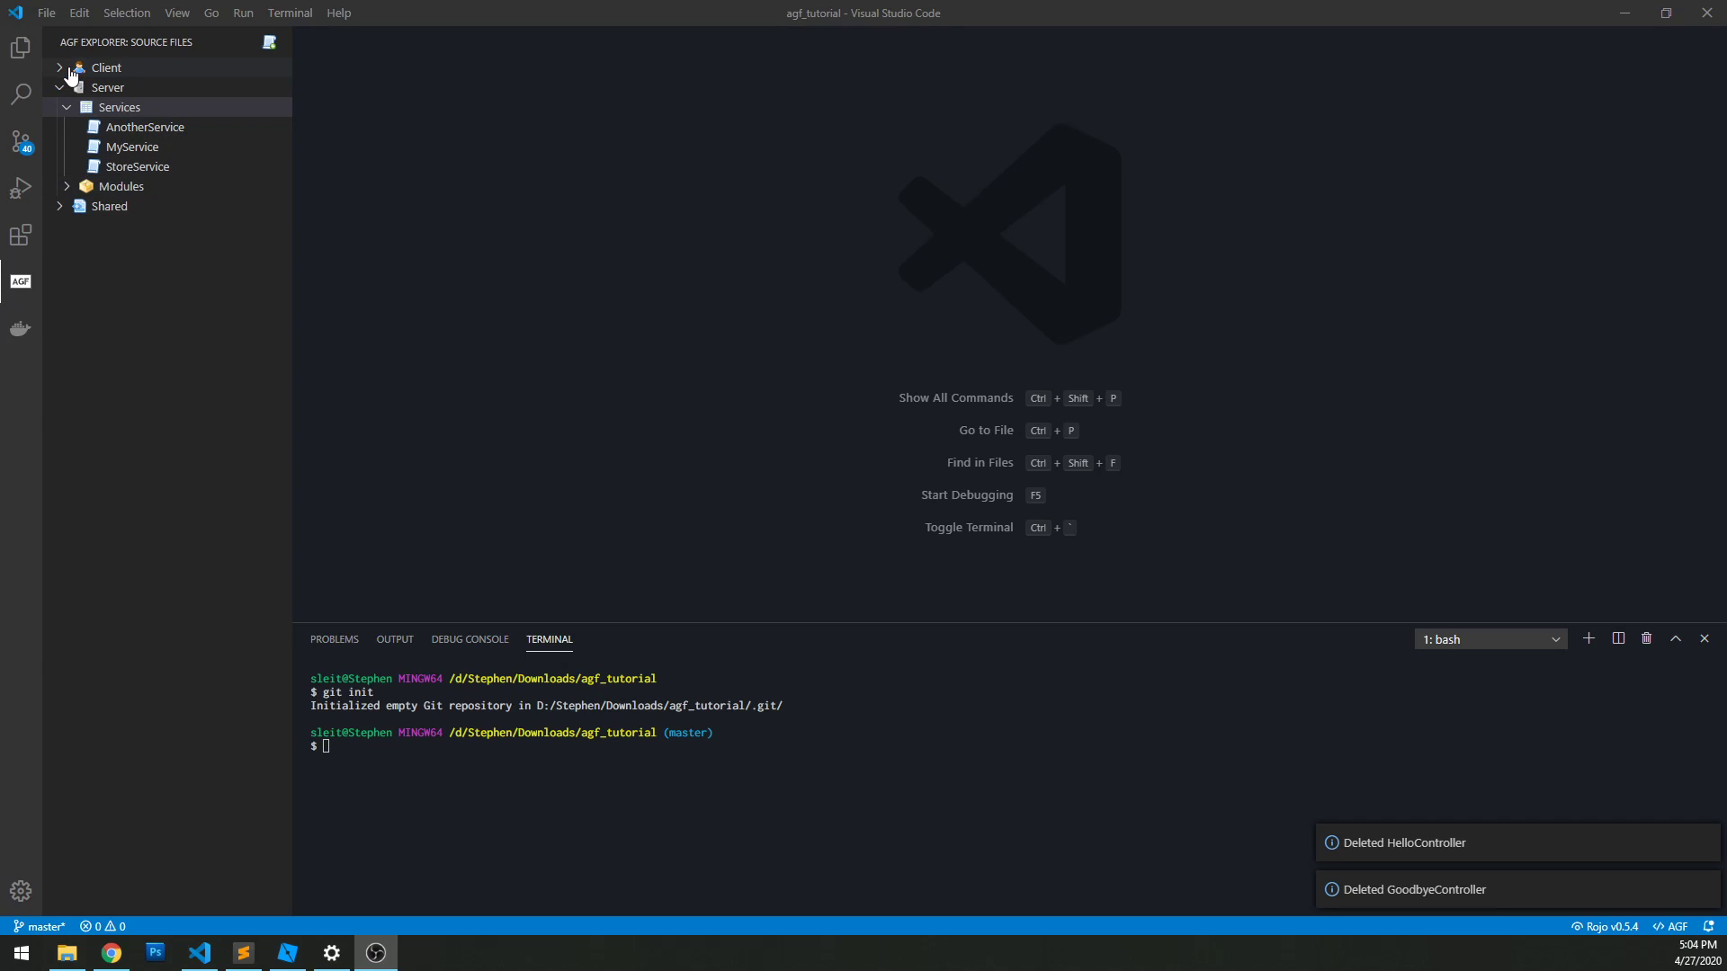
# Step: Expand the Client folder in the AGF explorer to list its controllers and modules
pyautogui.click(106, 67)
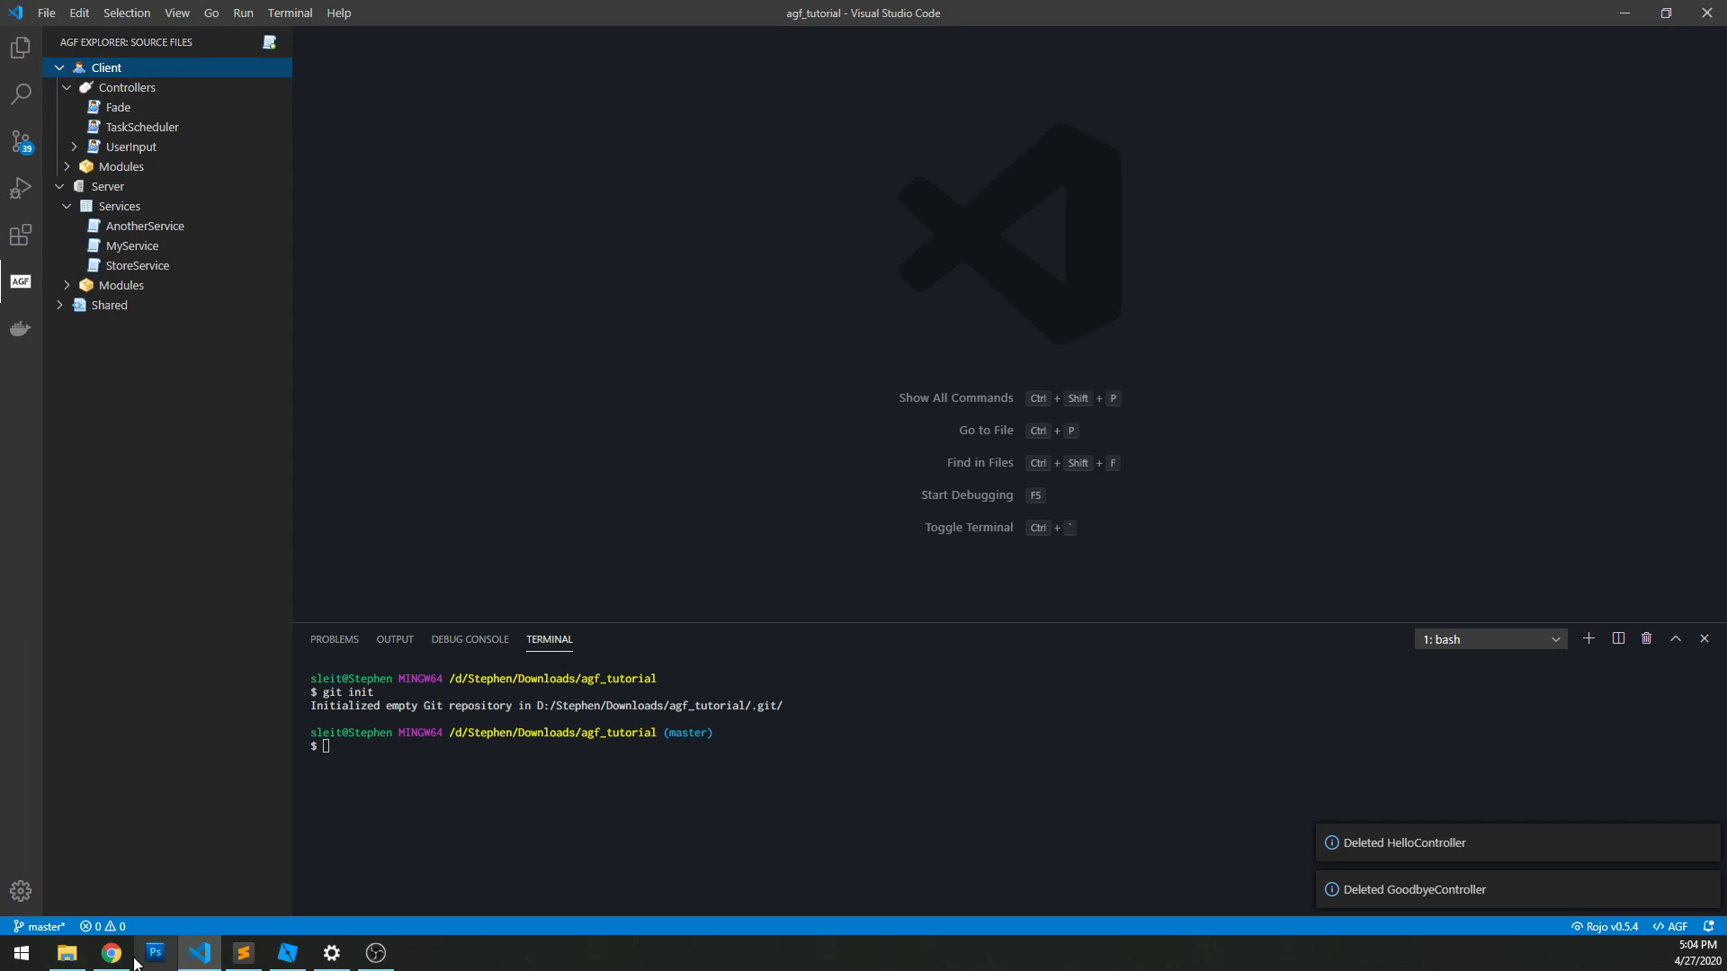
# Step: Bring up the AeroGameFramework Controllers docs page with its basic controller template in Chrome
pyautogui.click(110, 953)
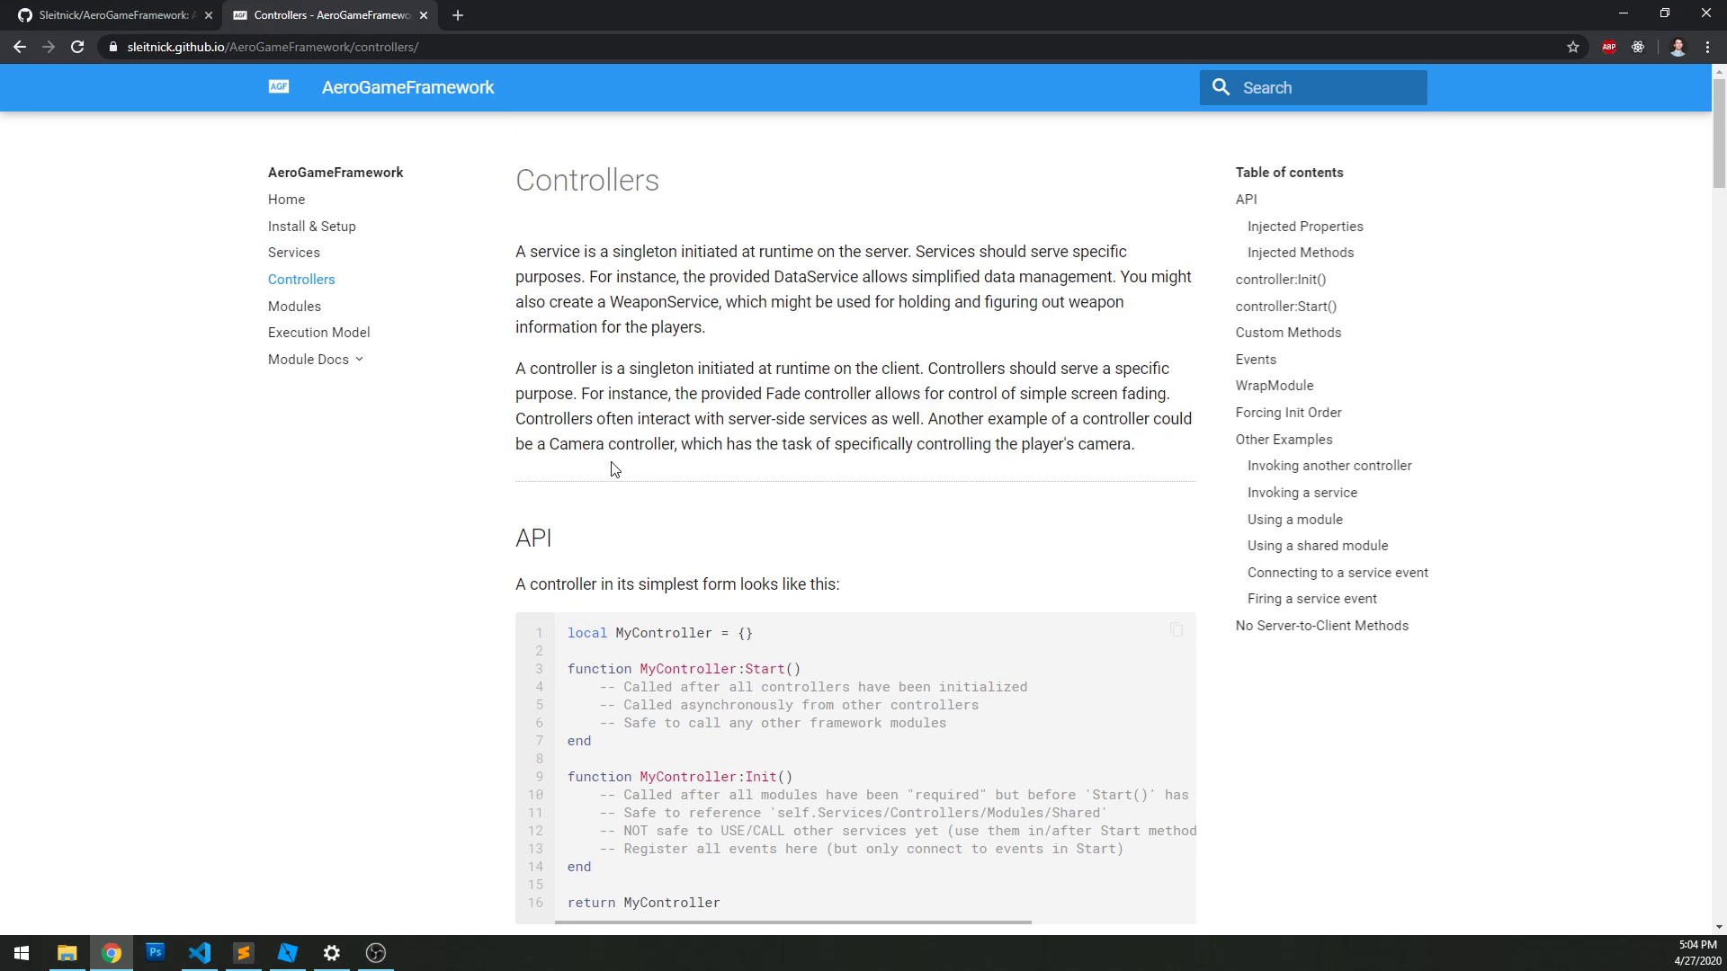
pyautogui.moveTo(470, 331)
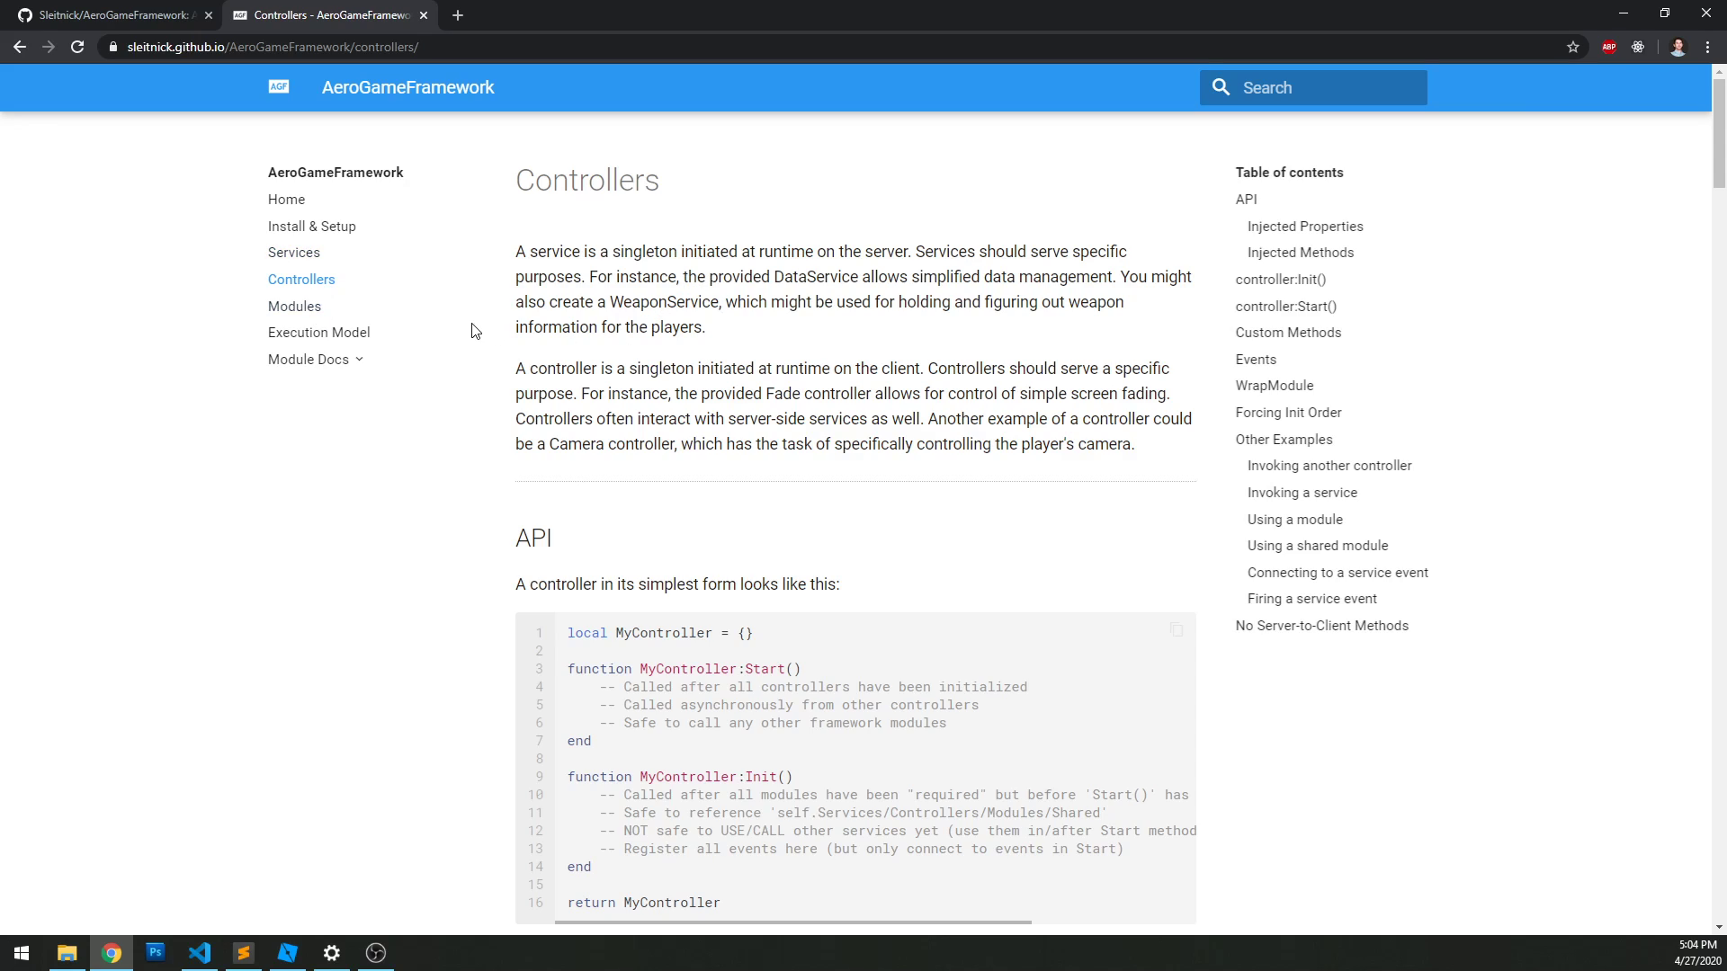
pyautogui.moveTo(497, 271)
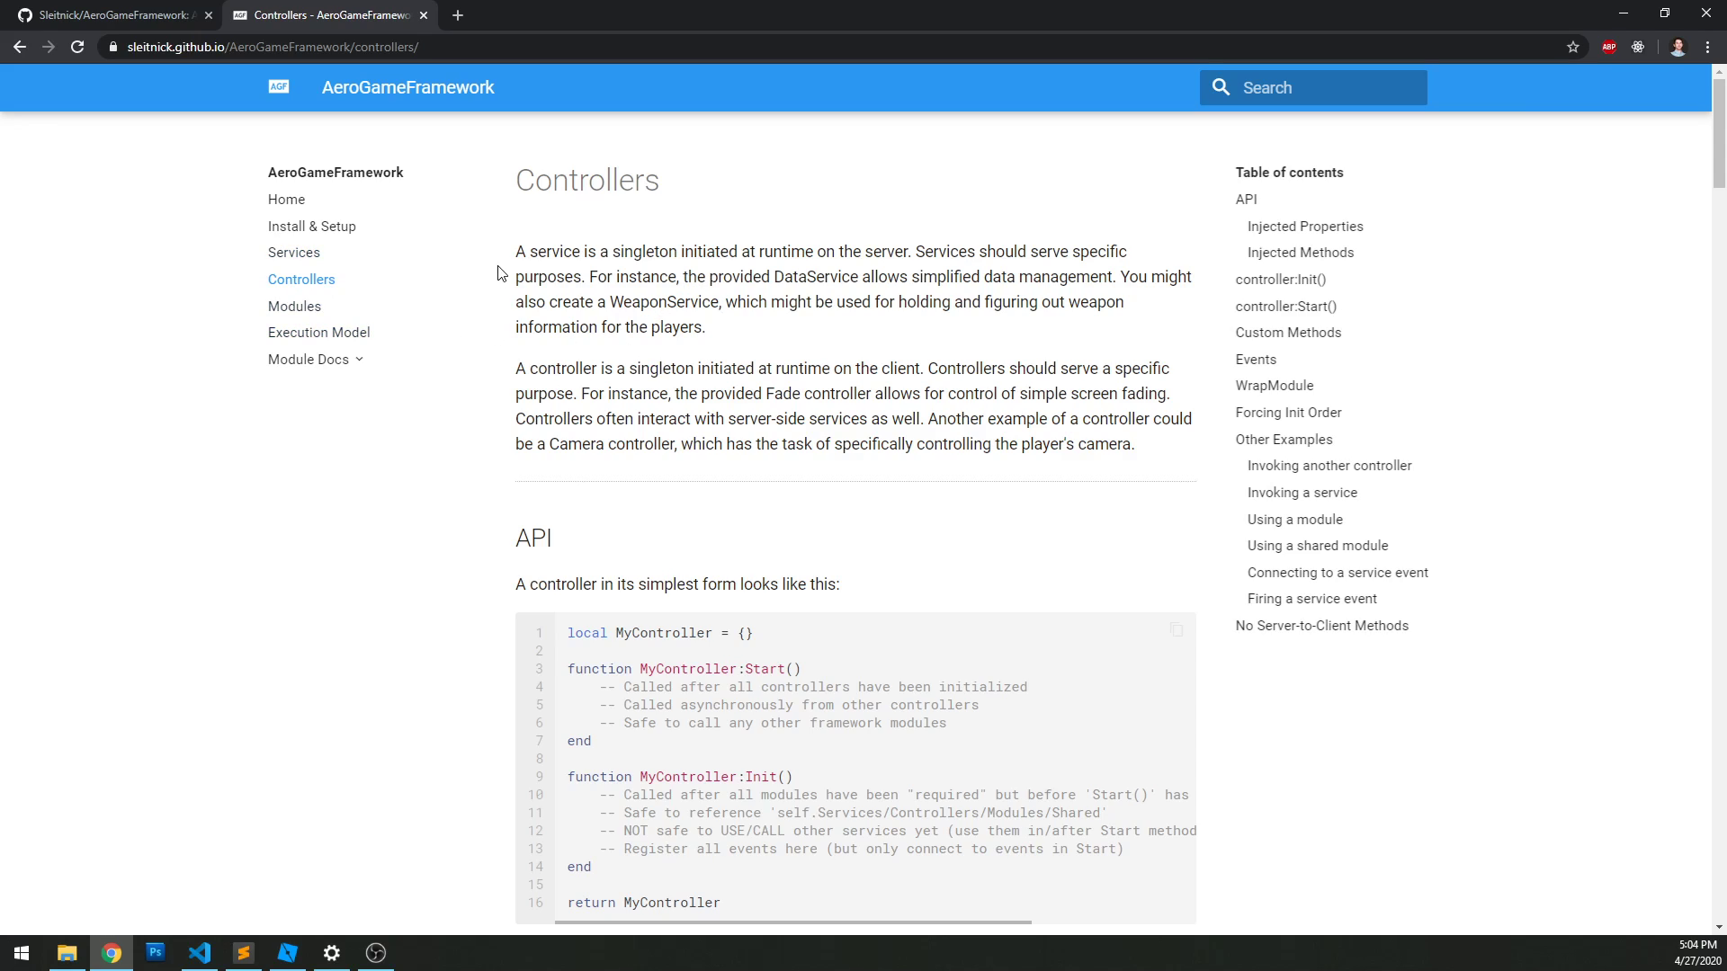
pyautogui.moveTo(1018, 371)
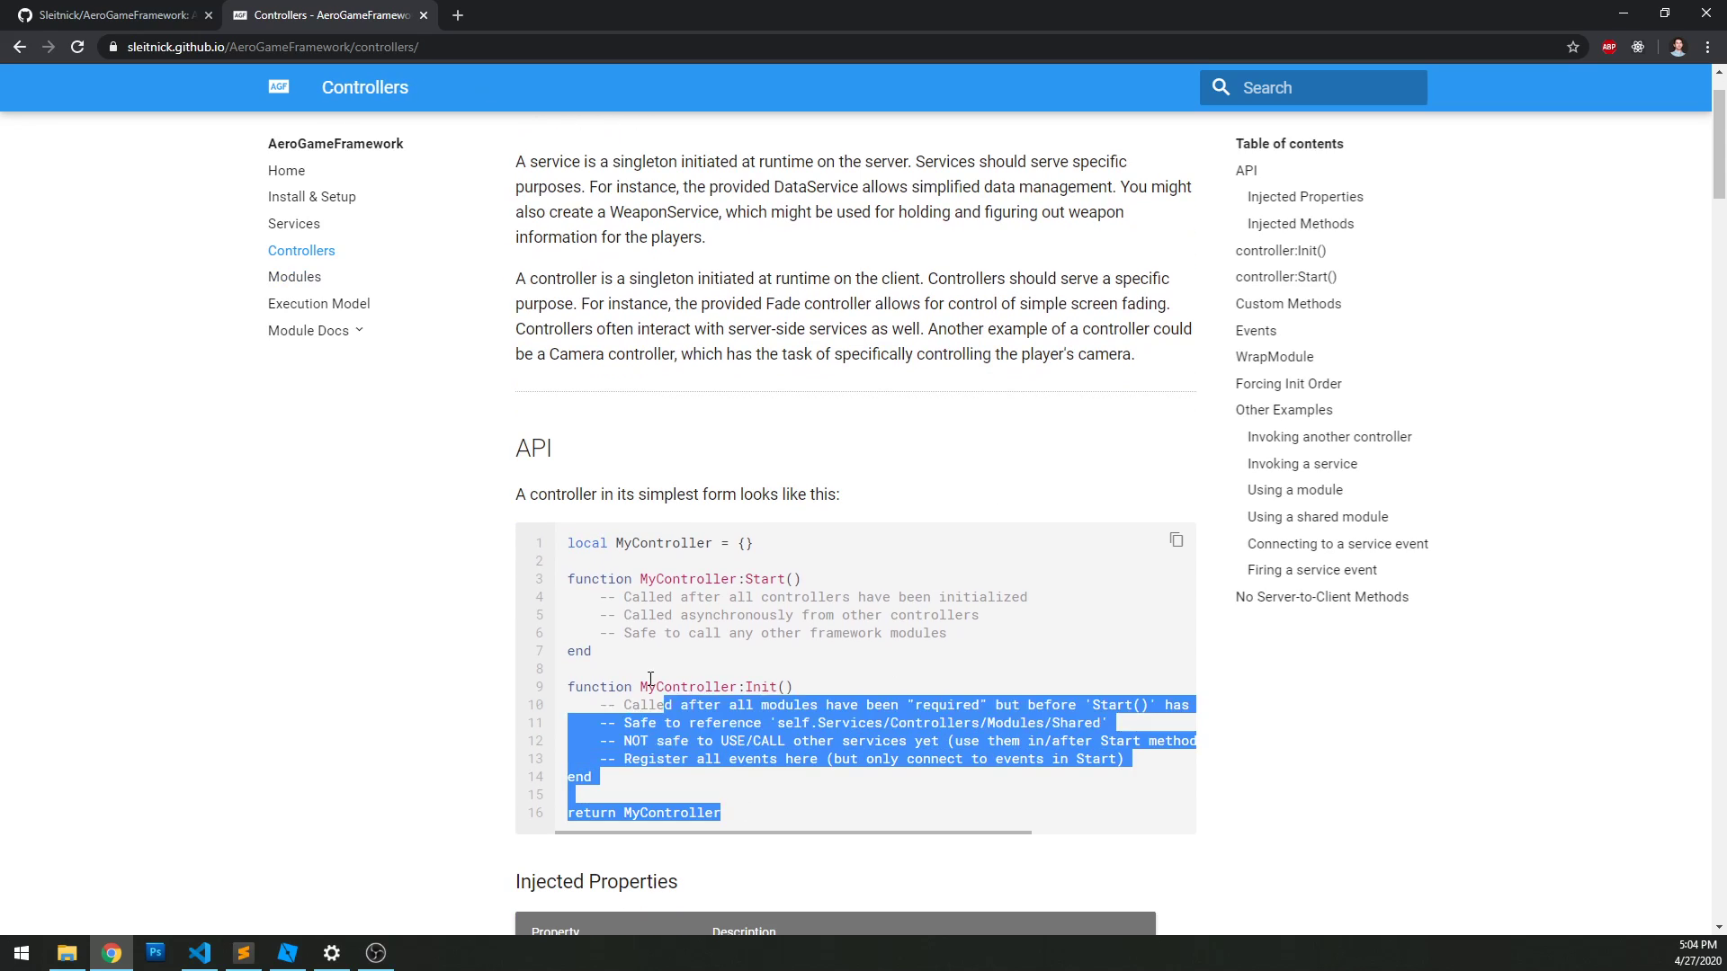
pyautogui.click(604, 542)
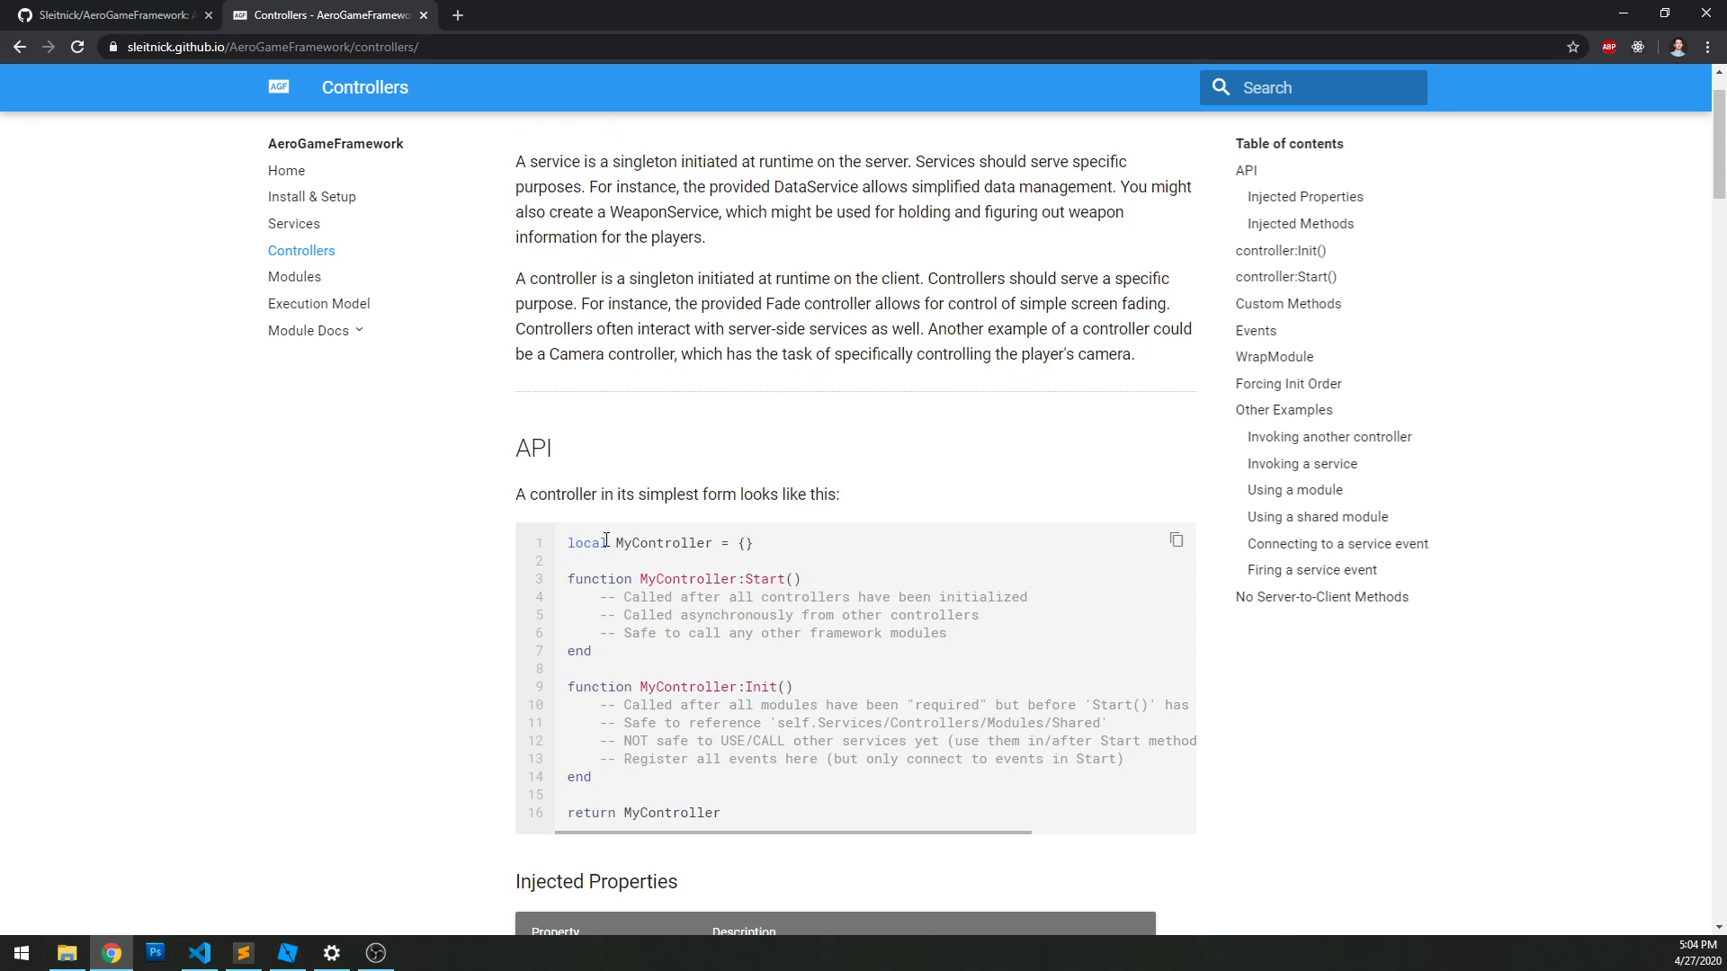
pyautogui.moveTo(521, 482)
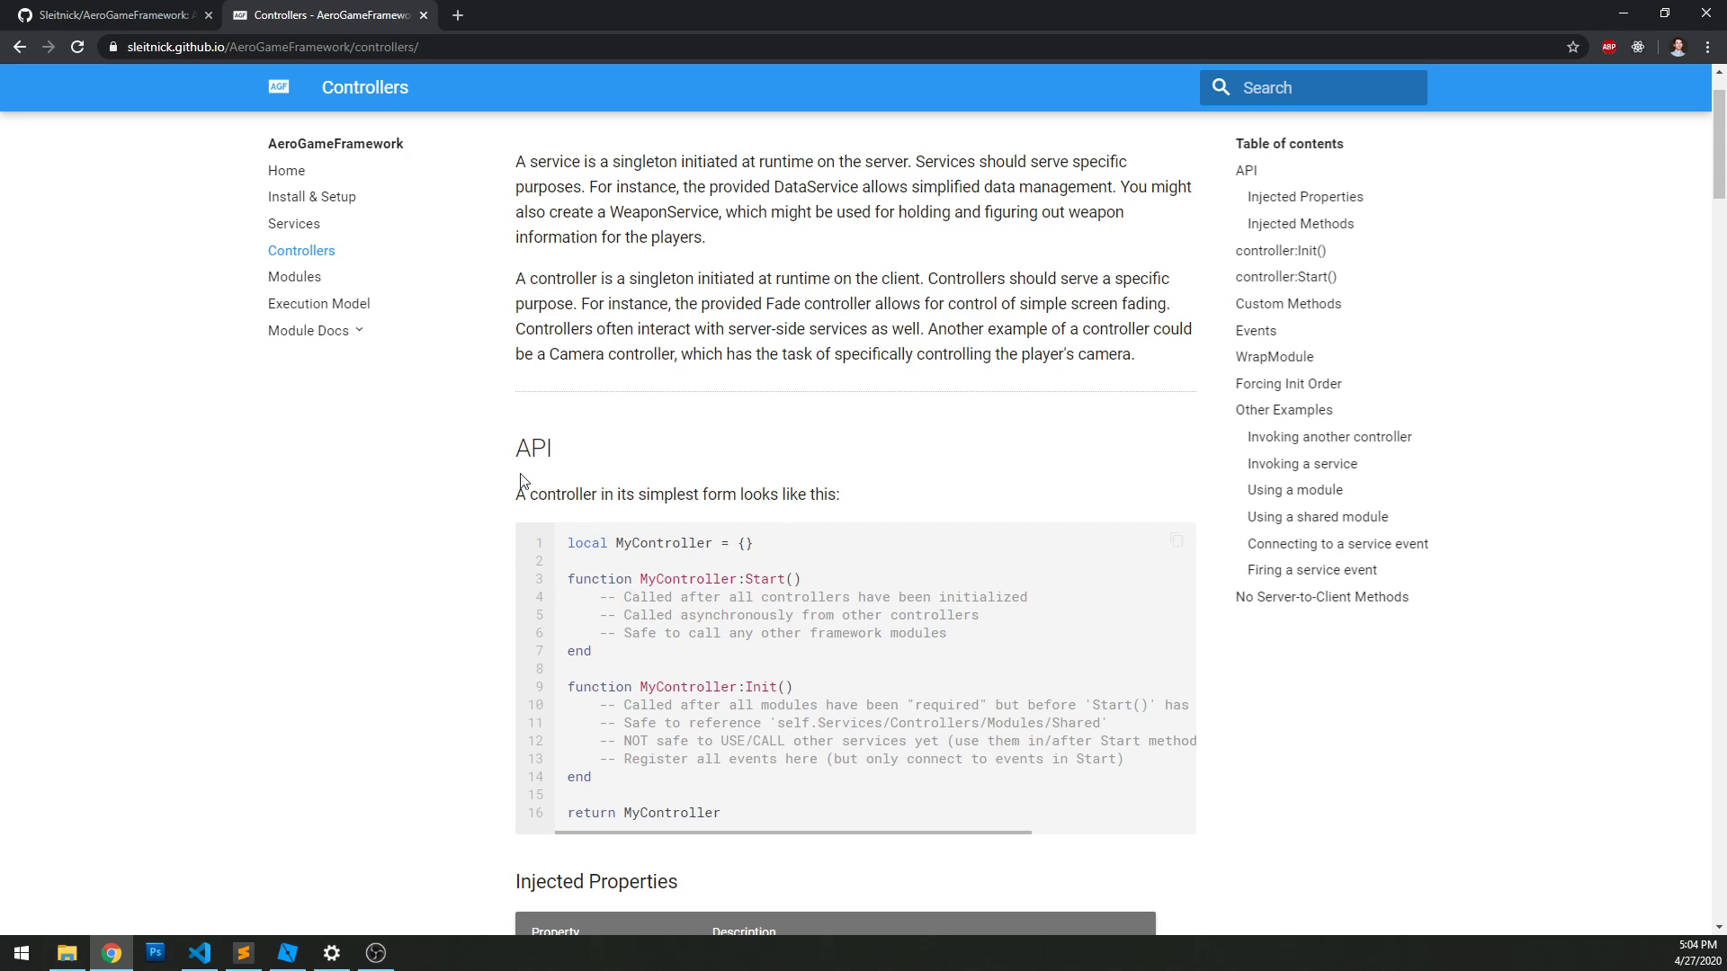
pyautogui.moveTo(334, 247)
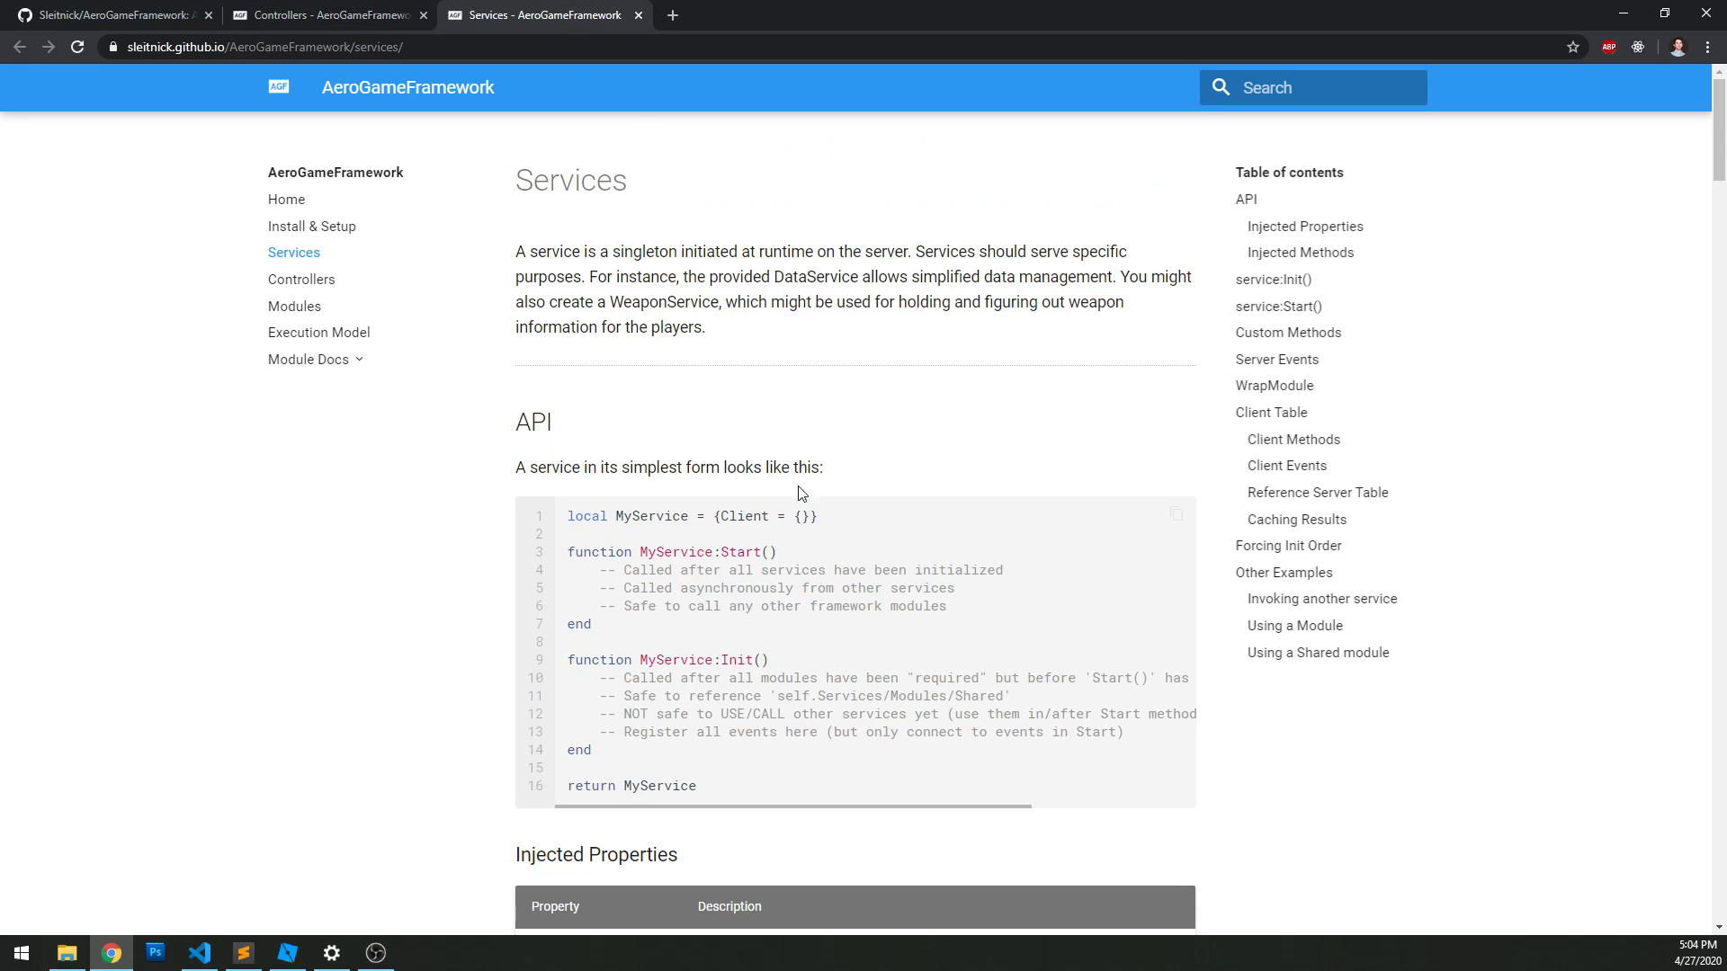
pyautogui.doubleClick(759, 516)
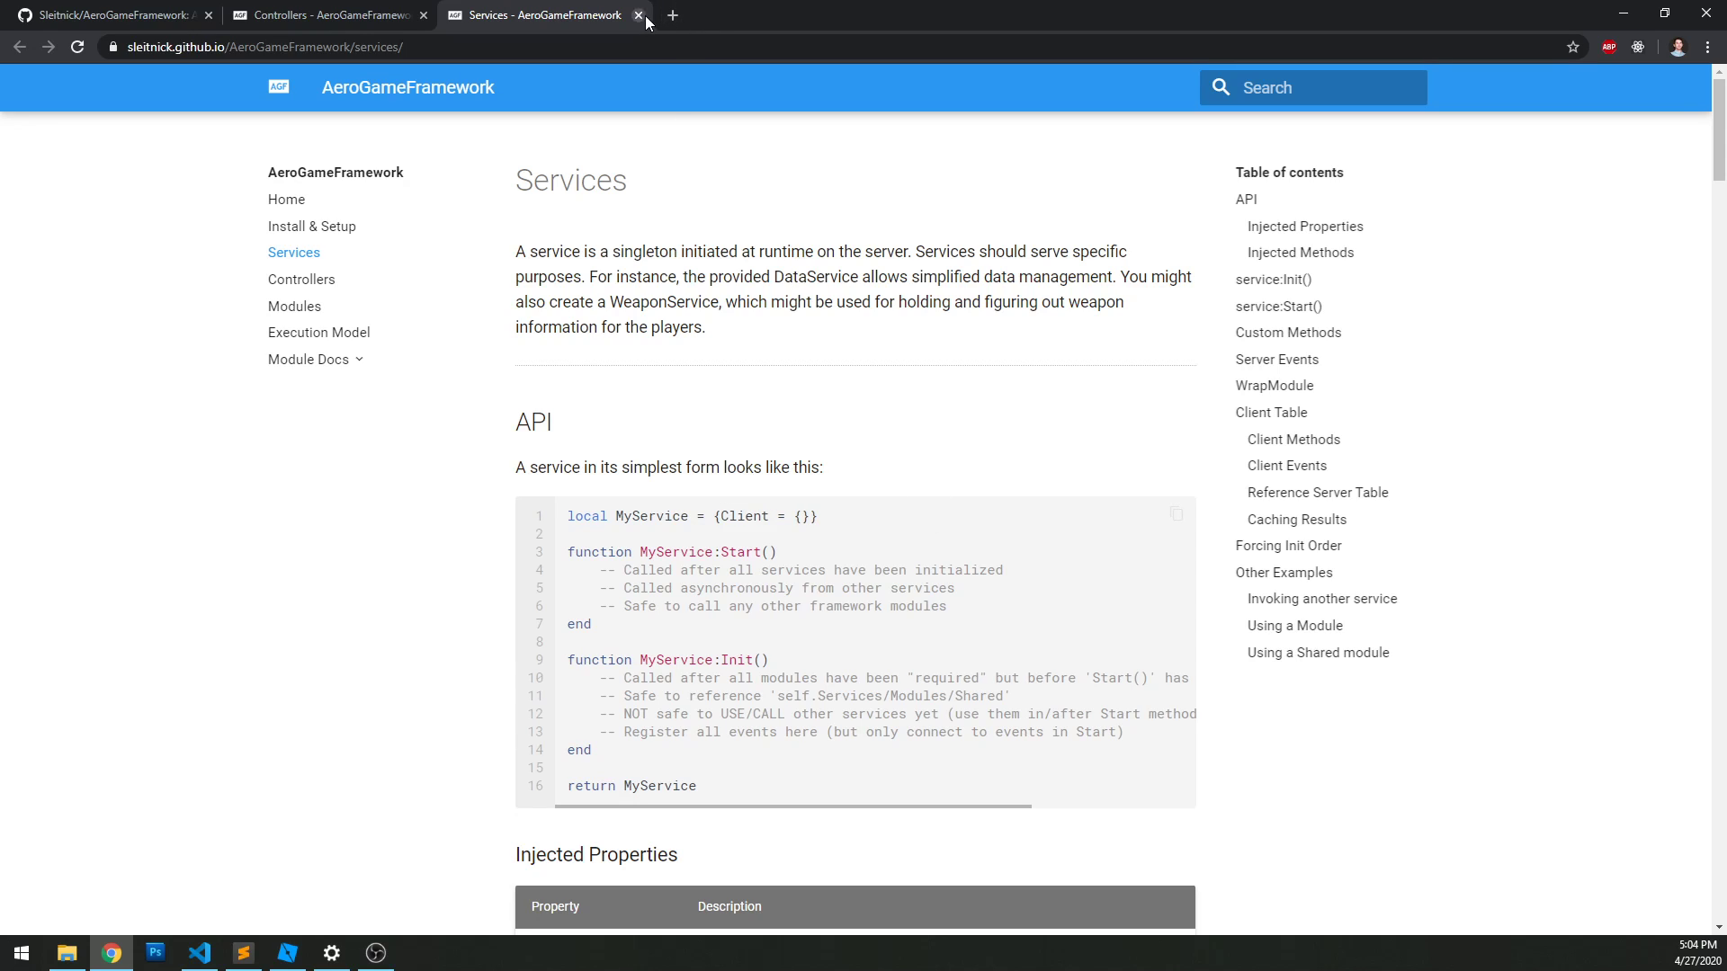
pyautogui.click(636, 14)
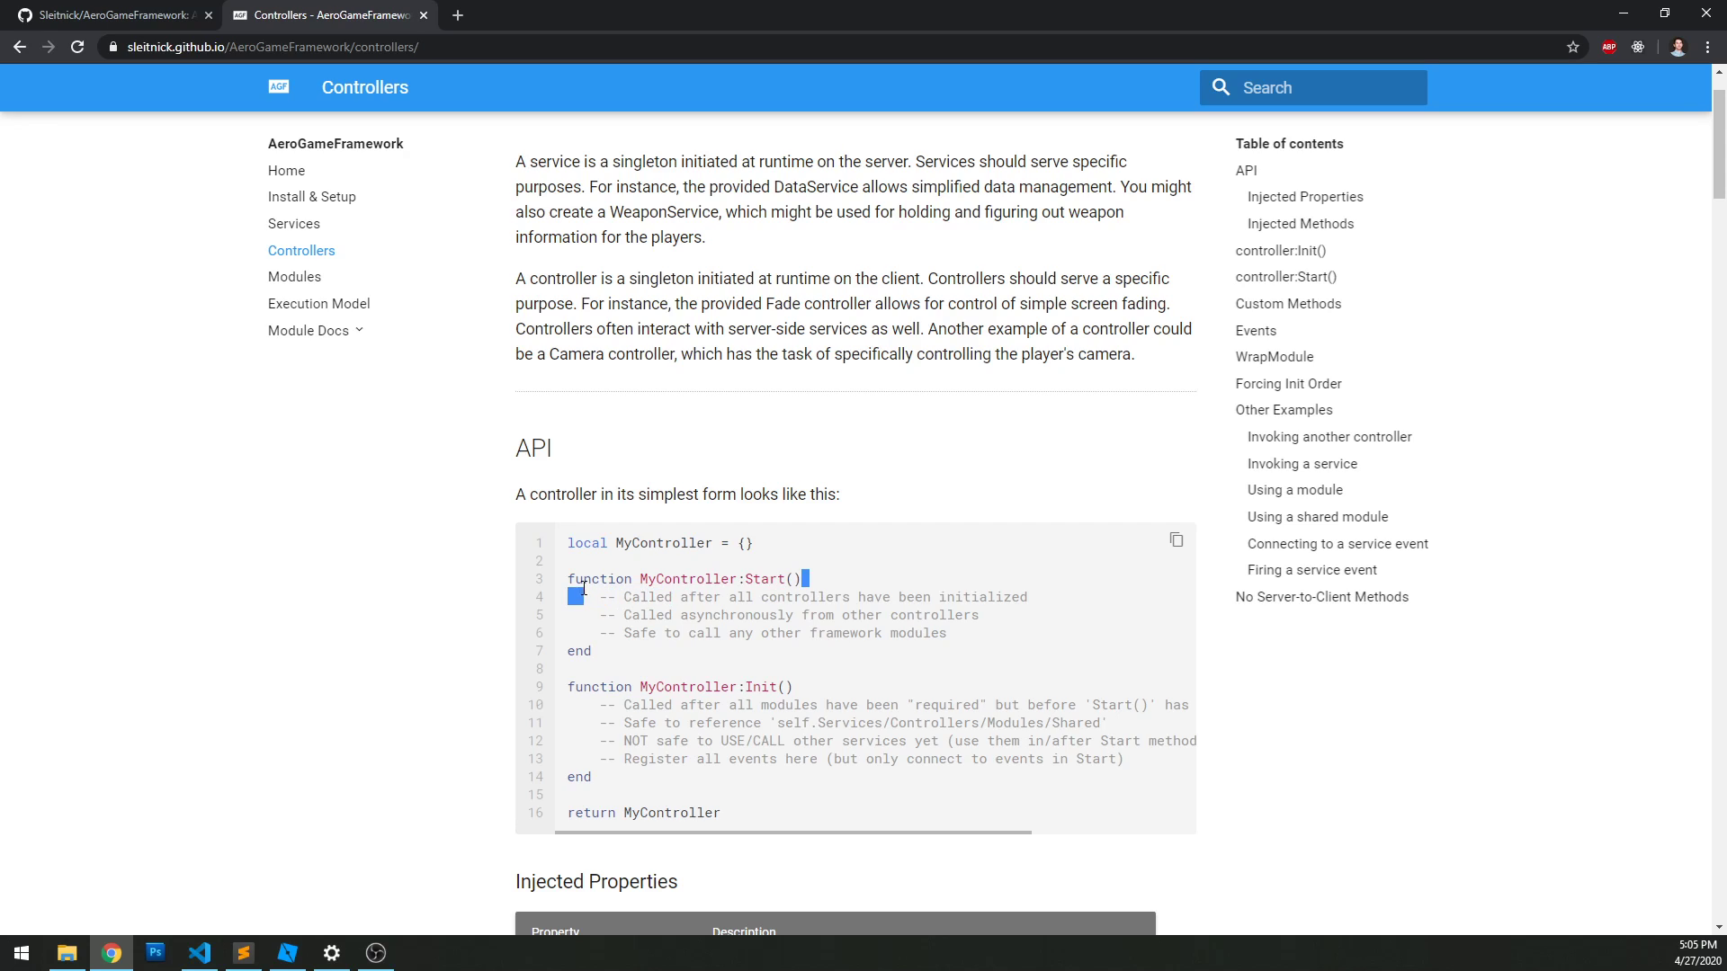
# Step: Review the Injected Properties table entries Controllers, Modules, Shared, Services and Player
pyautogui.scroll(-3)
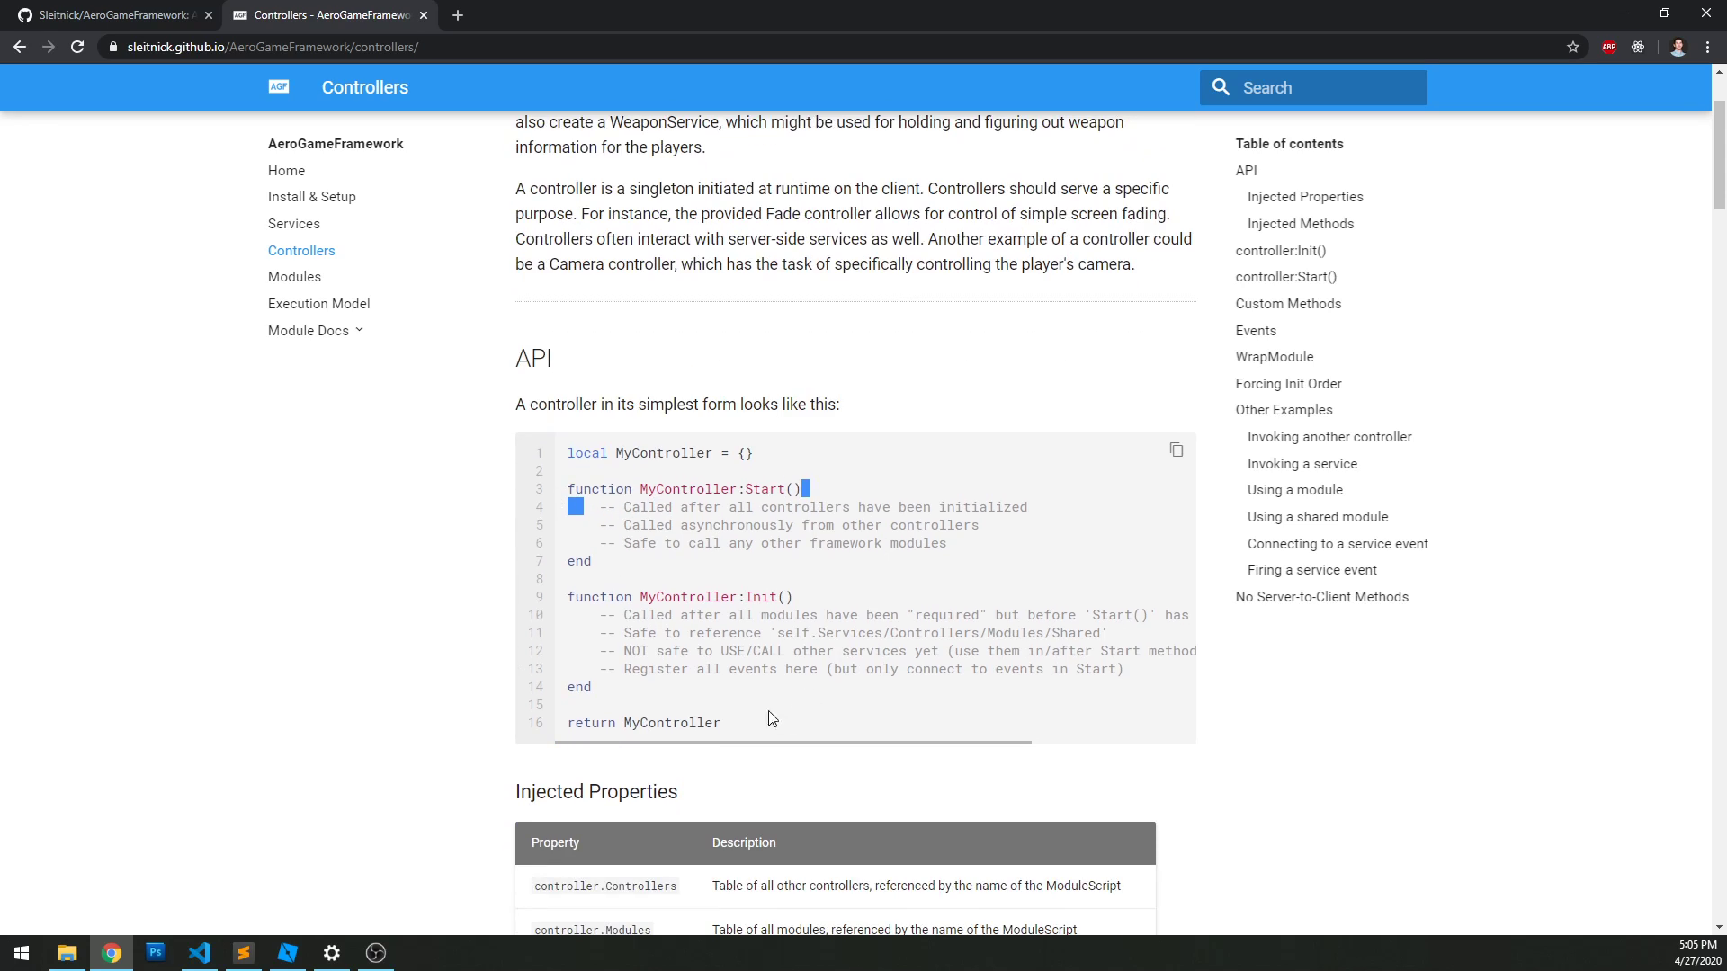
pyautogui.scroll(-3)
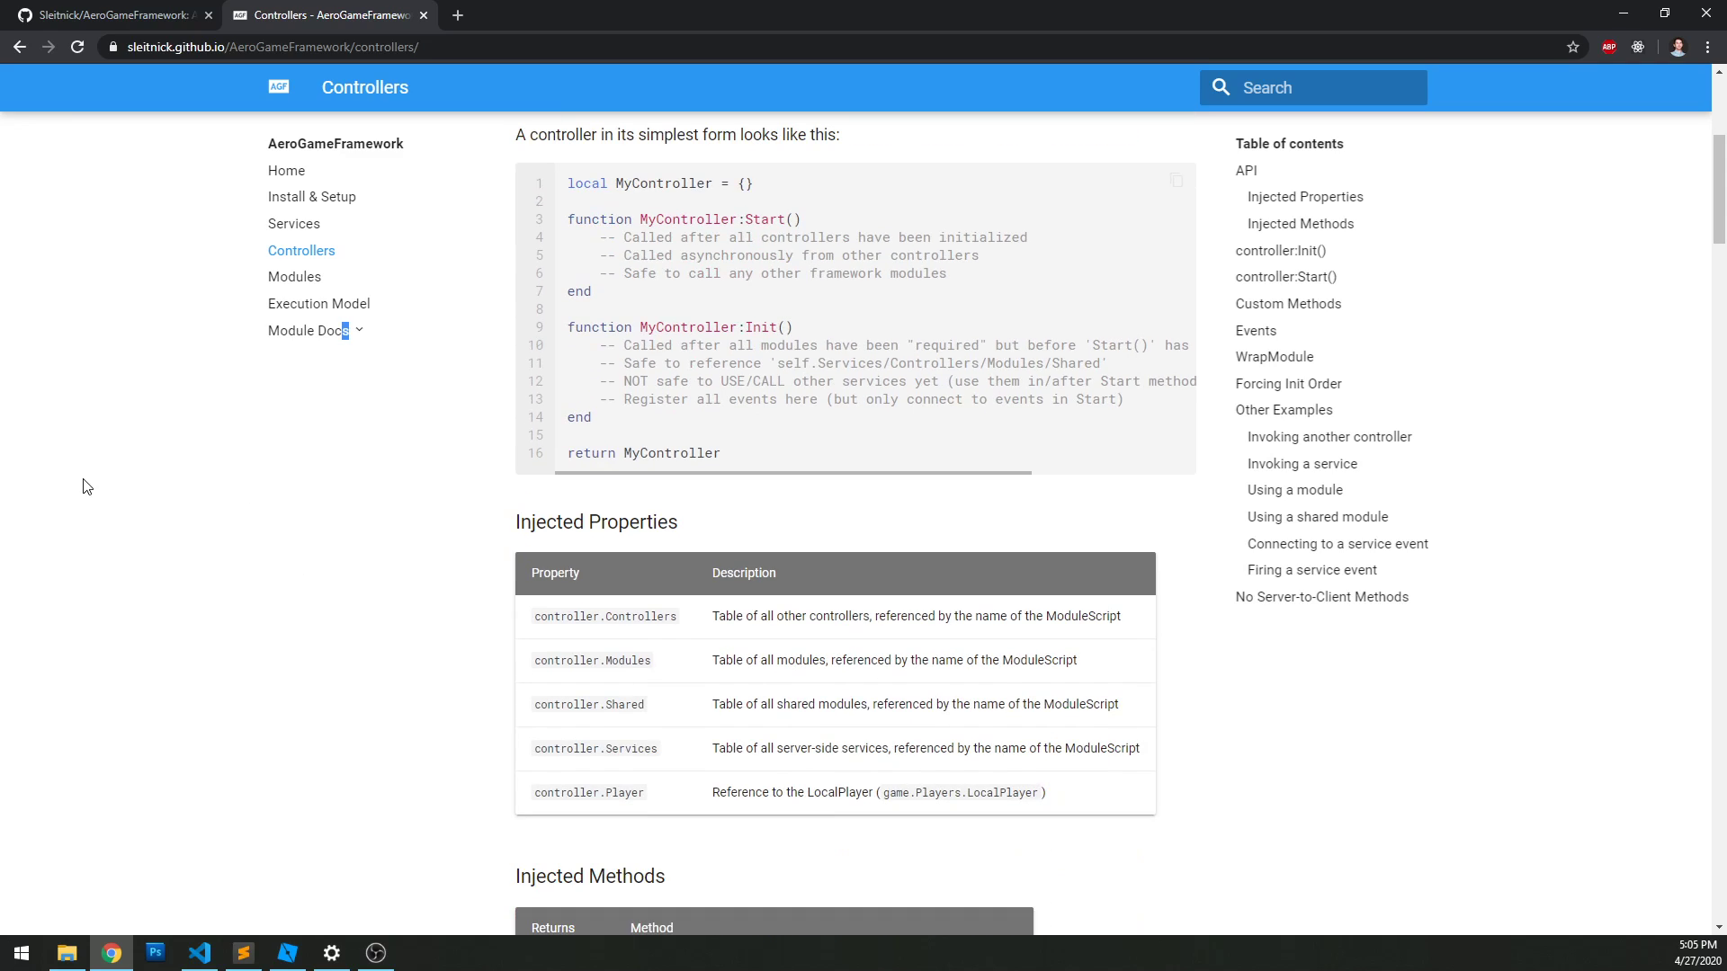
pyautogui.scroll(3)
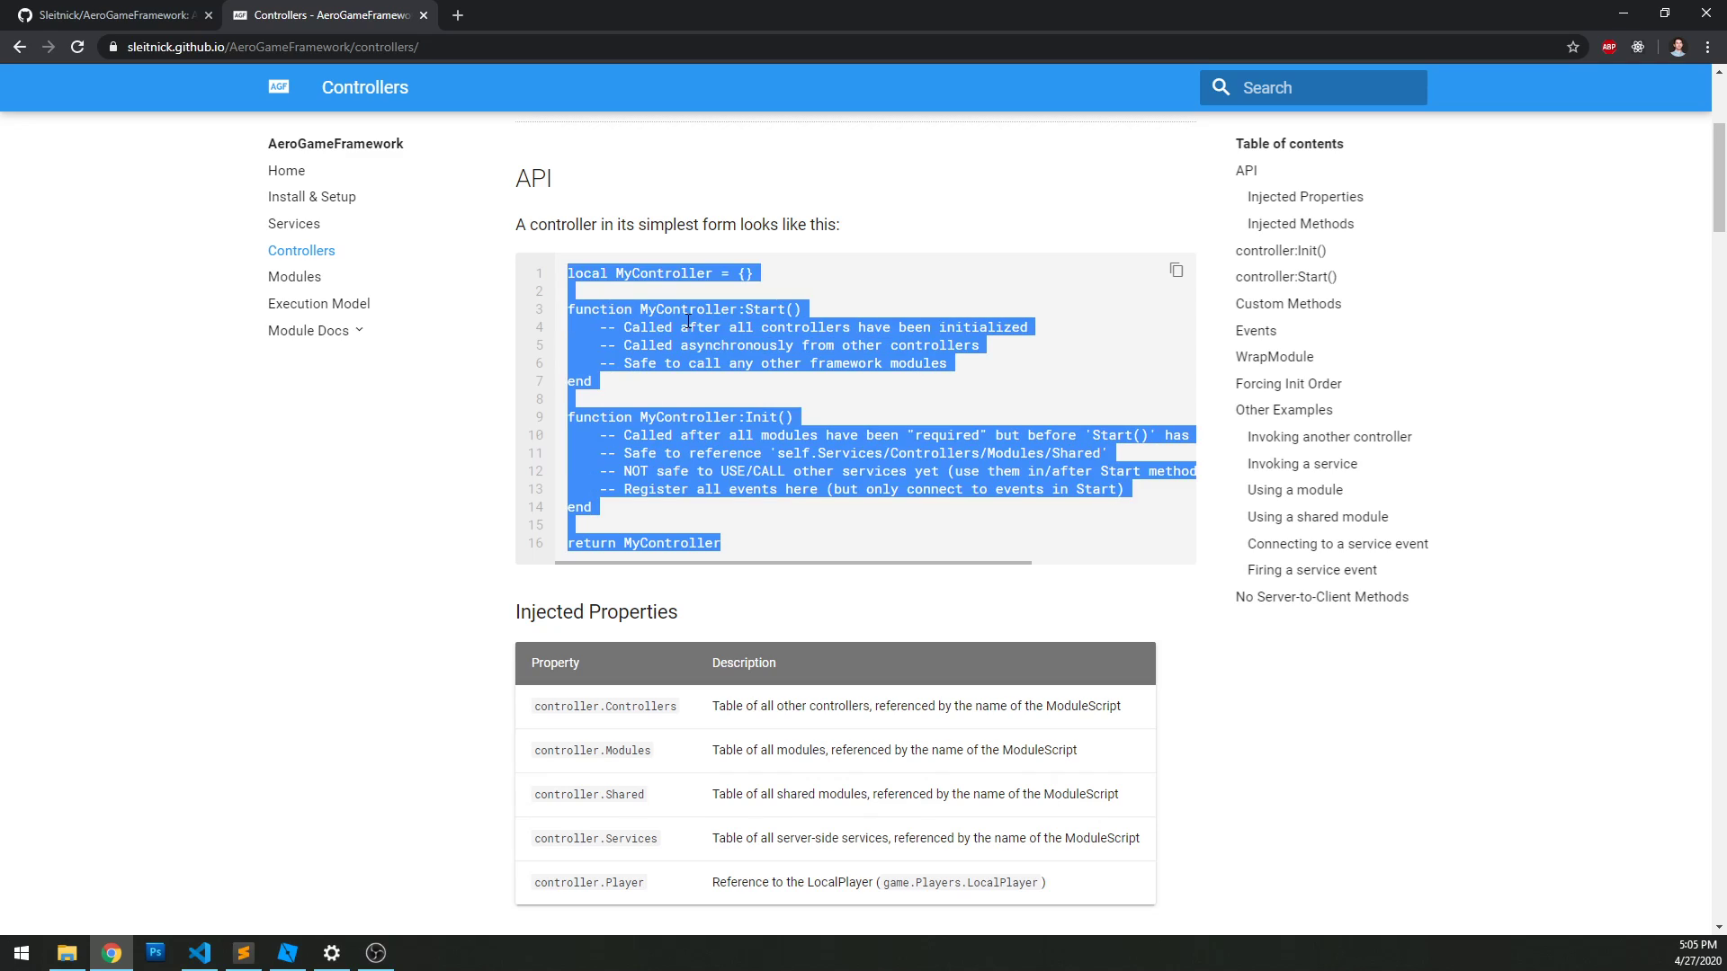
pyautogui.scroll(-3)
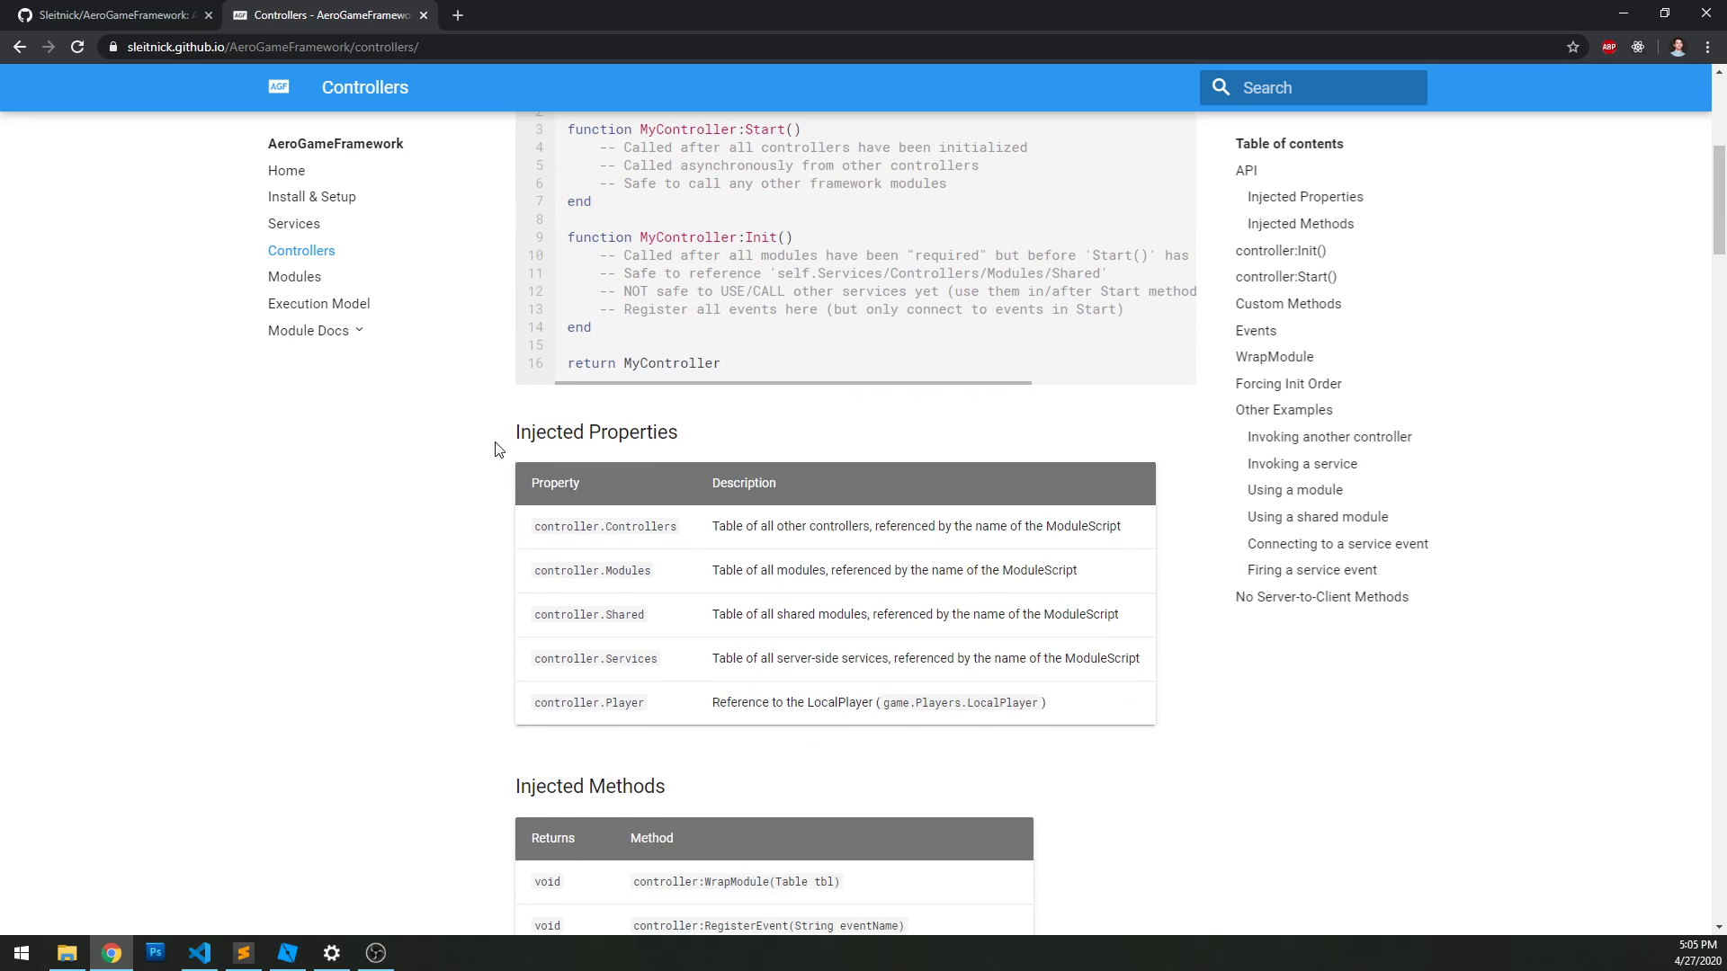
pyautogui.moveTo(652, 541)
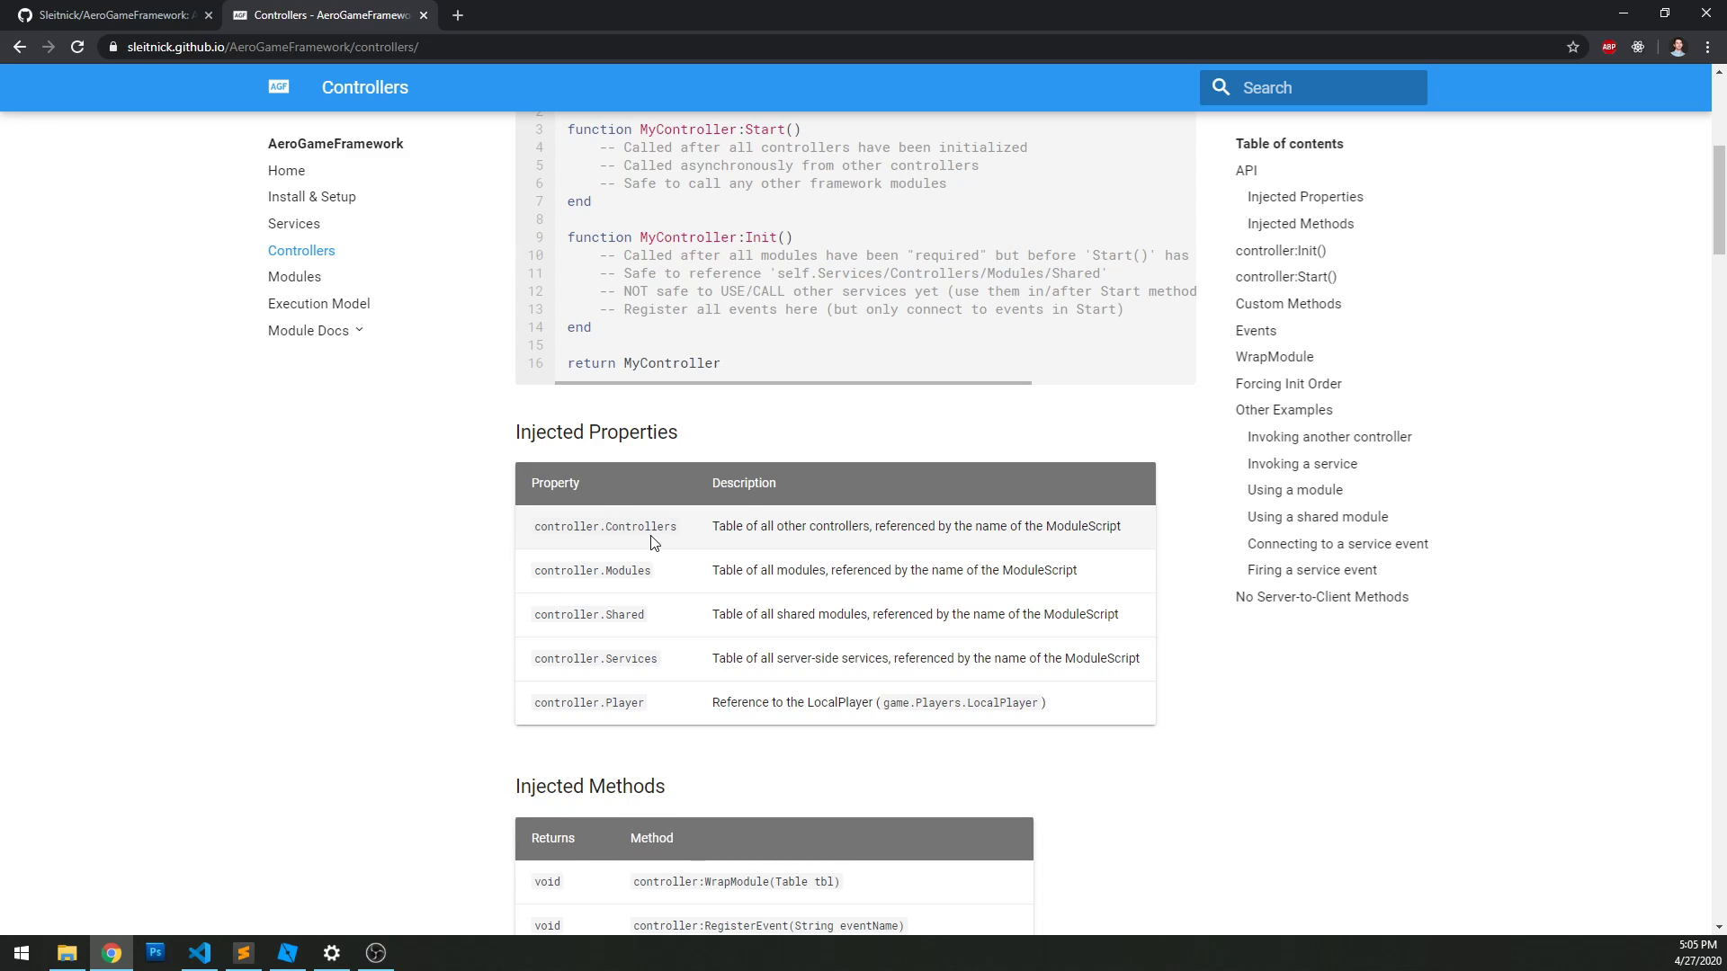
pyautogui.doubleClick(640, 527)
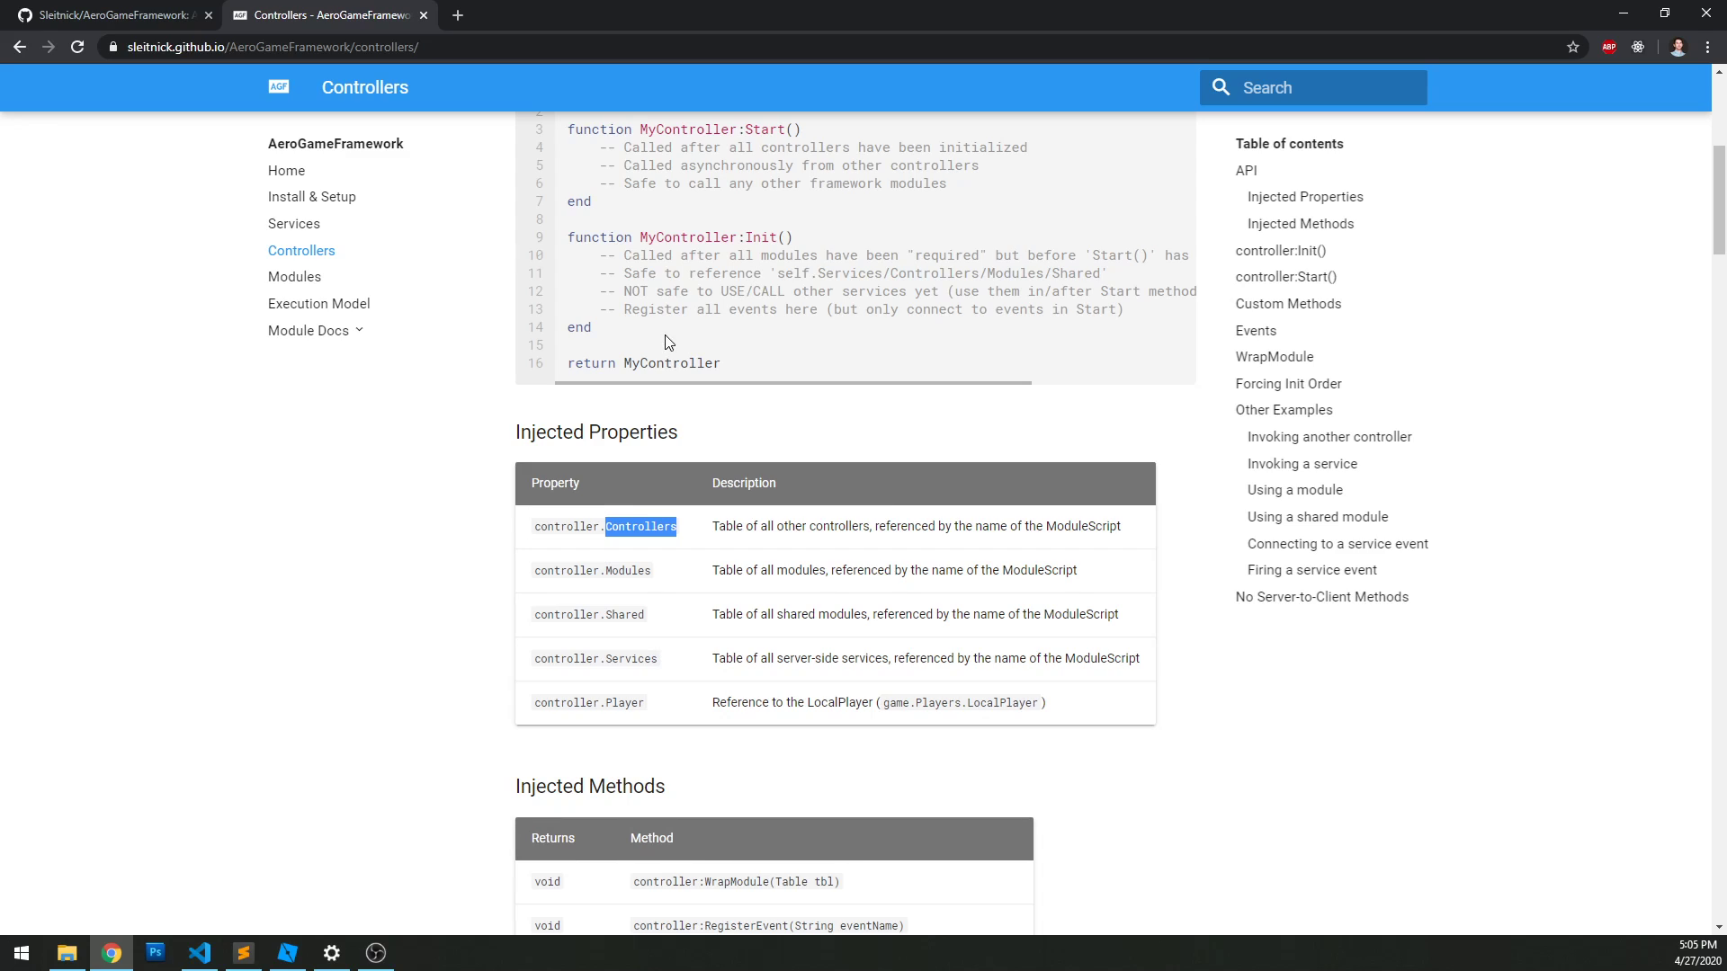
pyautogui.doubleClick(626, 570)
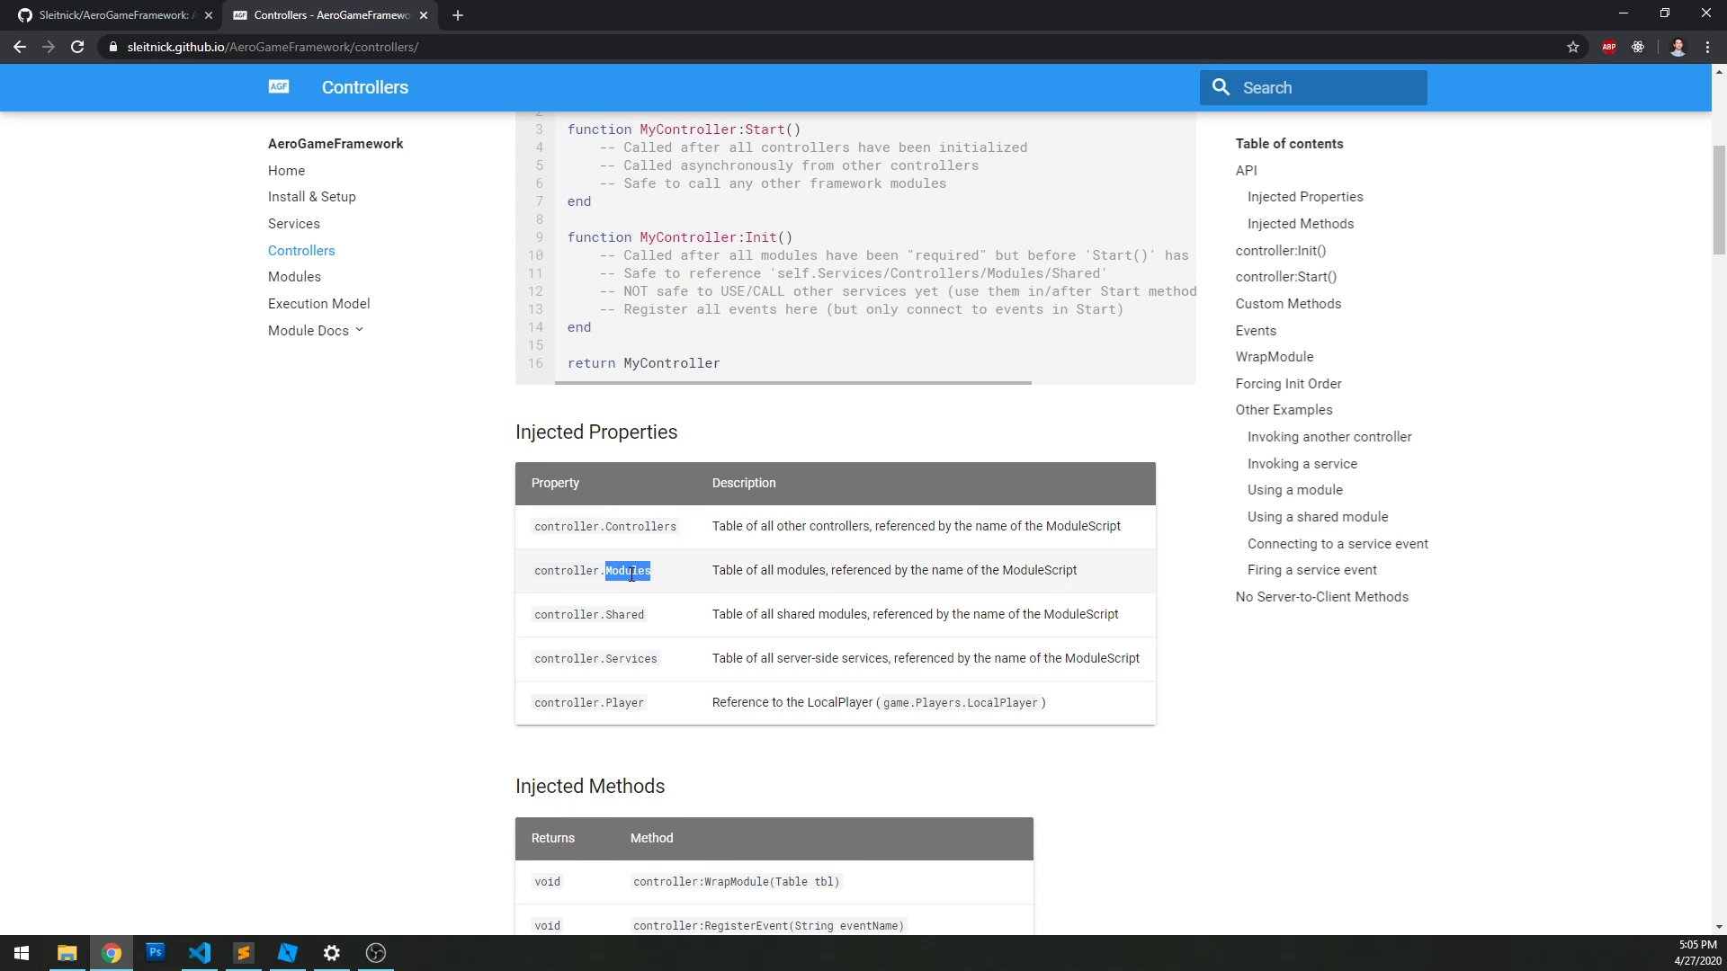
pyautogui.doubleClick(622, 616)
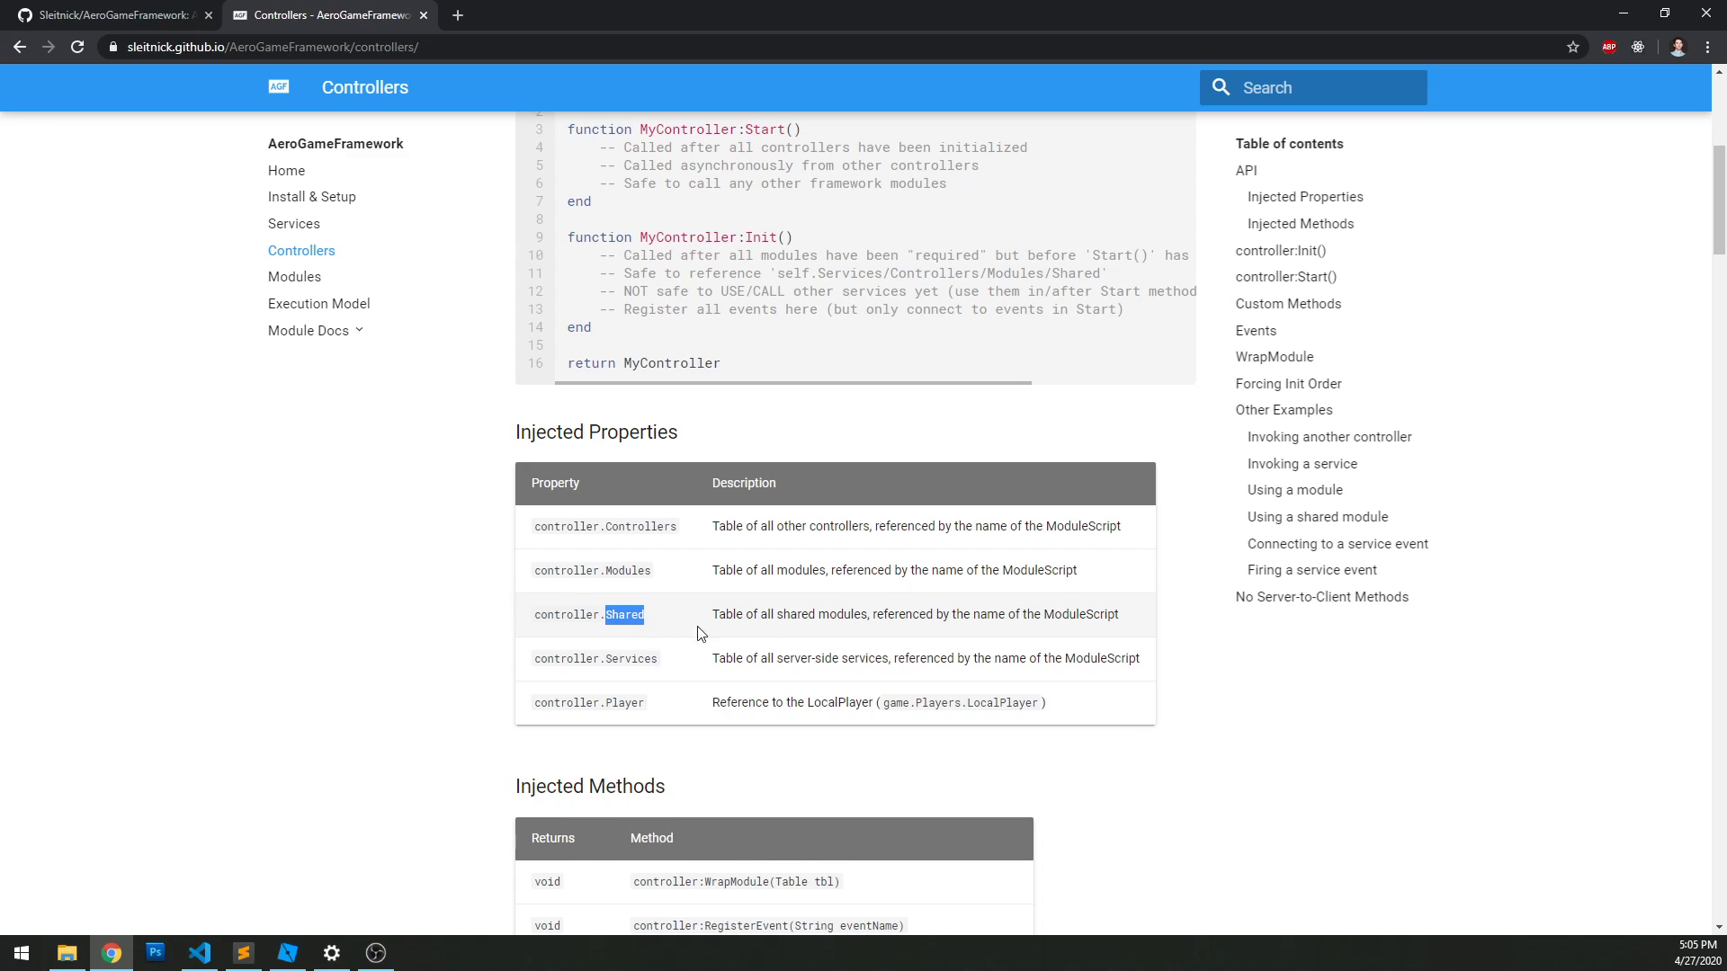
pyautogui.moveTo(623, 653)
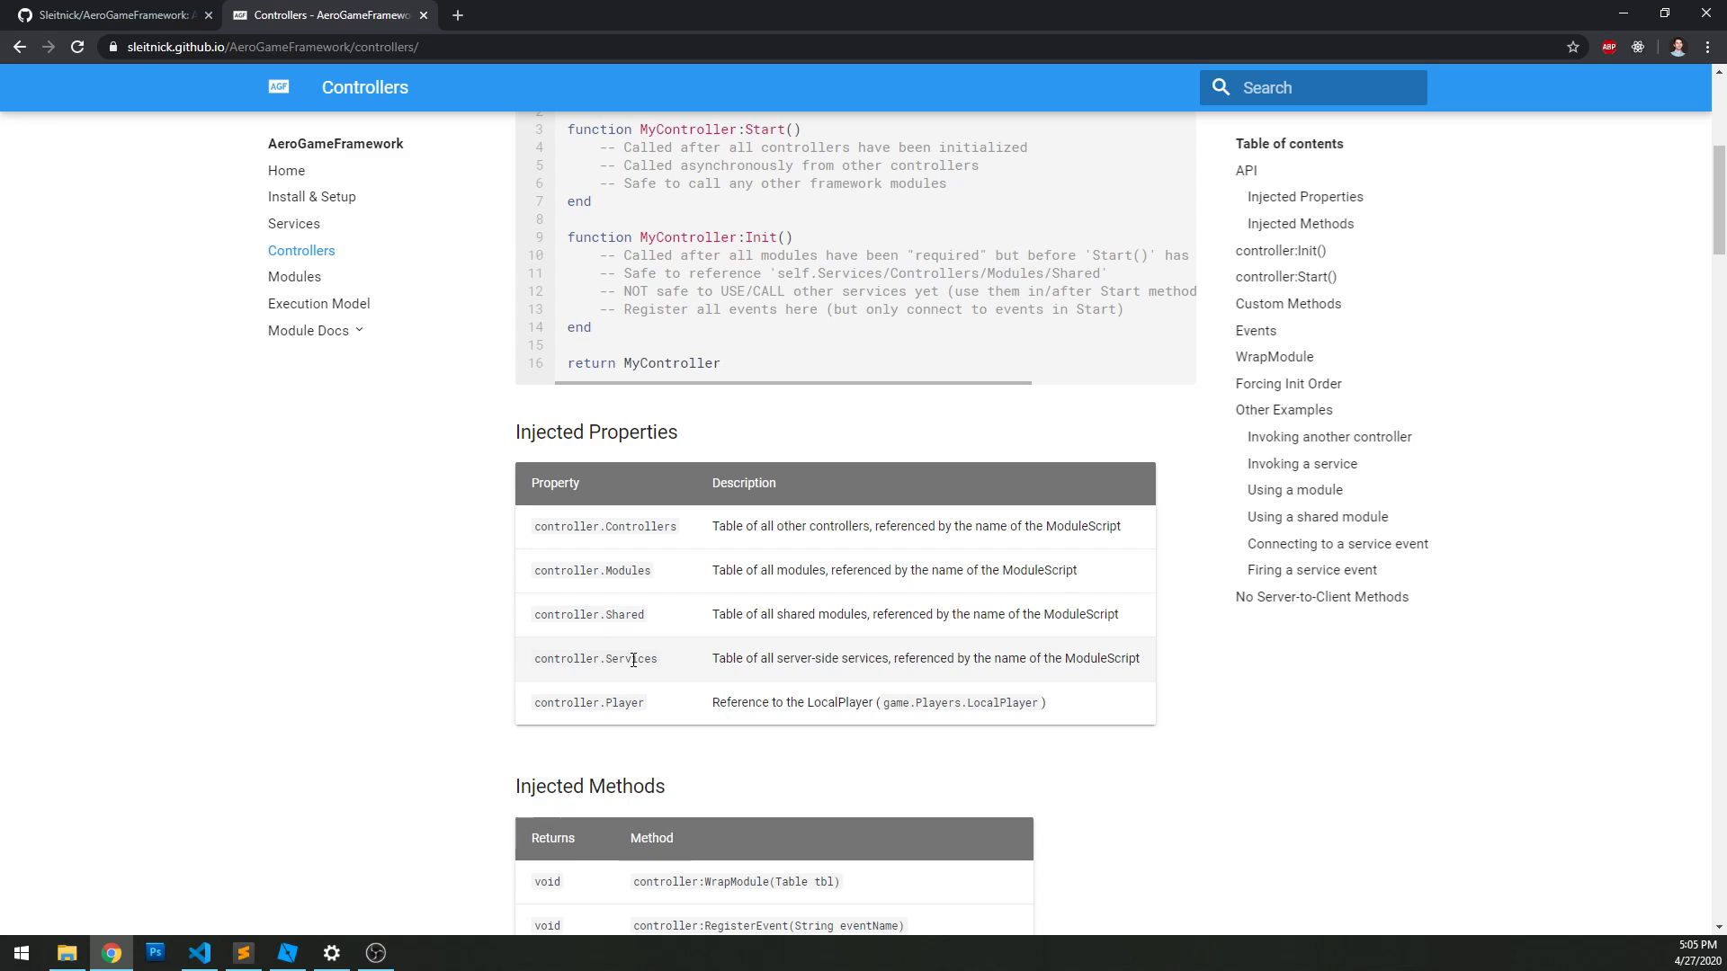
pyautogui.doubleClick(631, 658)
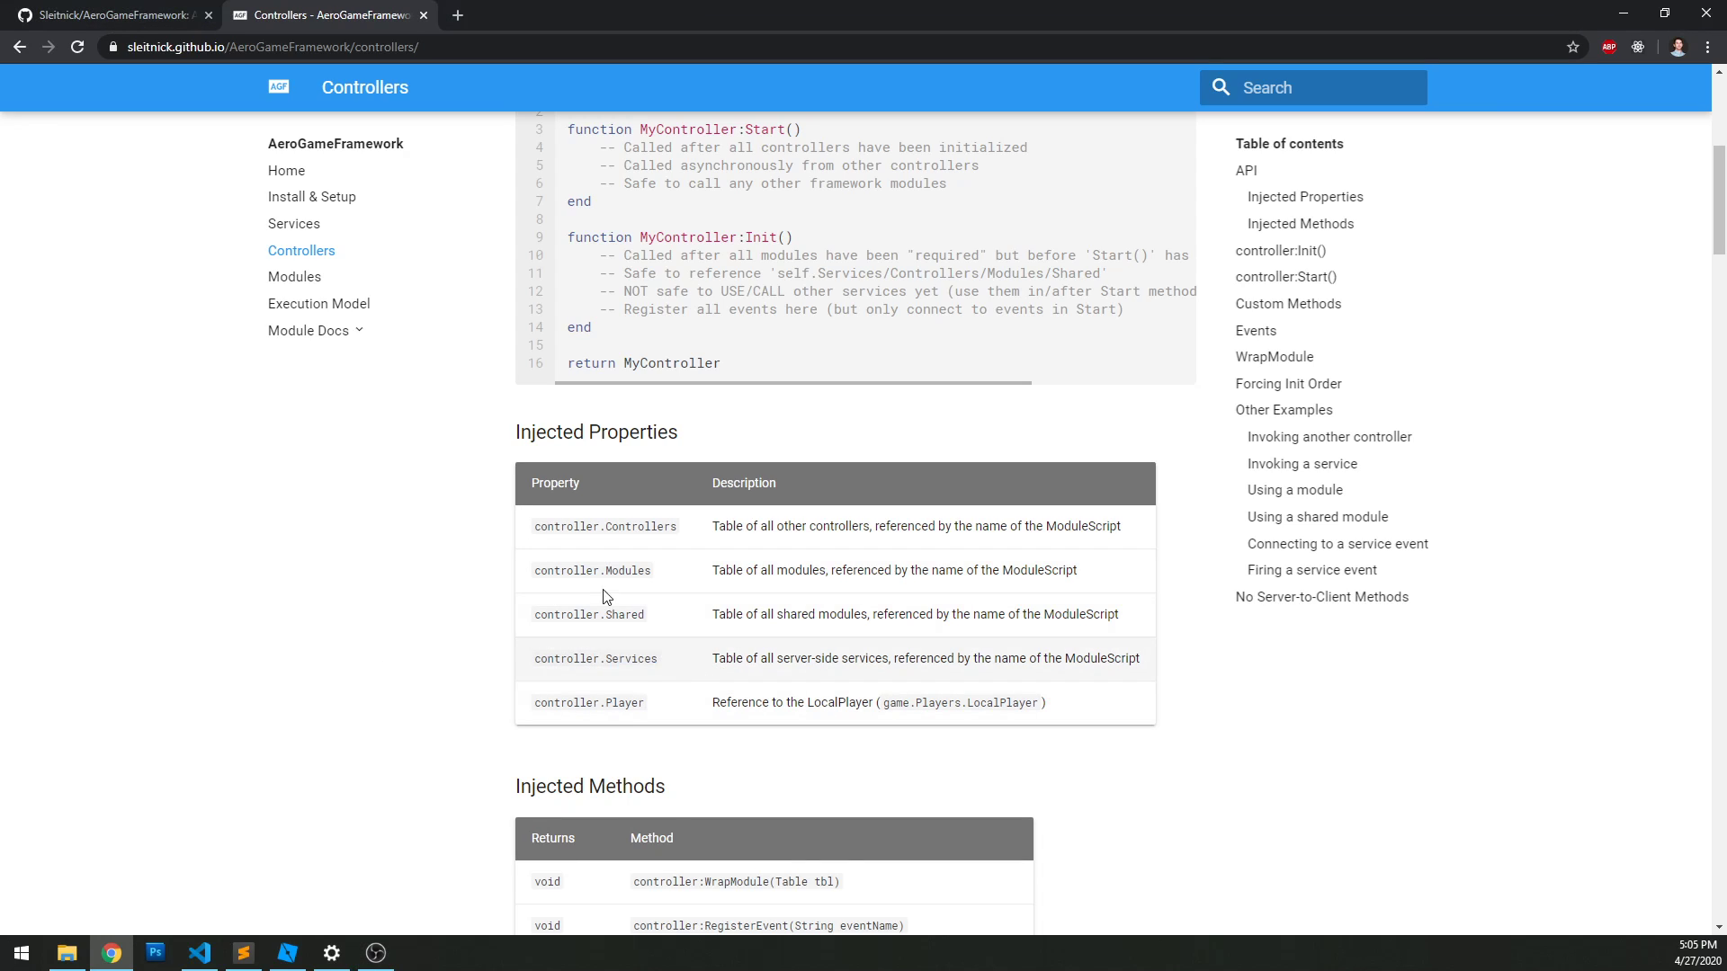
pyautogui.moveTo(881, 892)
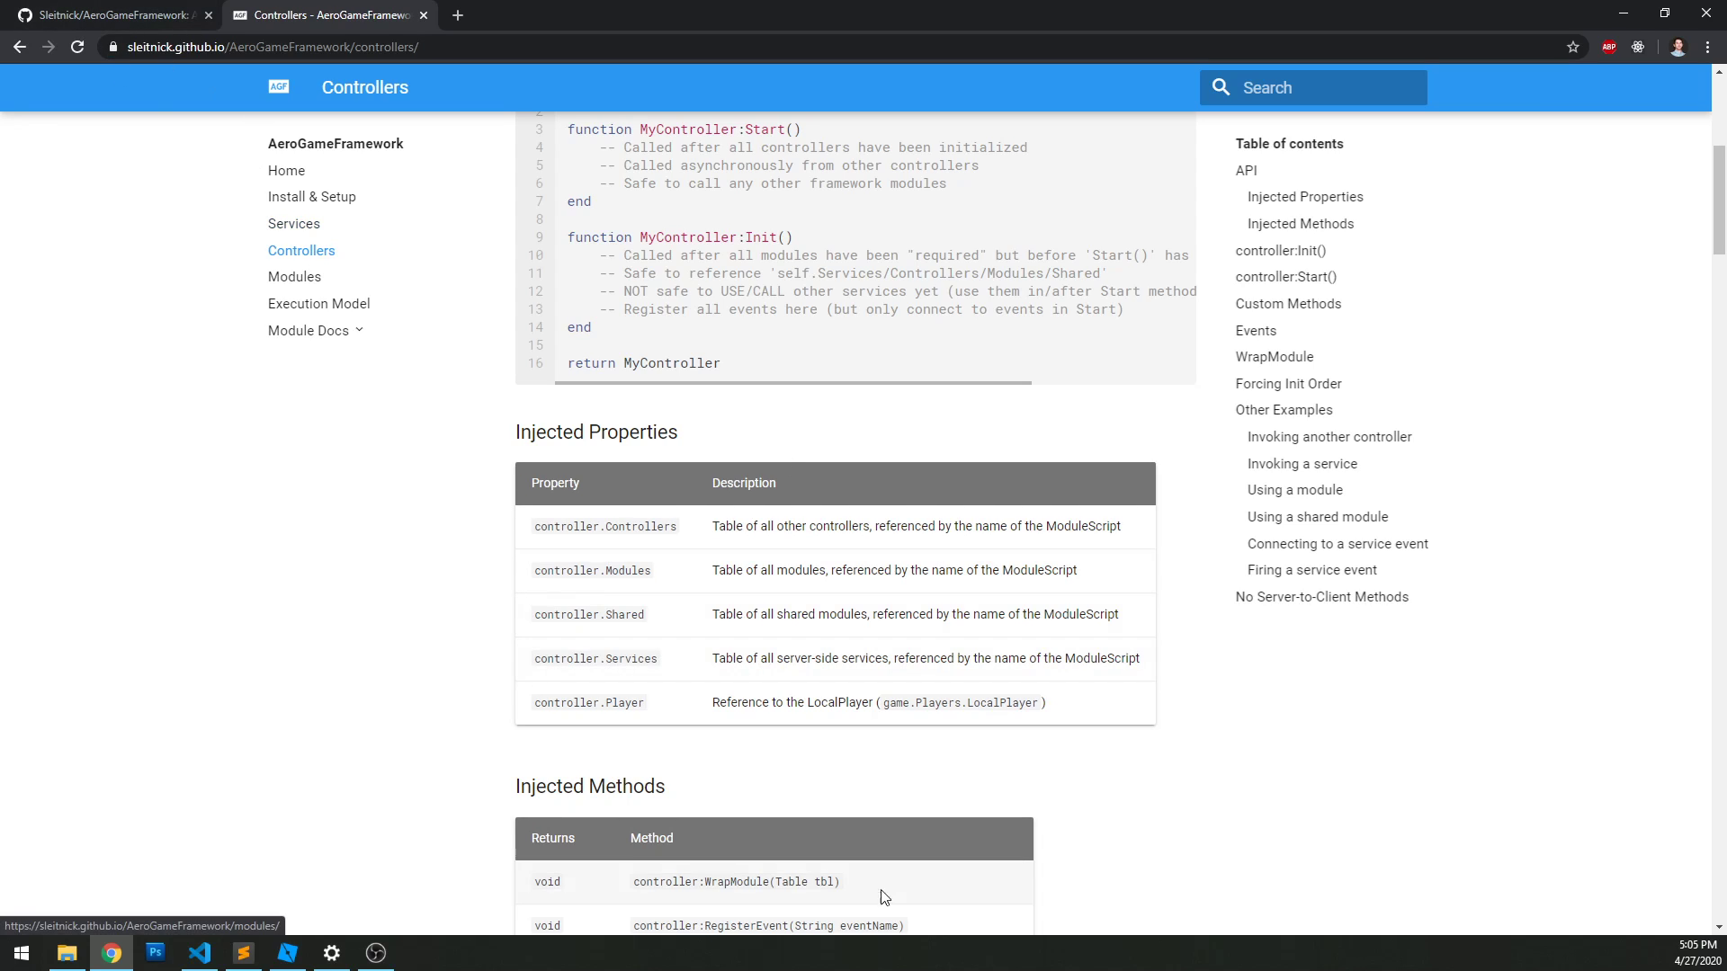
pyautogui.moveTo(430, 651)
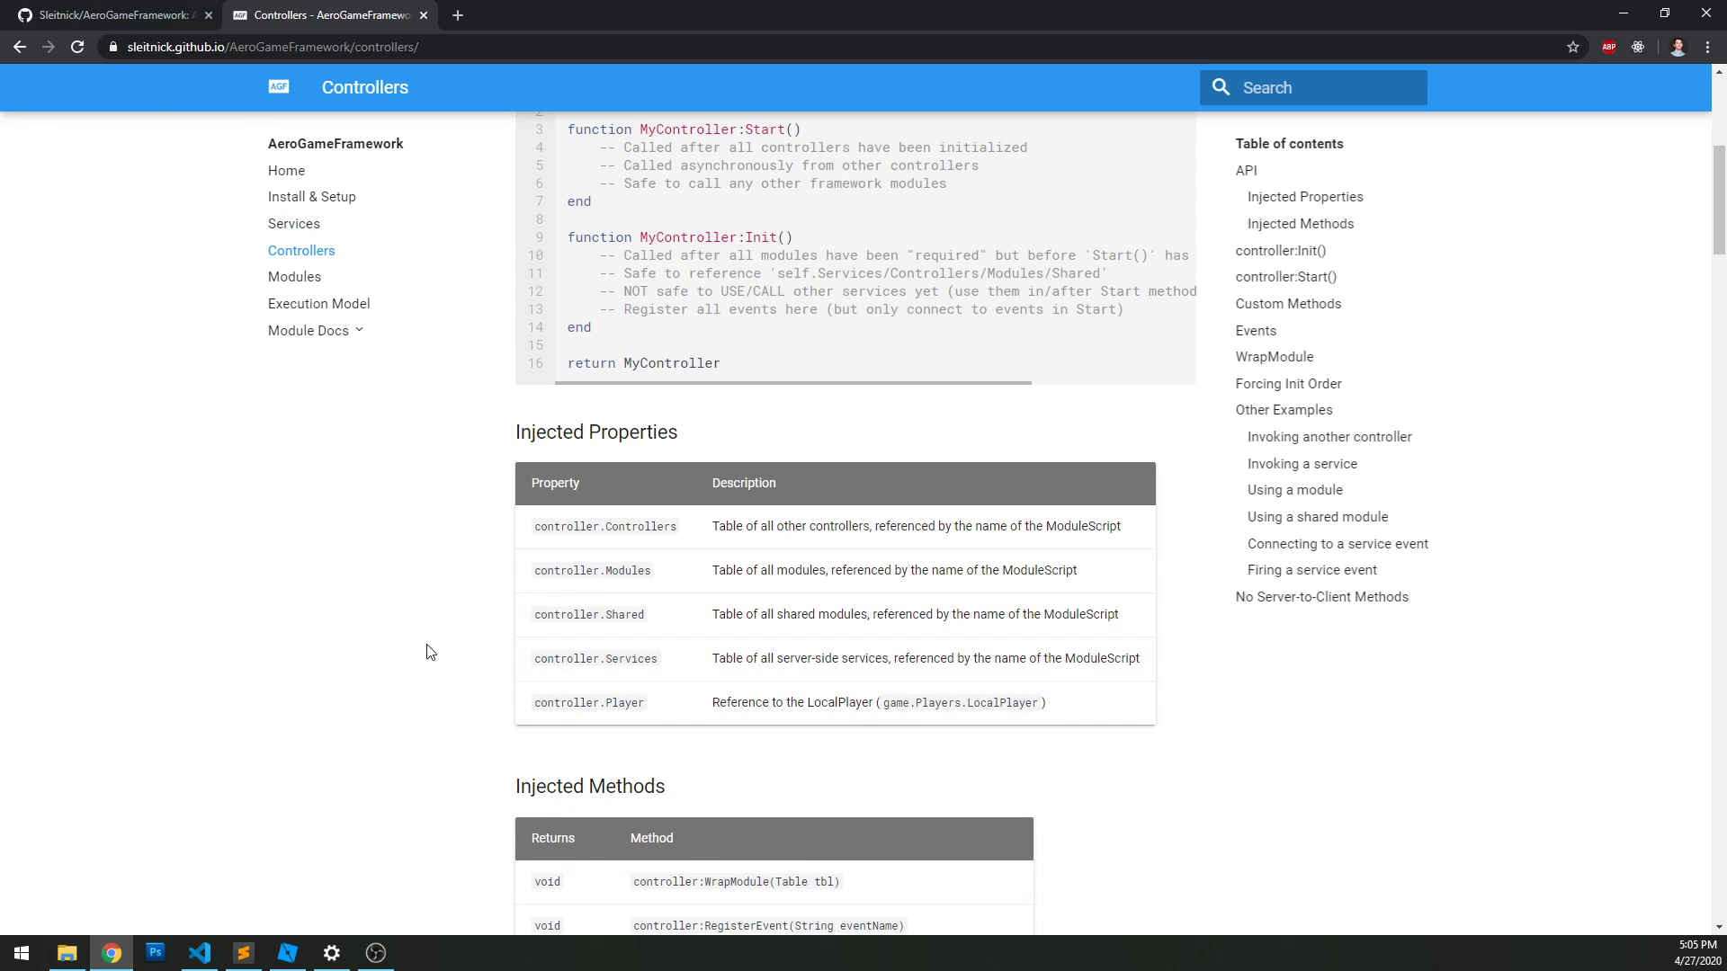
pyautogui.moveTo(669, 673)
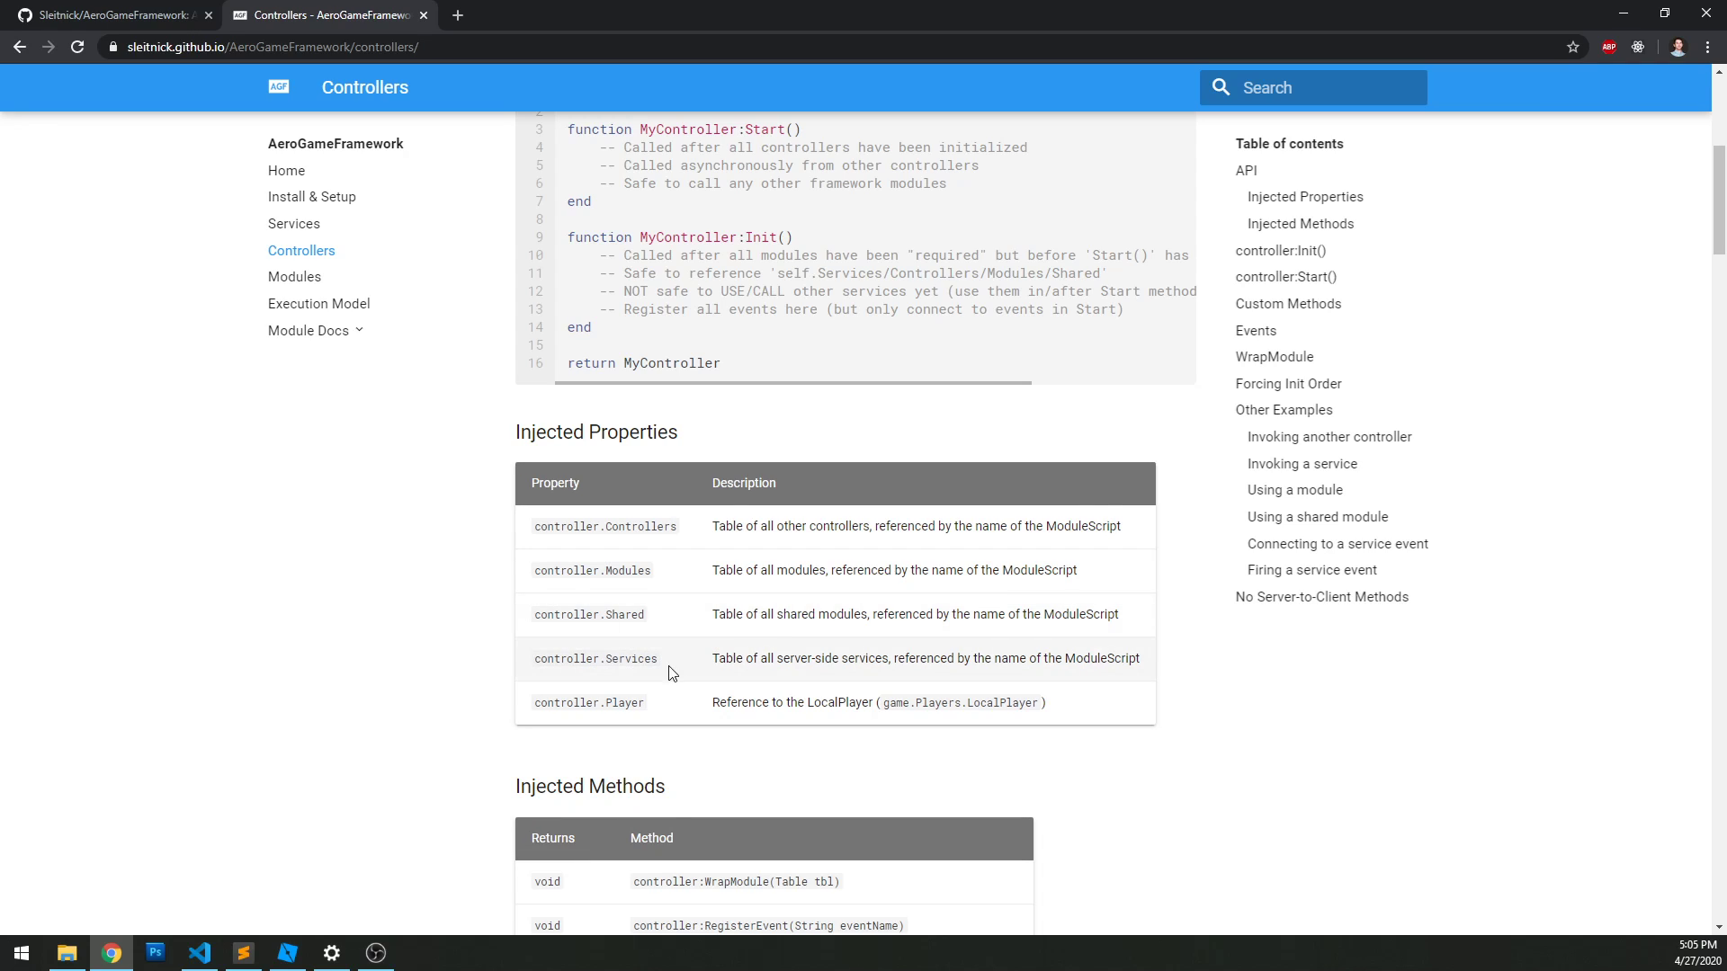
pyautogui.moveTo(675, 689)
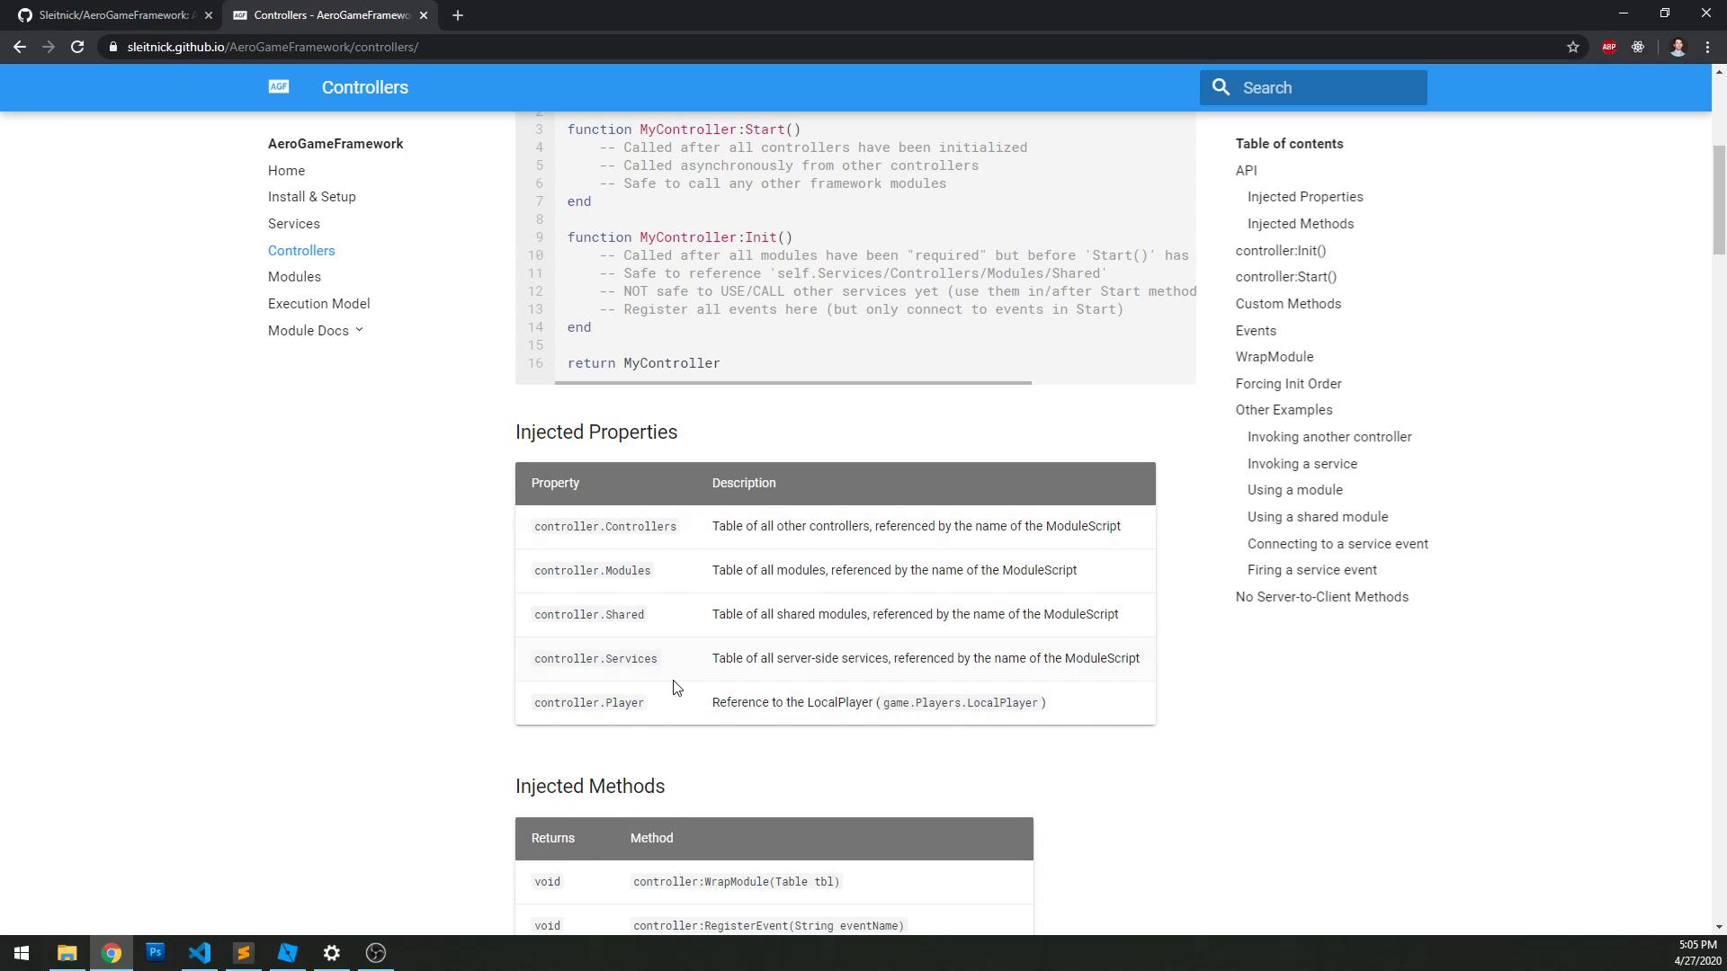
pyautogui.moveTo(448, 628)
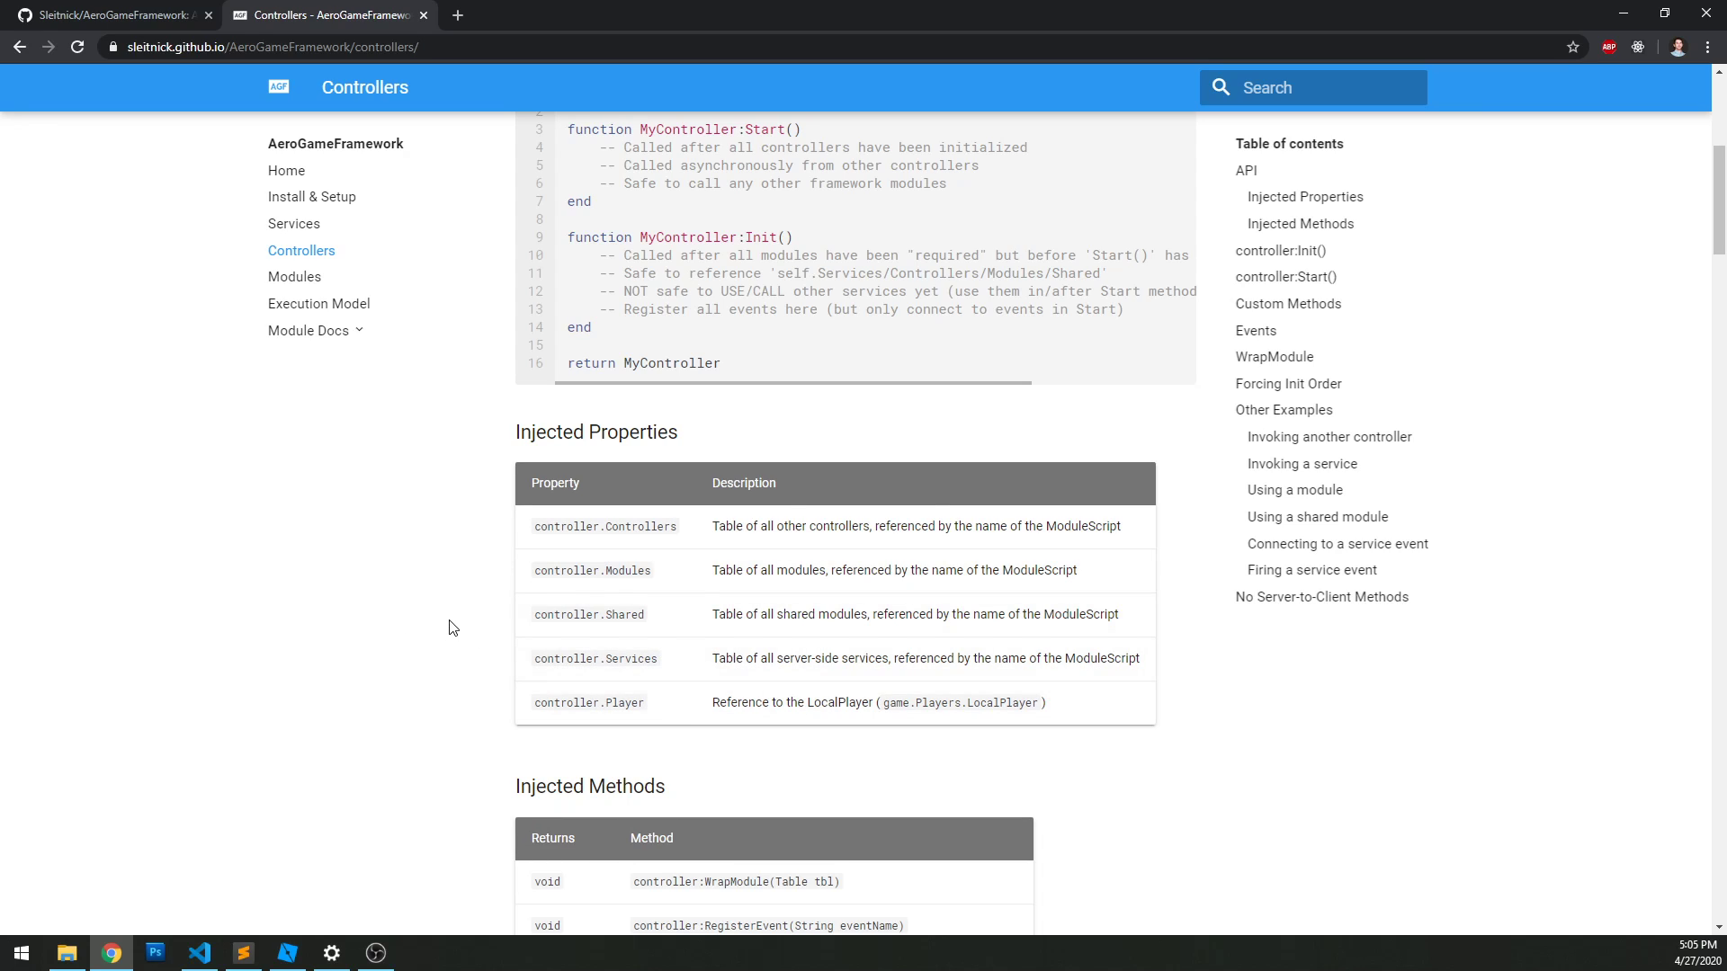
pyautogui.moveTo(464, 610)
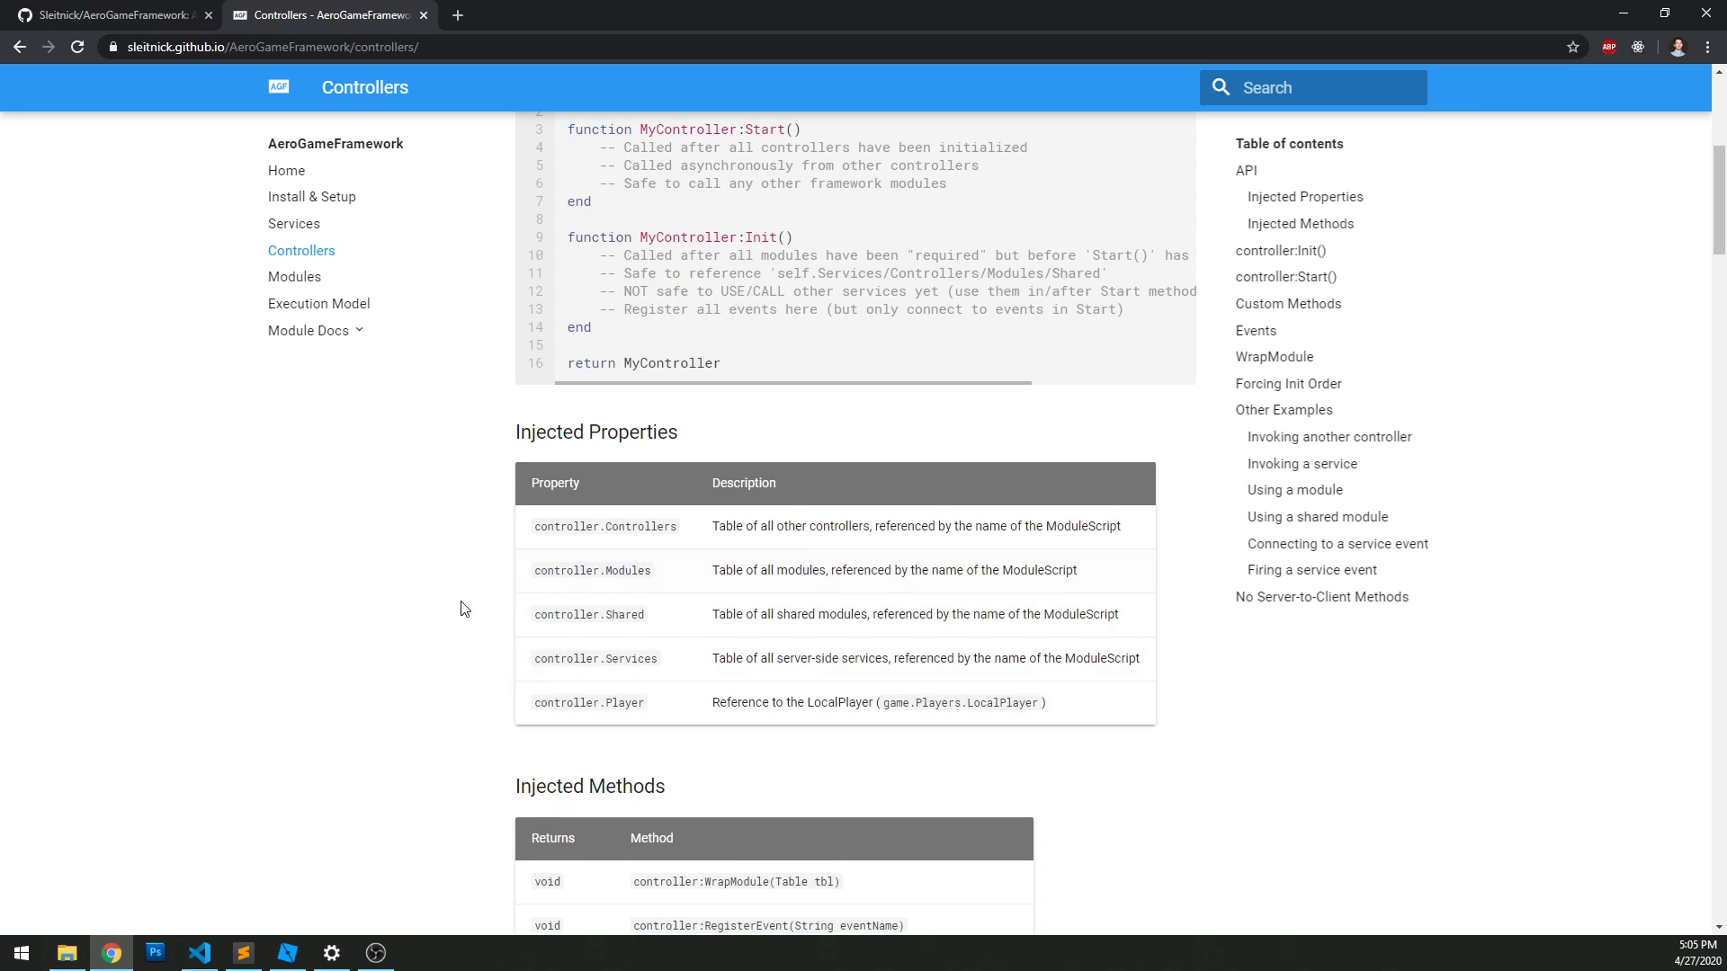
pyautogui.moveTo(577, 660)
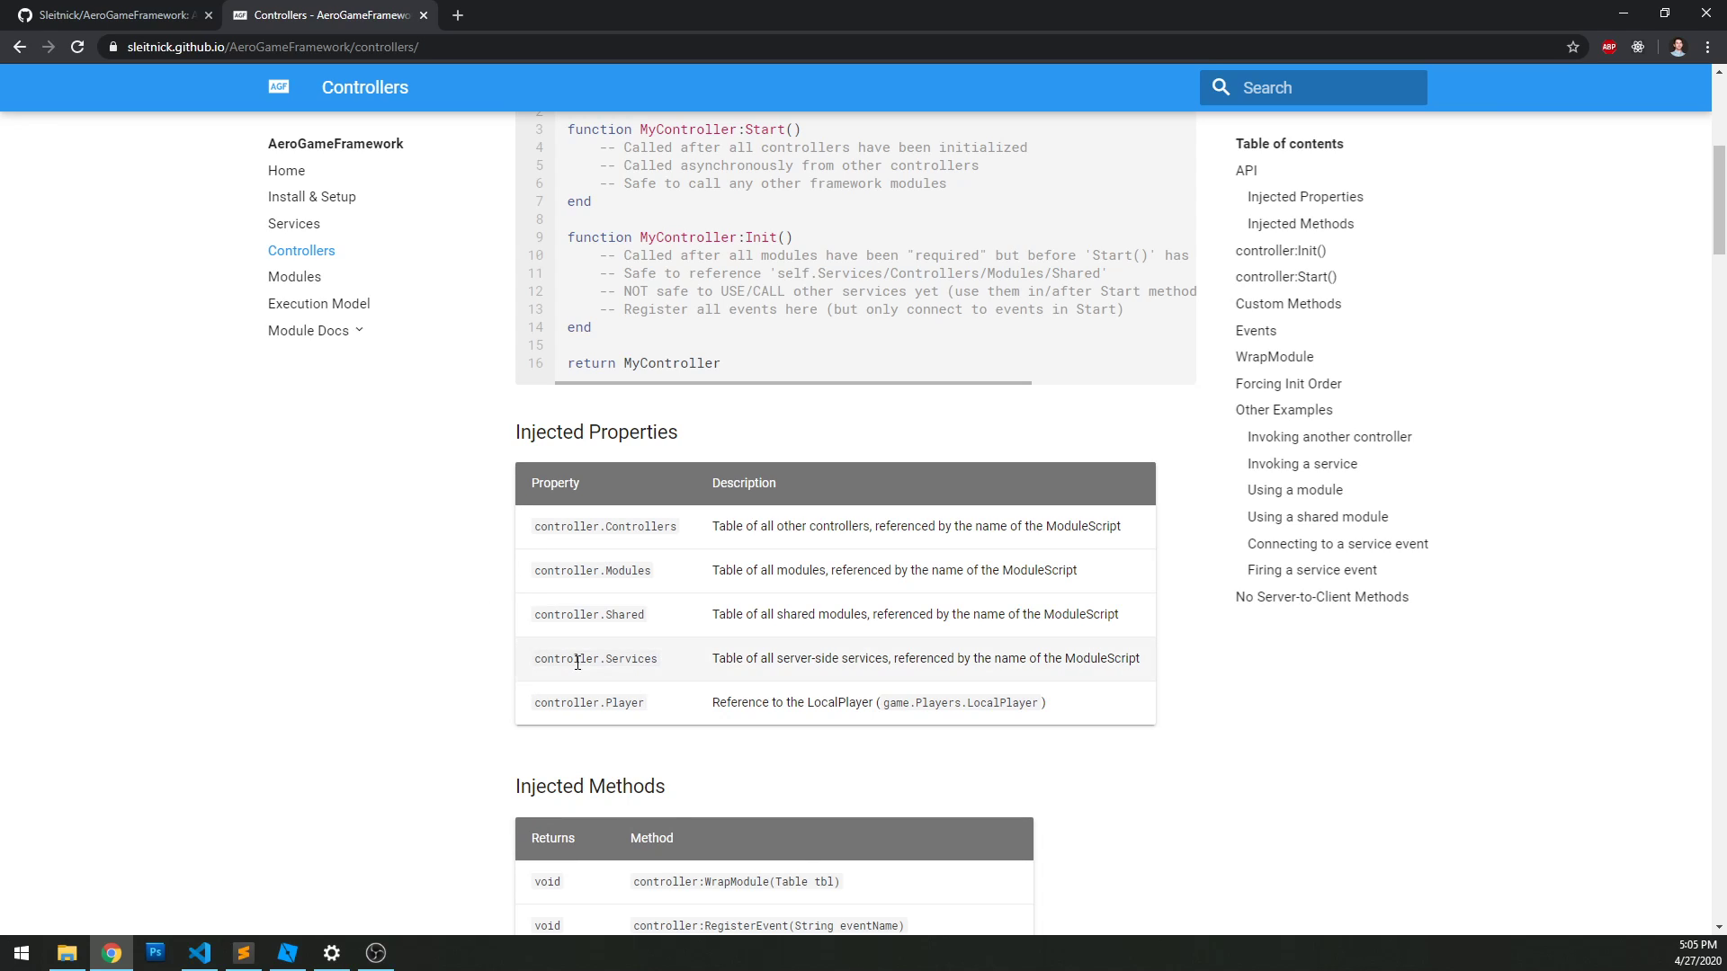
pyautogui.moveTo(673, 691)
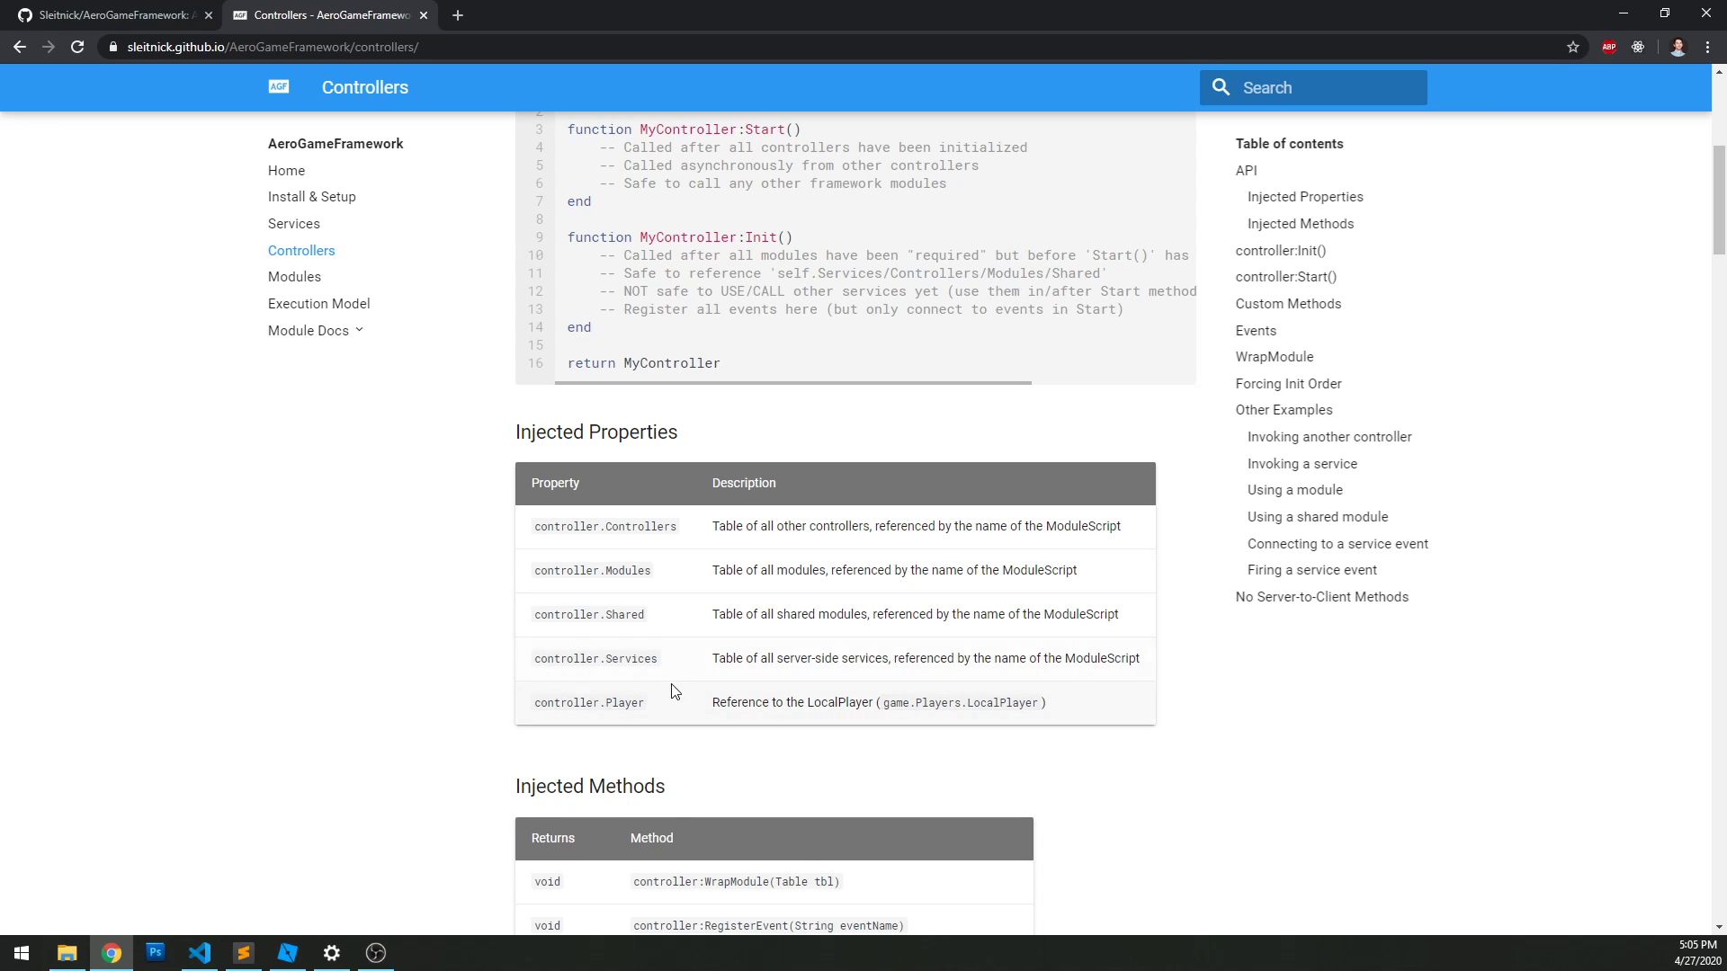
pyautogui.moveTo(446, 637)
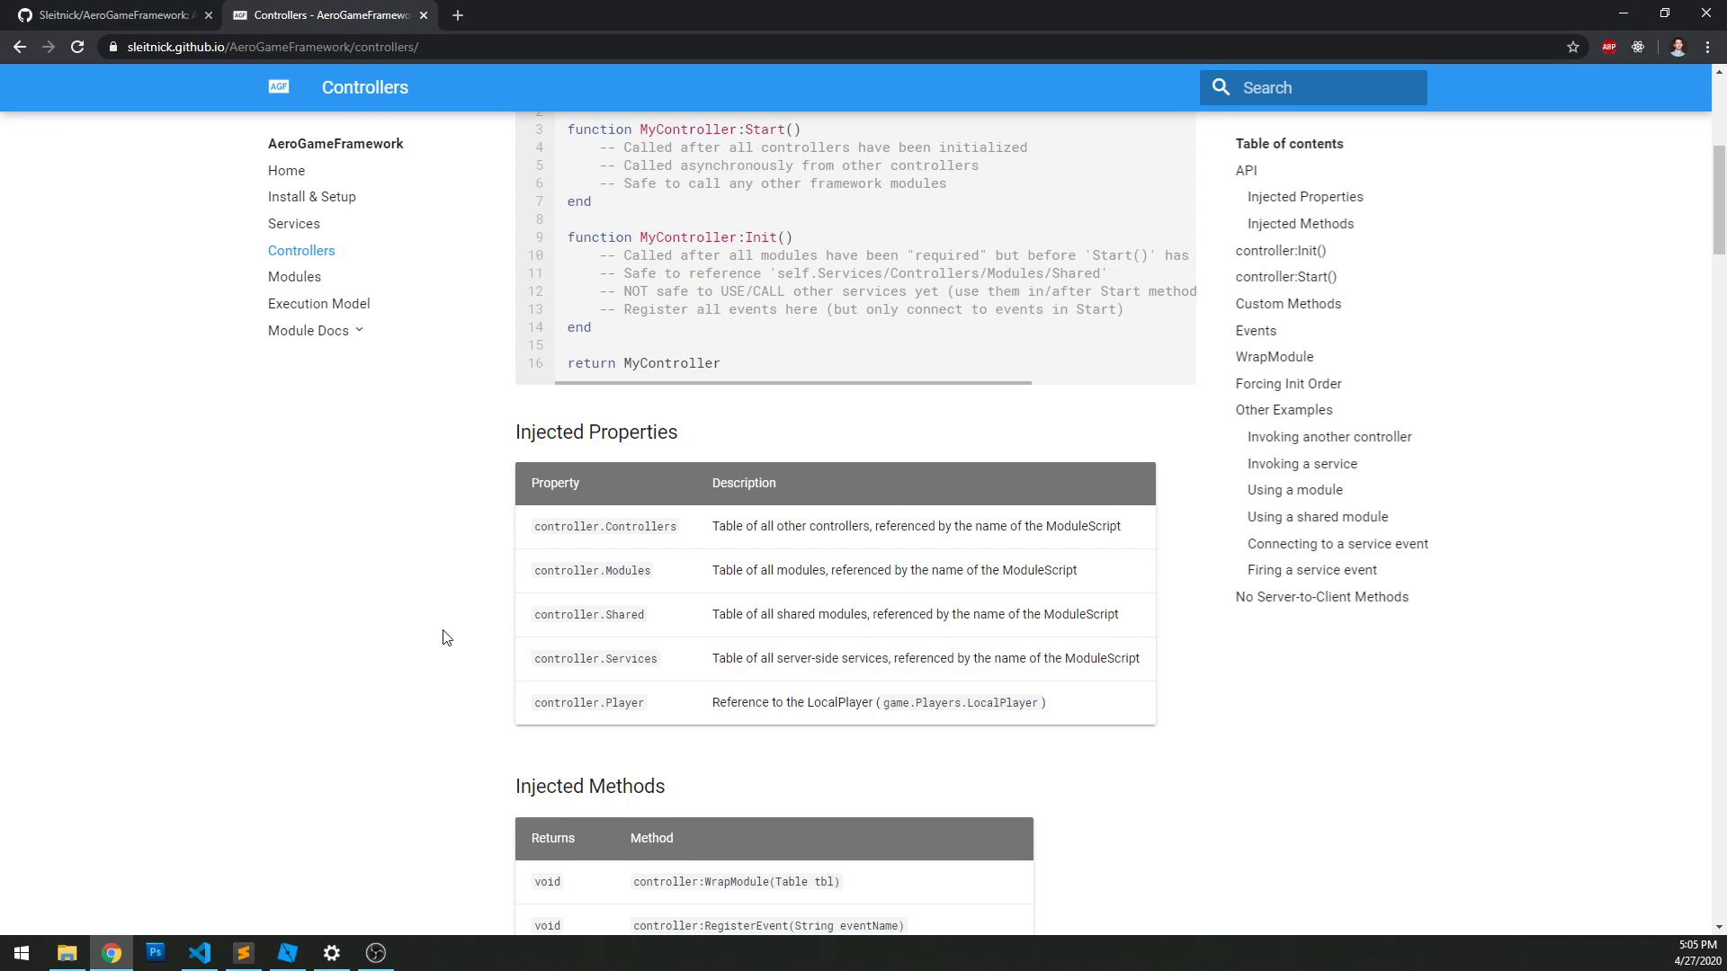
pyautogui.moveTo(220, 441)
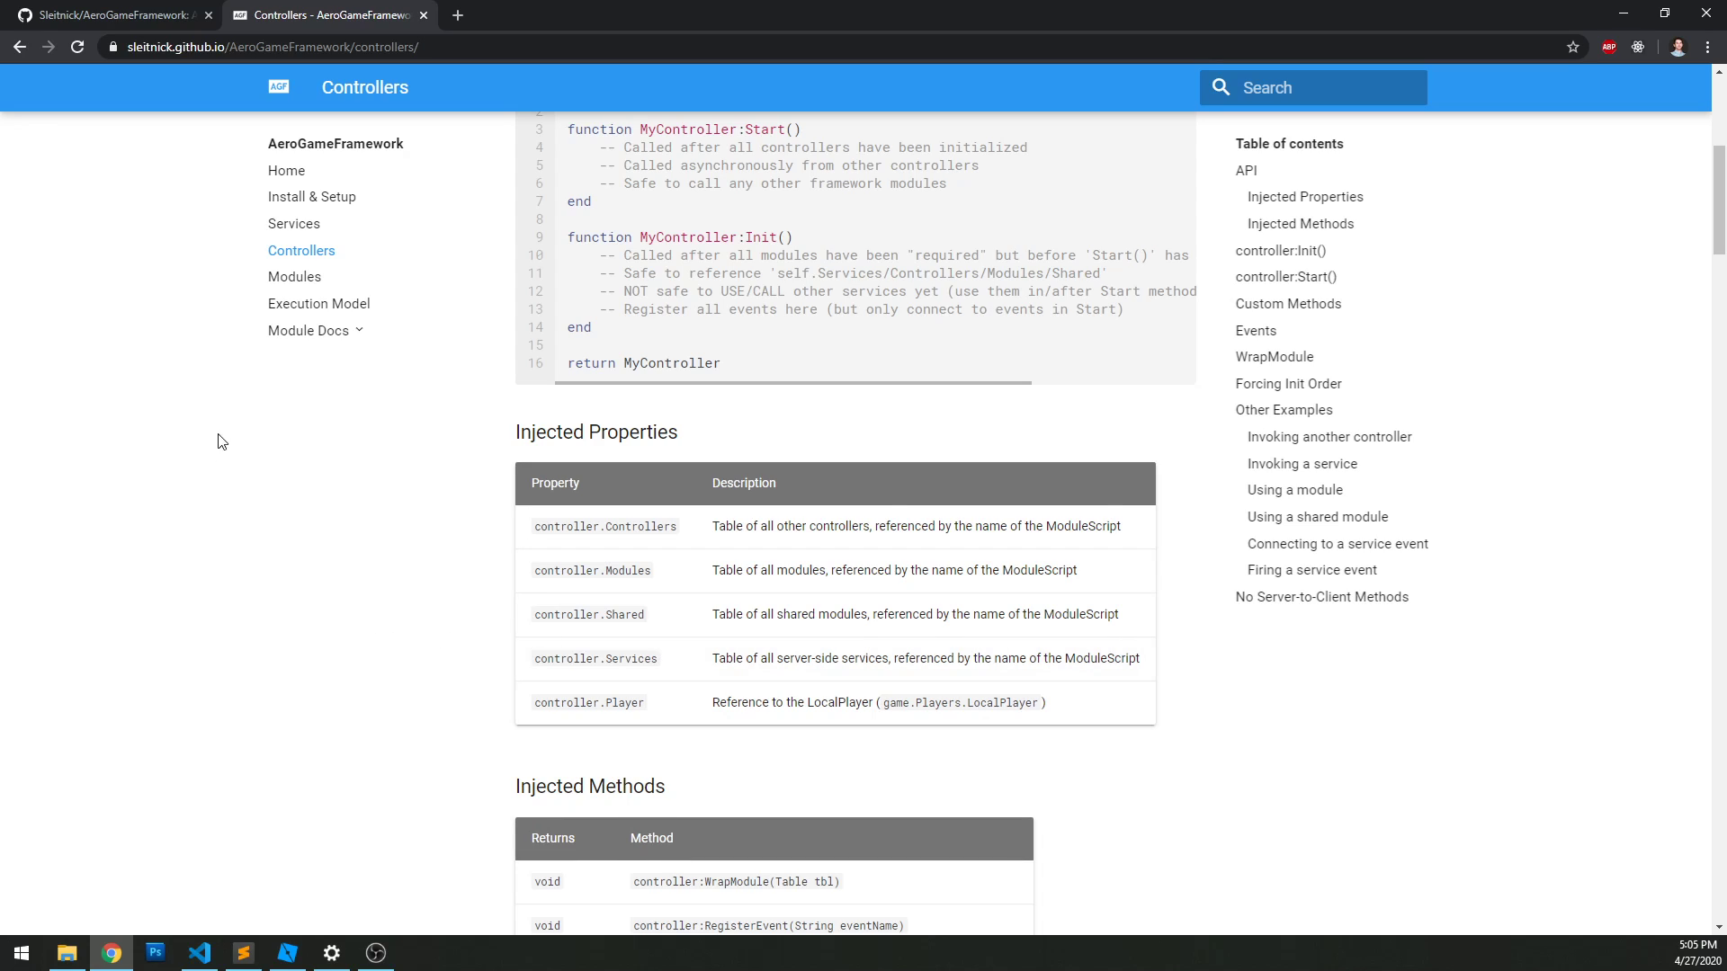
pyautogui.scroll(-3)
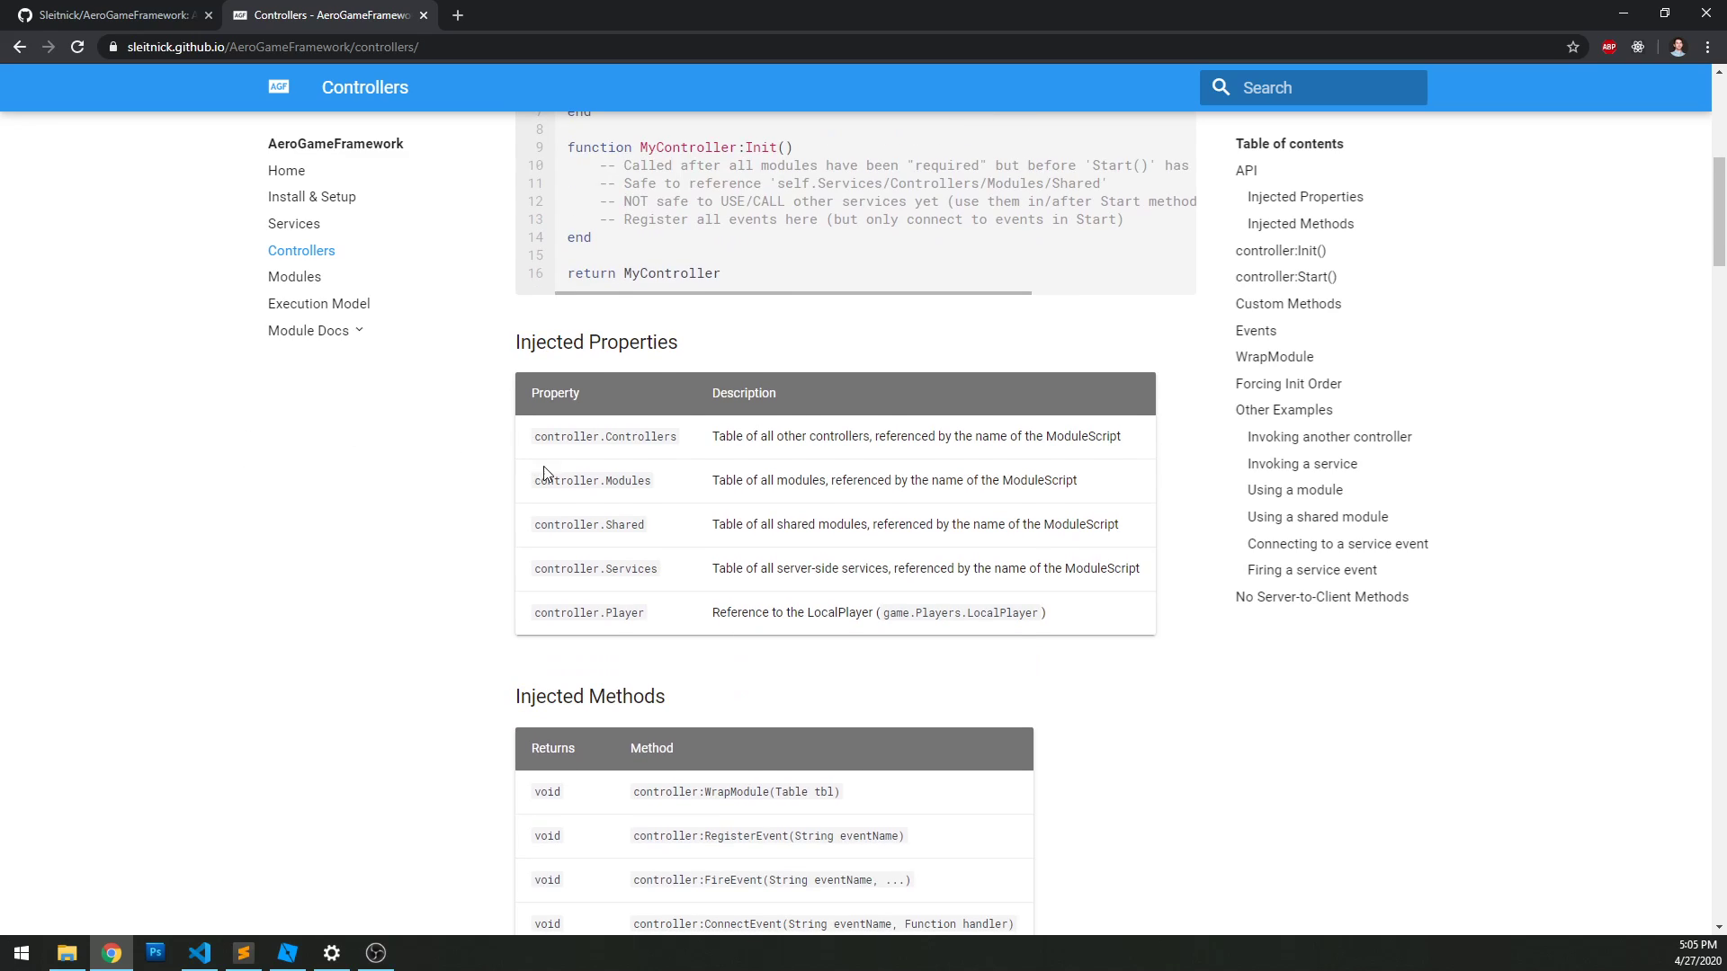
pyautogui.doubleClick(625, 523)
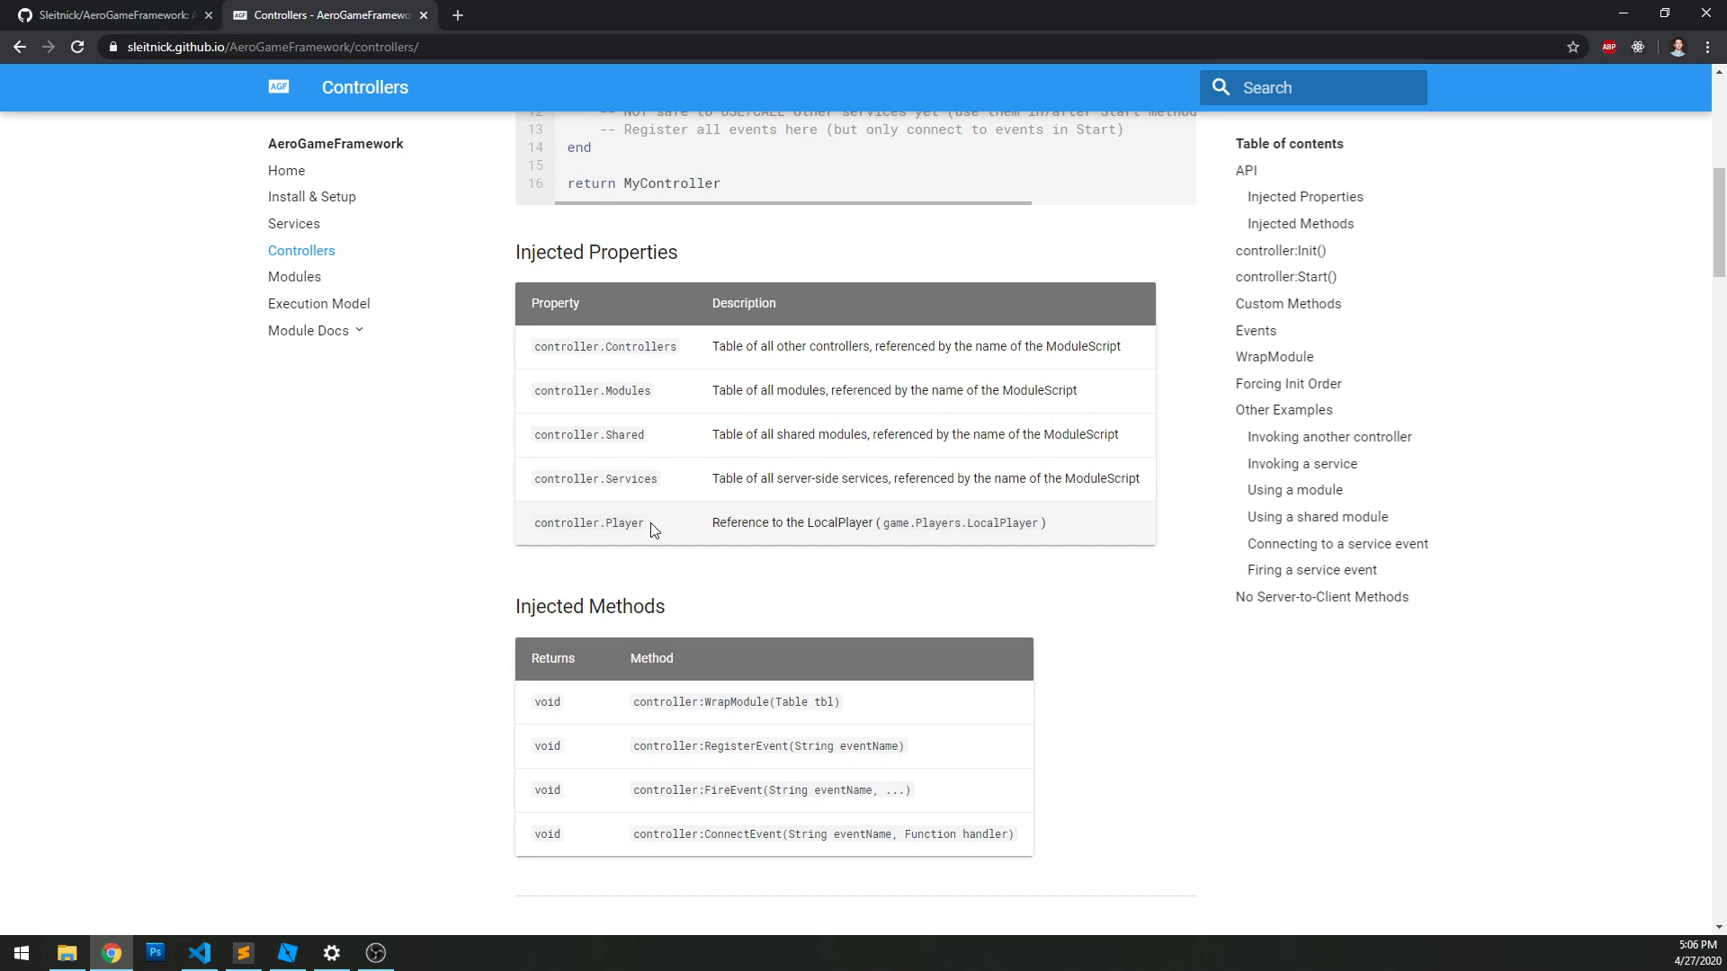
# Step: Review the RegisterEvent and ConnectEvent entries in the Injected Methods table
pyautogui.scroll(-3)
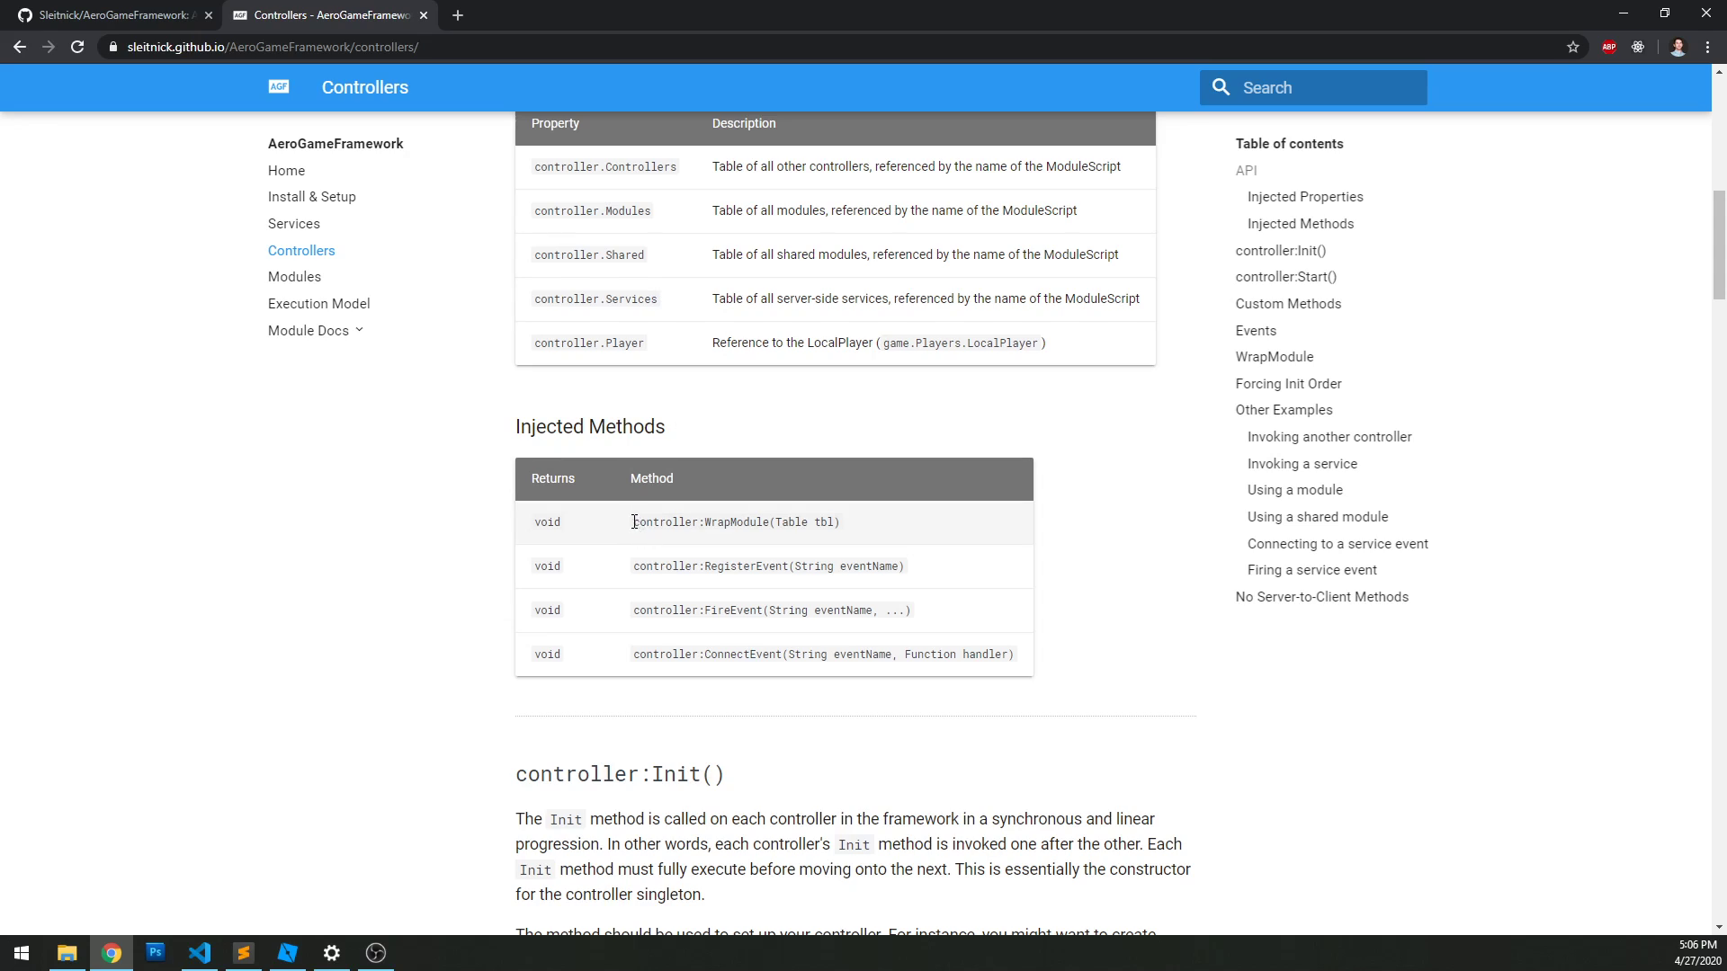
pyautogui.moveTo(686, 538)
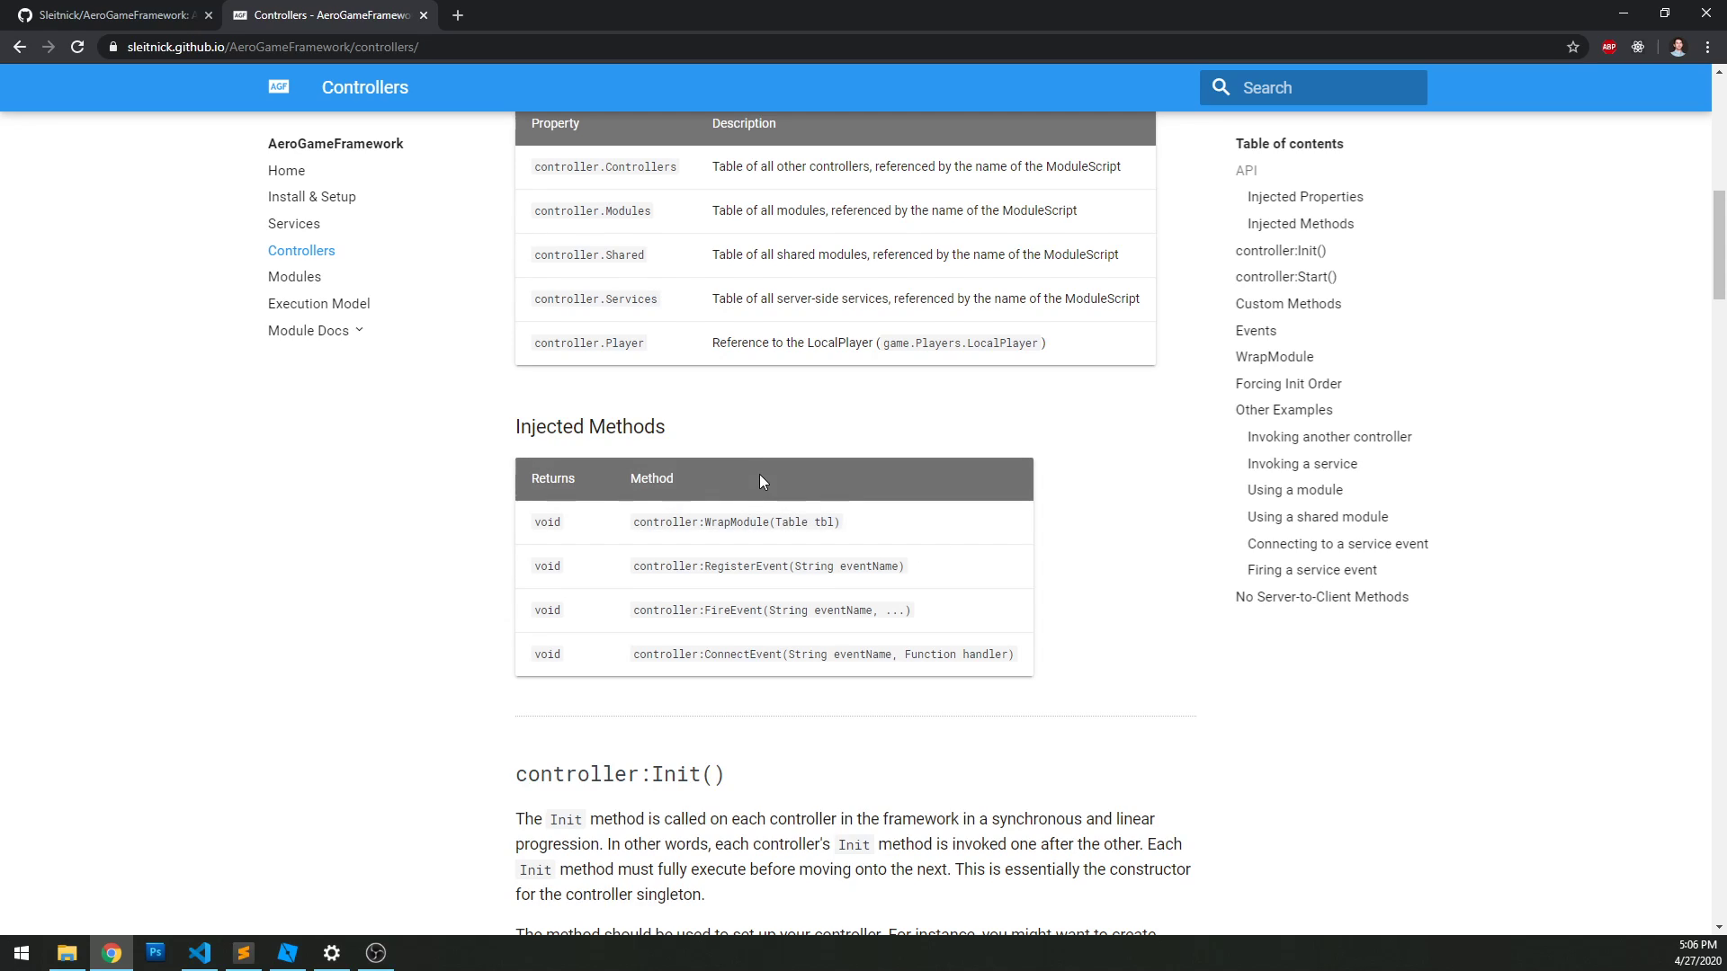
pyautogui.doubleClick(709, 475)
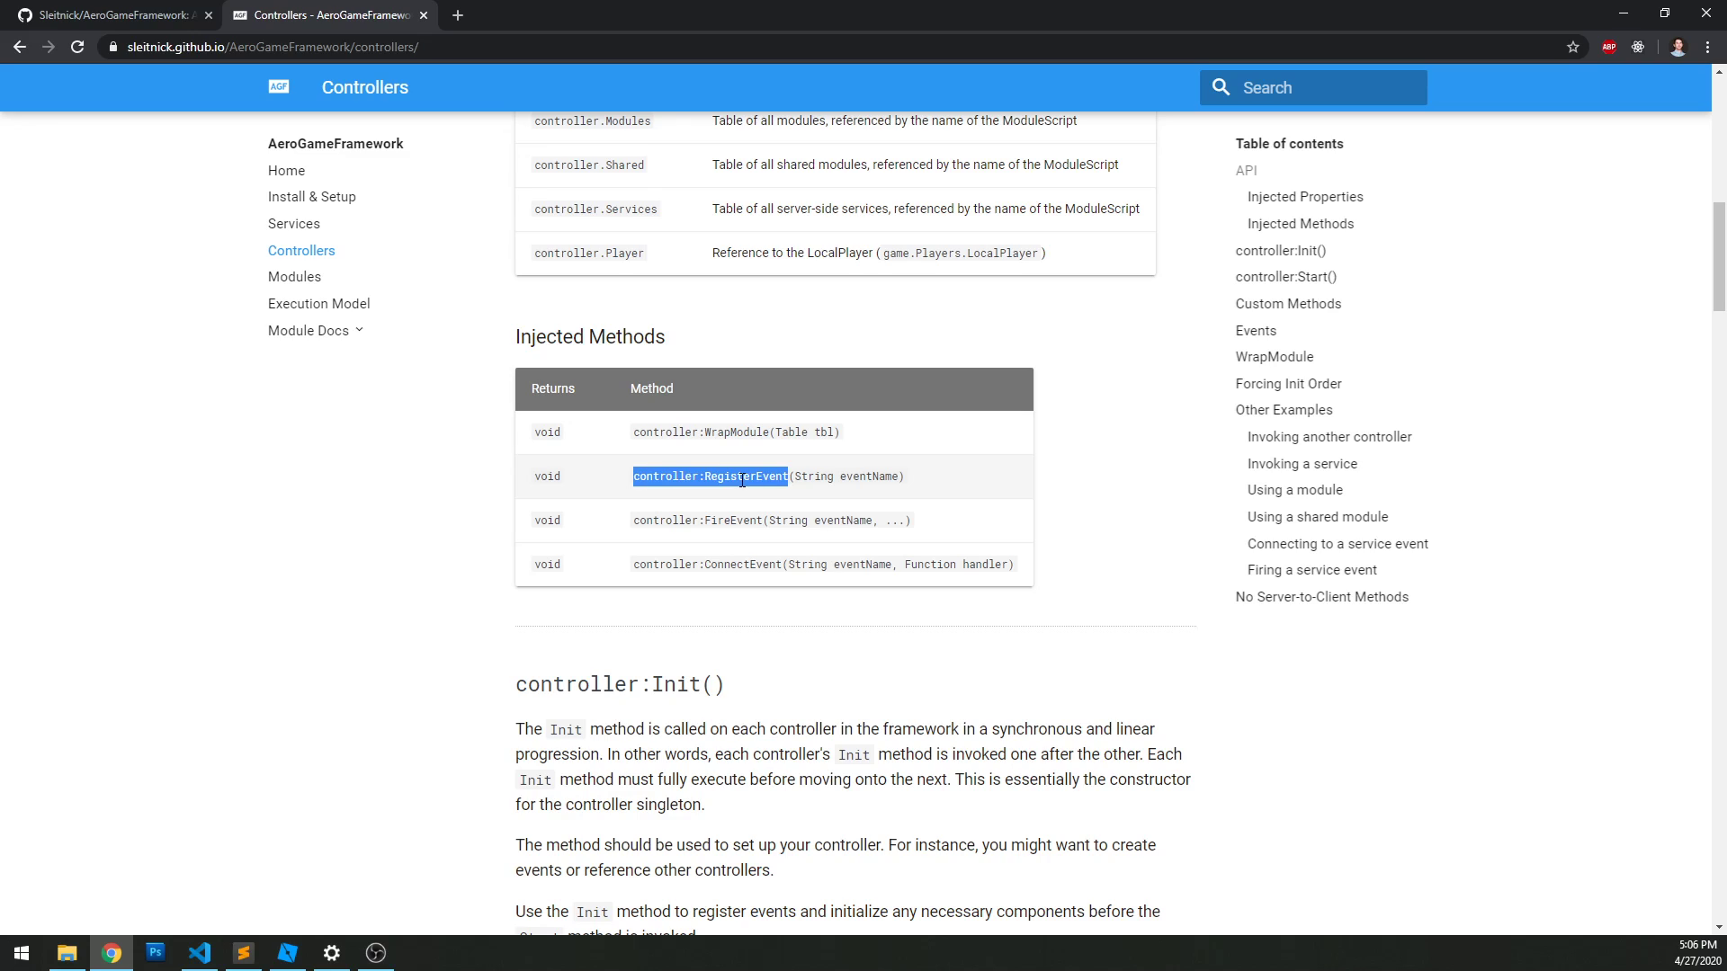
pyautogui.doubleClick(707, 563)
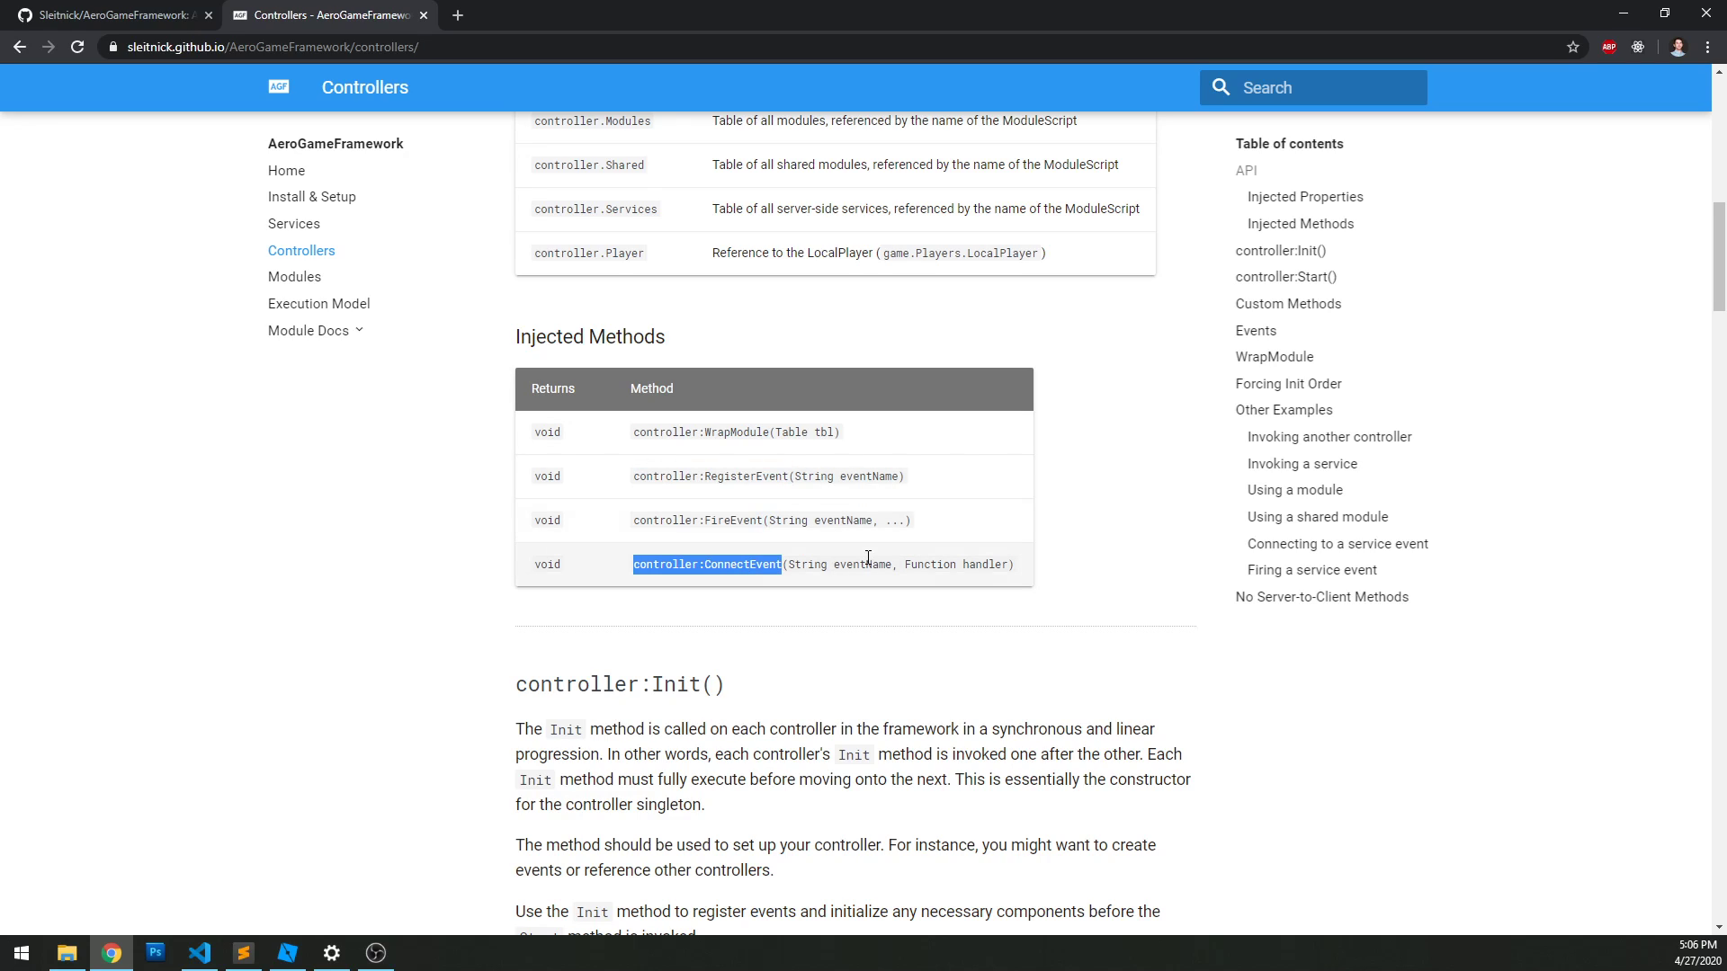
pyautogui.scroll(-3)
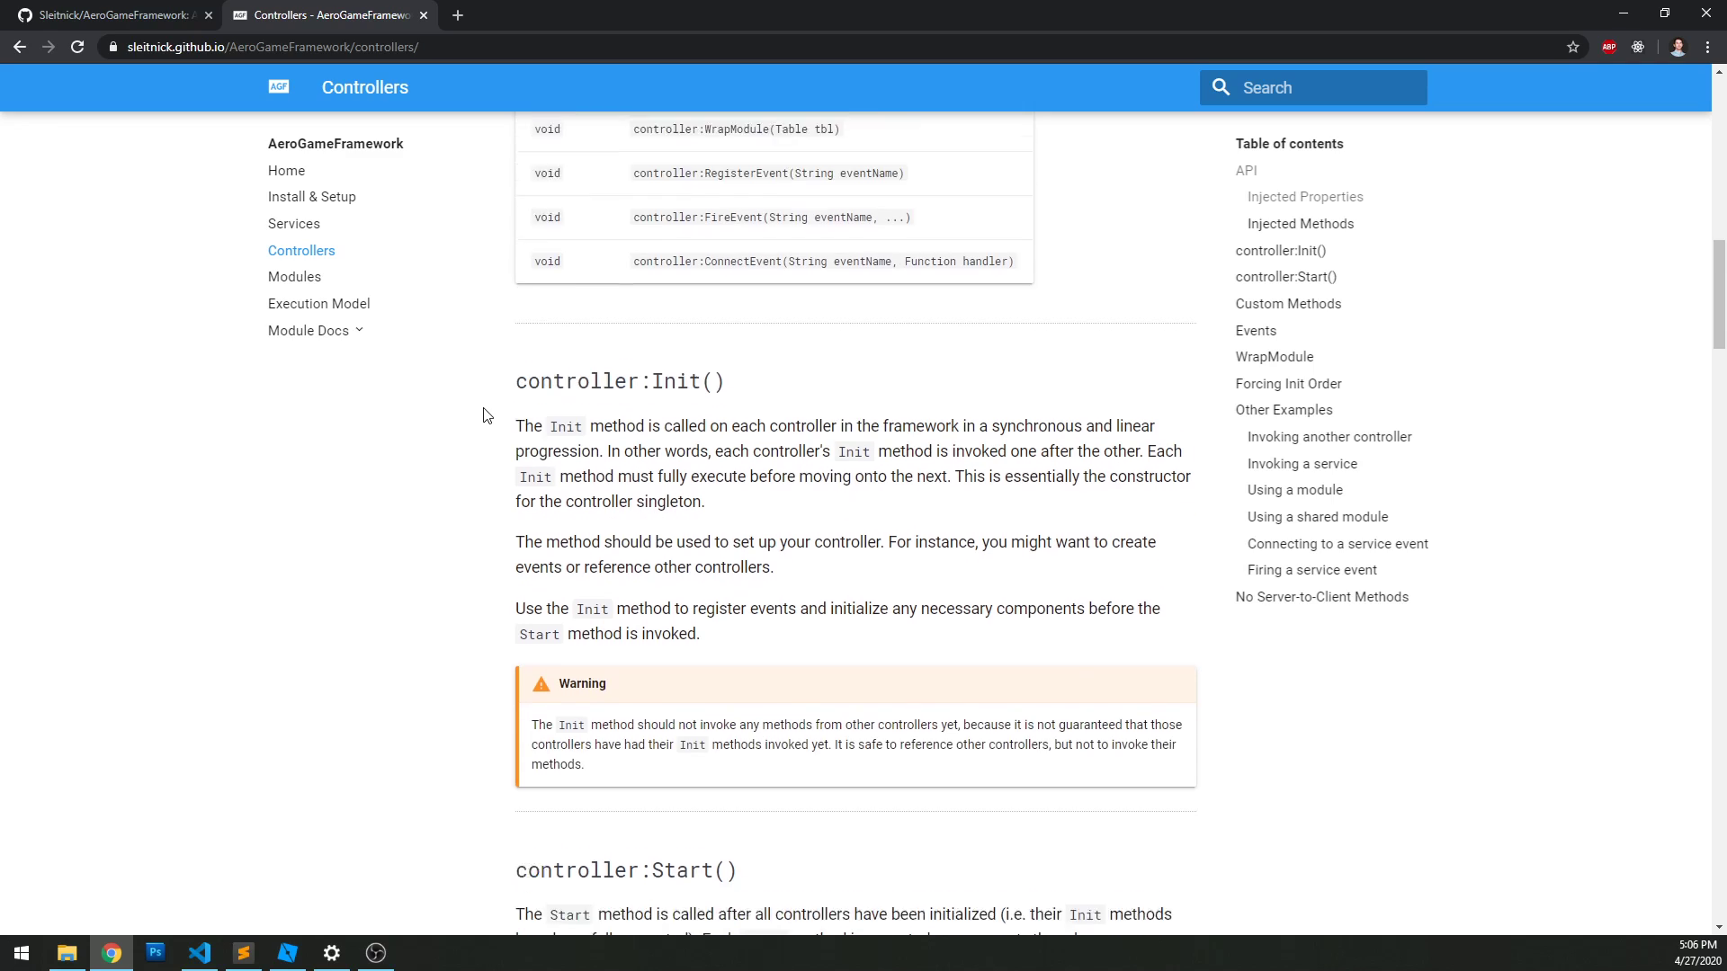
pyautogui.scroll(-3)
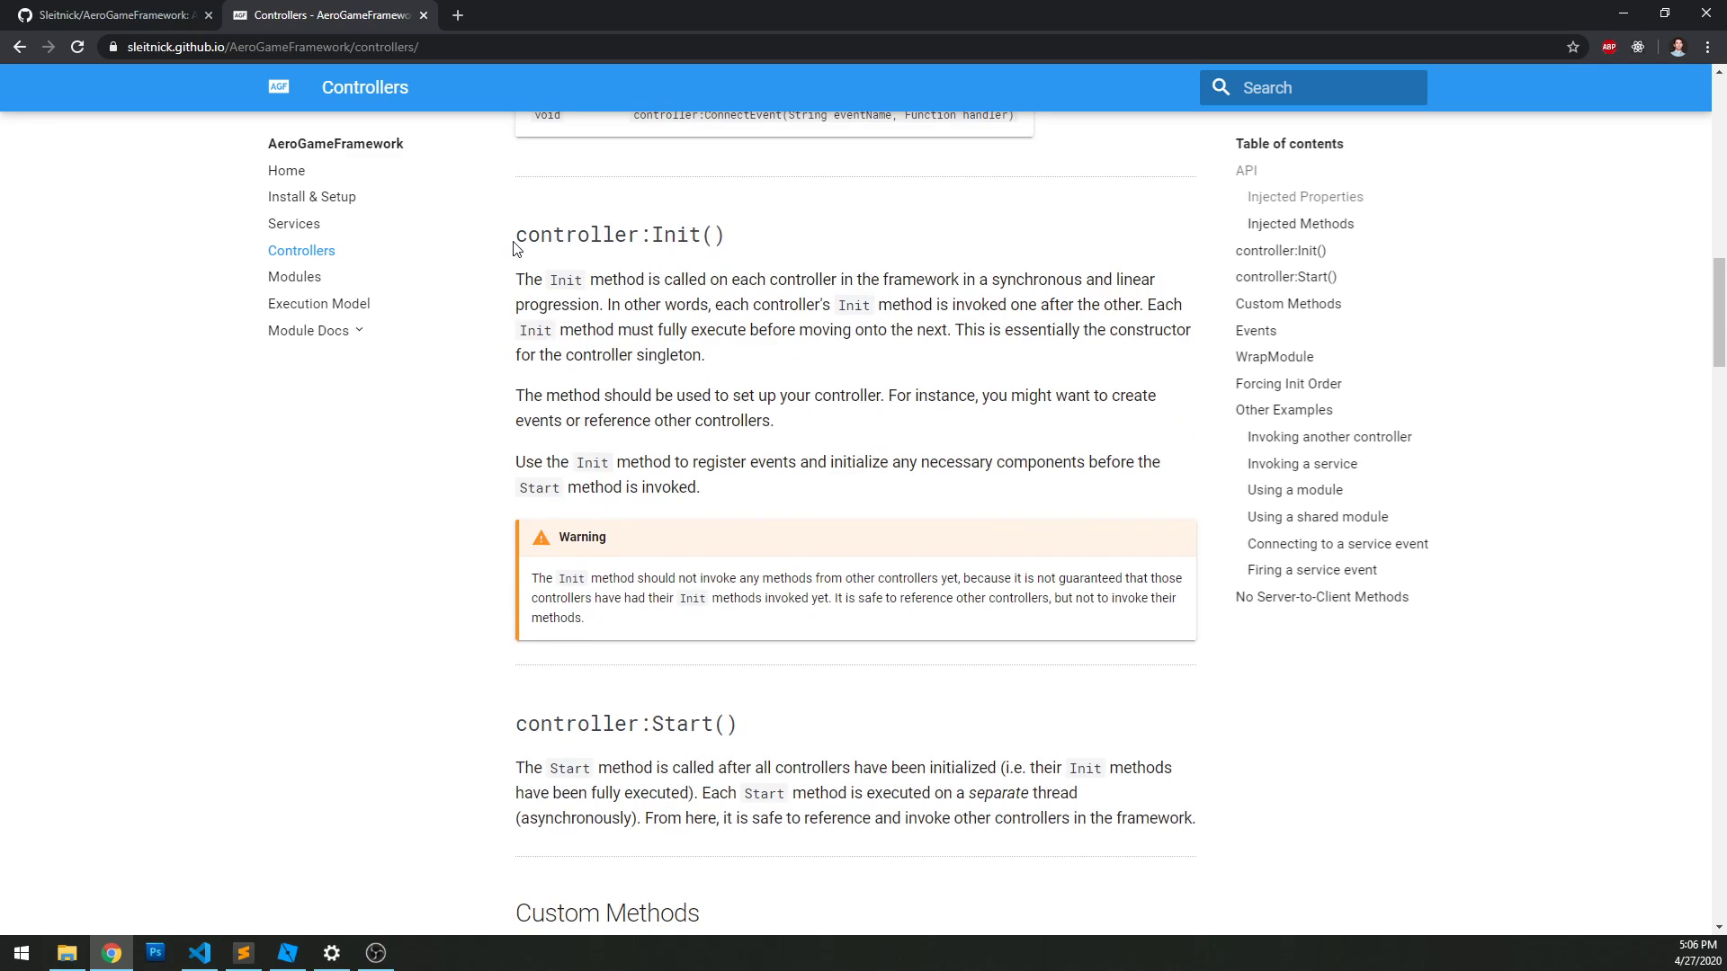
pyautogui.moveTo(660, 234)
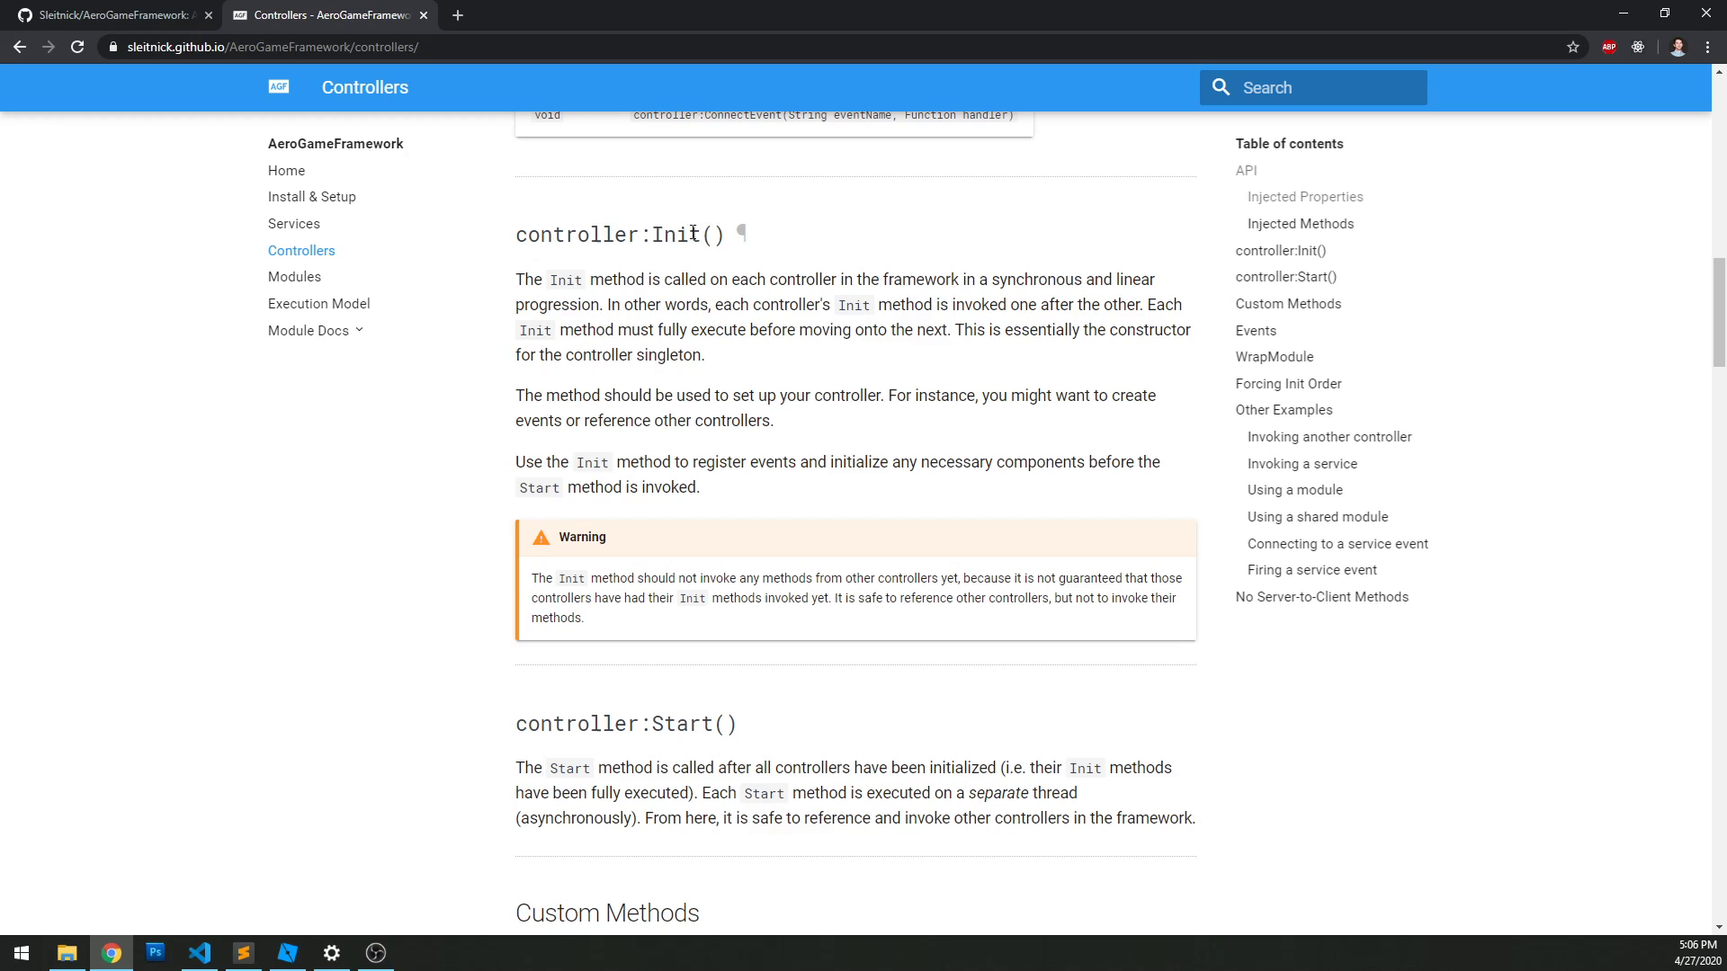
pyautogui.moveTo(875, 234)
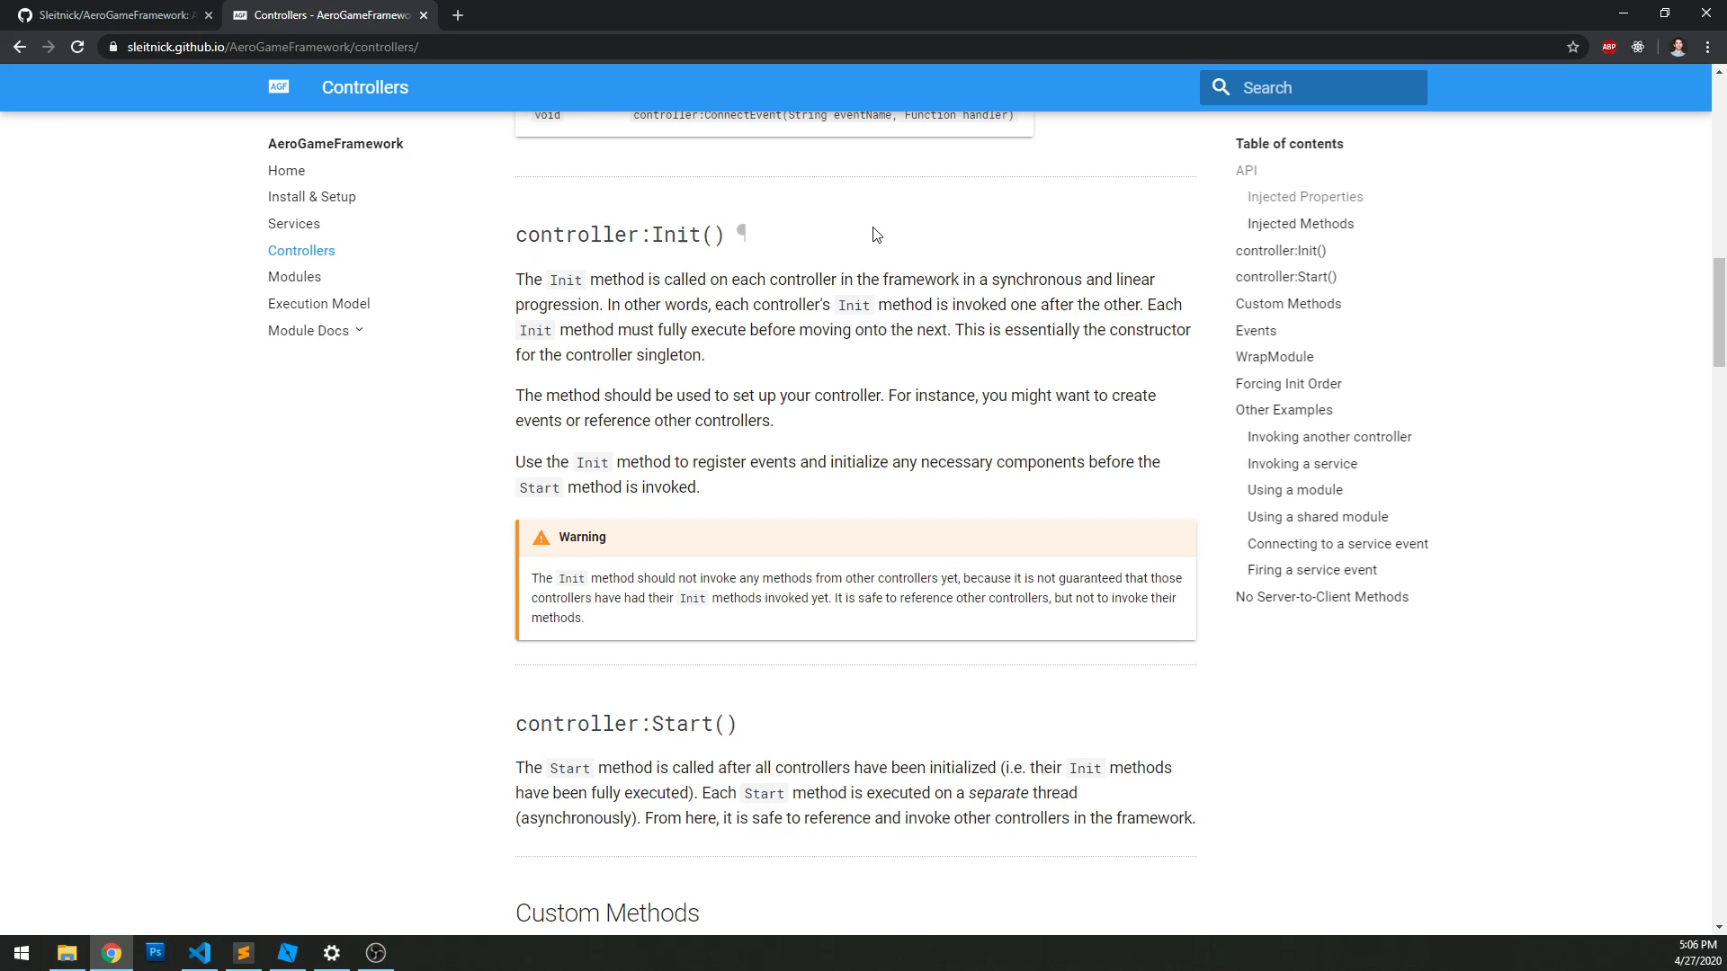
pyautogui.moveTo(680, 327)
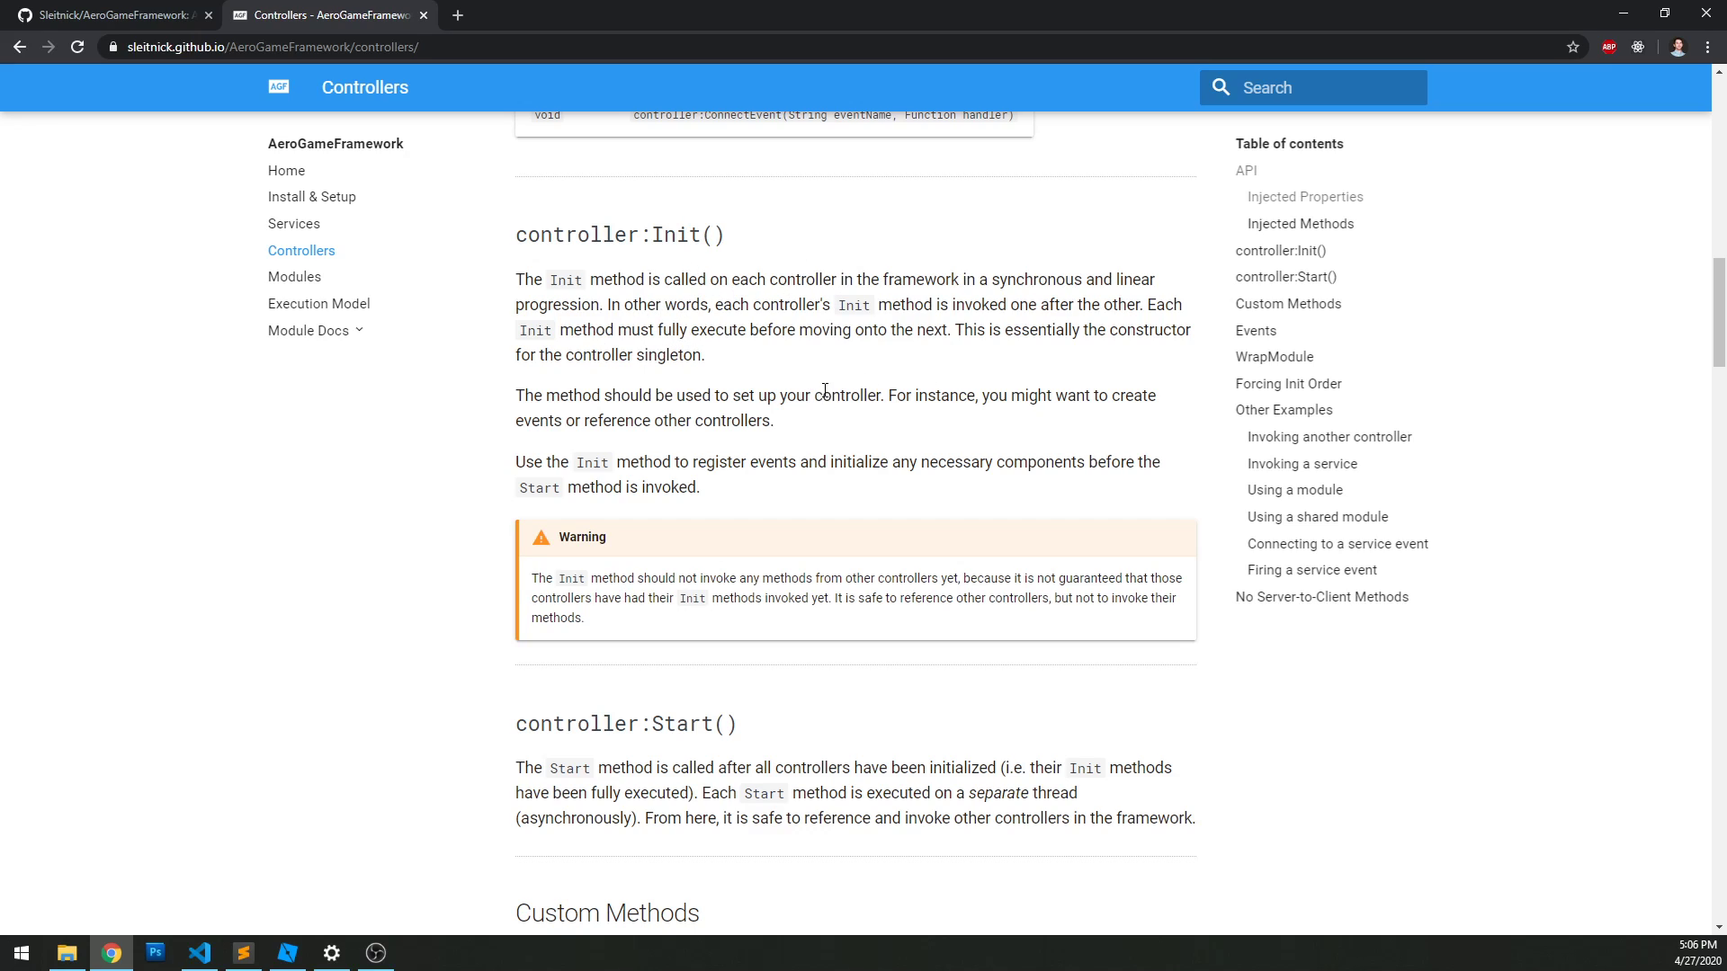
# Step: Read through the Init, Start, Custom Methods and Events sections of the docs
pyautogui.scroll(-3)
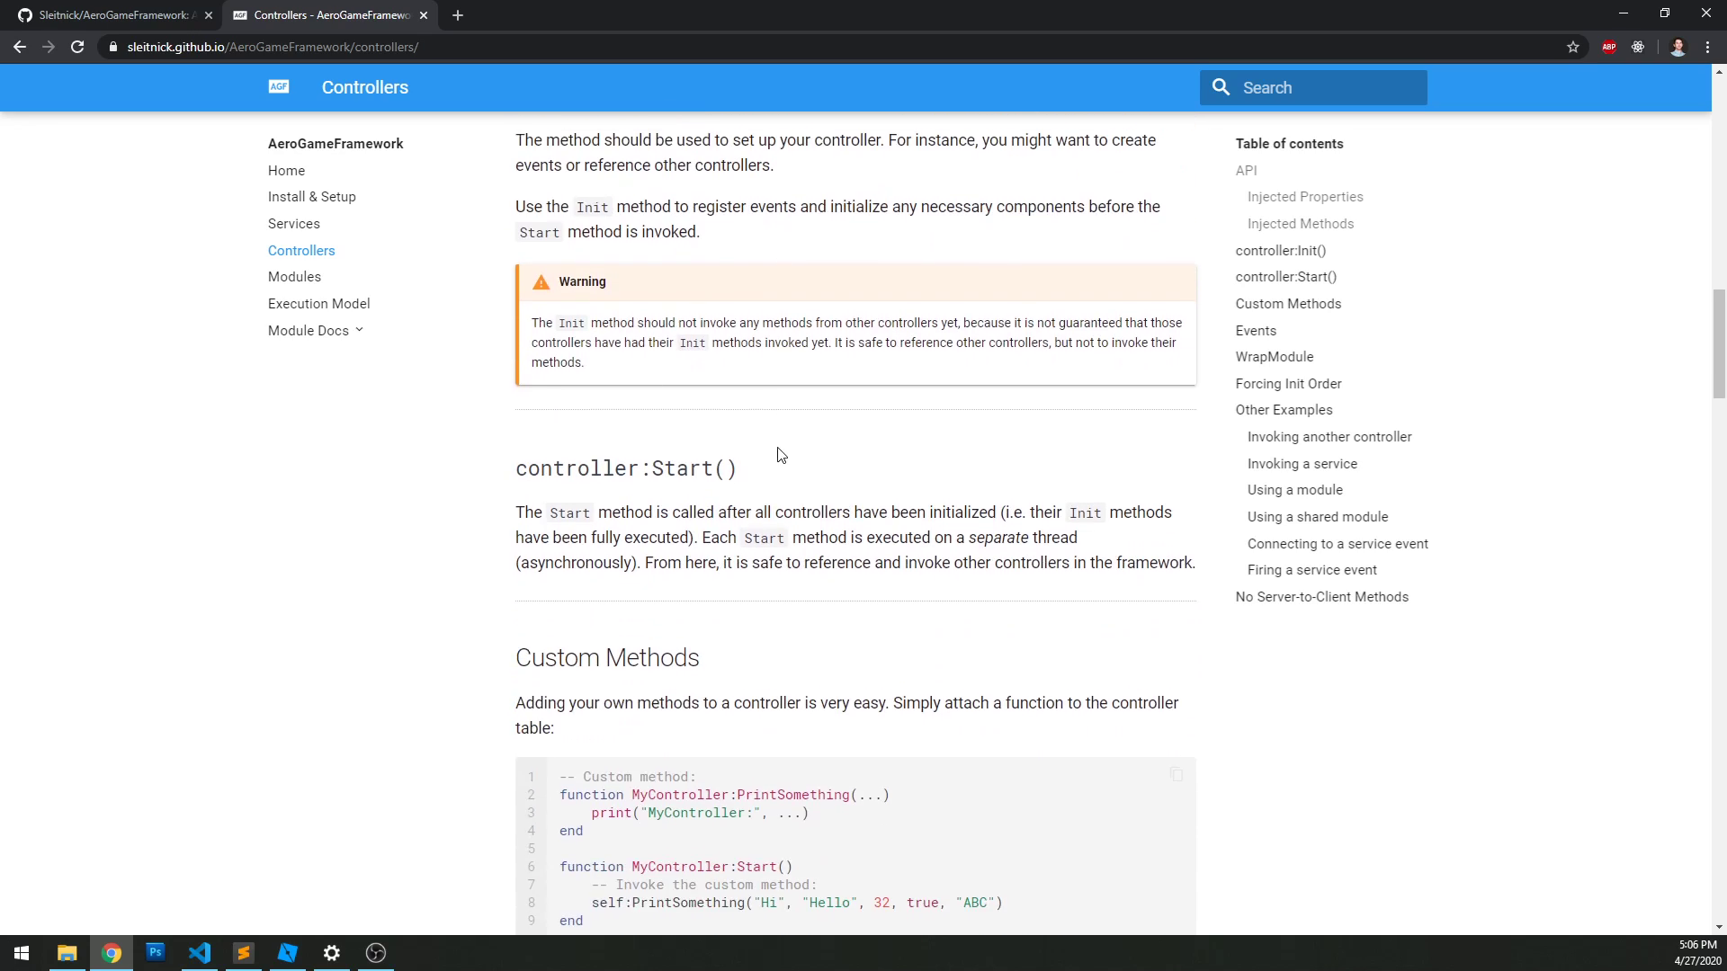
pyautogui.scroll(3)
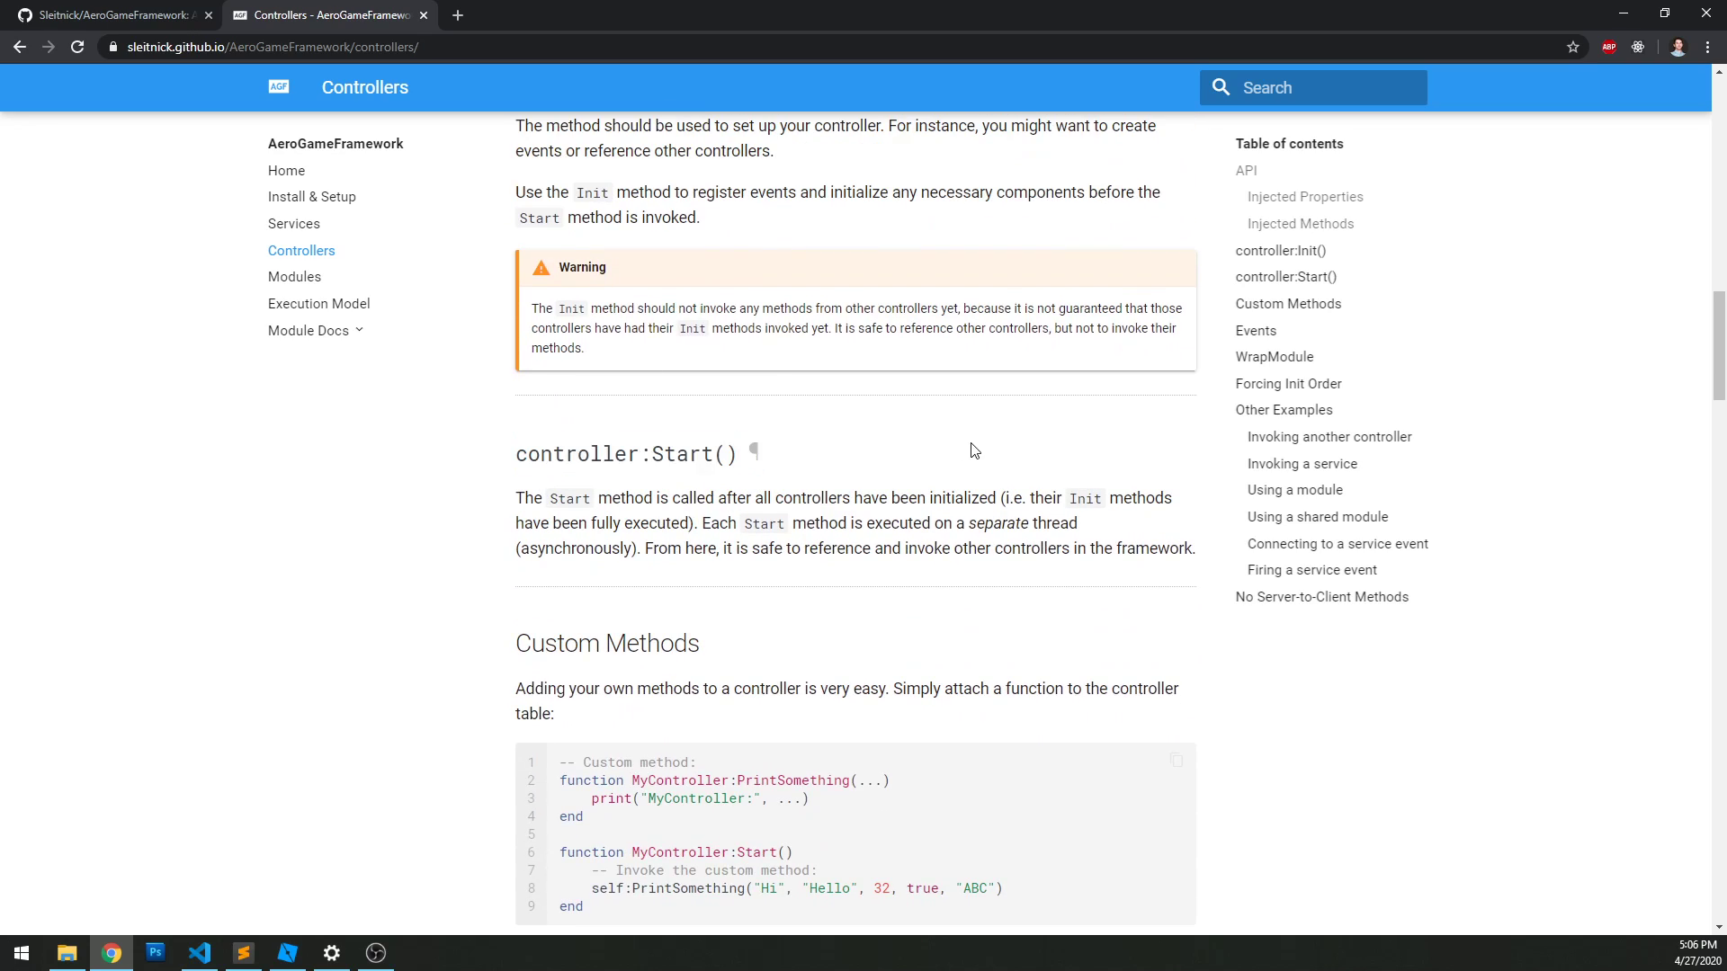
pyautogui.moveTo(515, 498)
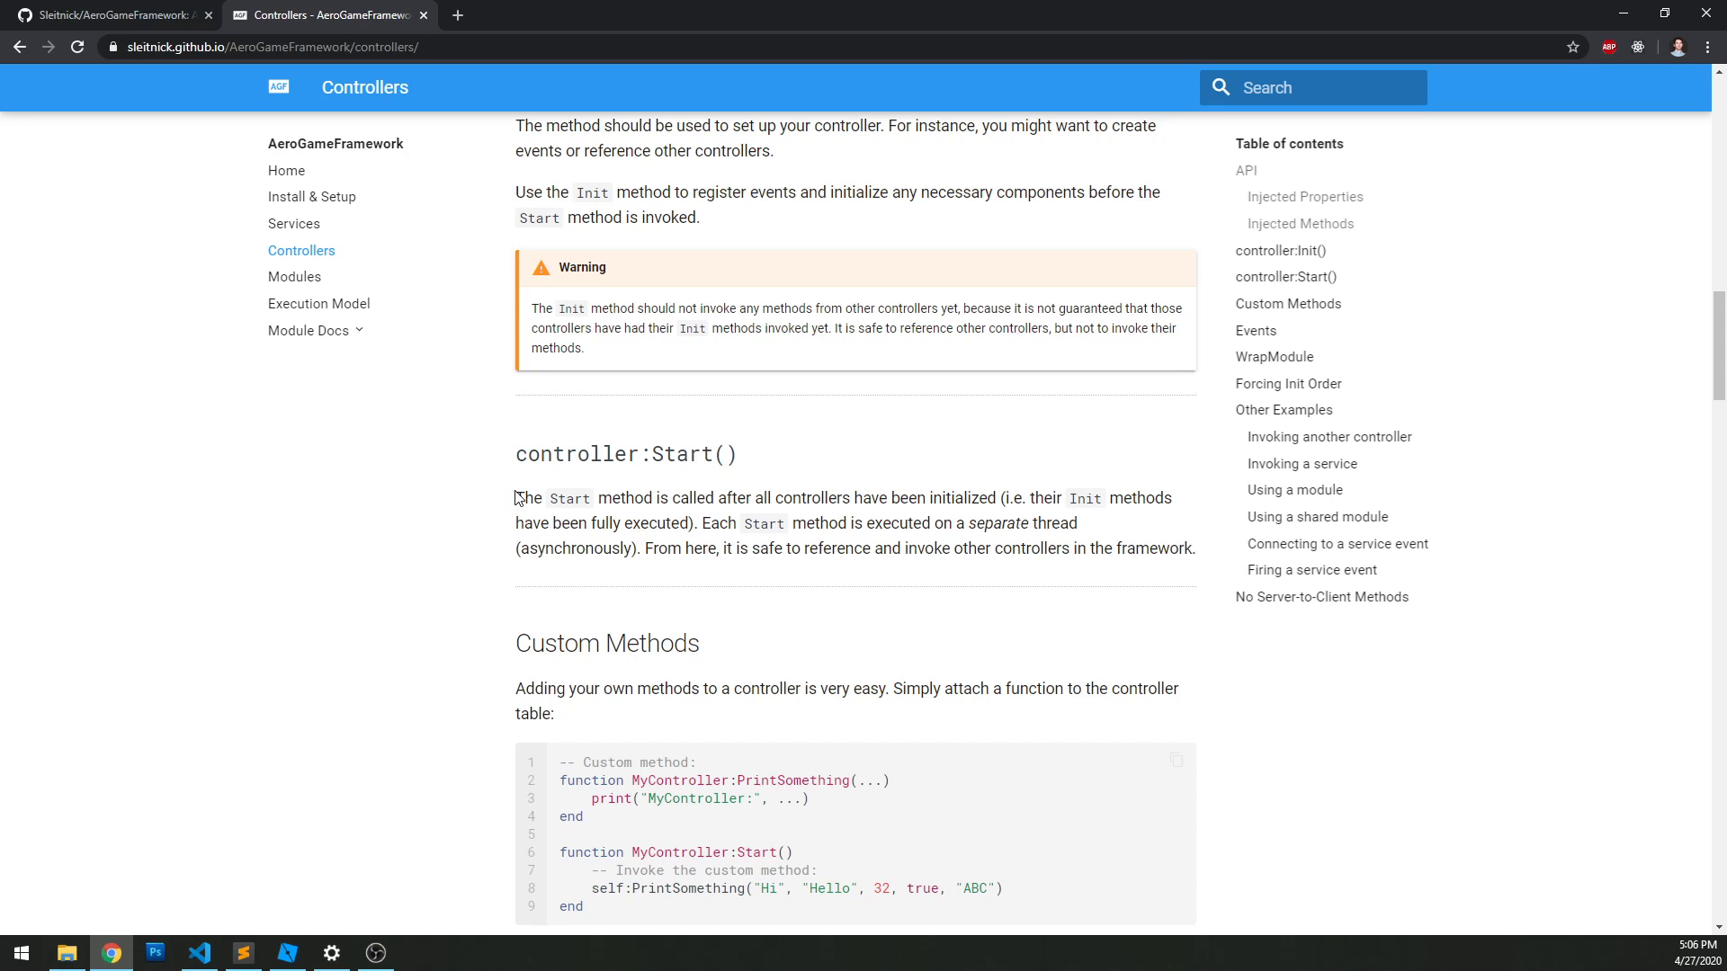
pyautogui.moveTo(828, 590)
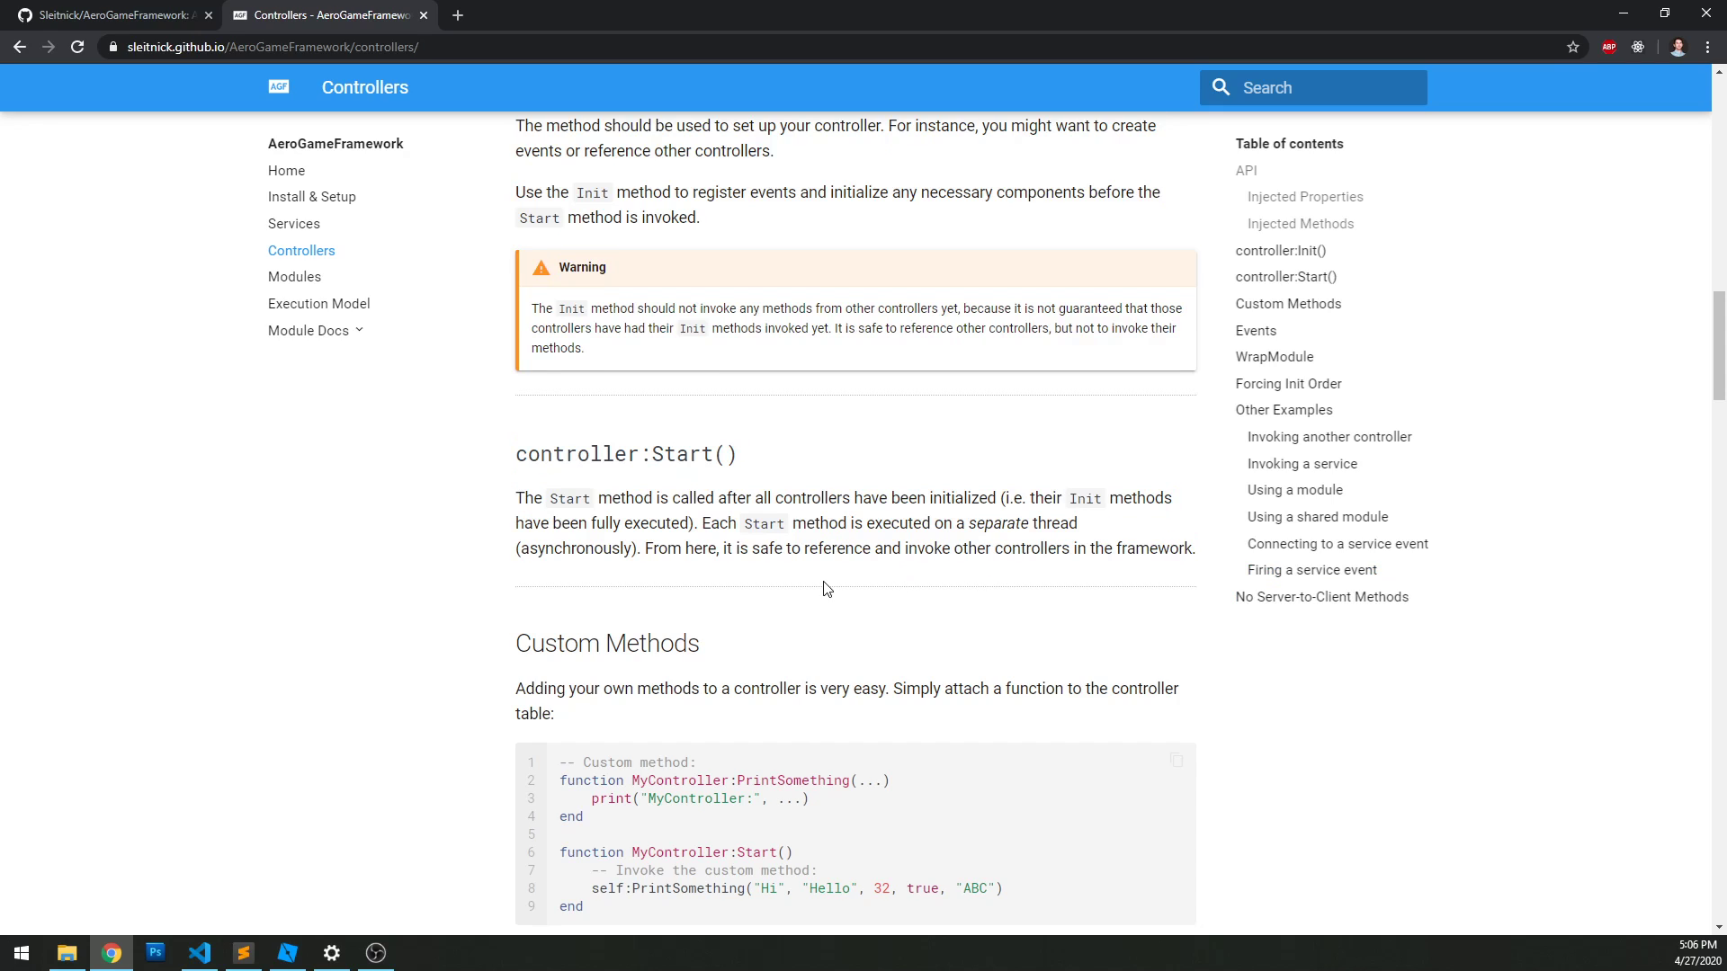
pyautogui.scroll(-3)
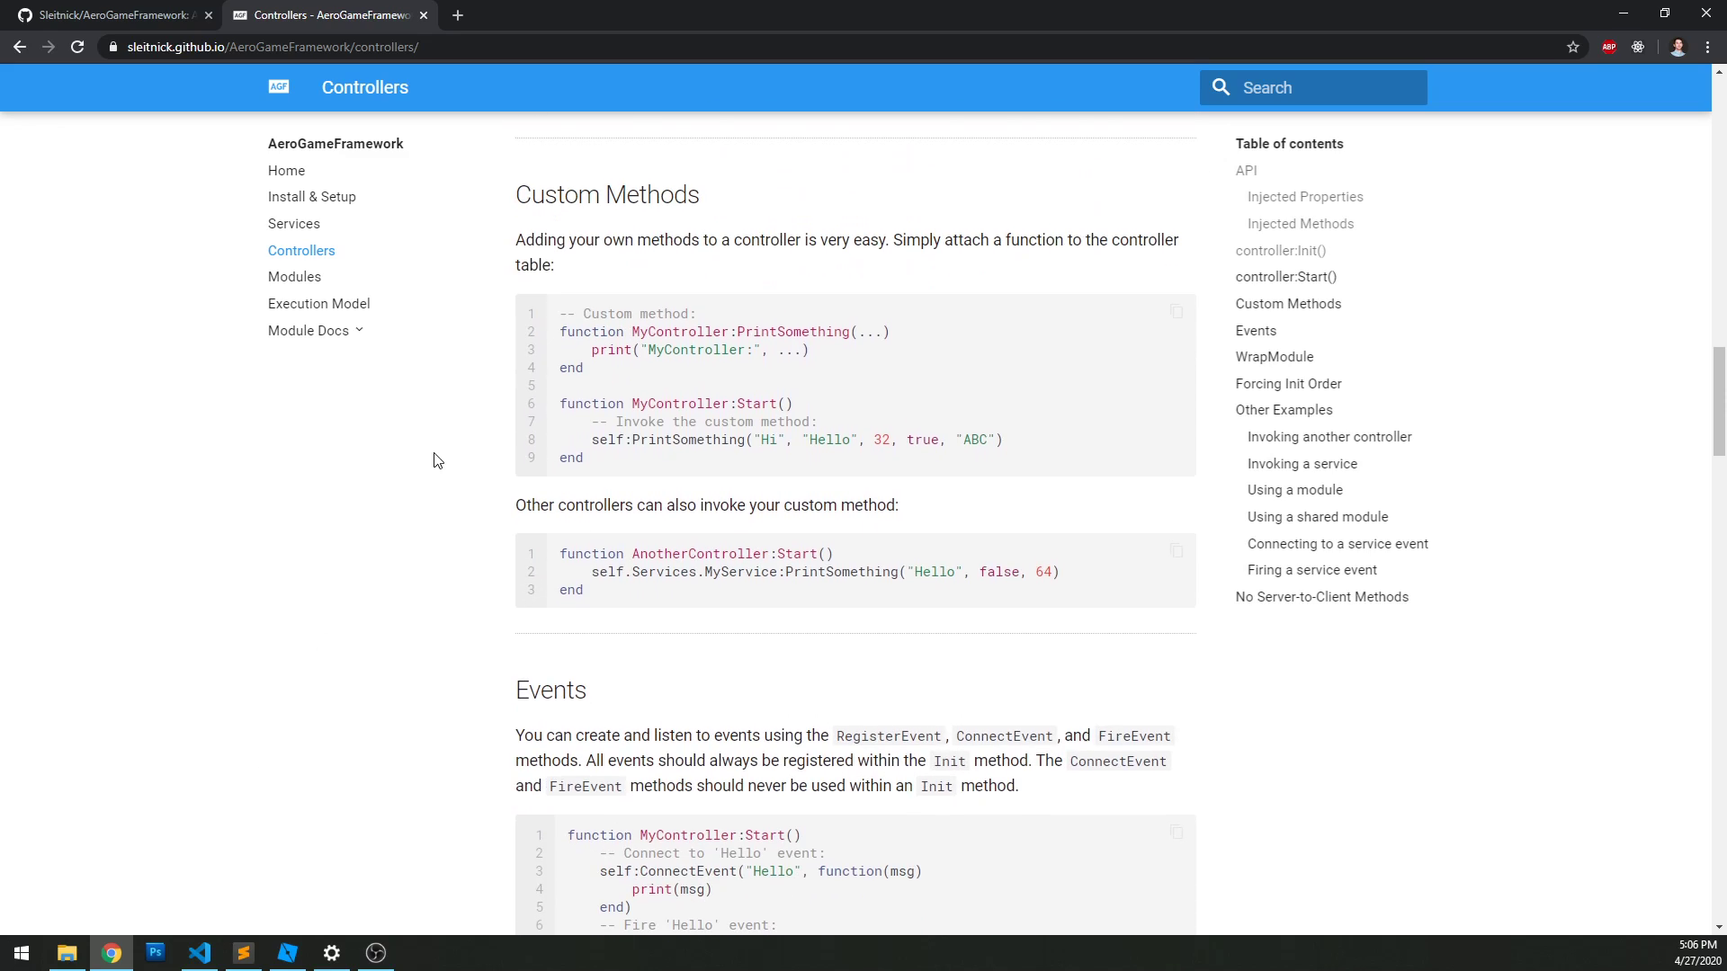
pyautogui.scroll(-3)
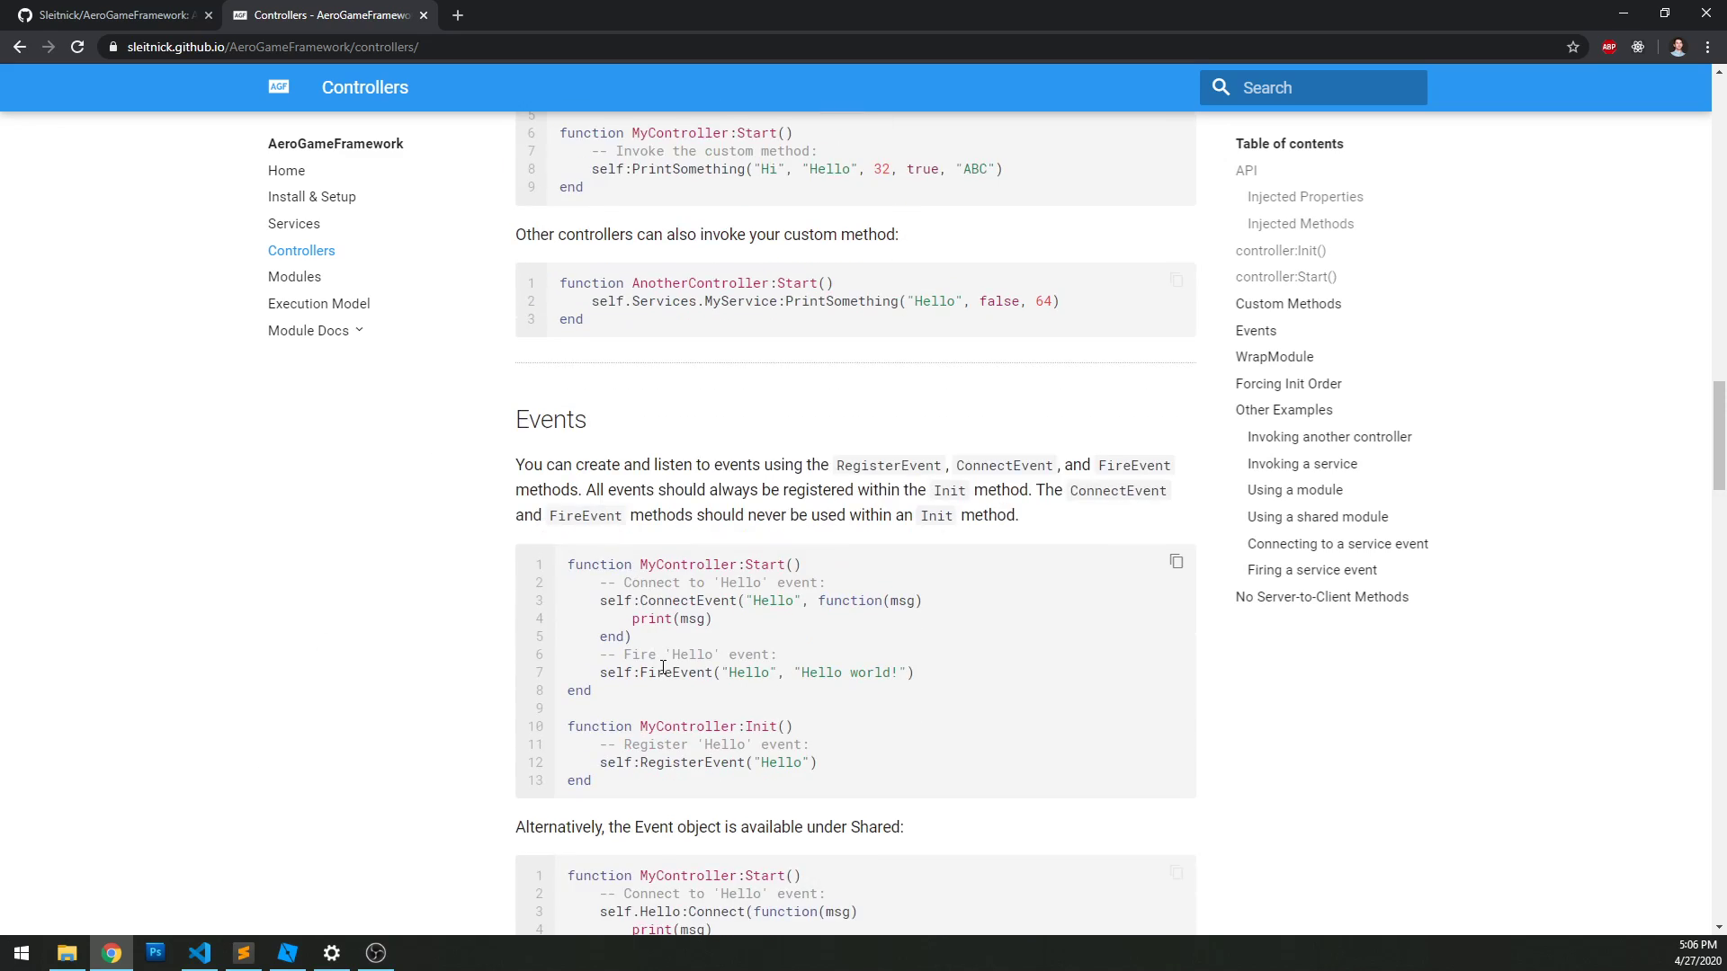
pyautogui.scroll(3)
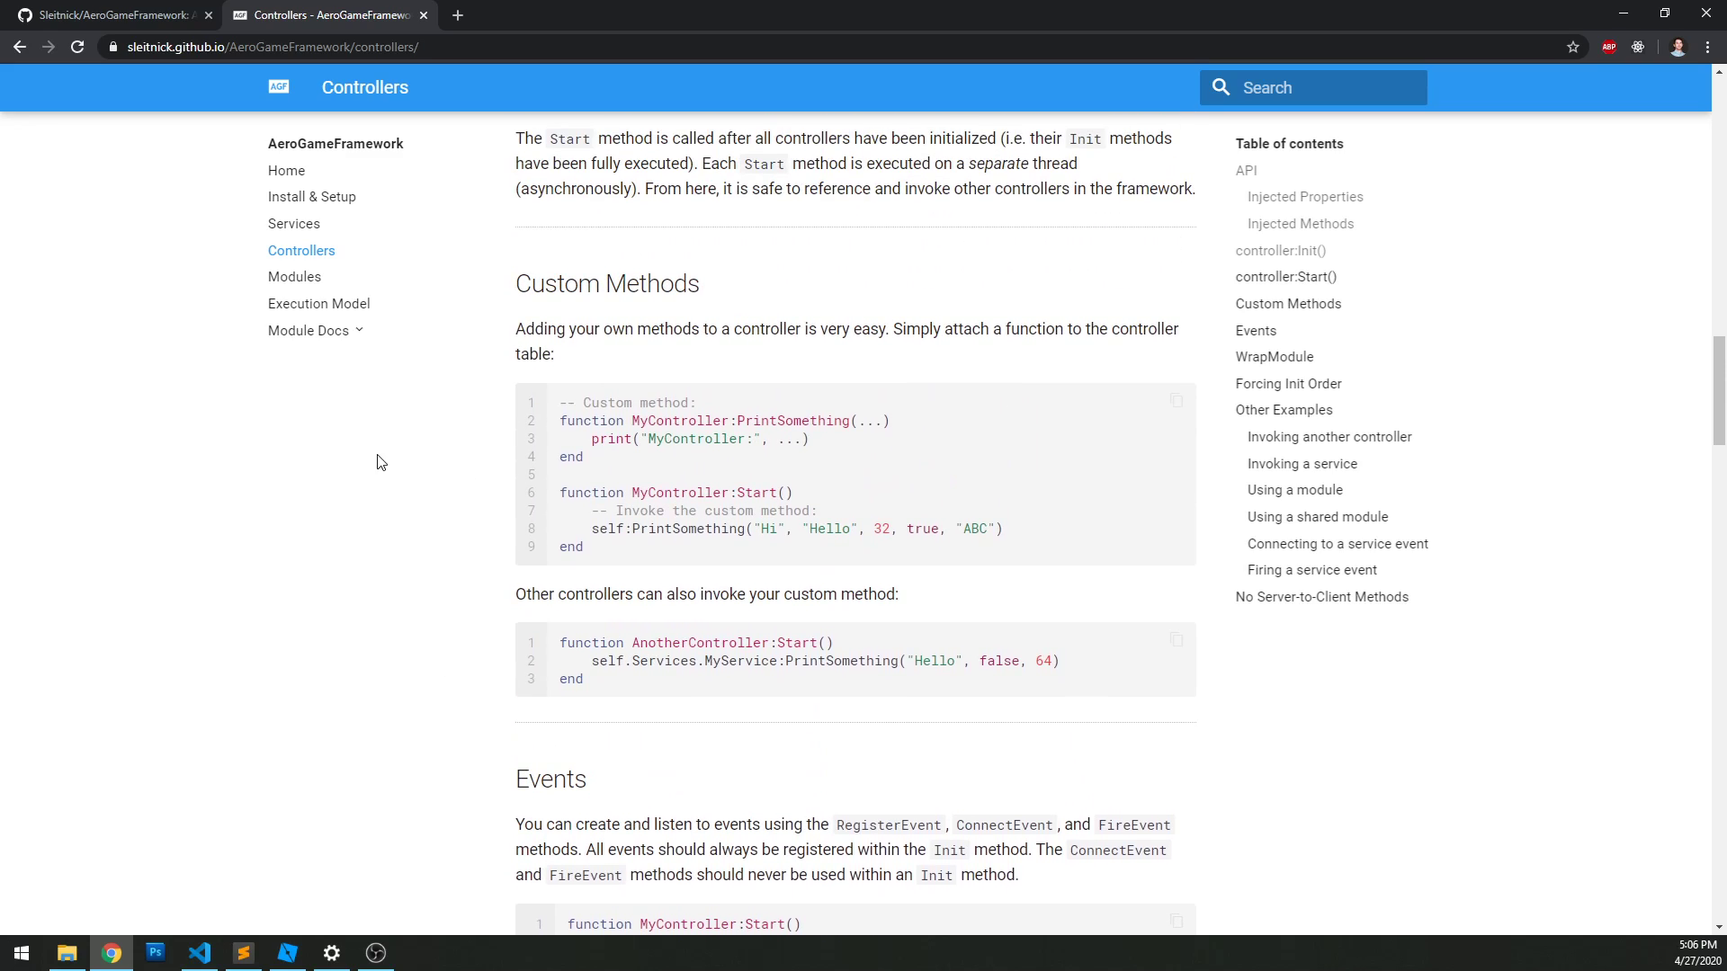
pyautogui.scroll(-3)
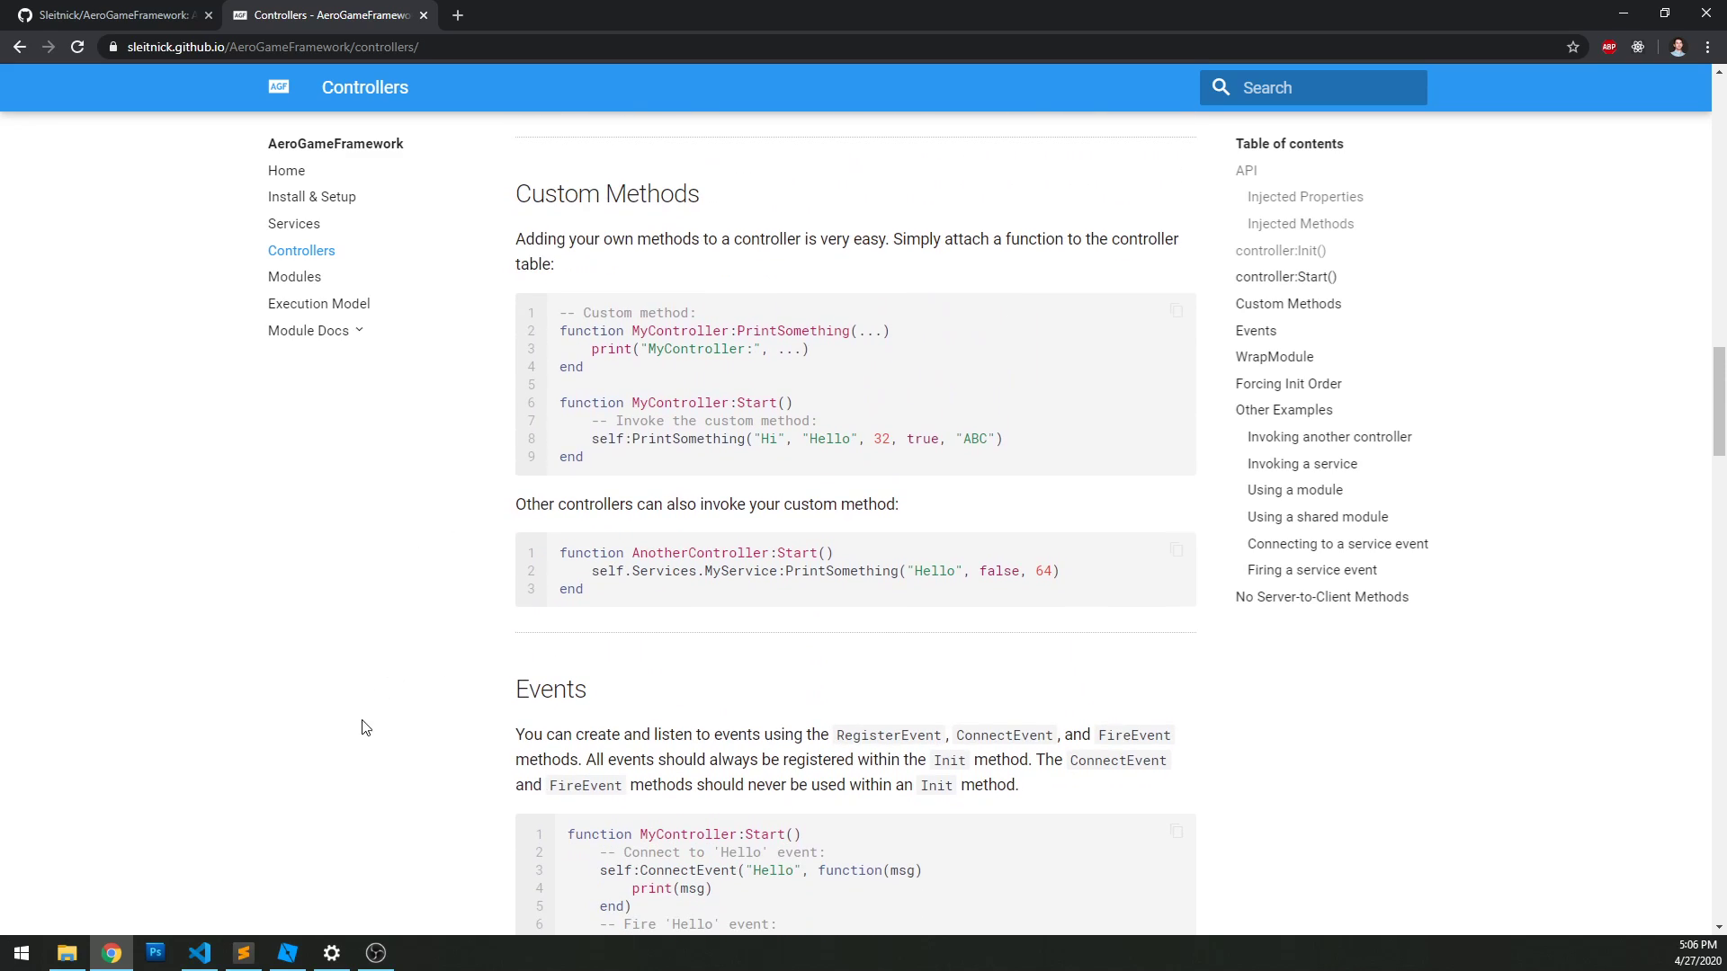
pyautogui.moveTo(200, 949)
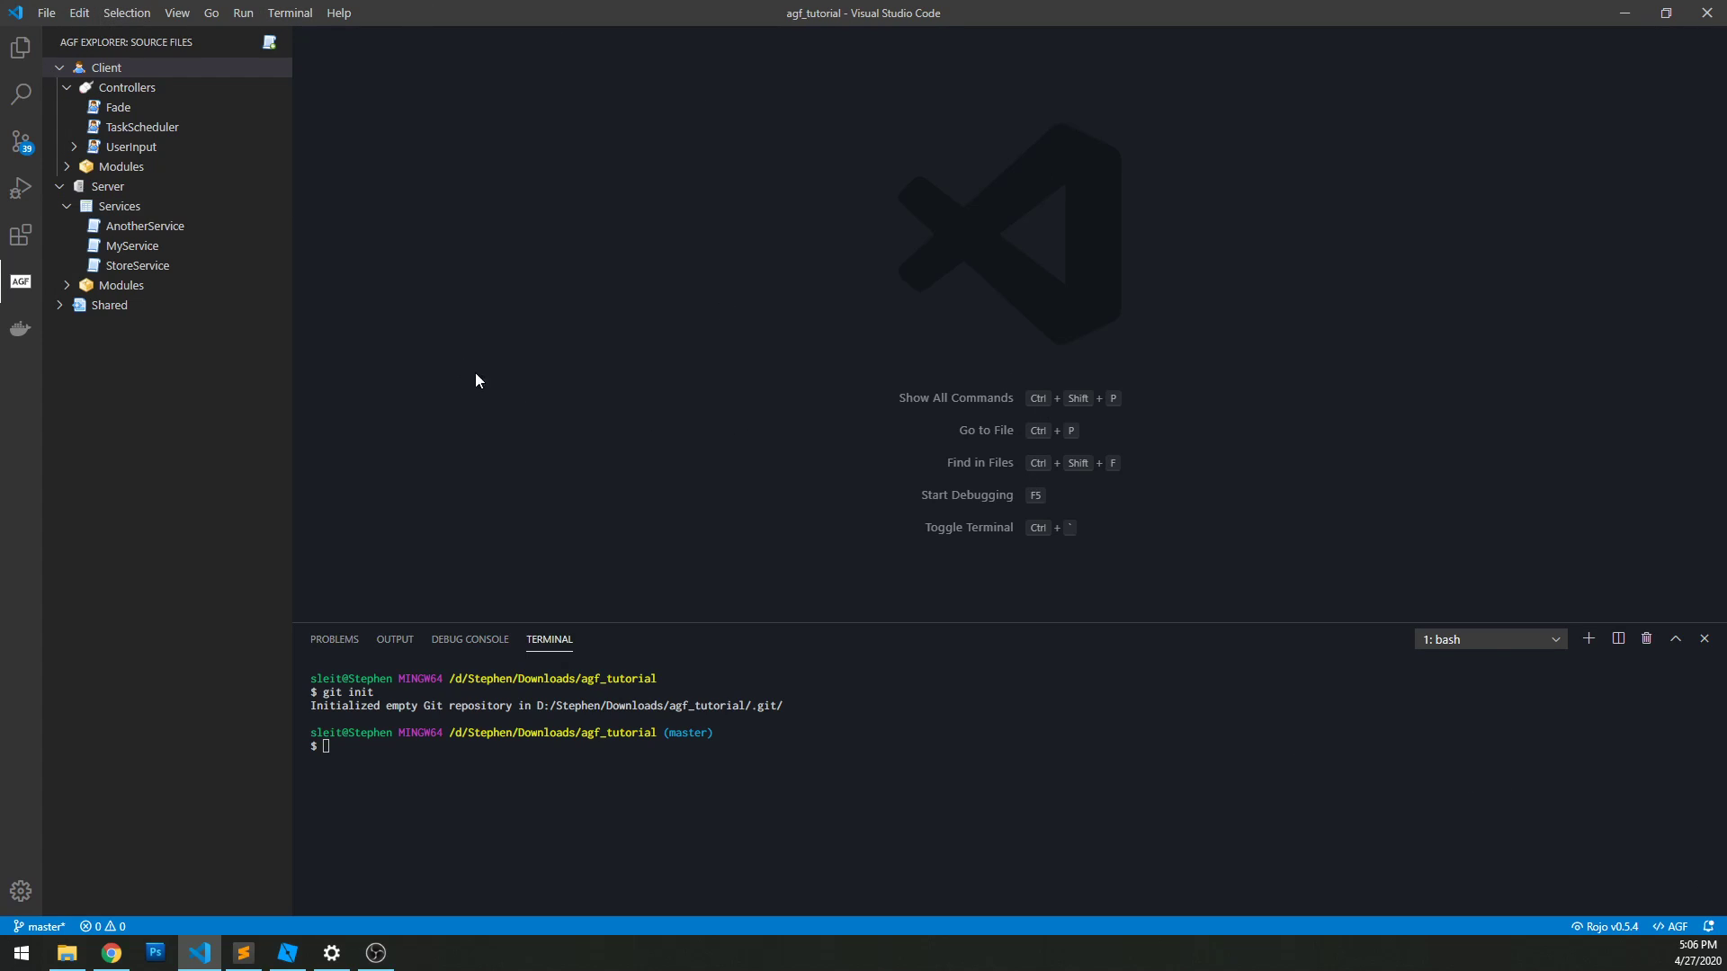
pyautogui.moveTo(1194, 833)
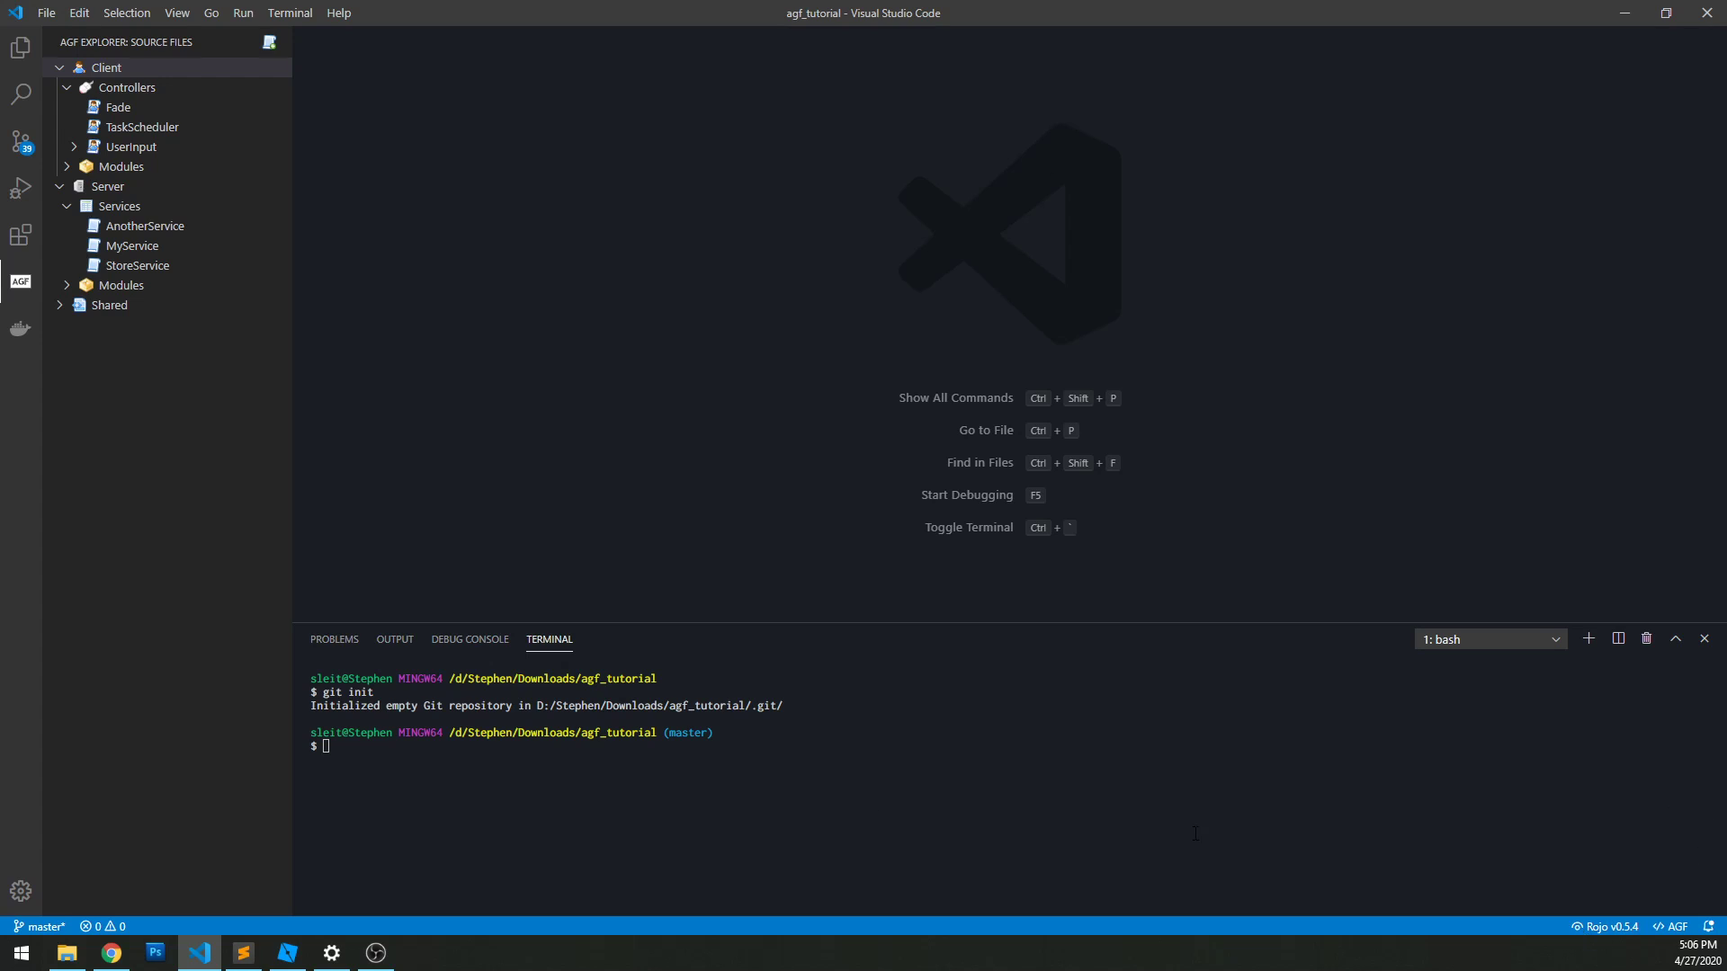
# Step: Check the Roblox Studio baseplate, then create a new client controller named TestController
pyautogui.click(286, 954)
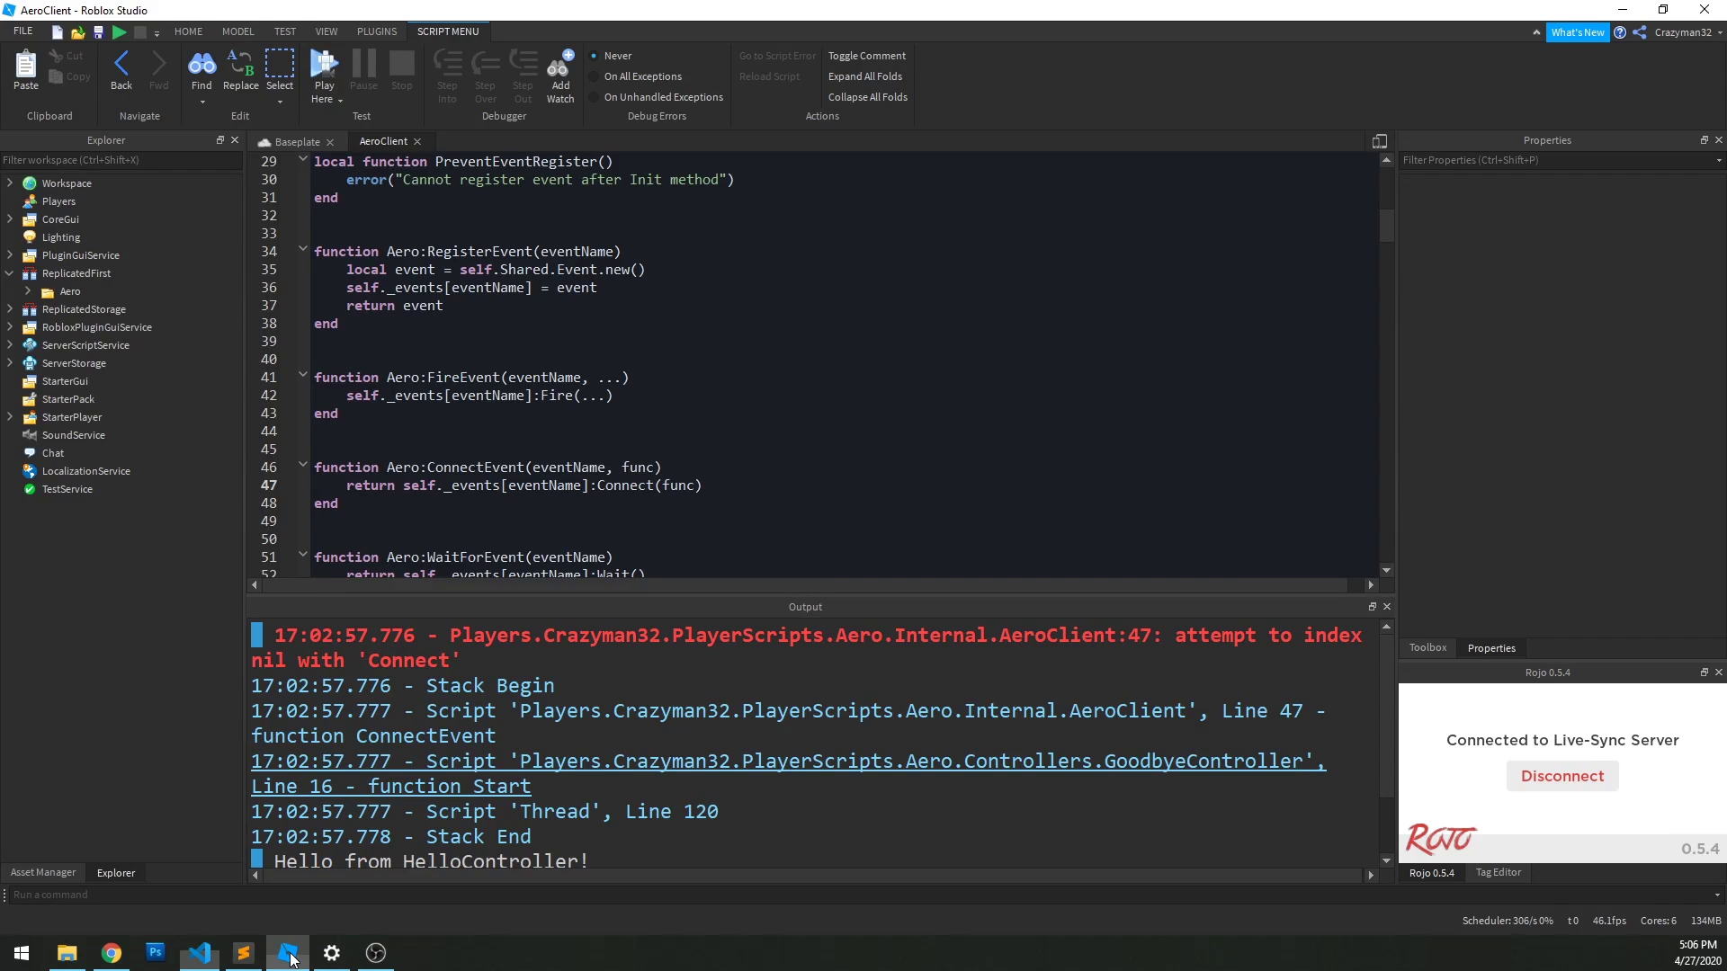
pyautogui.click(293, 141)
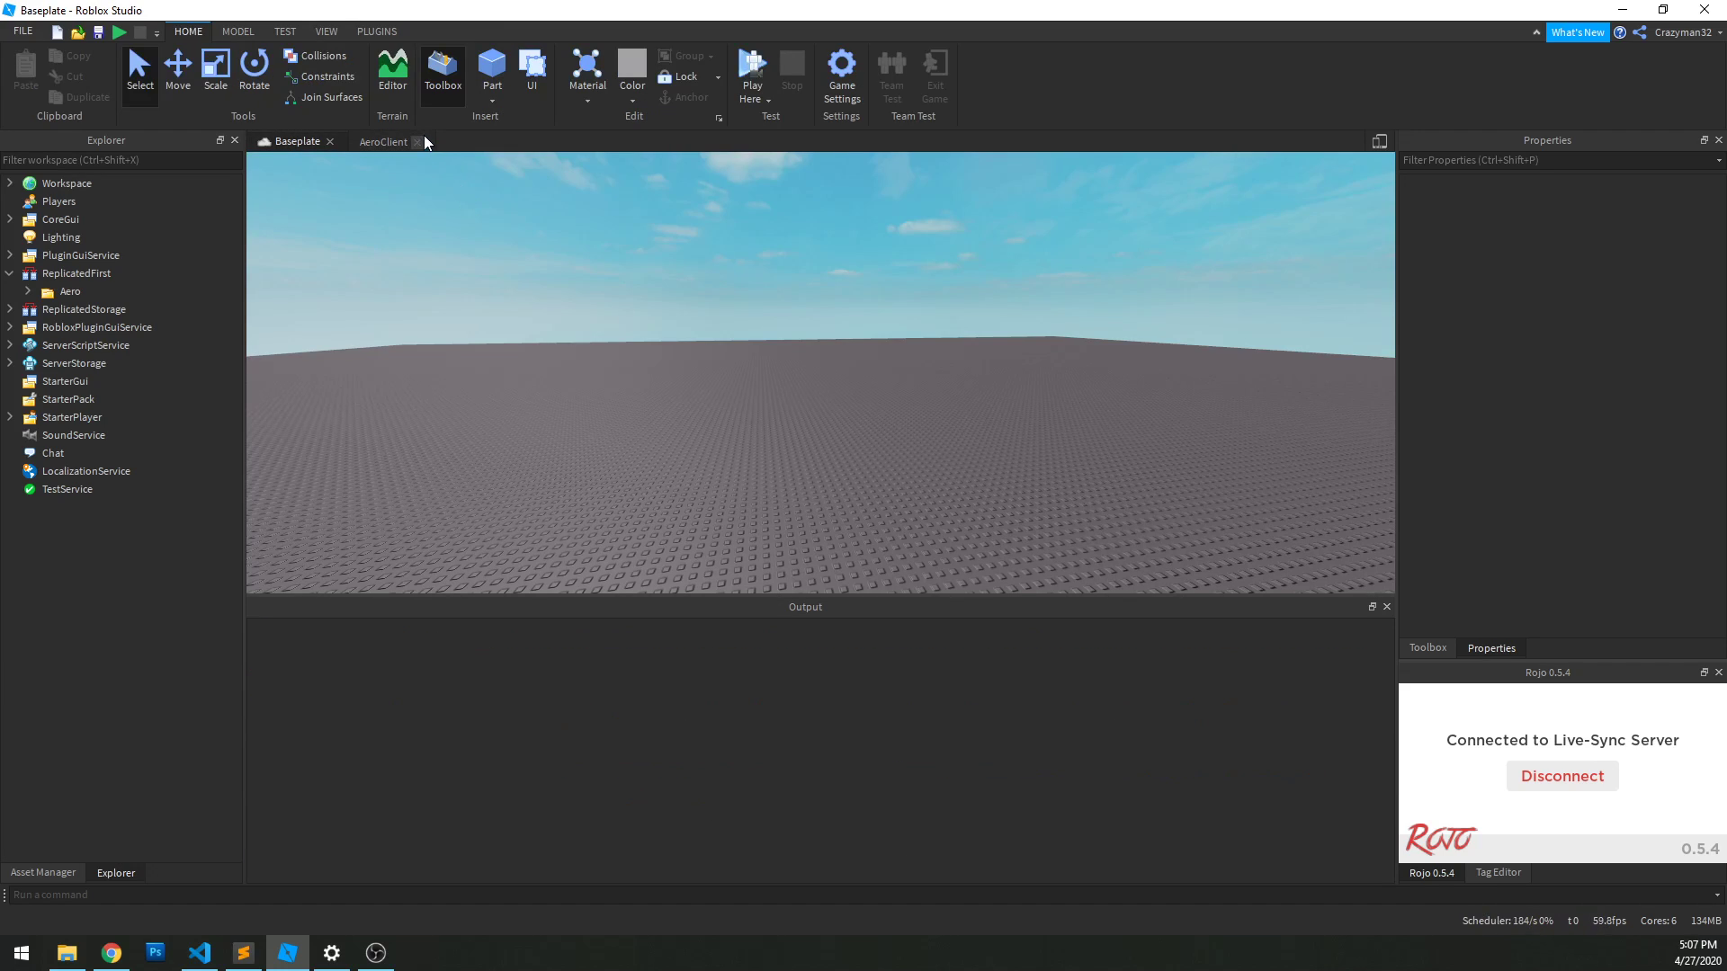
pyautogui.click(198, 953)
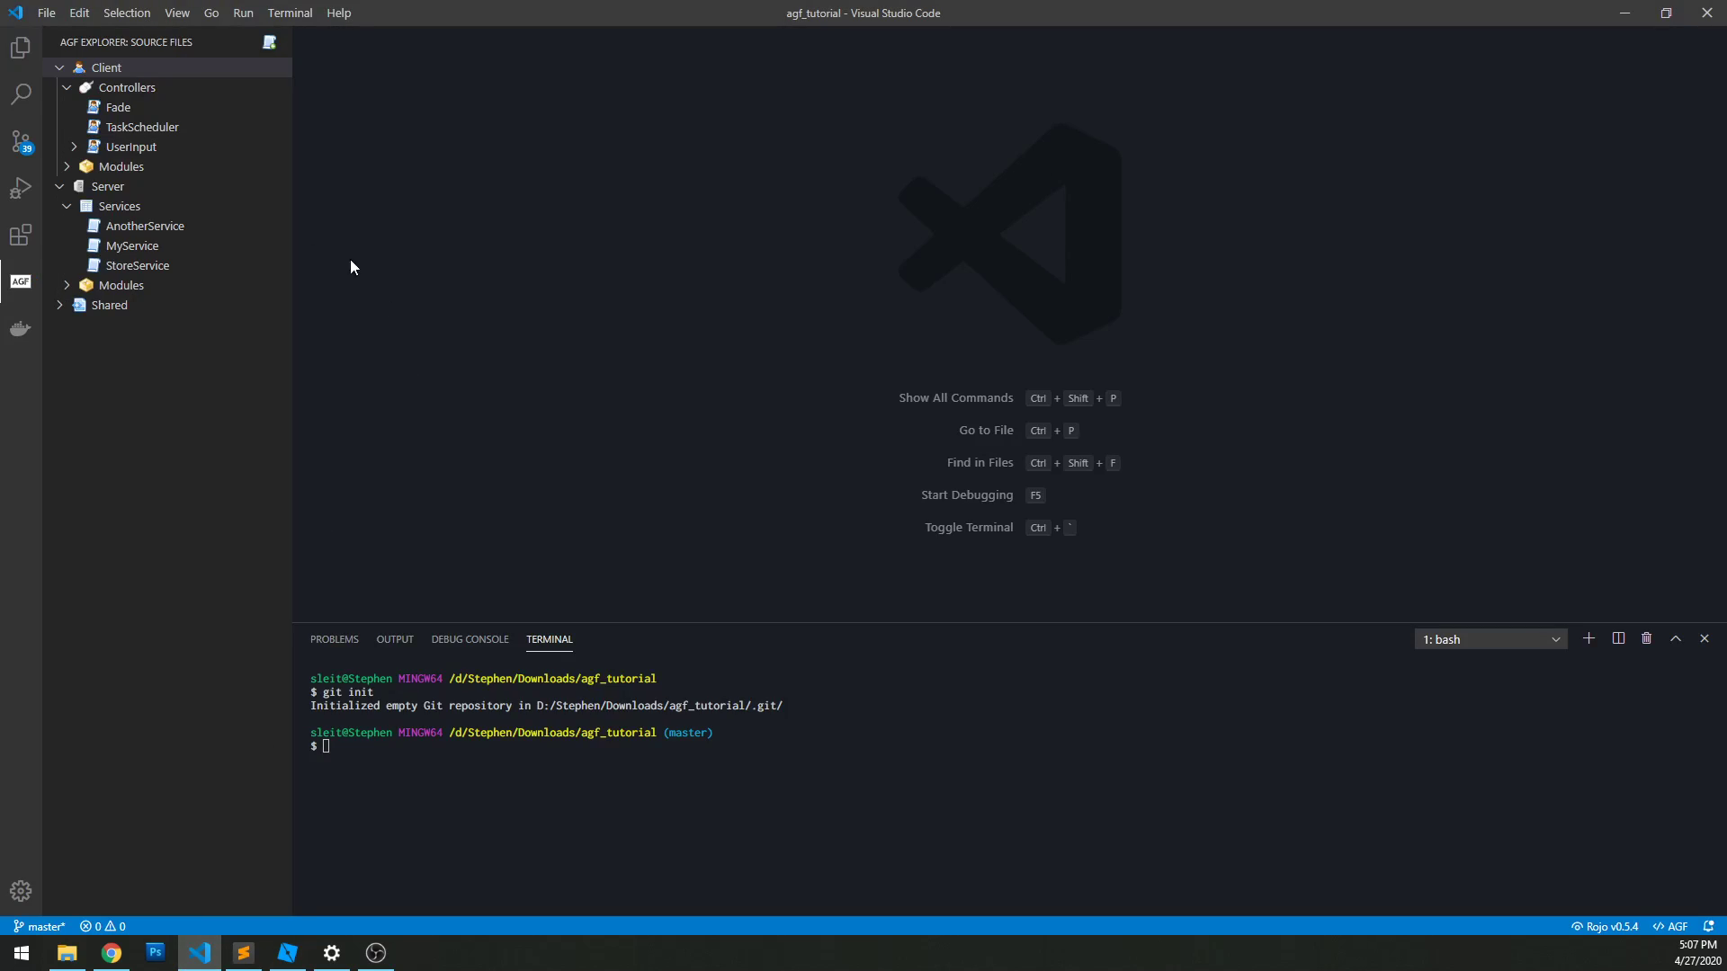
pyautogui.click(128, 88)
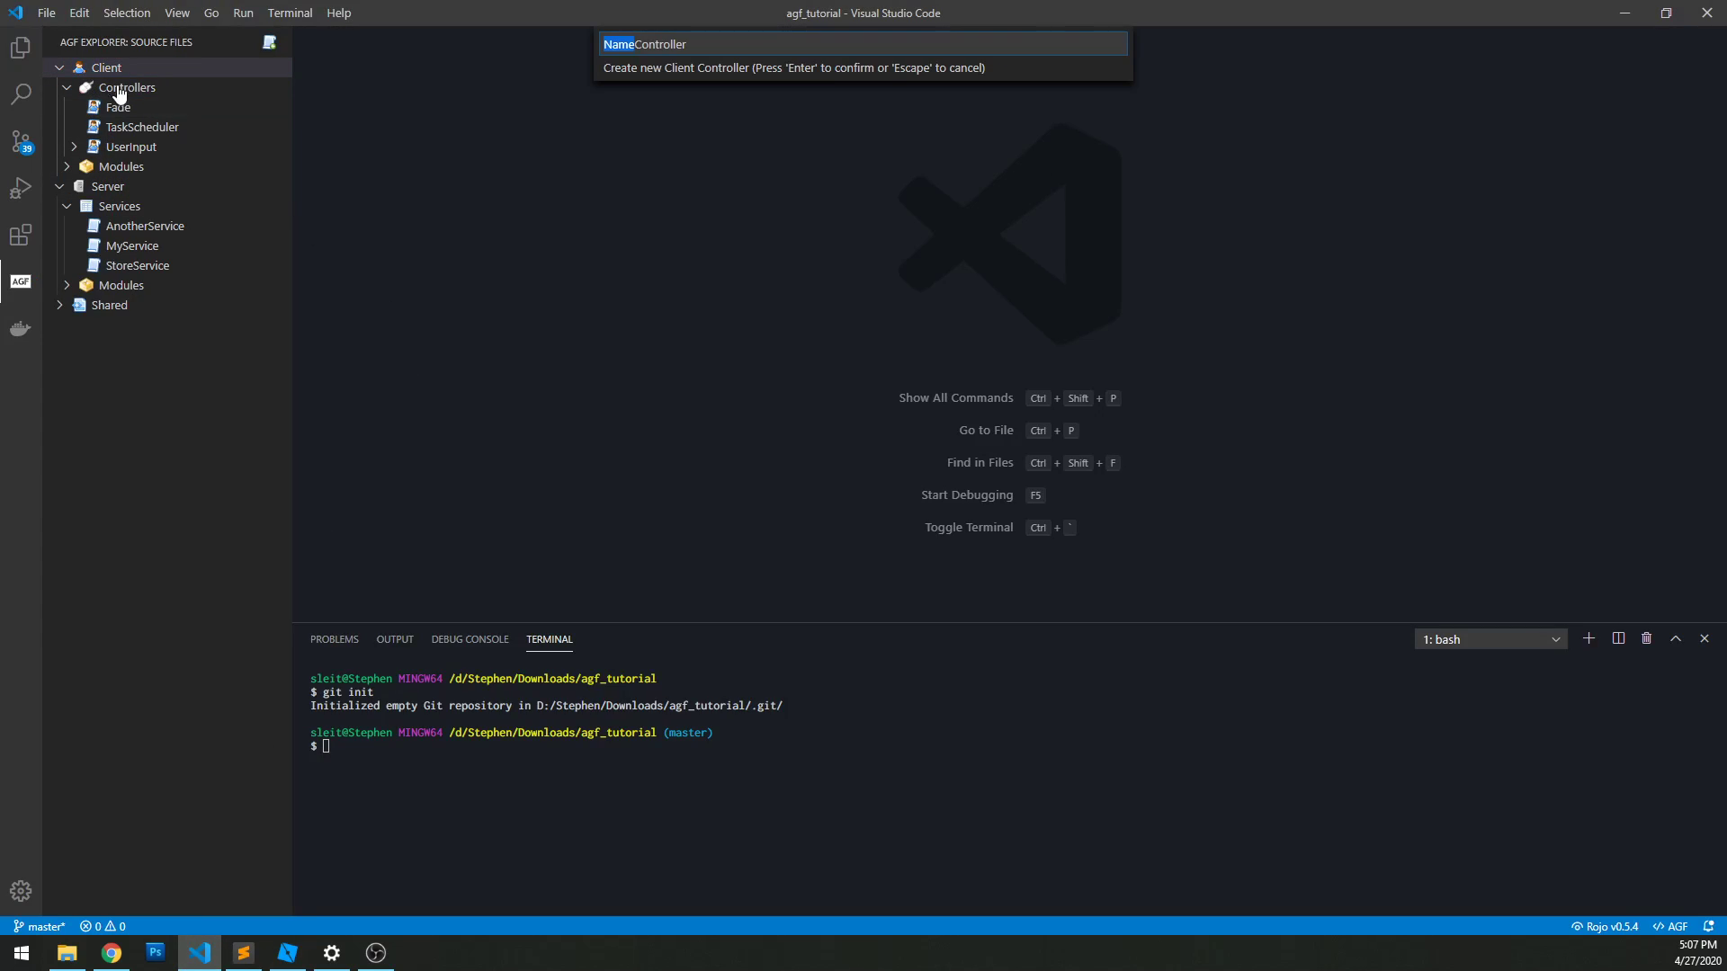
pyautogui.moveTo(813, 144)
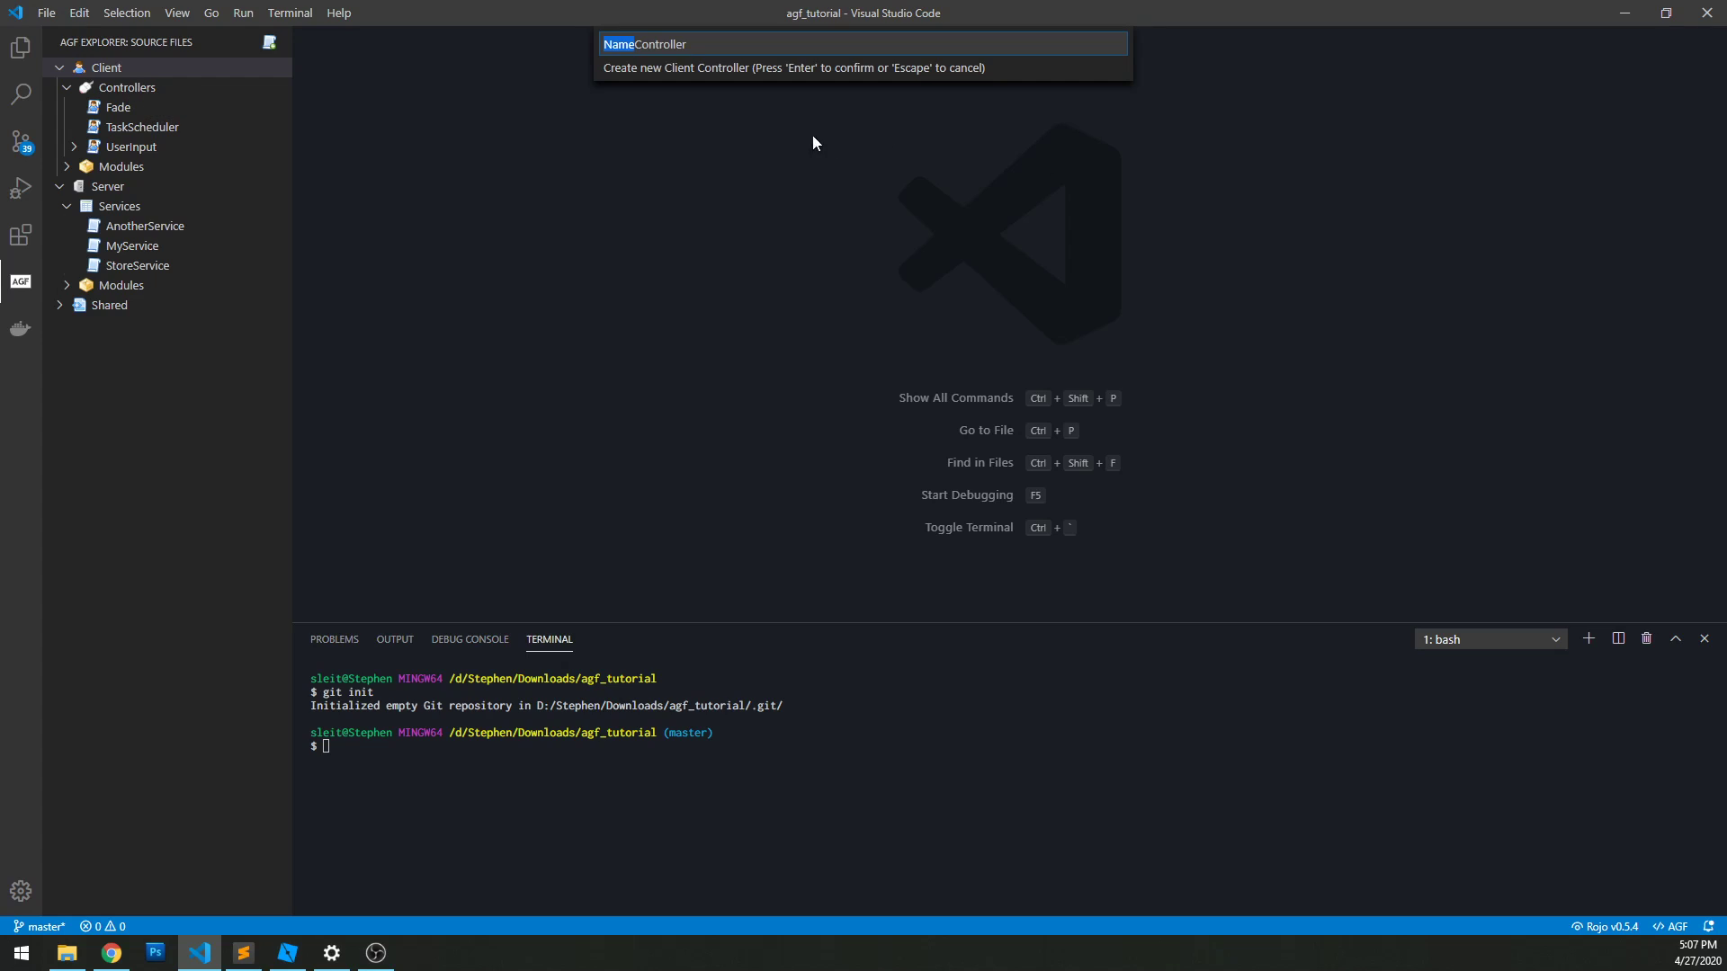
pyautogui.moveTo(744, 117)
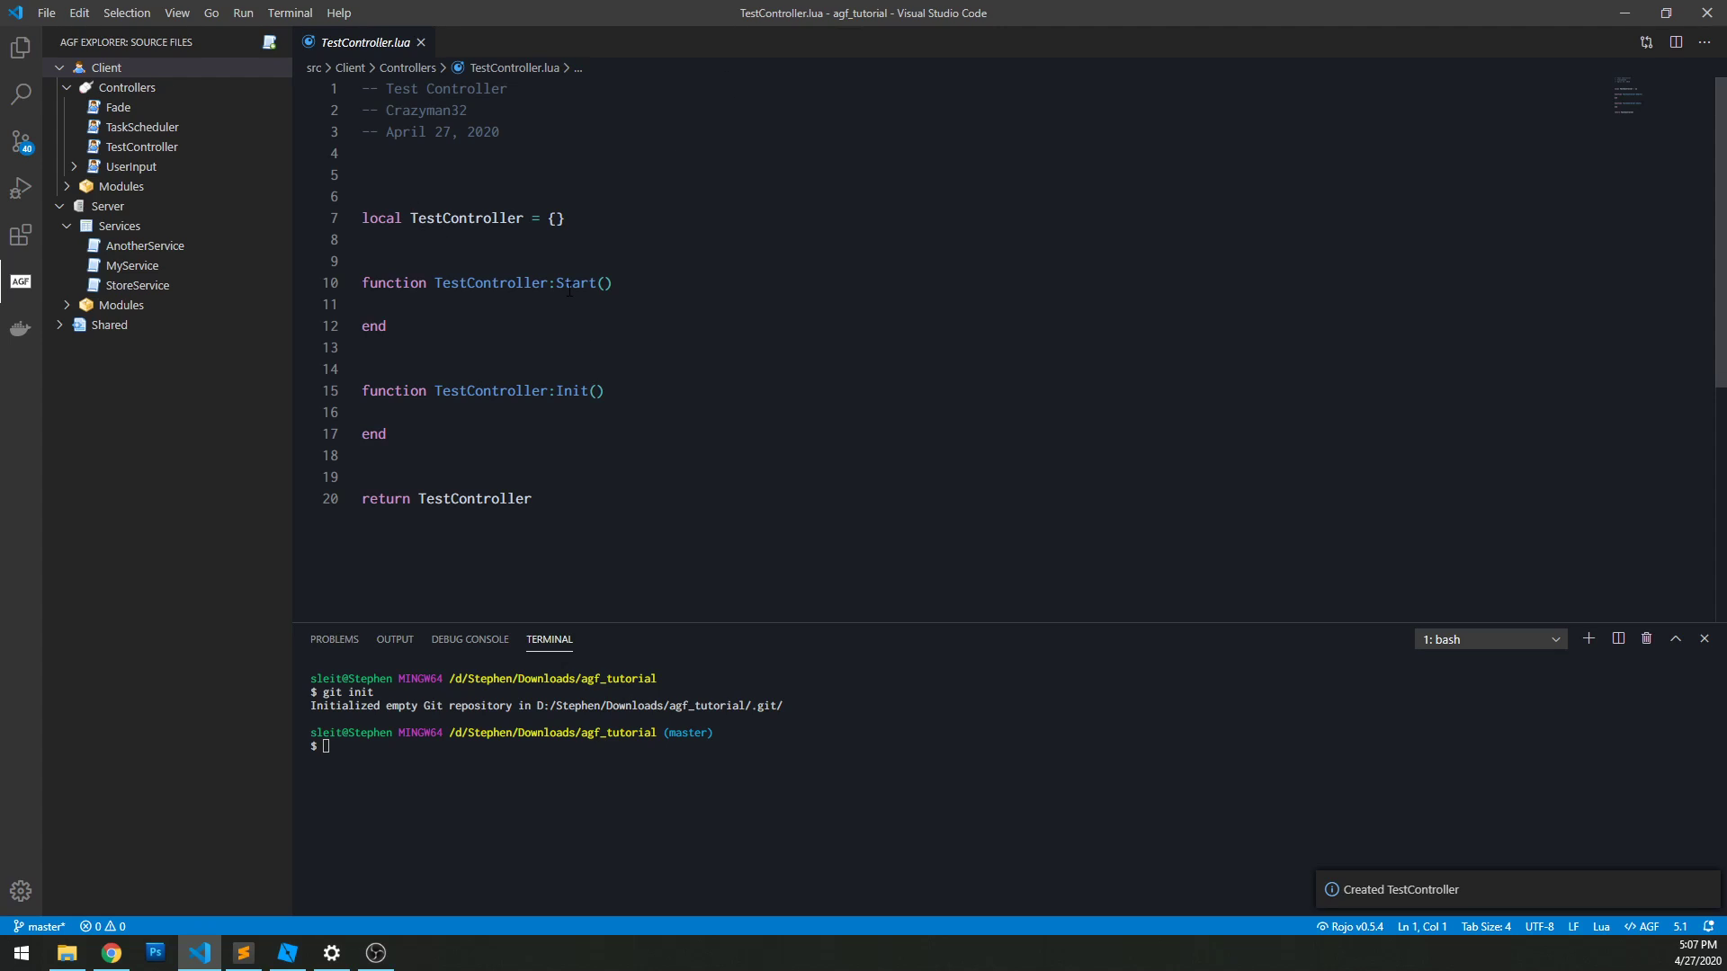
# Step: Make TestController's Start function print "TestController started"
pyautogui.click(642, 304)
pyautogui.write('print("T')
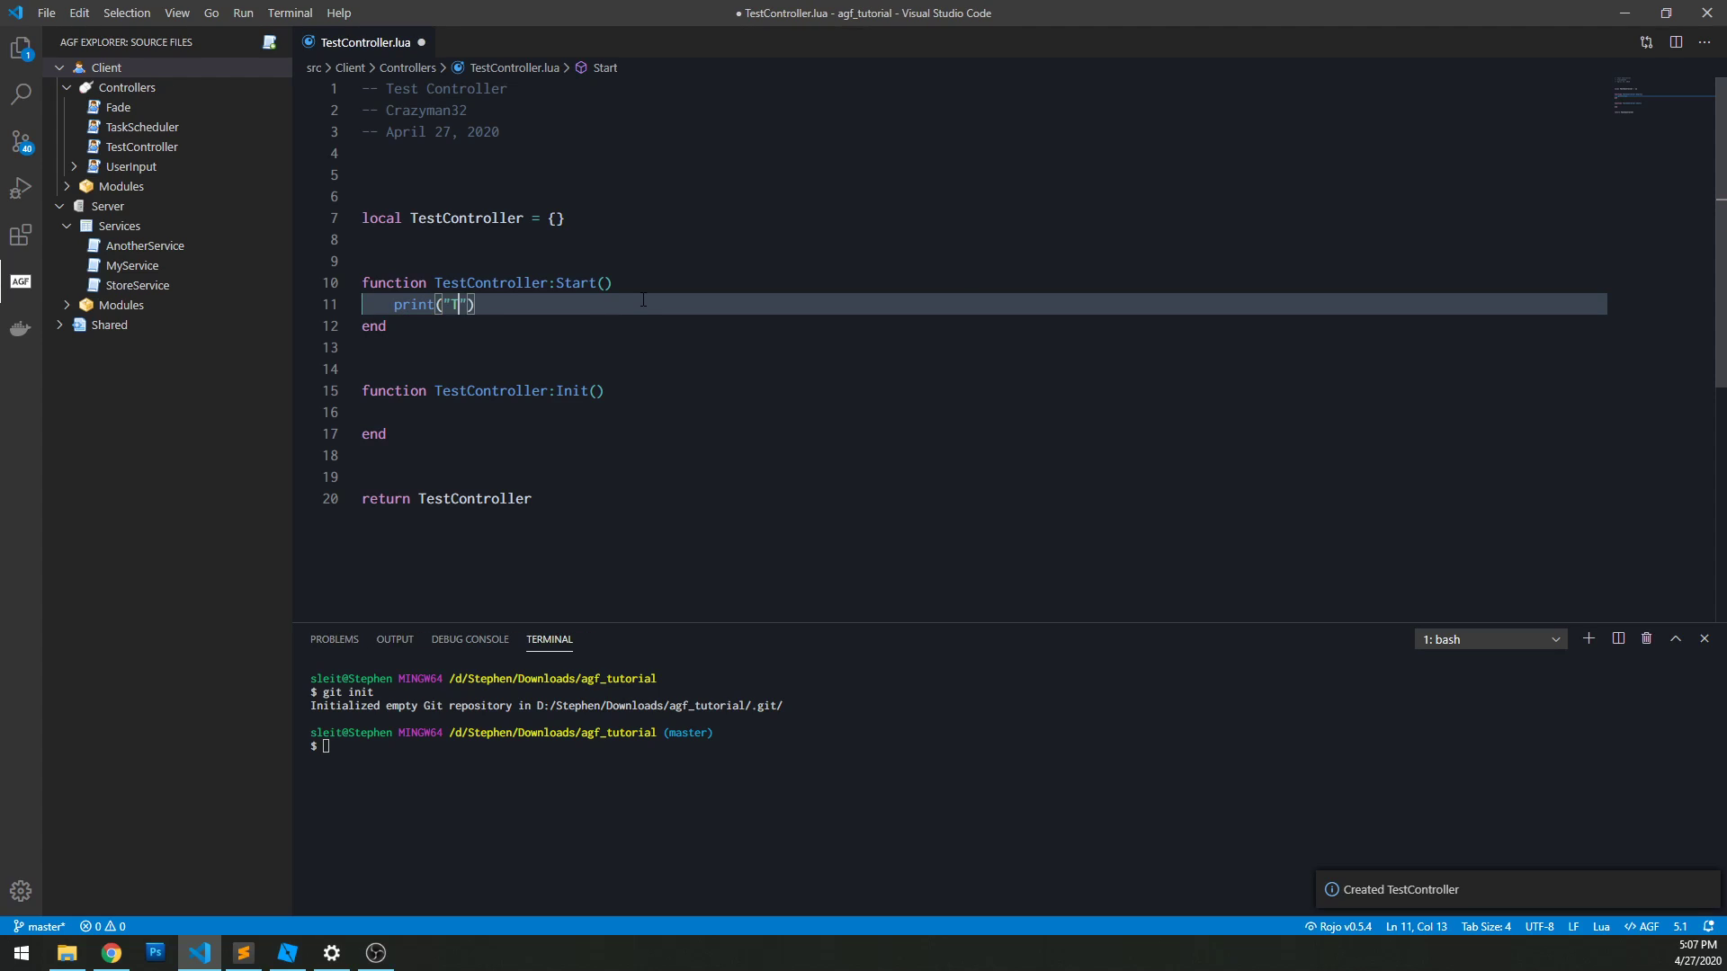
pyautogui.write('TestController start')
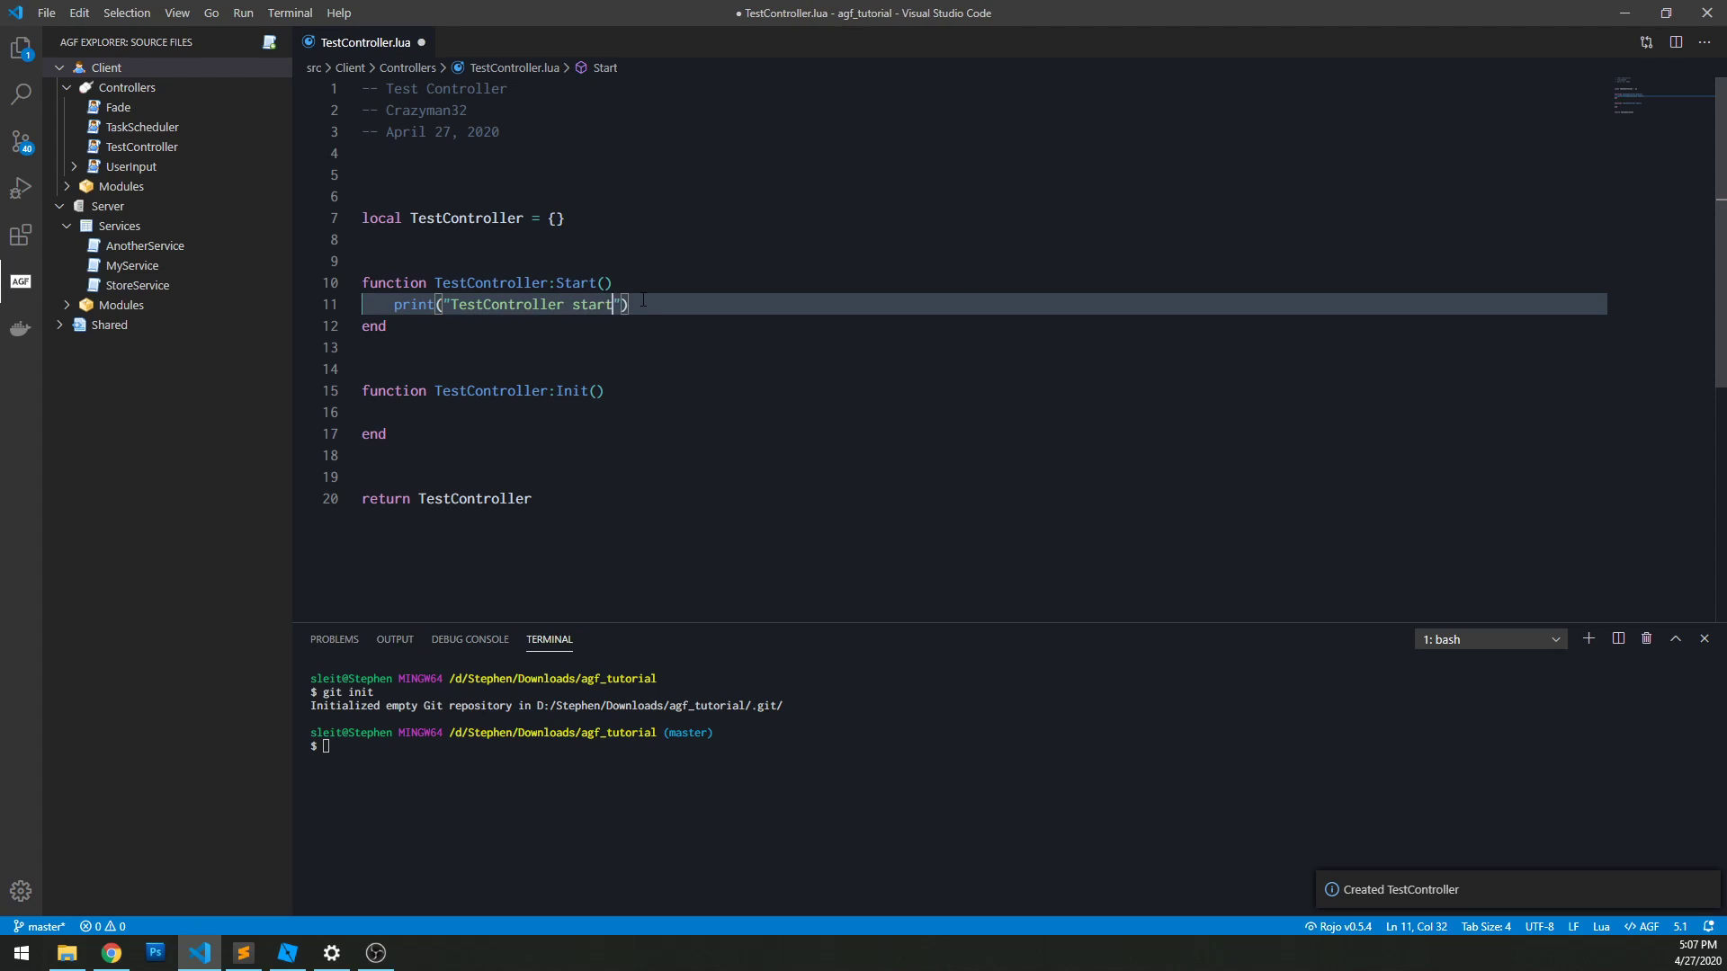
pyautogui.write('ed')
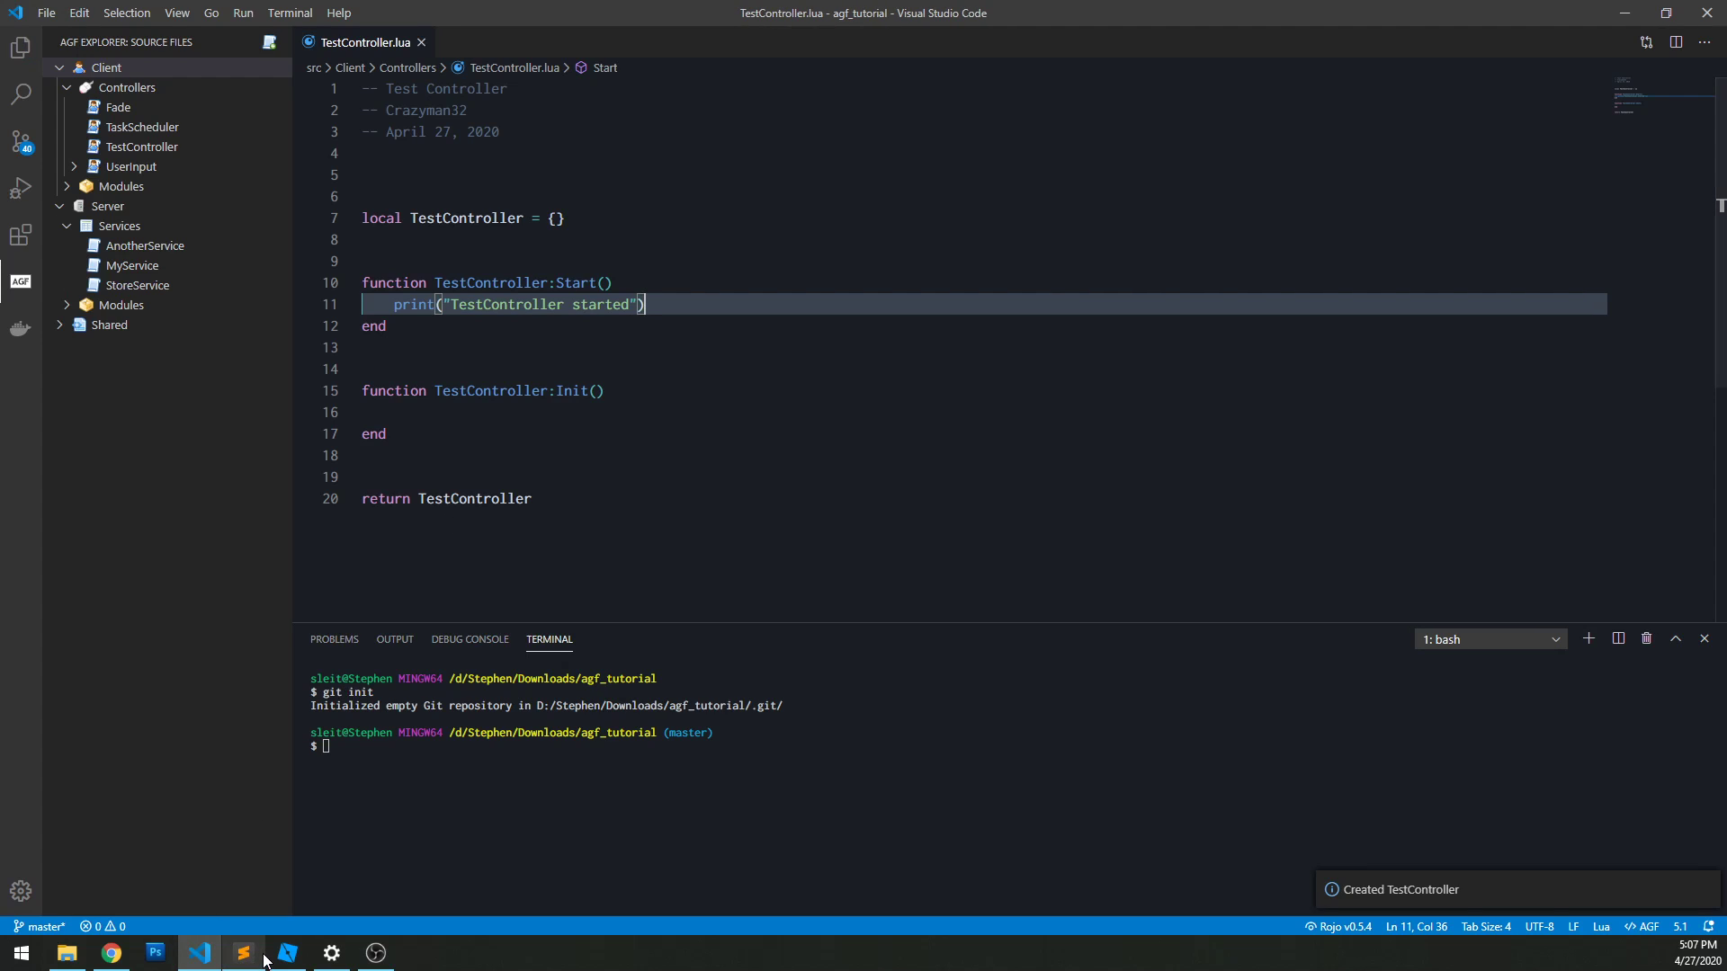
pyautogui.click(286, 954)
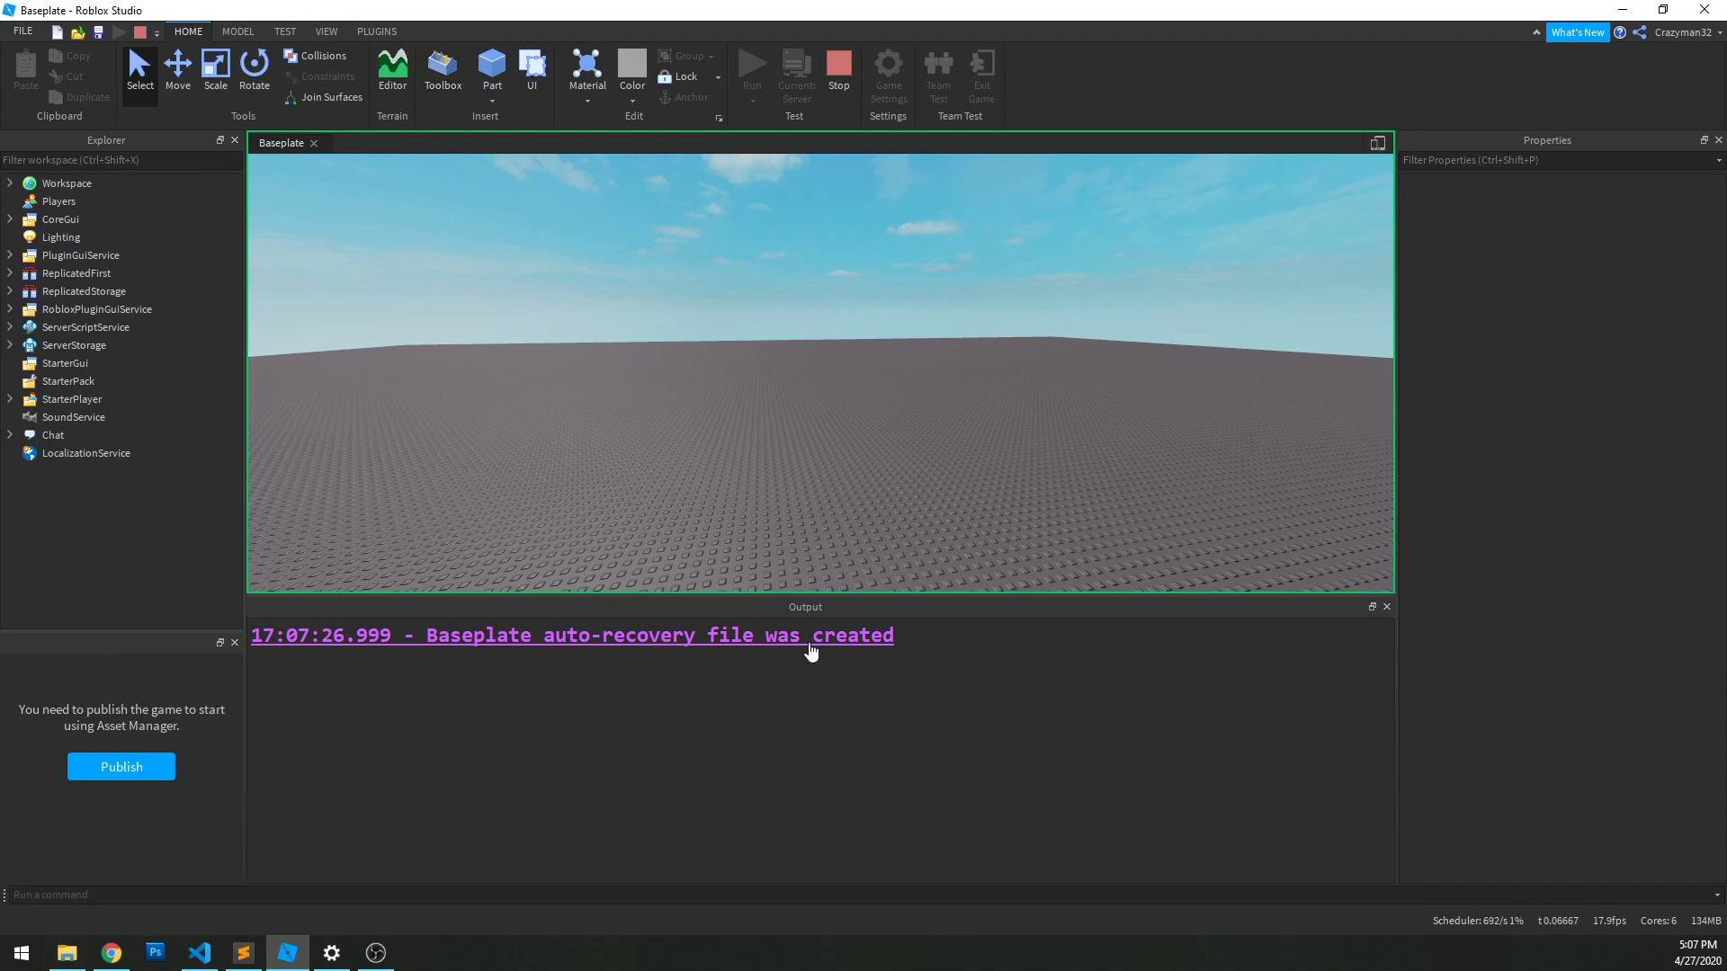
# Step: Stop the running test and start a fresh playtest in Roblox Studio
pyautogui.click(838, 72)
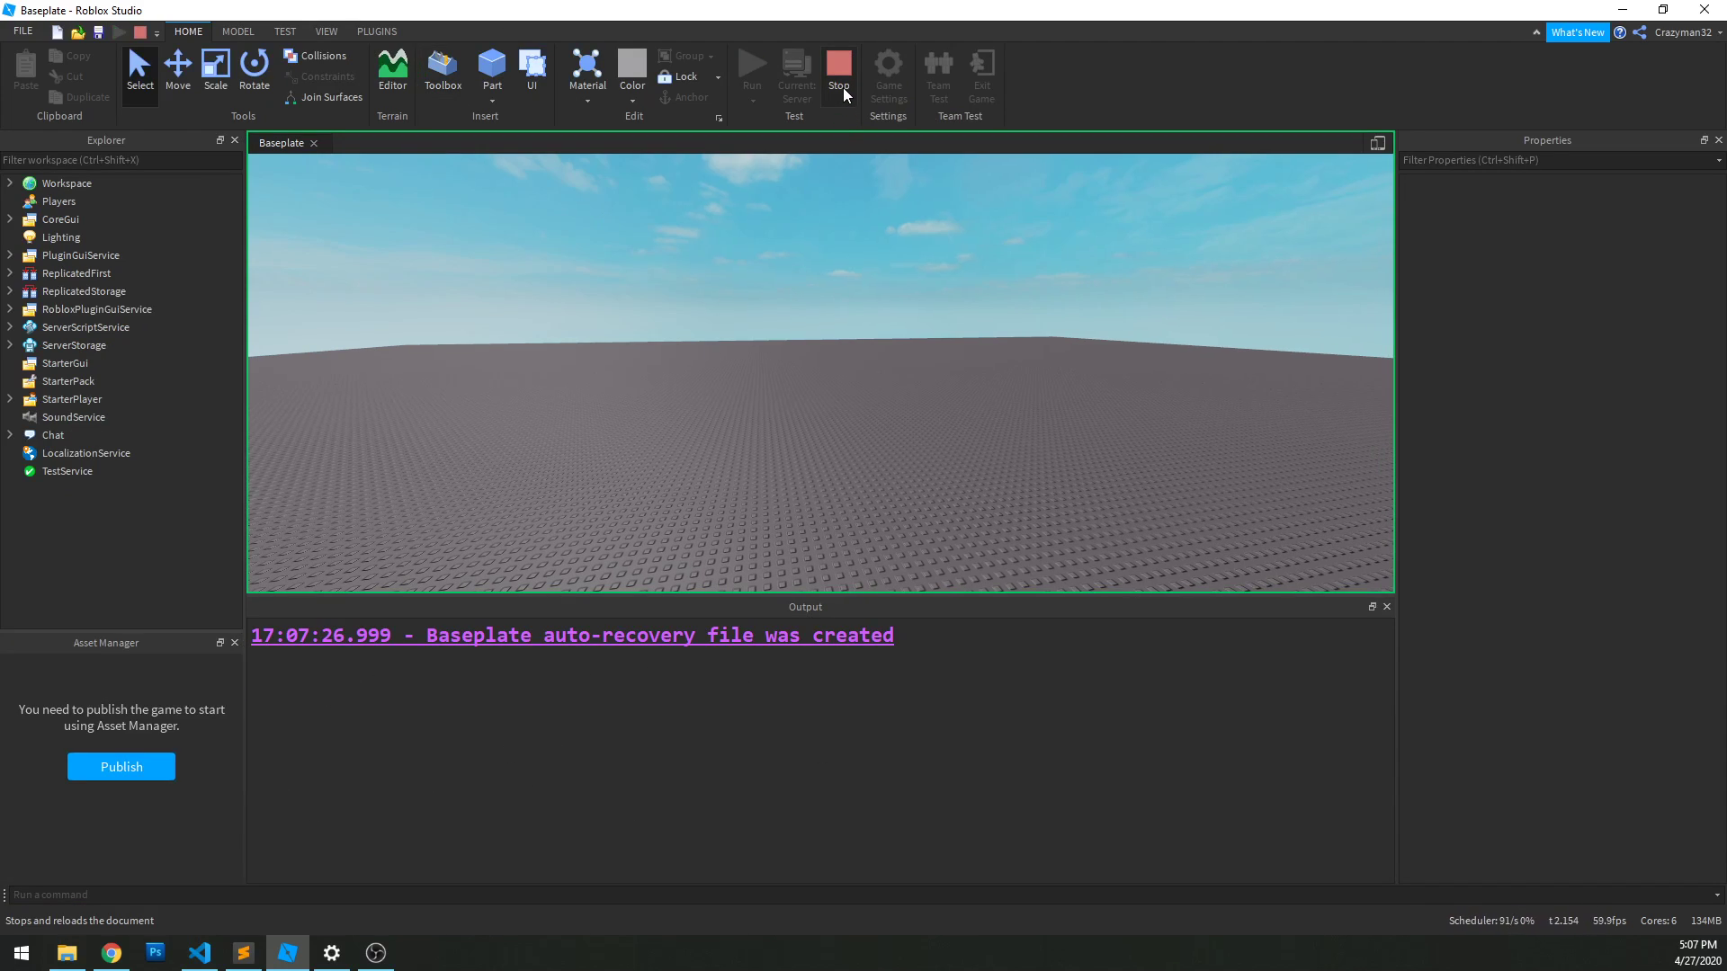
pyautogui.click(836, 72)
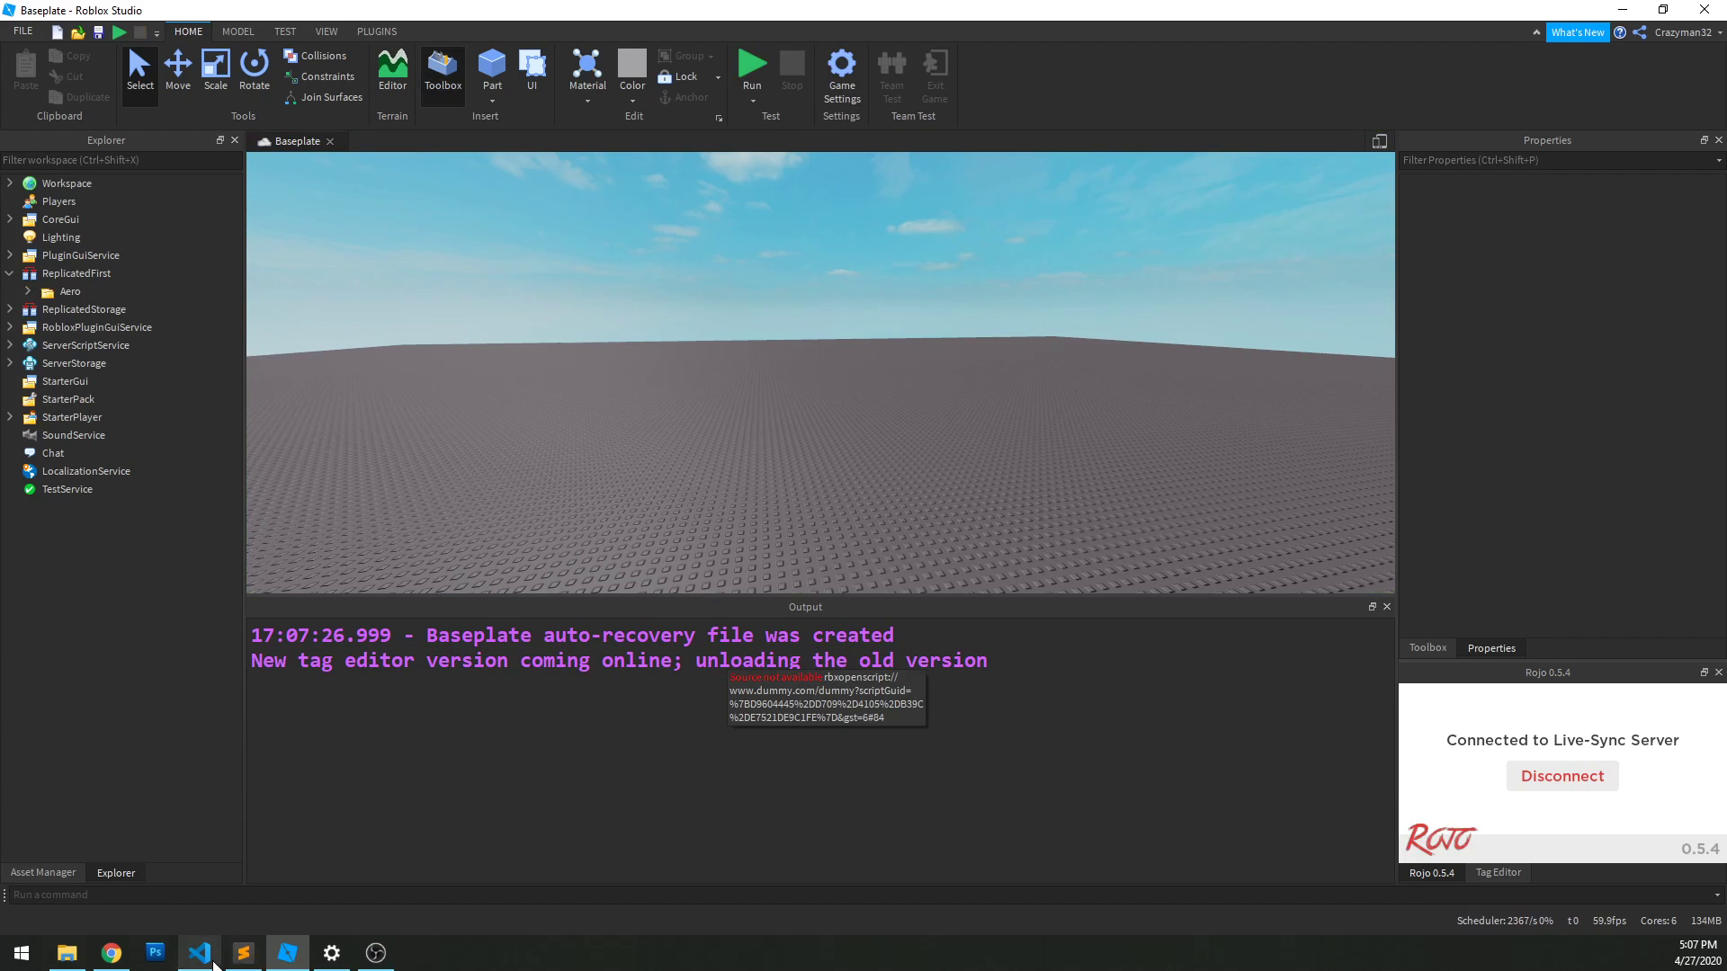
pyautogui.moveTo(802, 527)
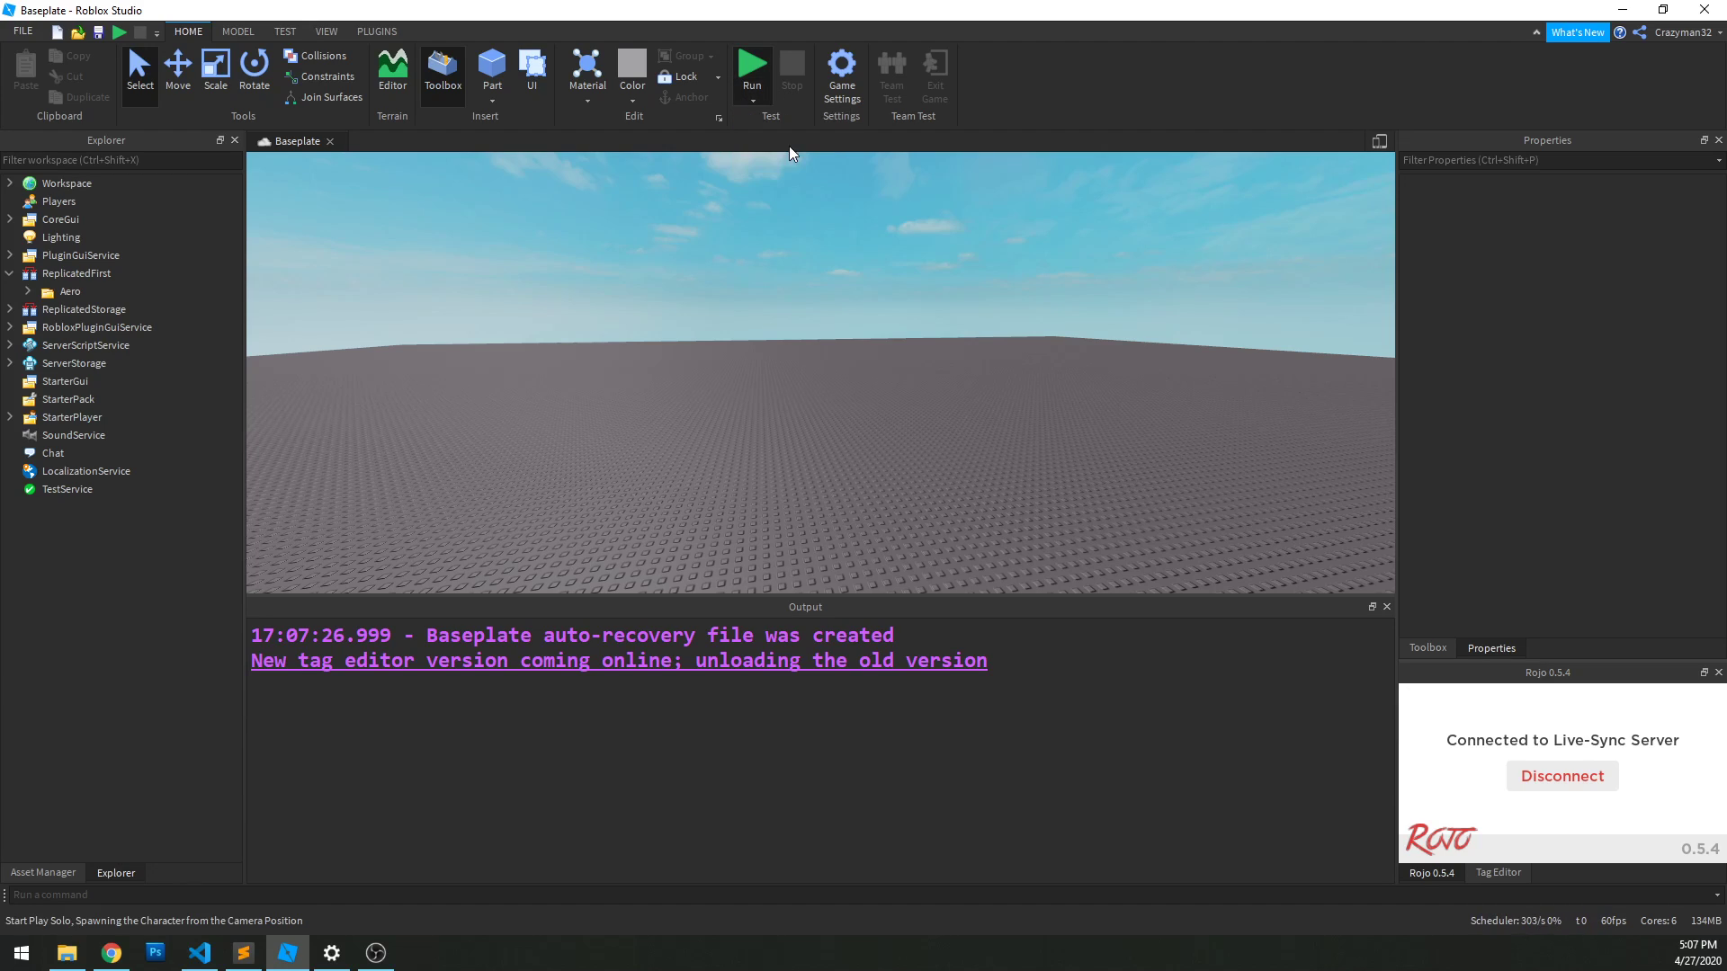
pyautogui.click(752, 69)
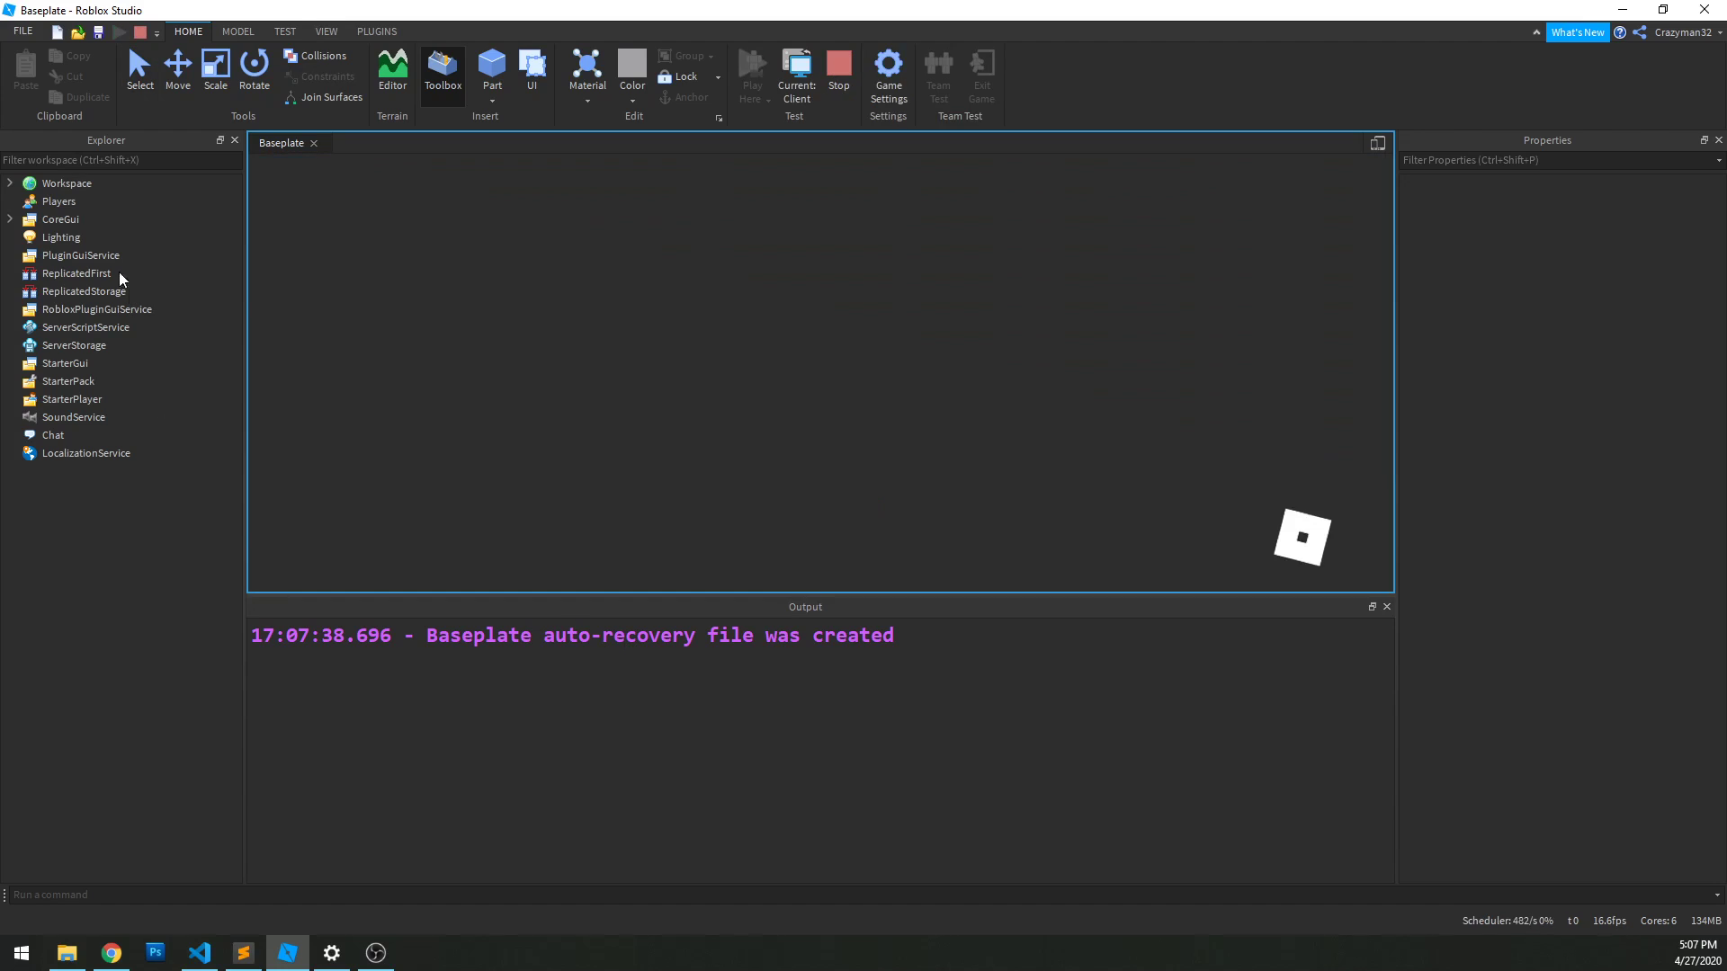
pyautogui.click(795, 71)
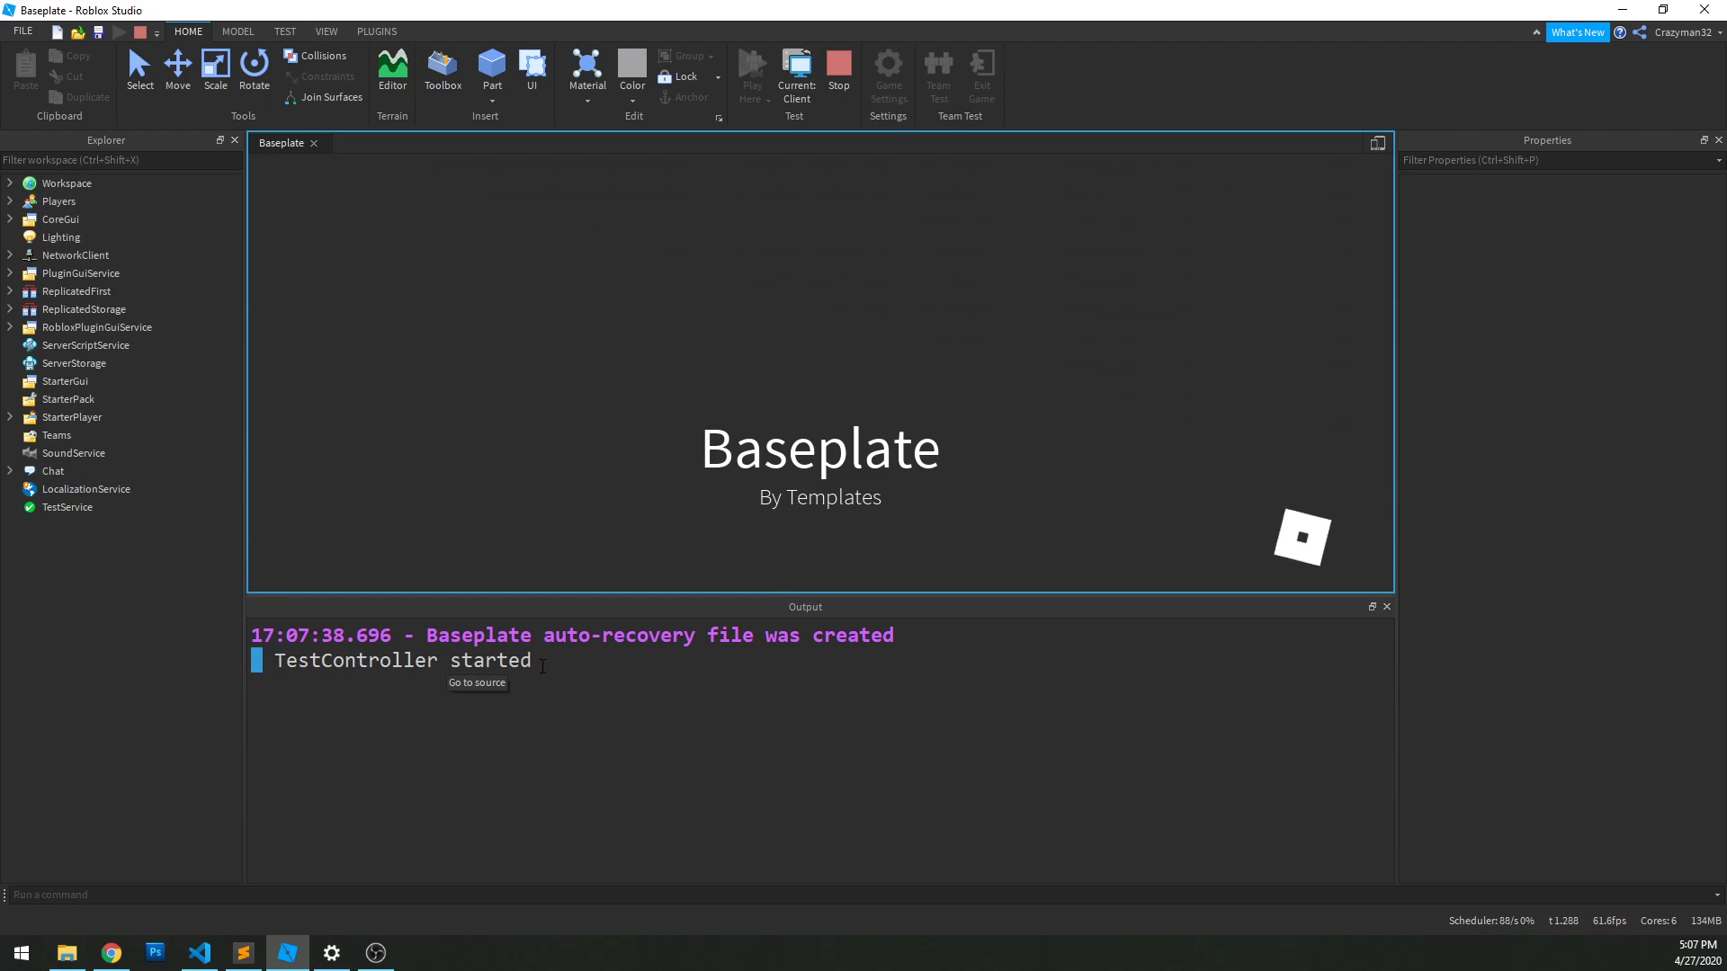
# Step: Confirm the output shows "TestController started", then end the playtest
pyautogui.doubleClick(401, 660)
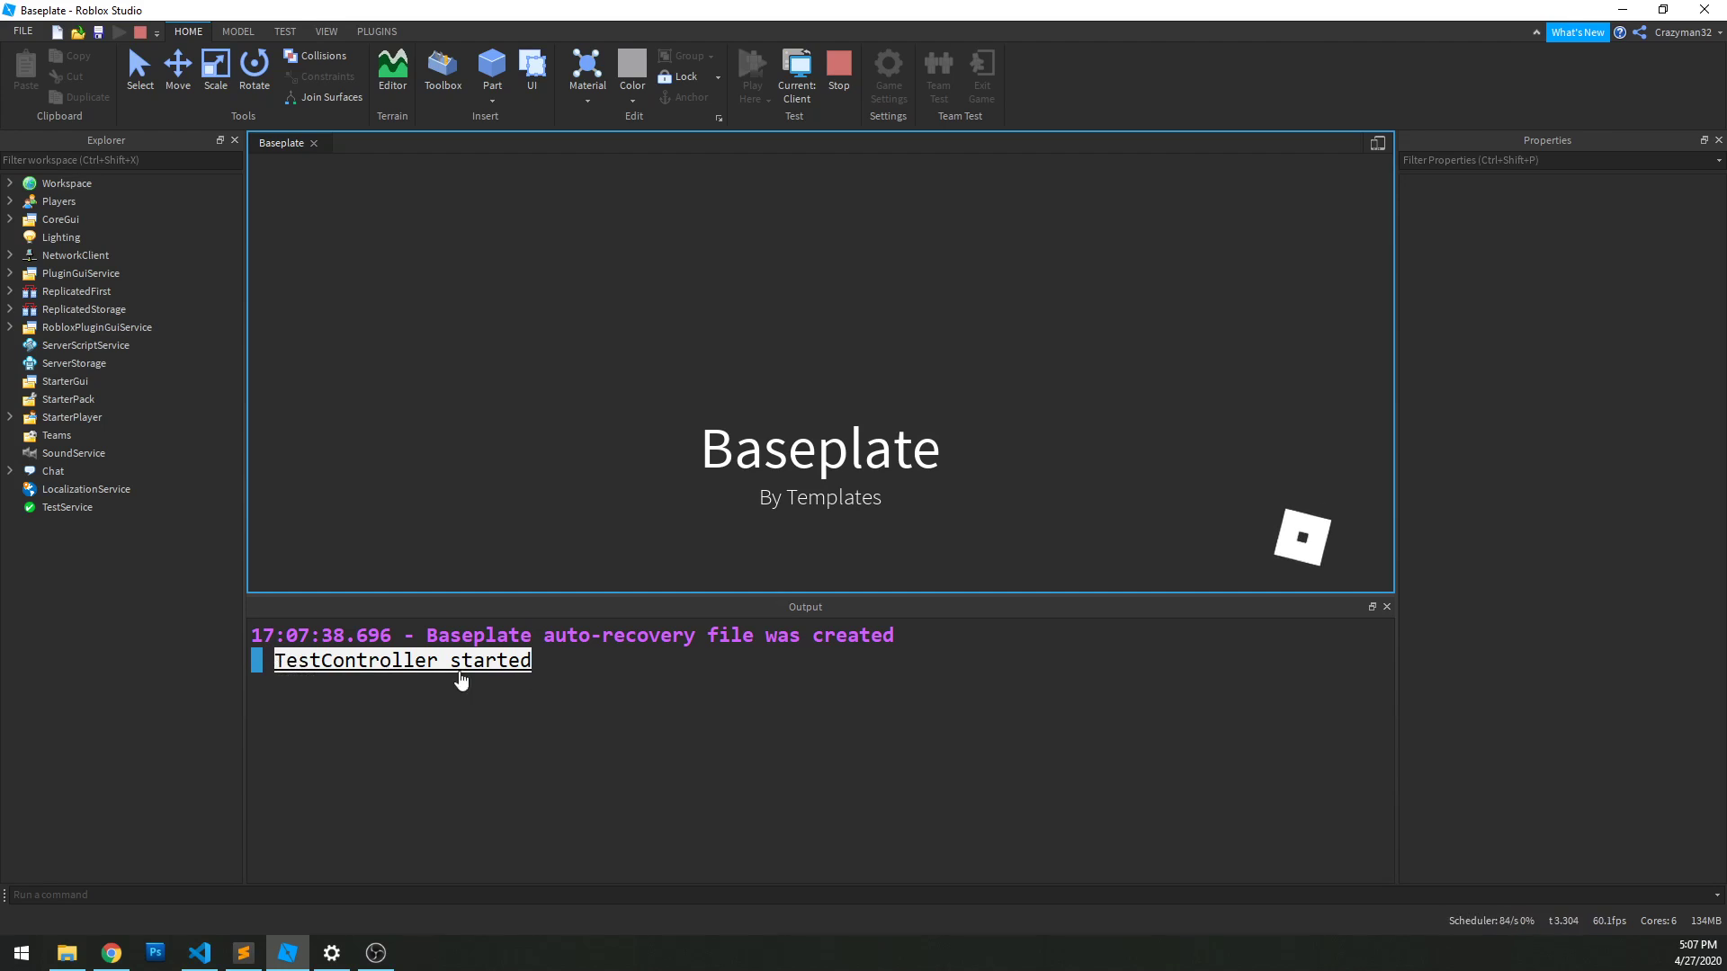
pyautogui.click(839, 68)
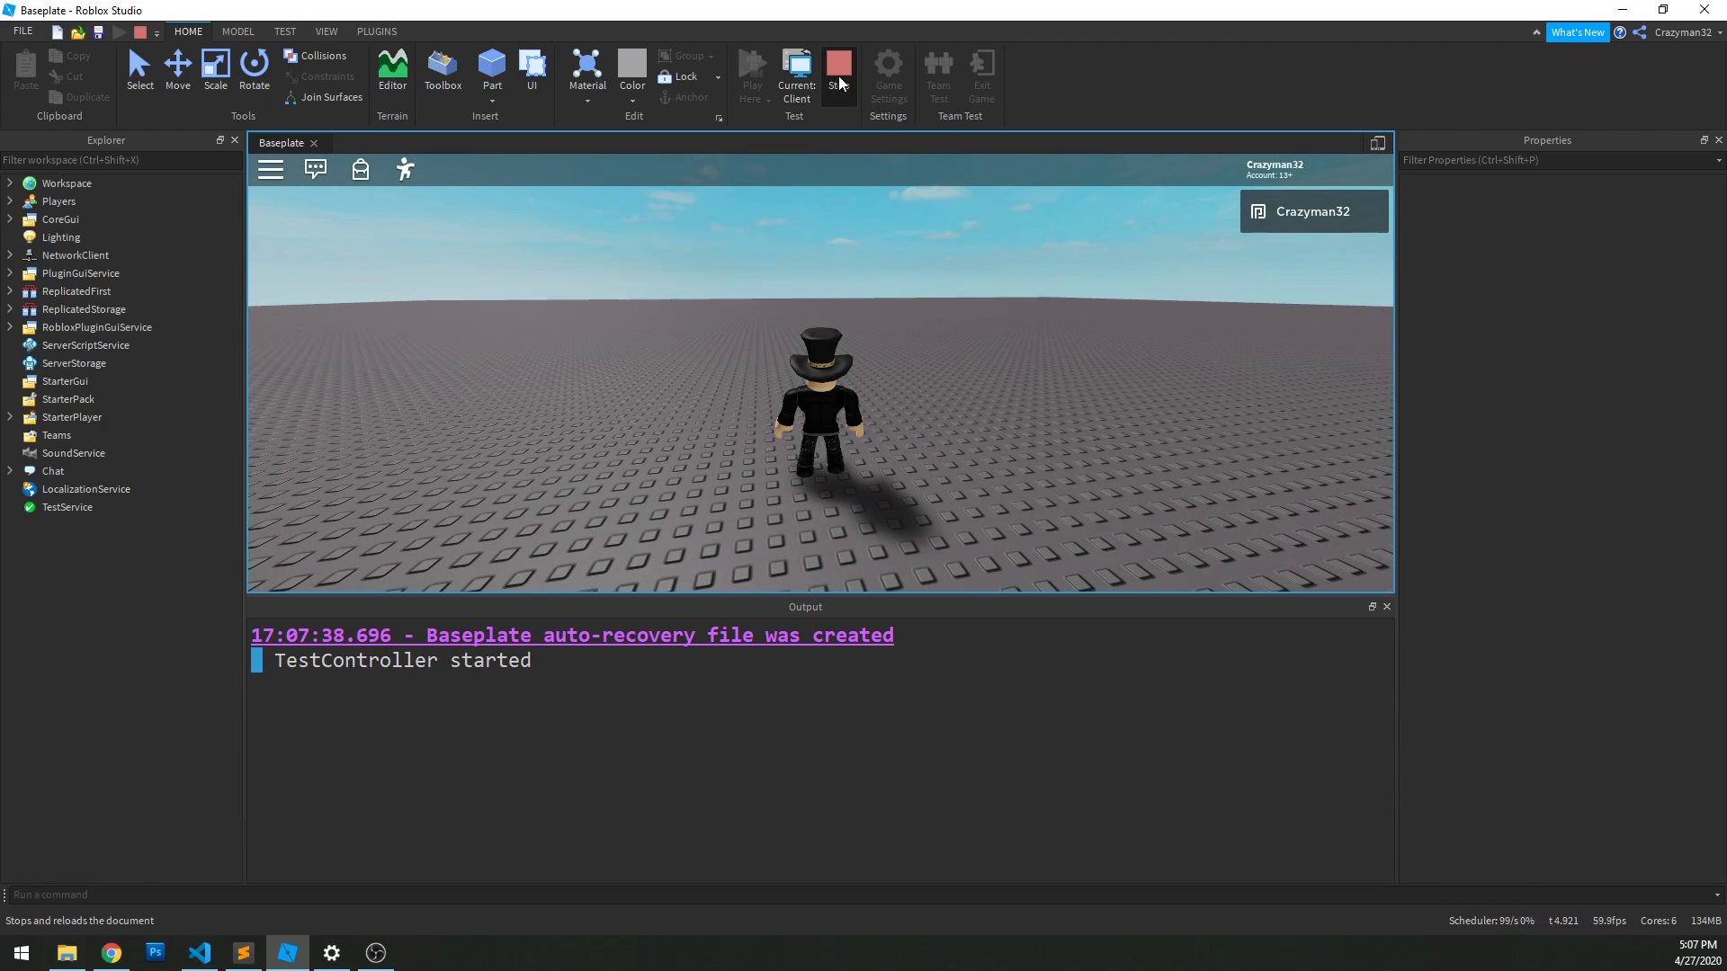
pyautogui.click(840, 72)
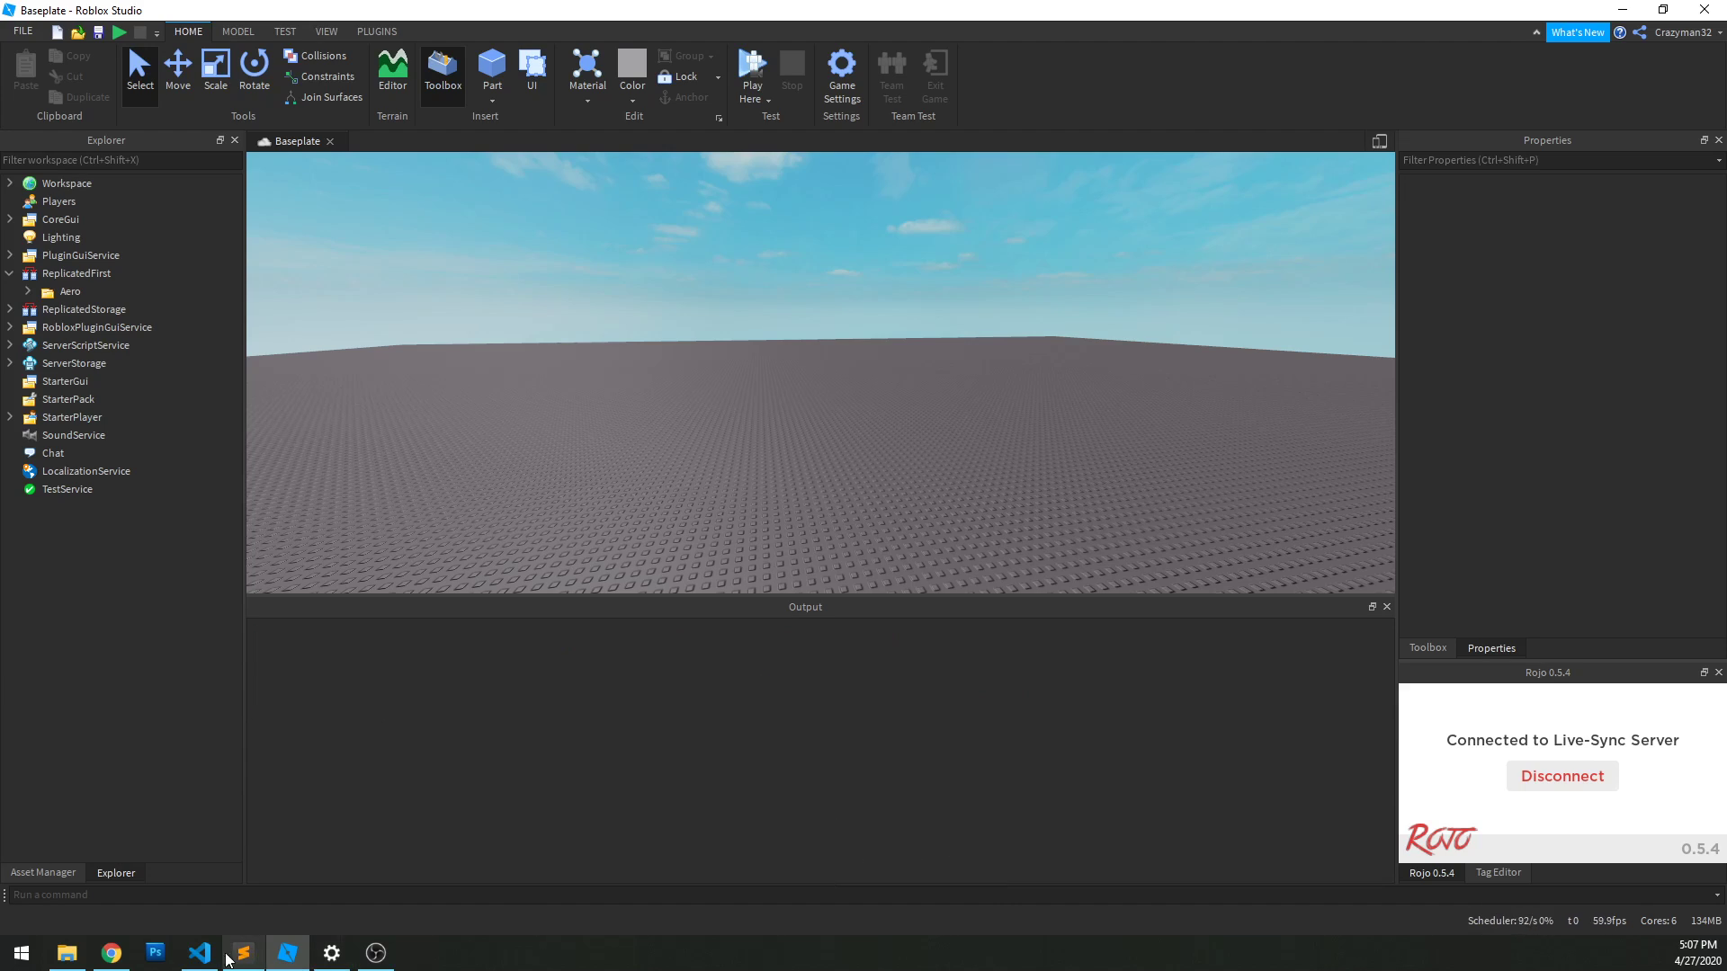
pyautogui.click(198, 954)
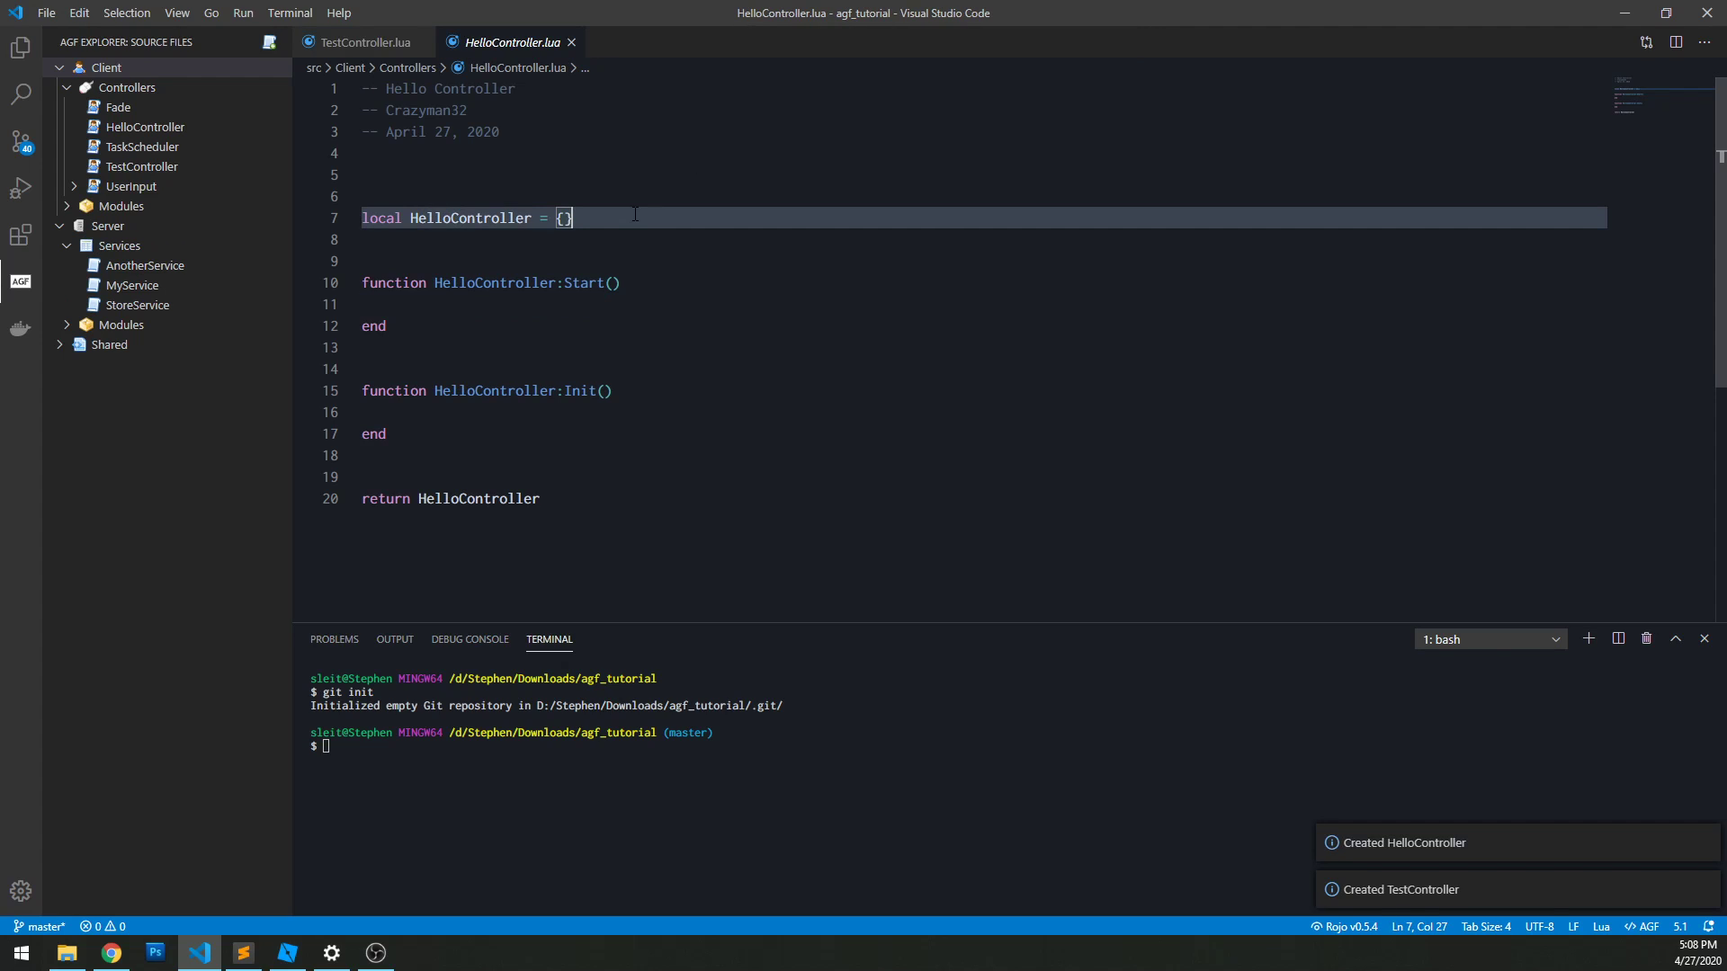
# Step: Give HelloController a SayHello method that prints "Hello!"
pyautogui.write('function HelloControlelr:')
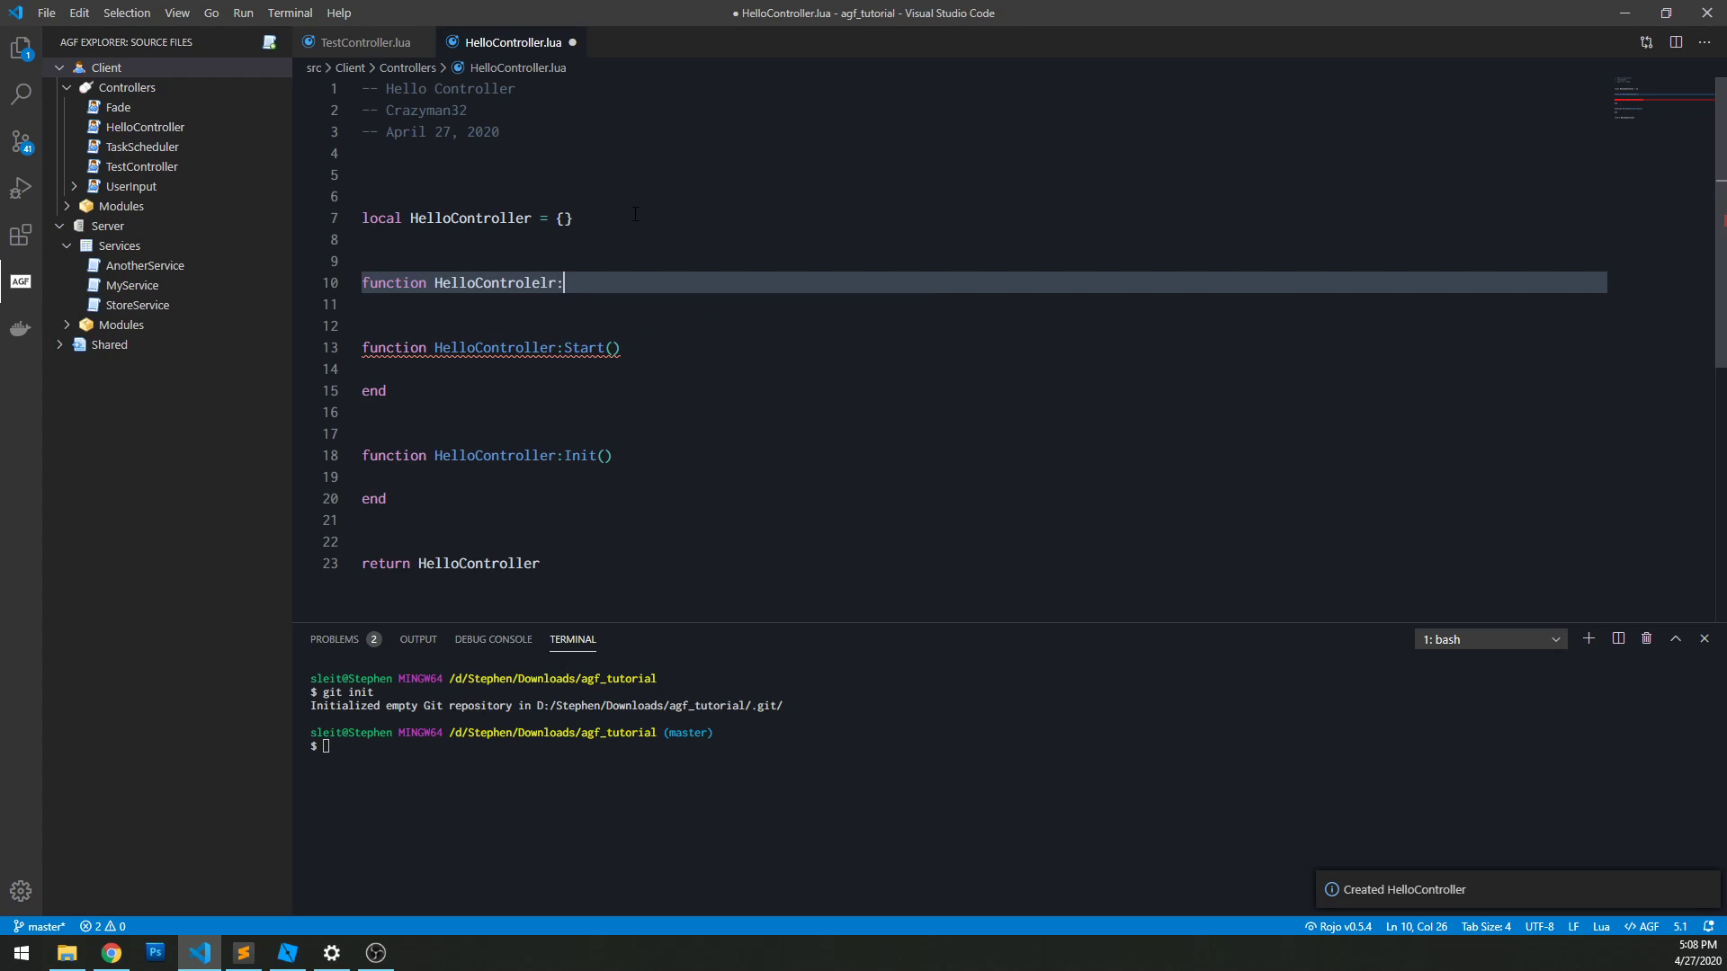
pyautogui.write('SayHell')
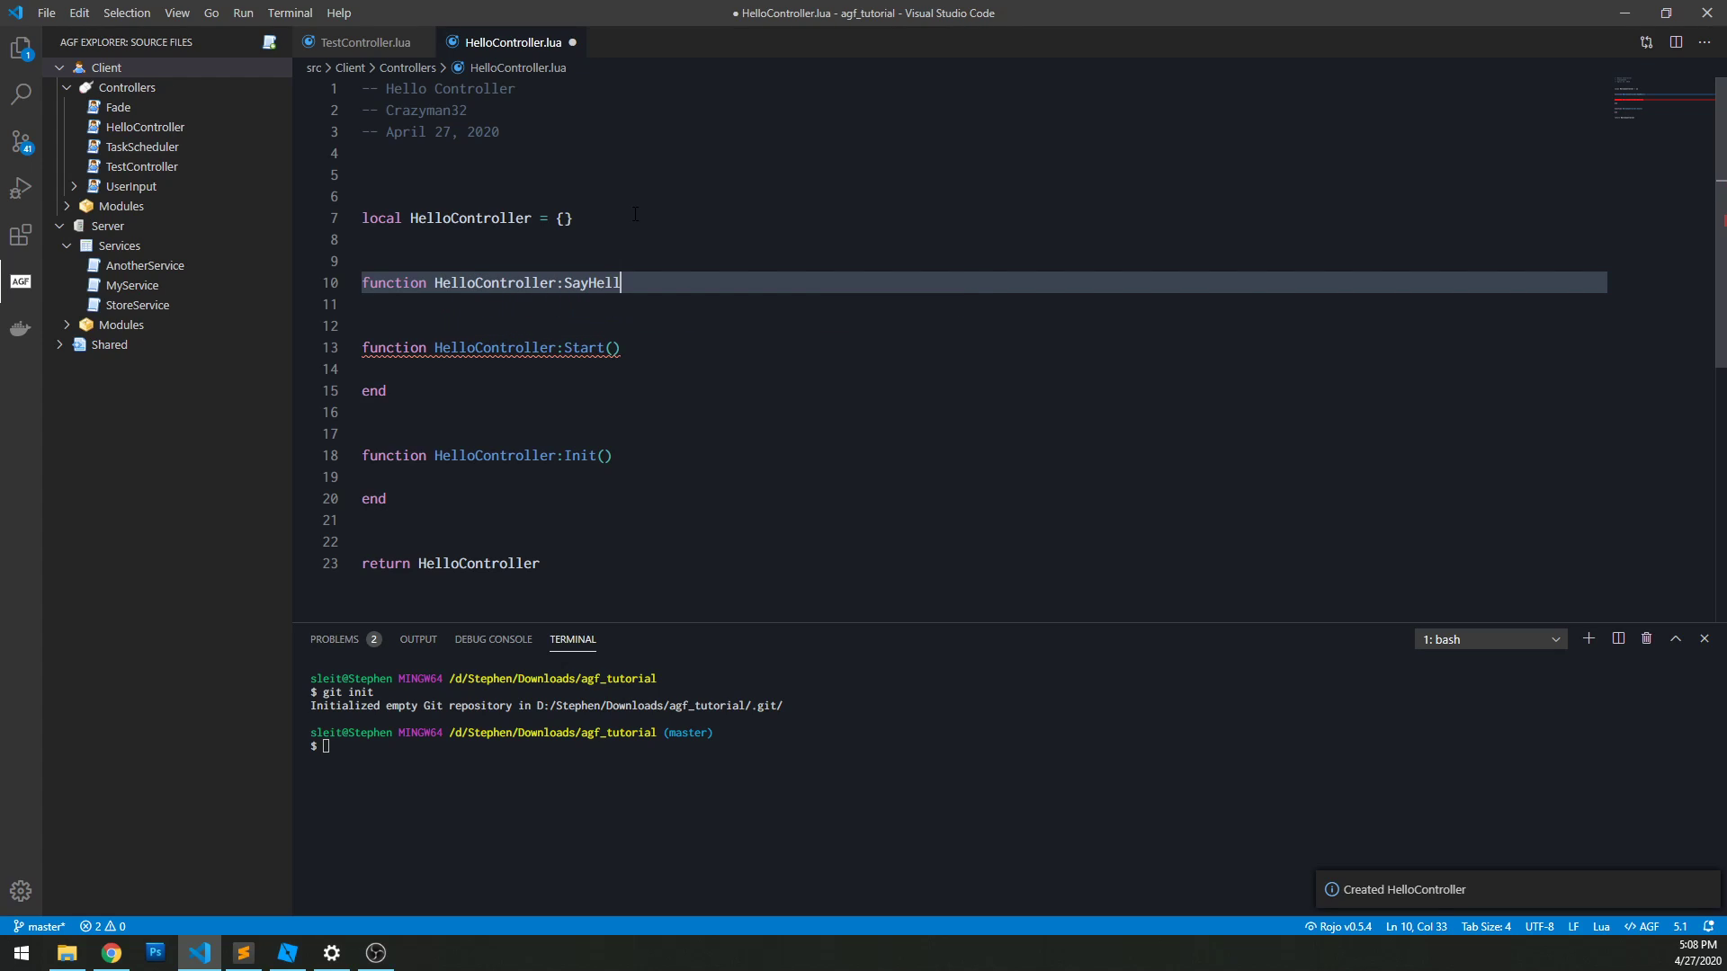
pyautogui.write('o()')
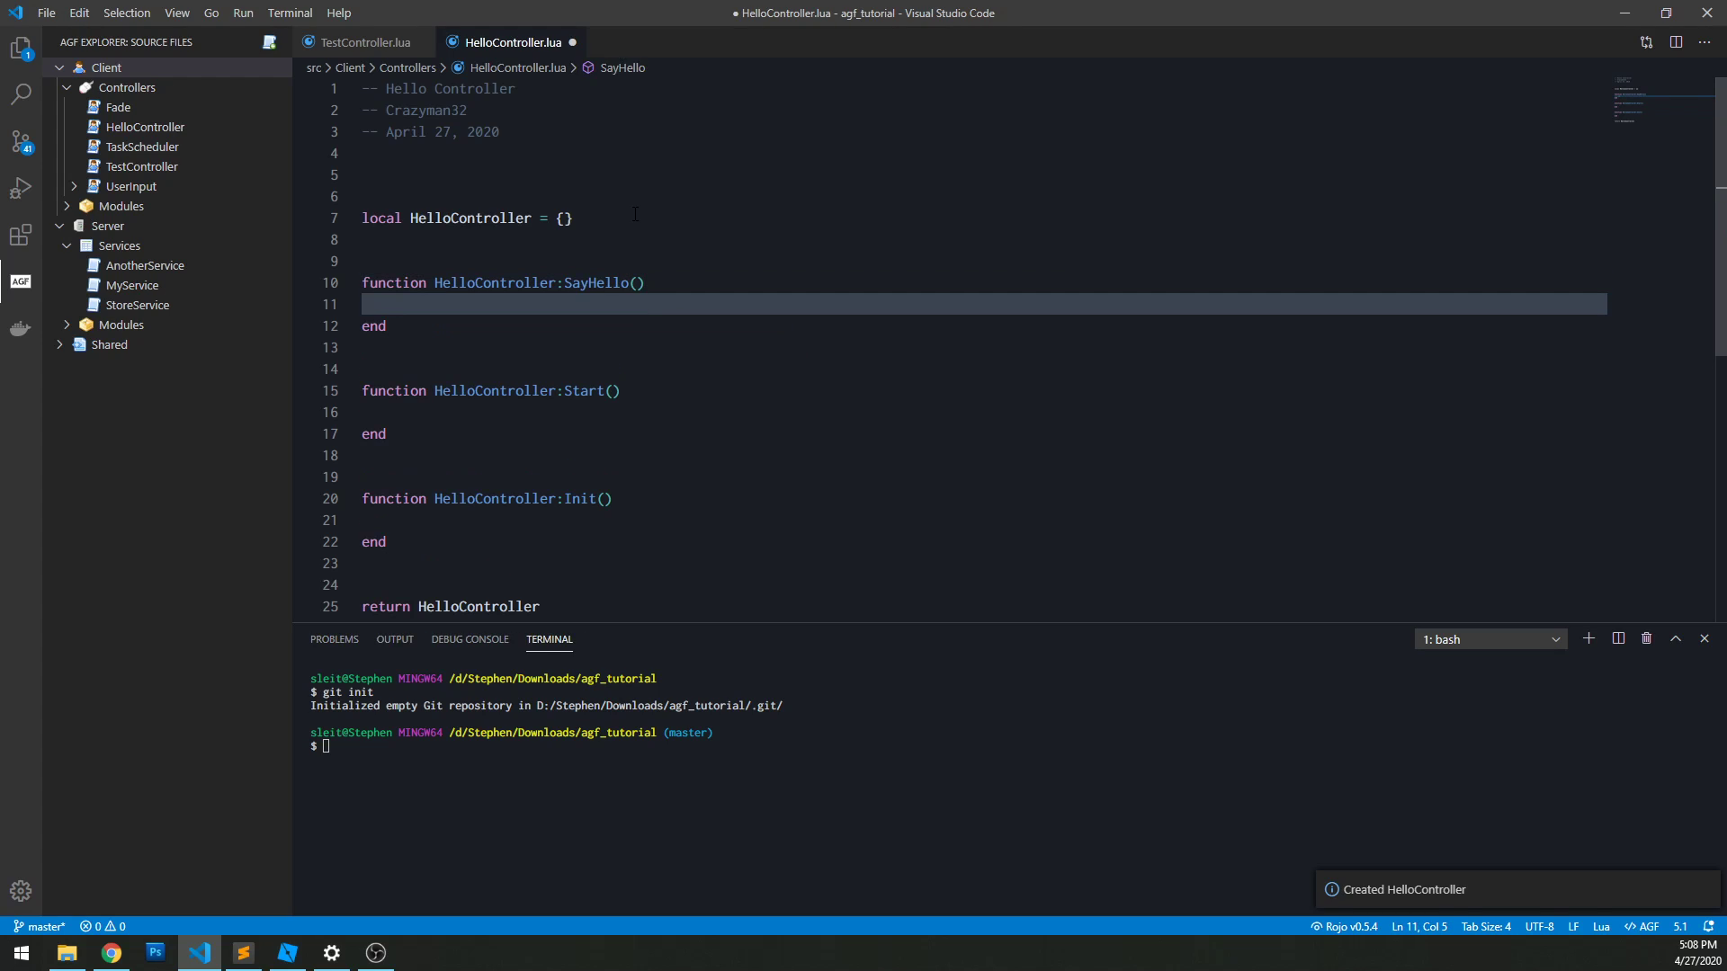
pyautogui.write('print("Hello!")')
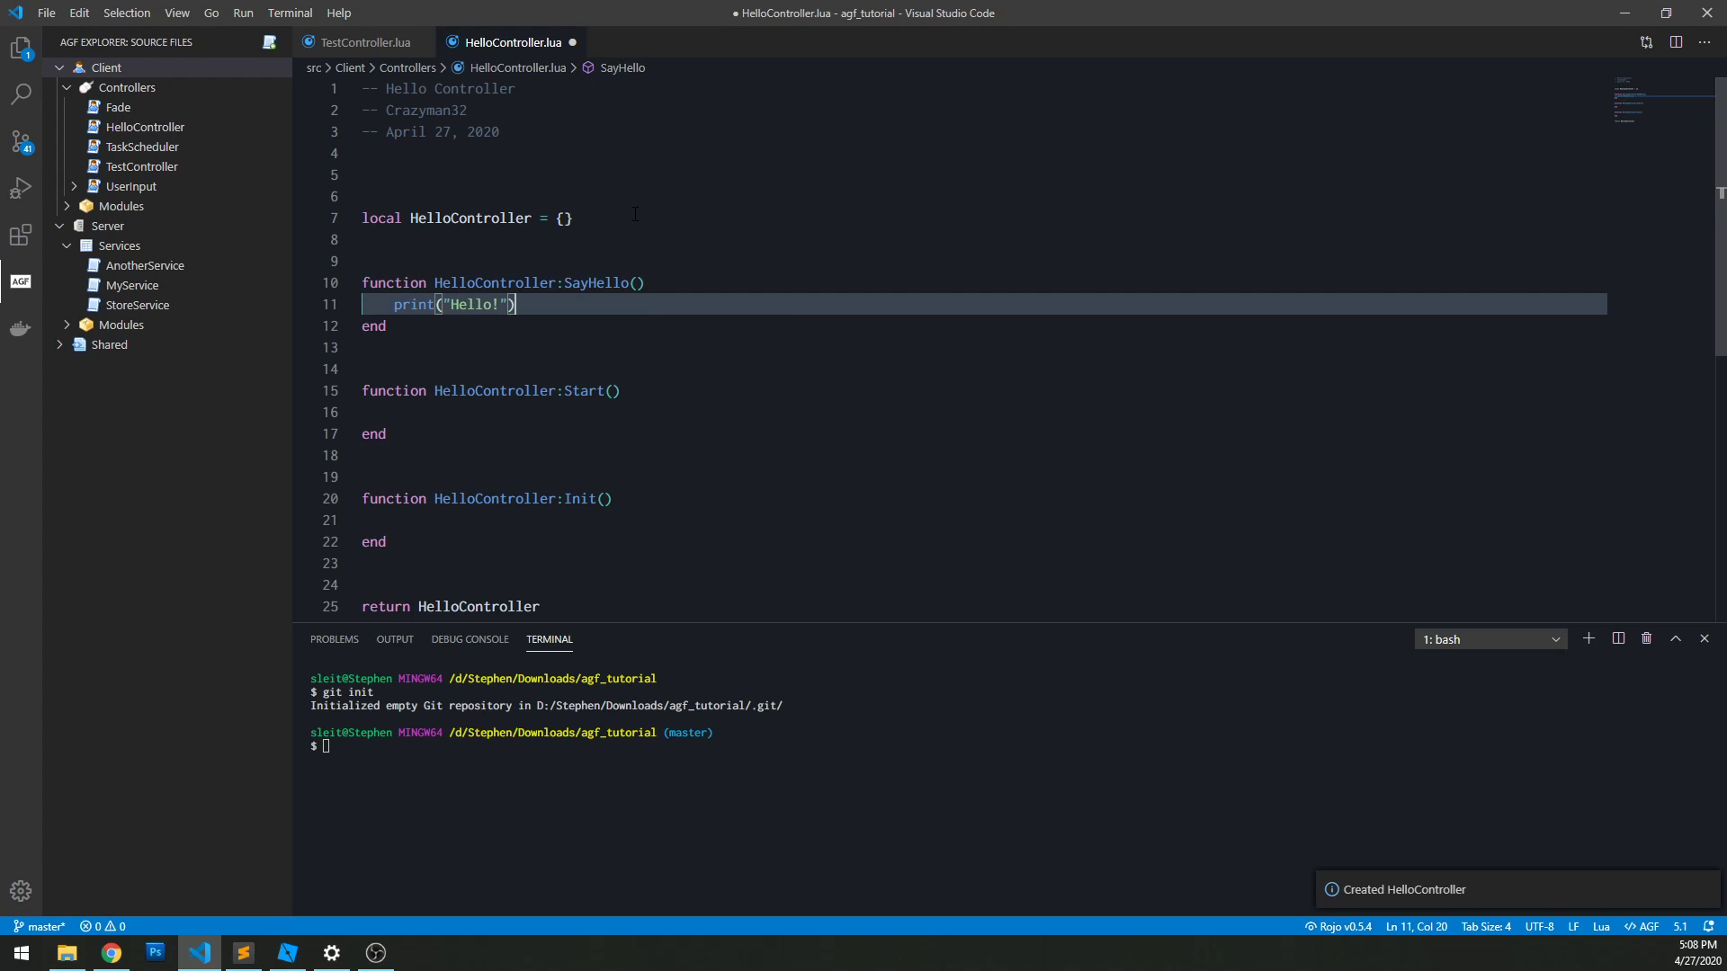
# Step: Have TestController's Start call self.Controllers.HelloController:SayHello() after its print
pyautogui.click(360, 41)
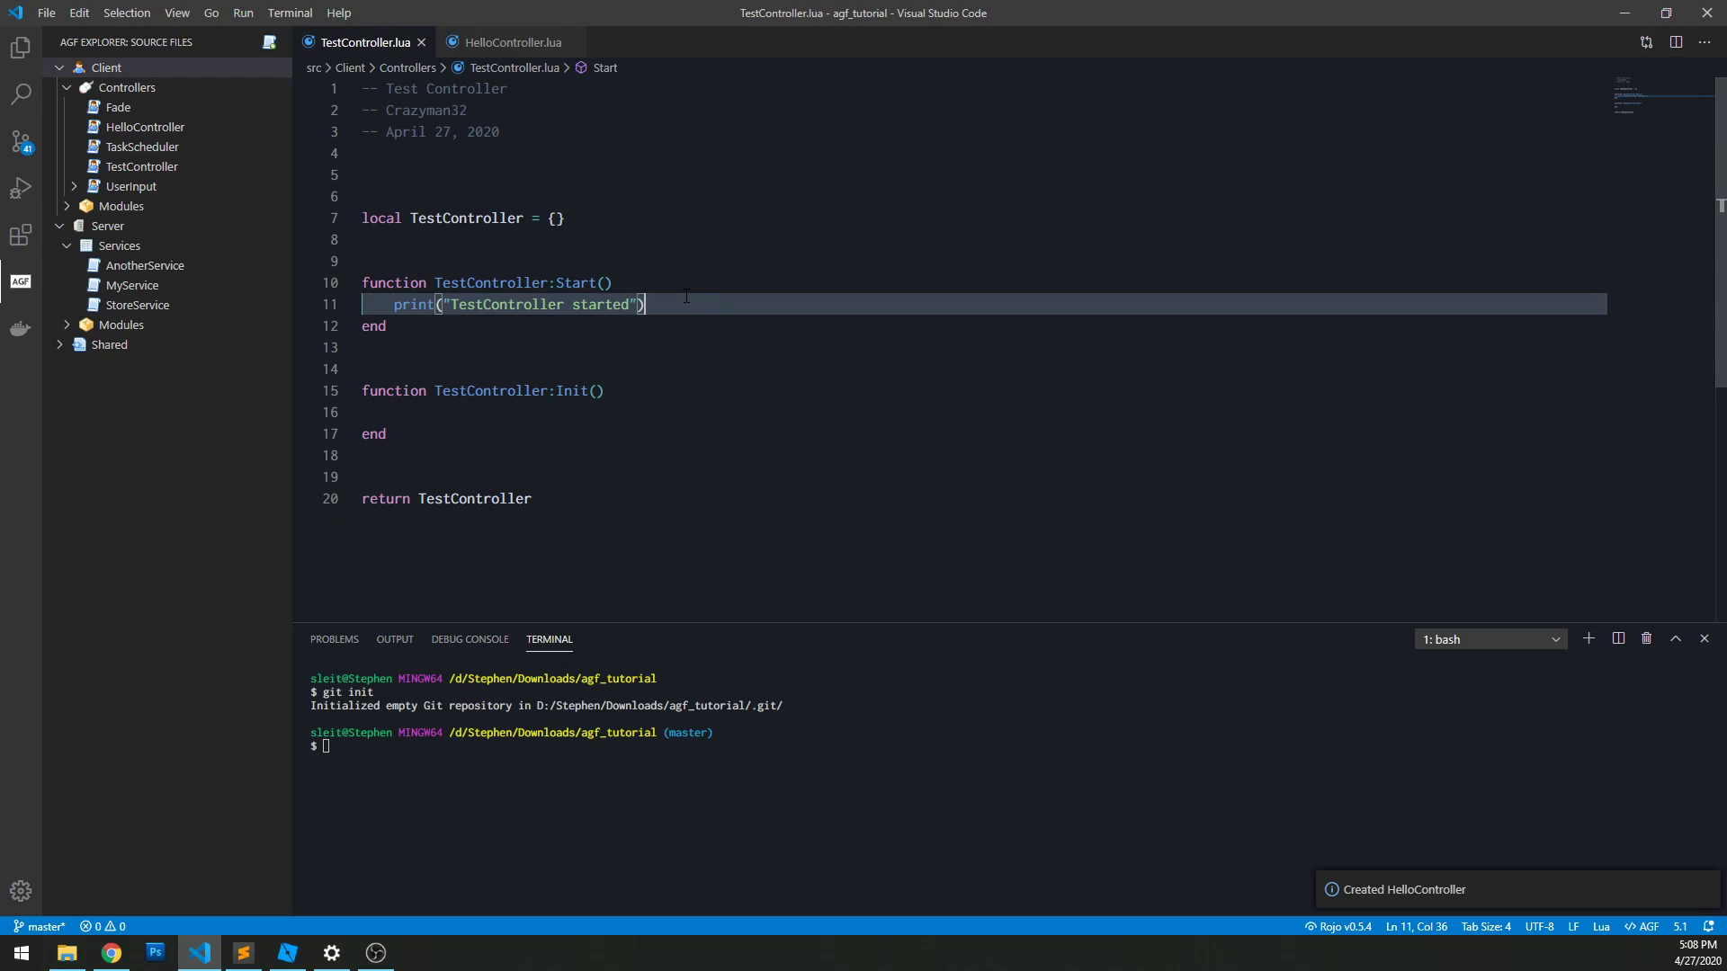
pyautogui.press('Return')
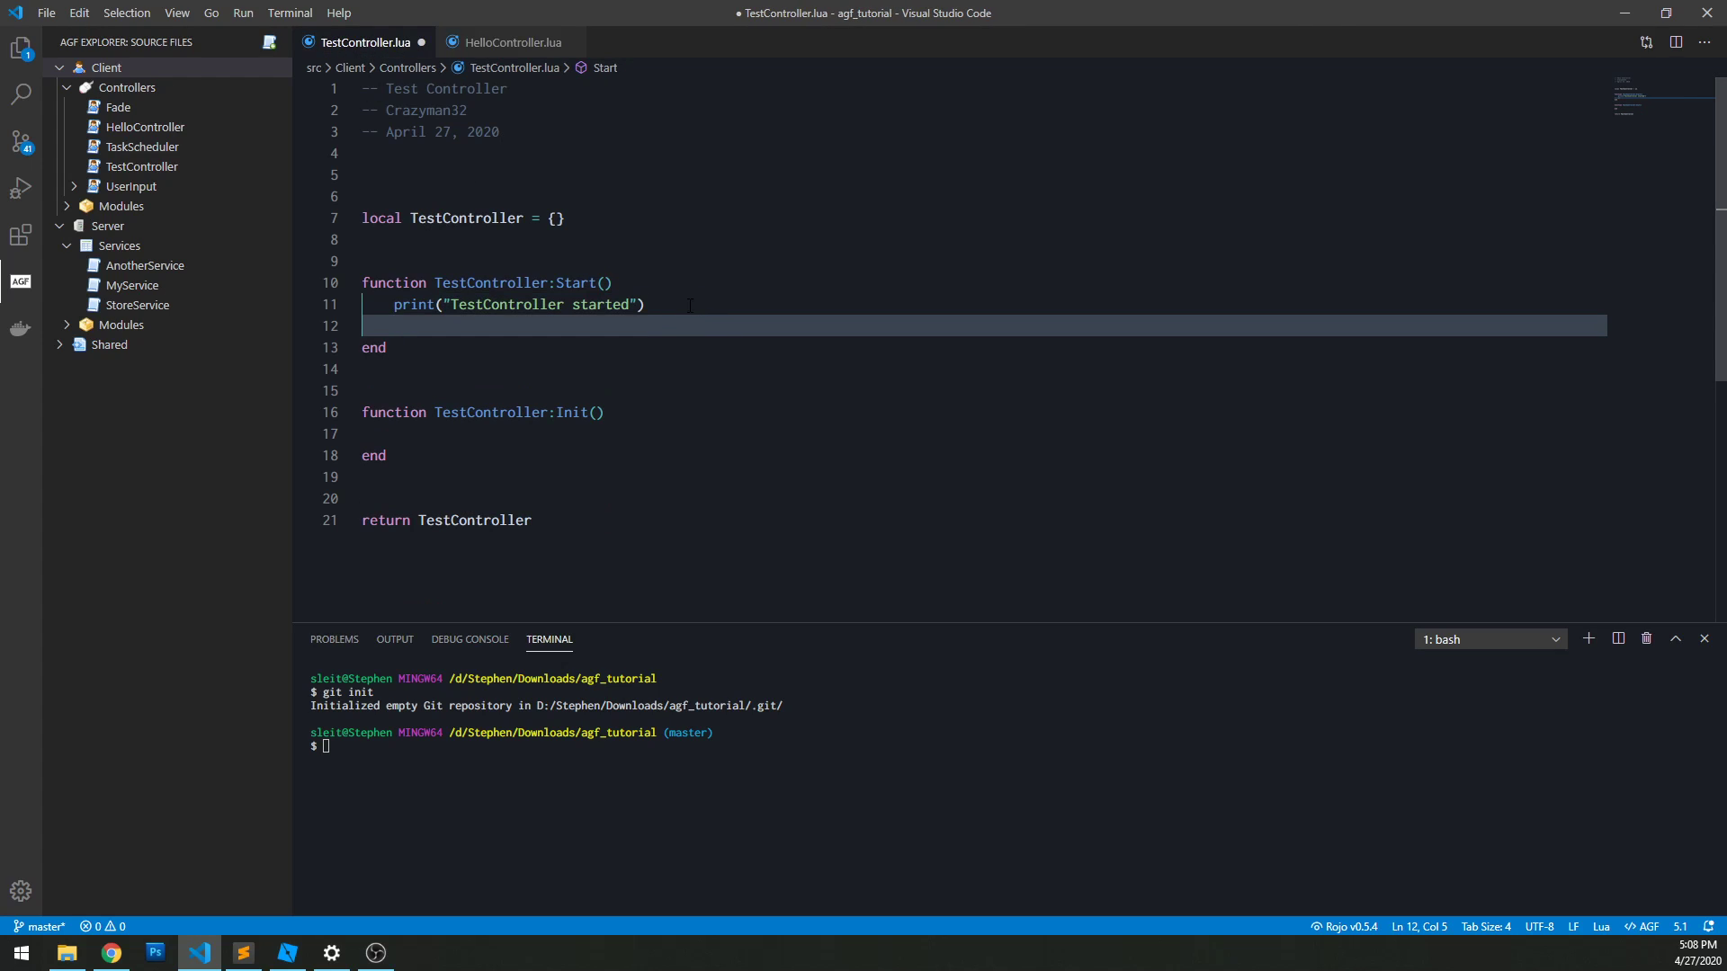
pyautogui.write('s')
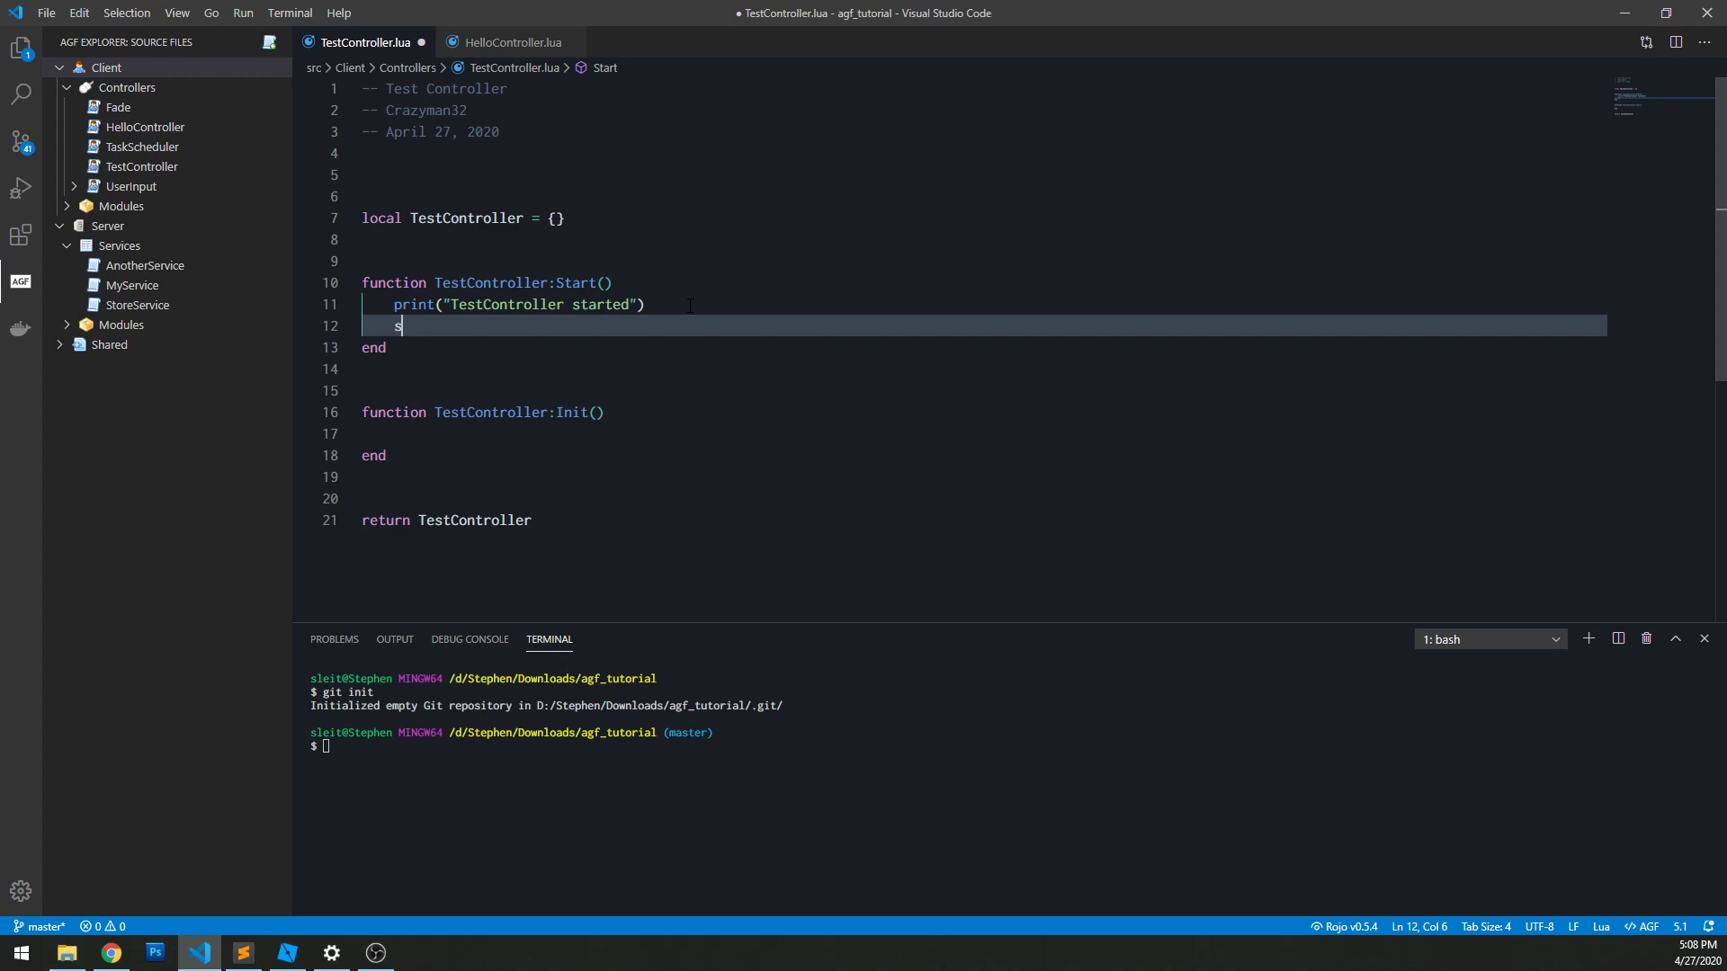
pyautogui.write('elf.Controllers.')
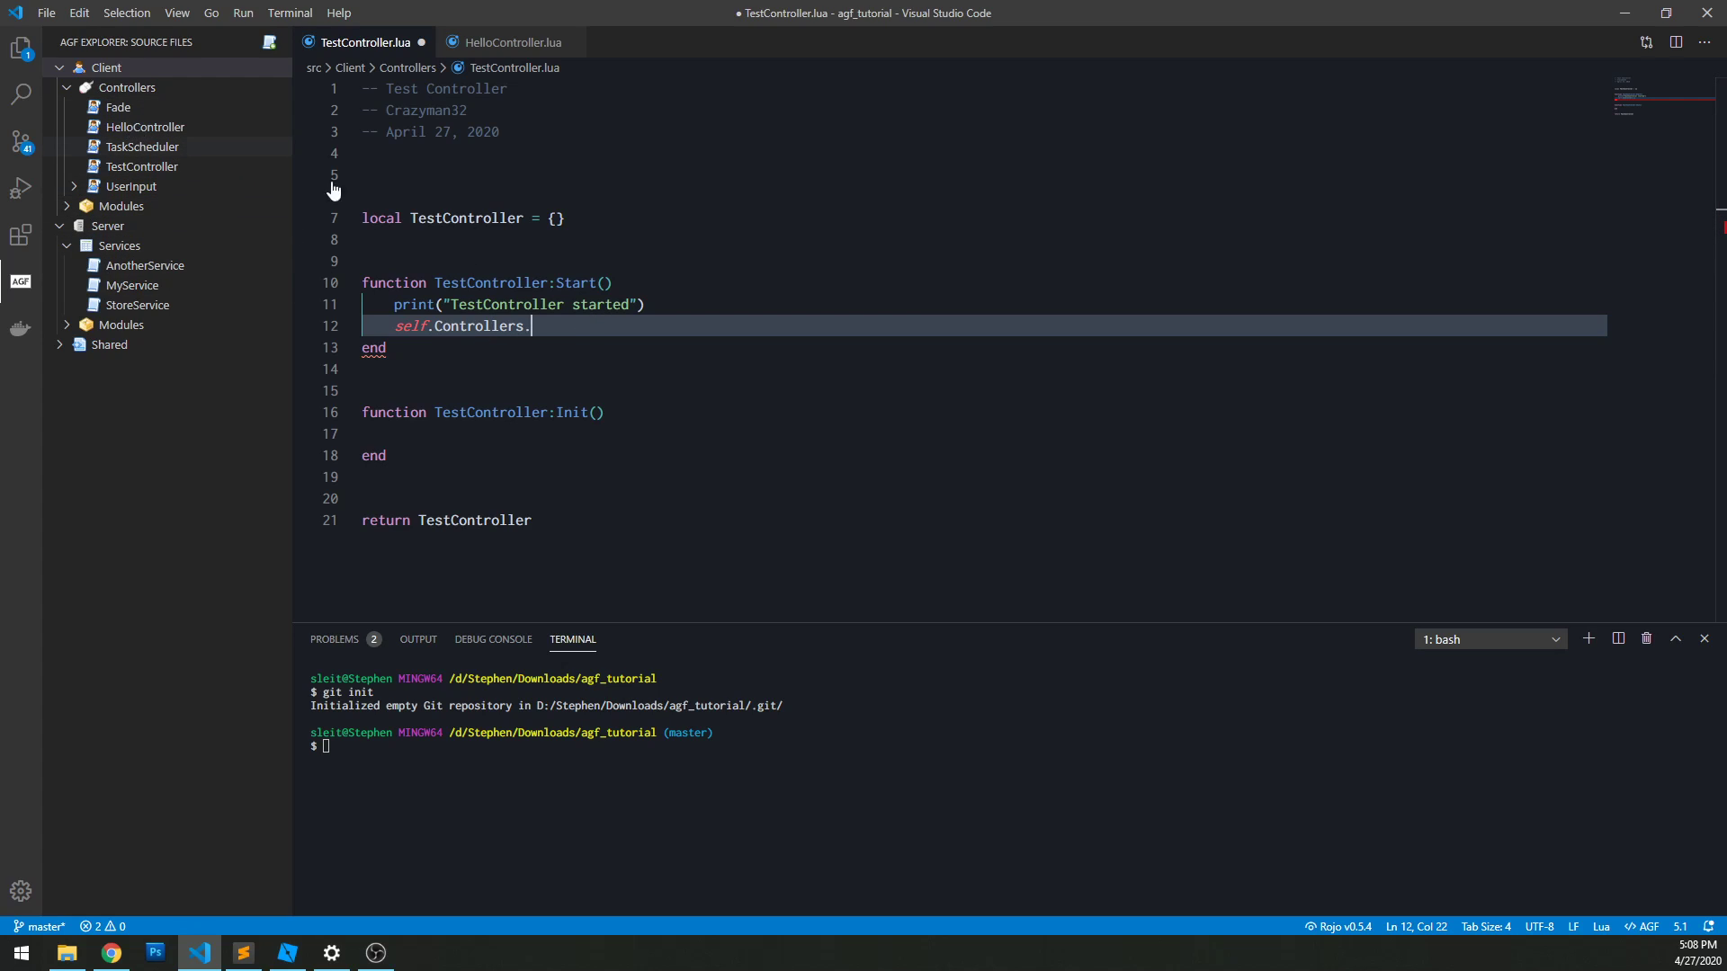
pyautogui.write('HelloController:')
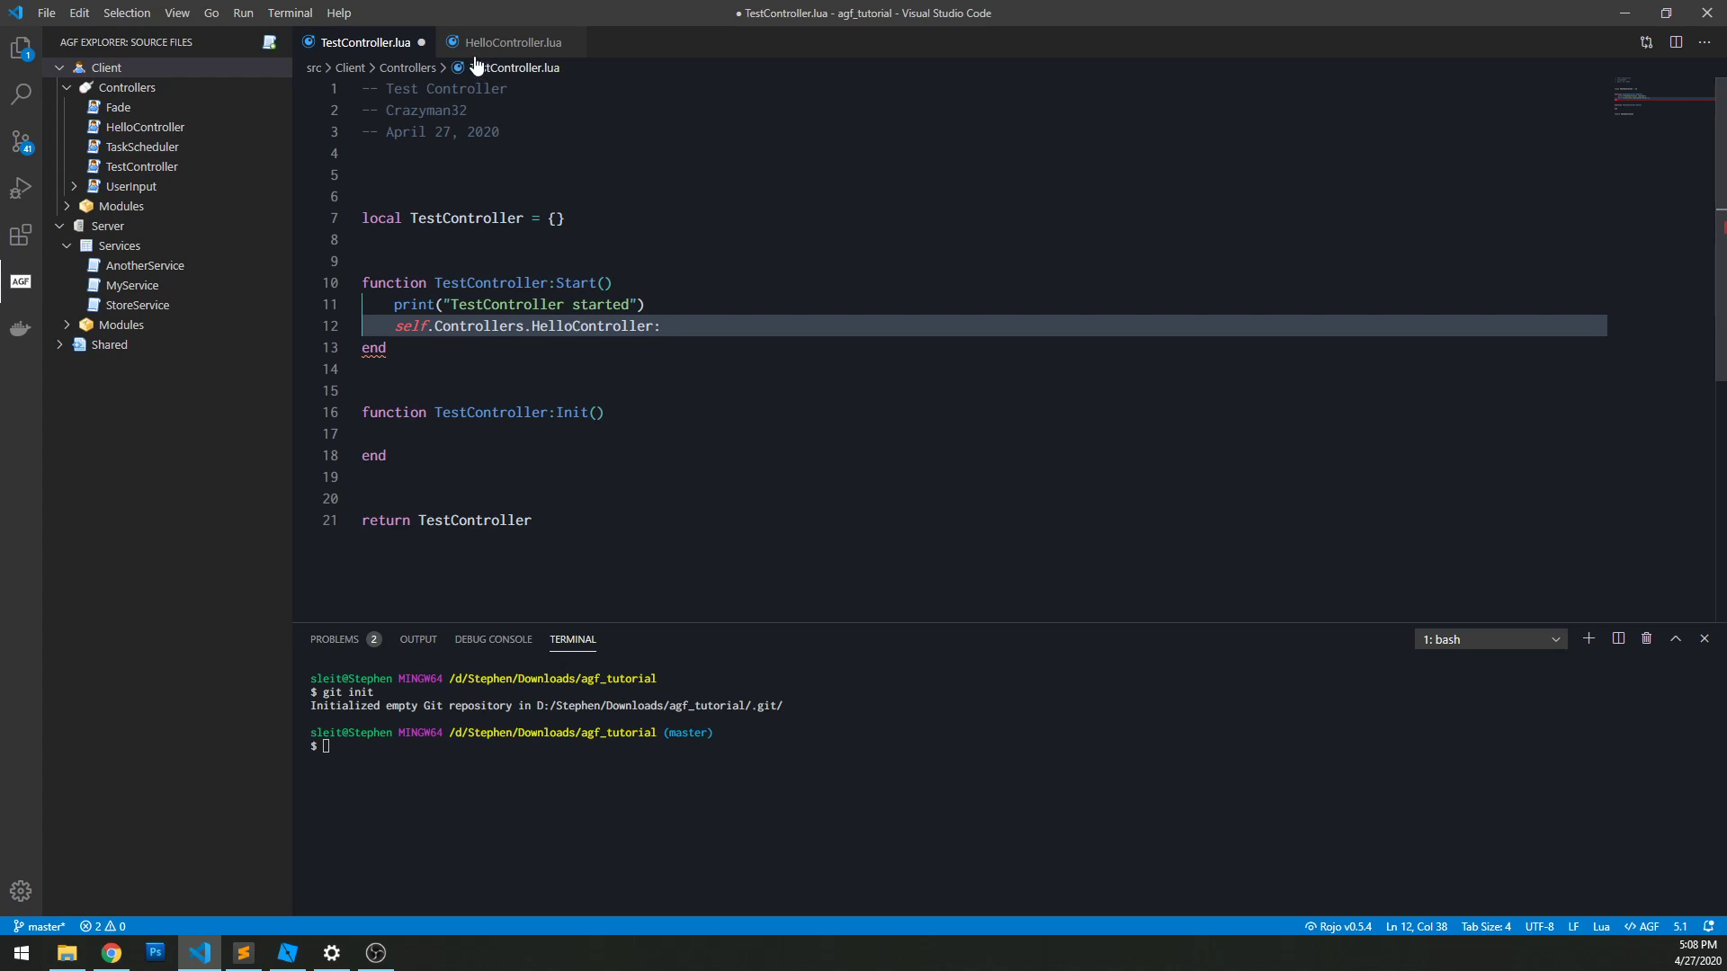
pyautogui.click(513, 42)
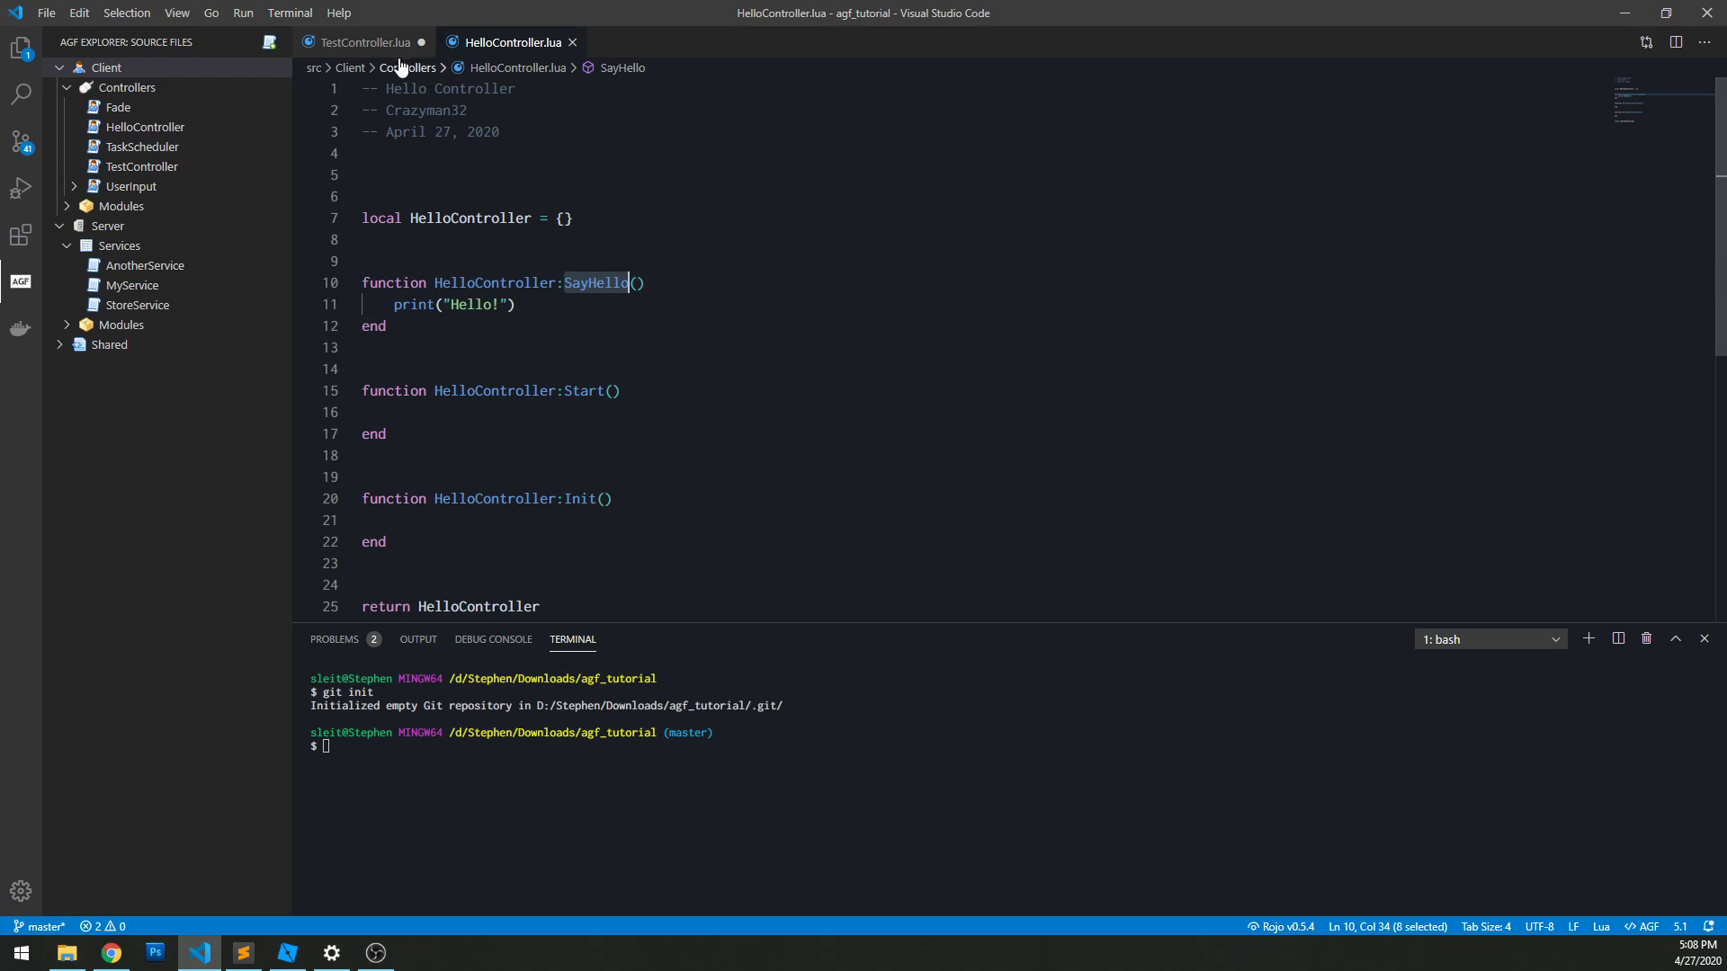
pyautogui.click(358, 42)
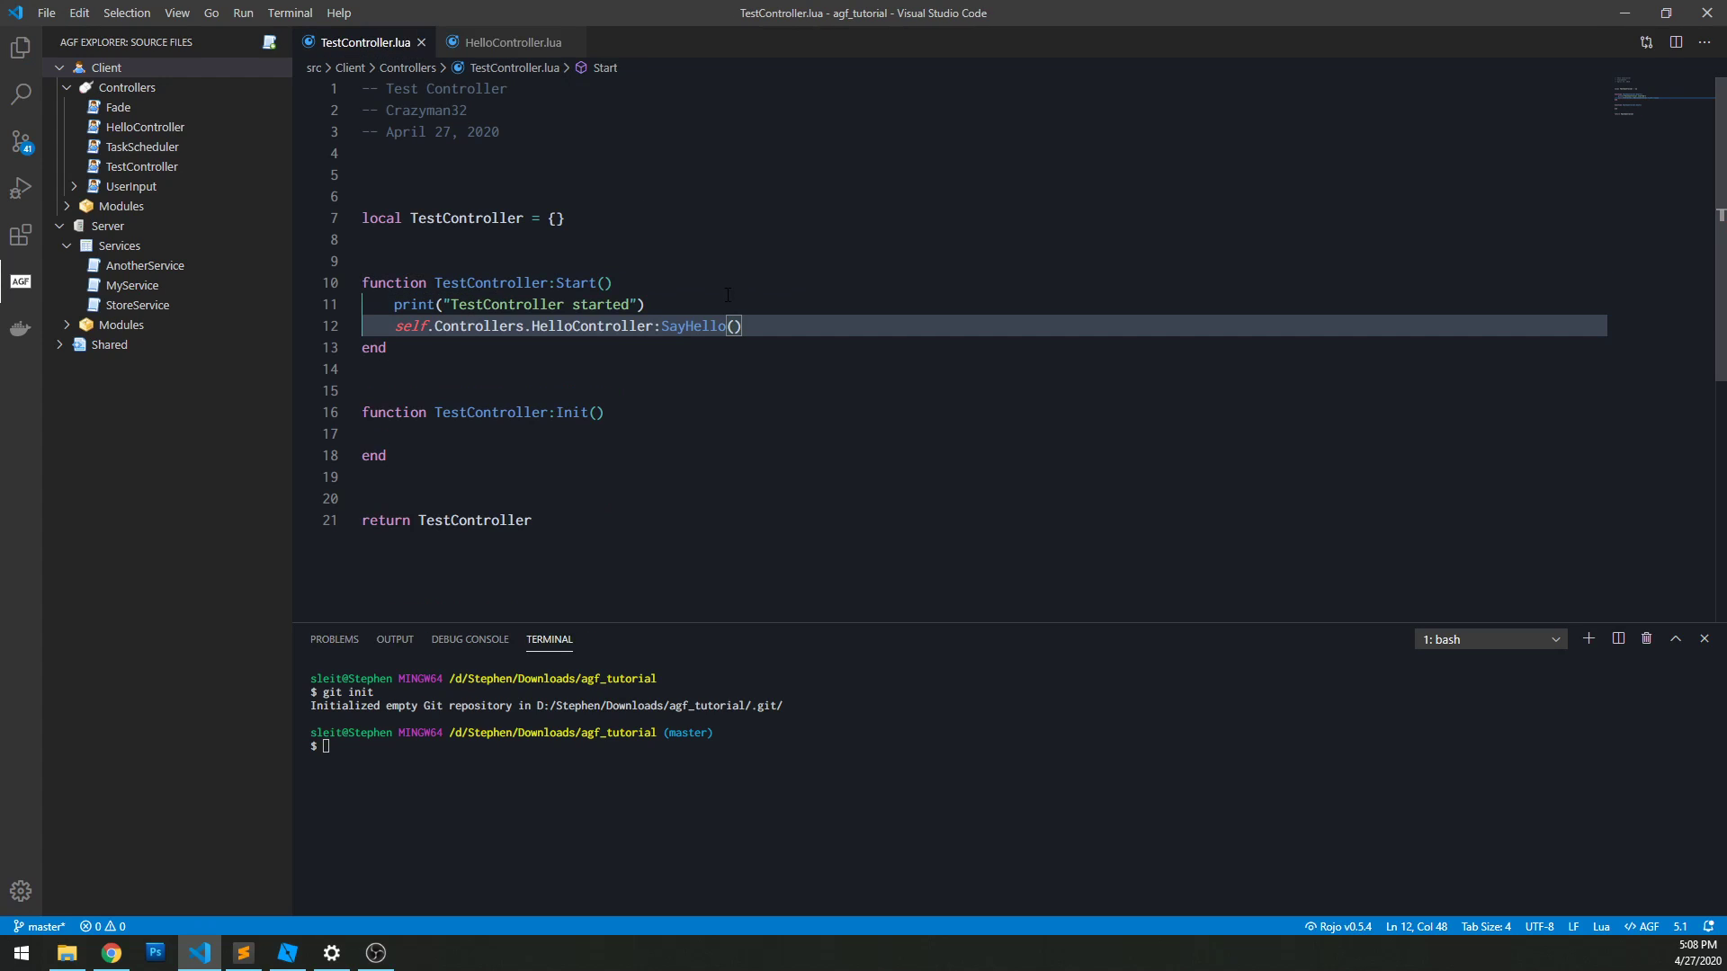
# Step: Playtest in Roblox Studio to confirm "TestController started" then "Hello!" print, and stop
pyautogui.click(287, 954)
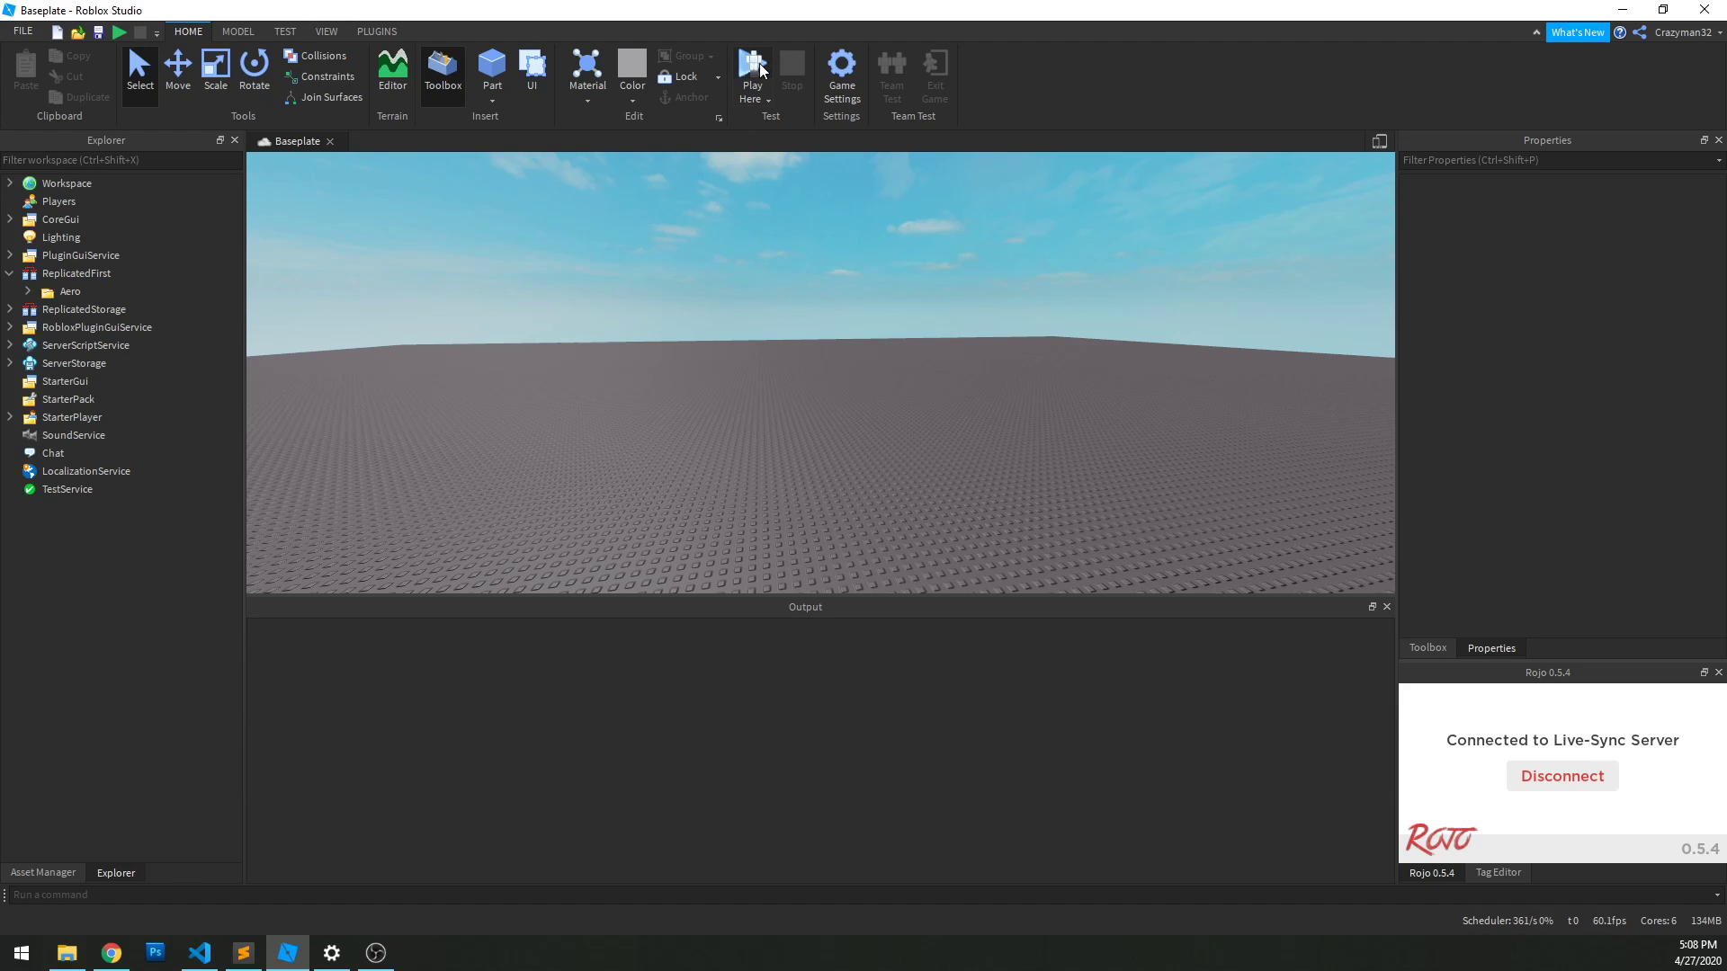
pyautogui.click(752, 72)
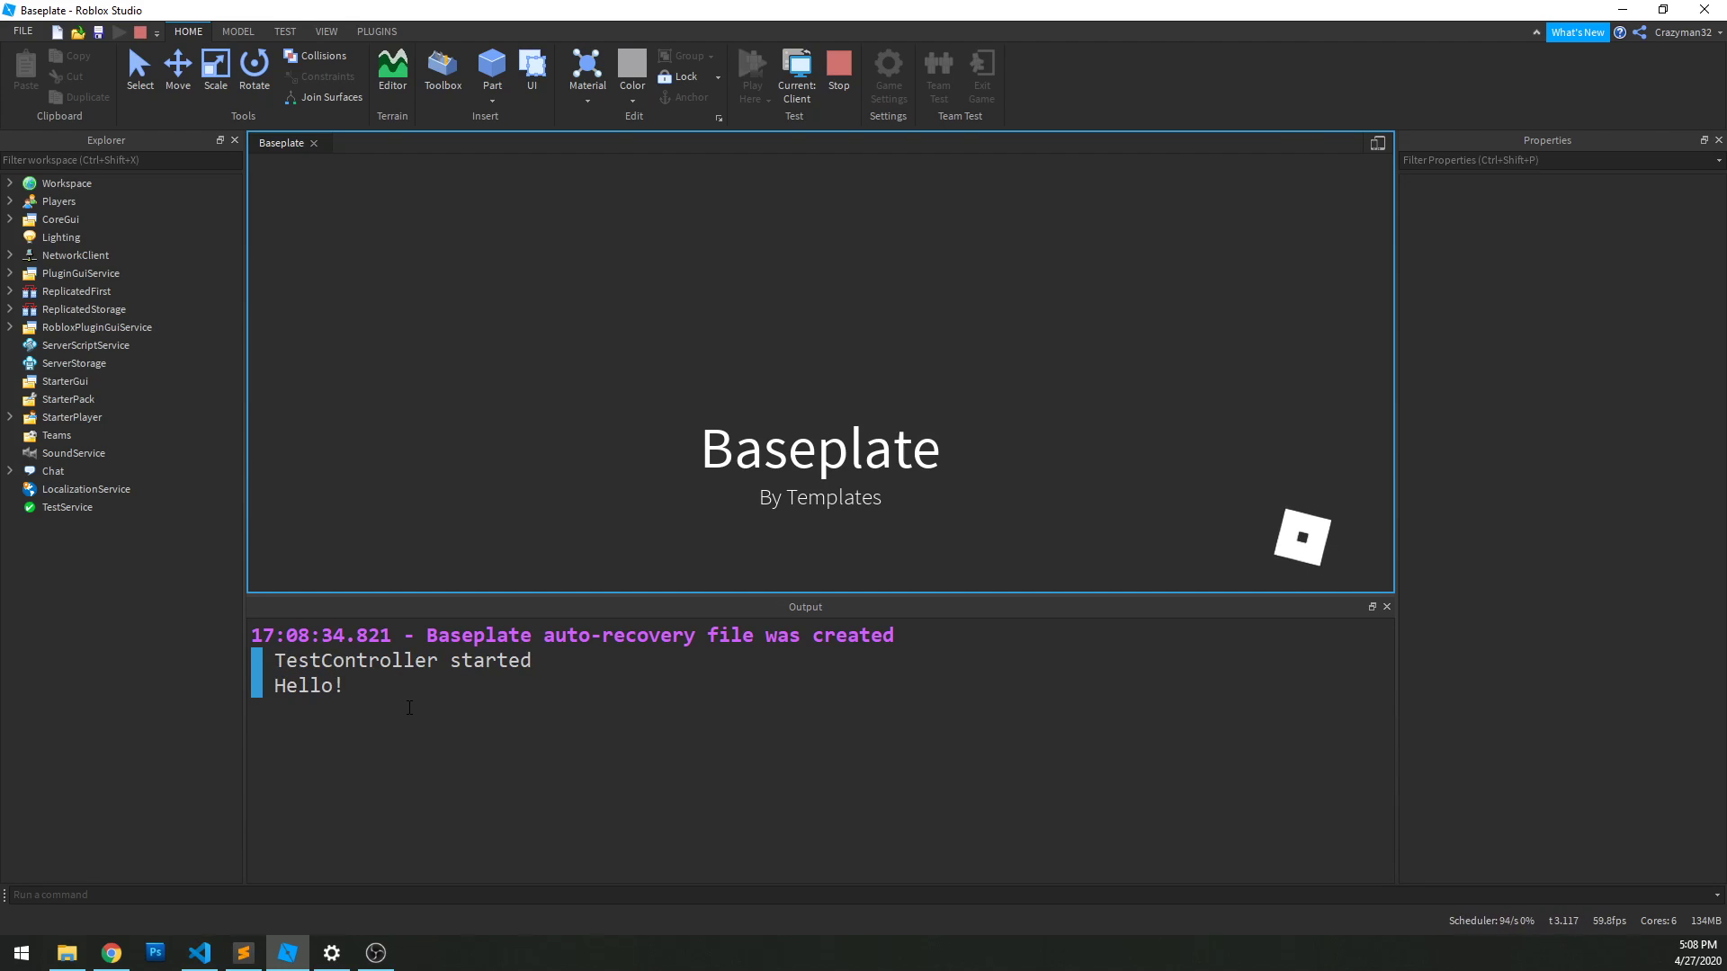
pyautogui.click(795, 72)
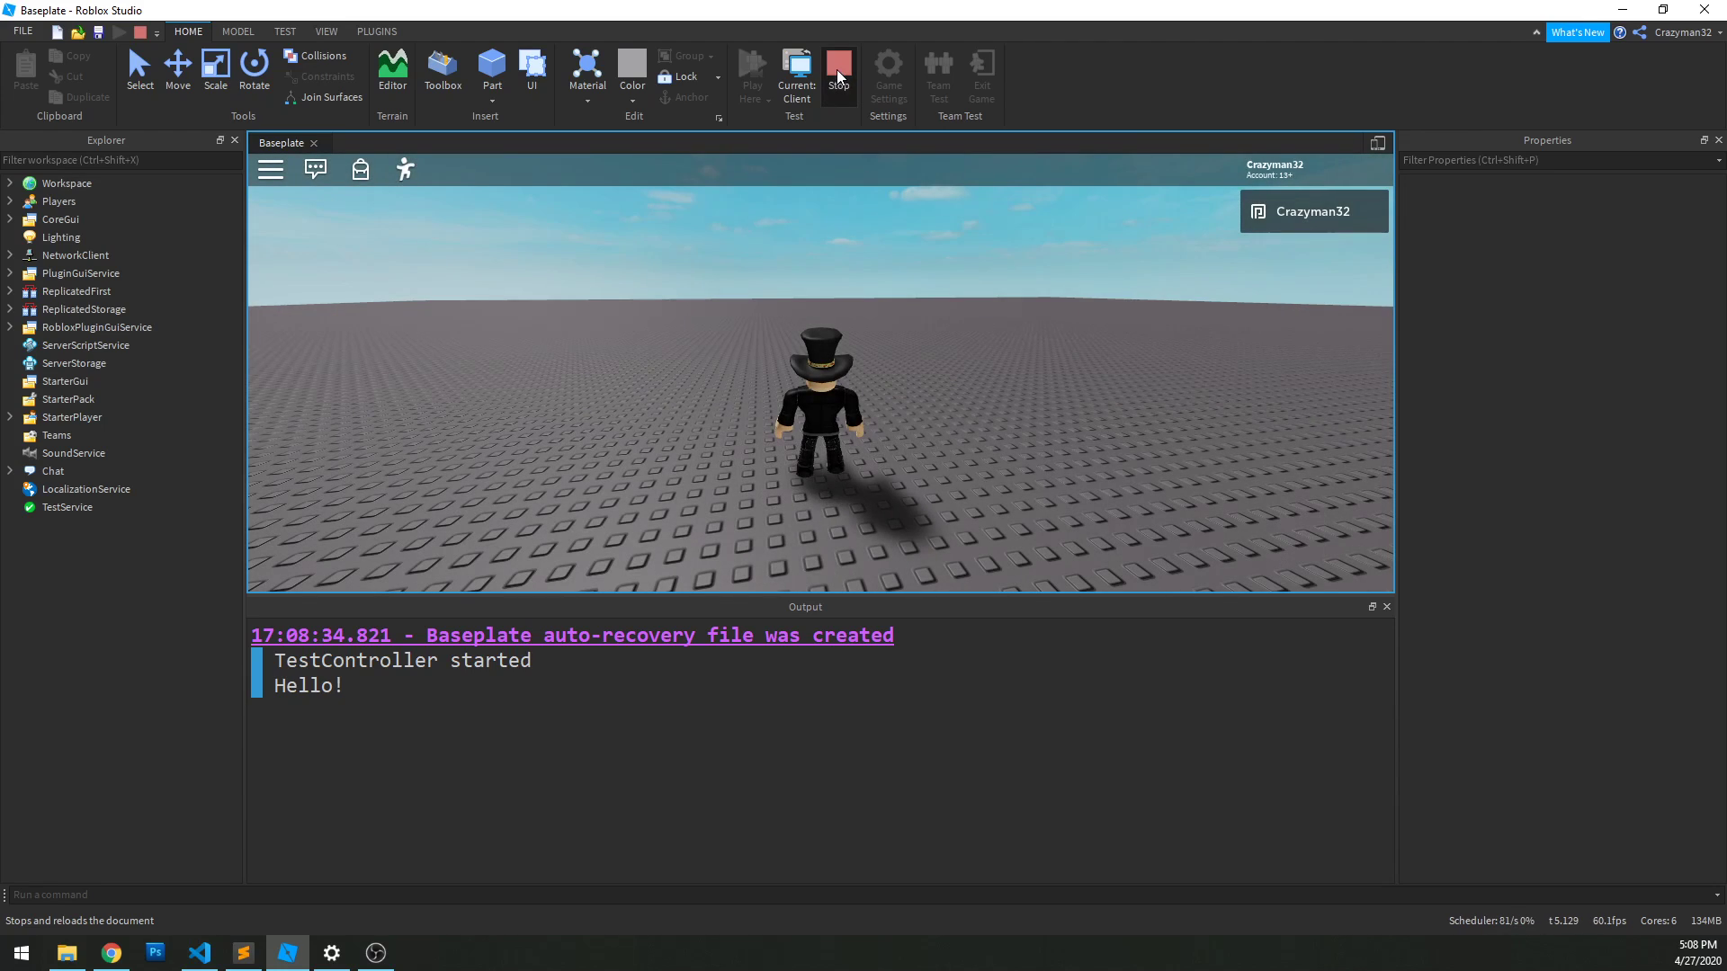
pyautogui.click(197, 954)
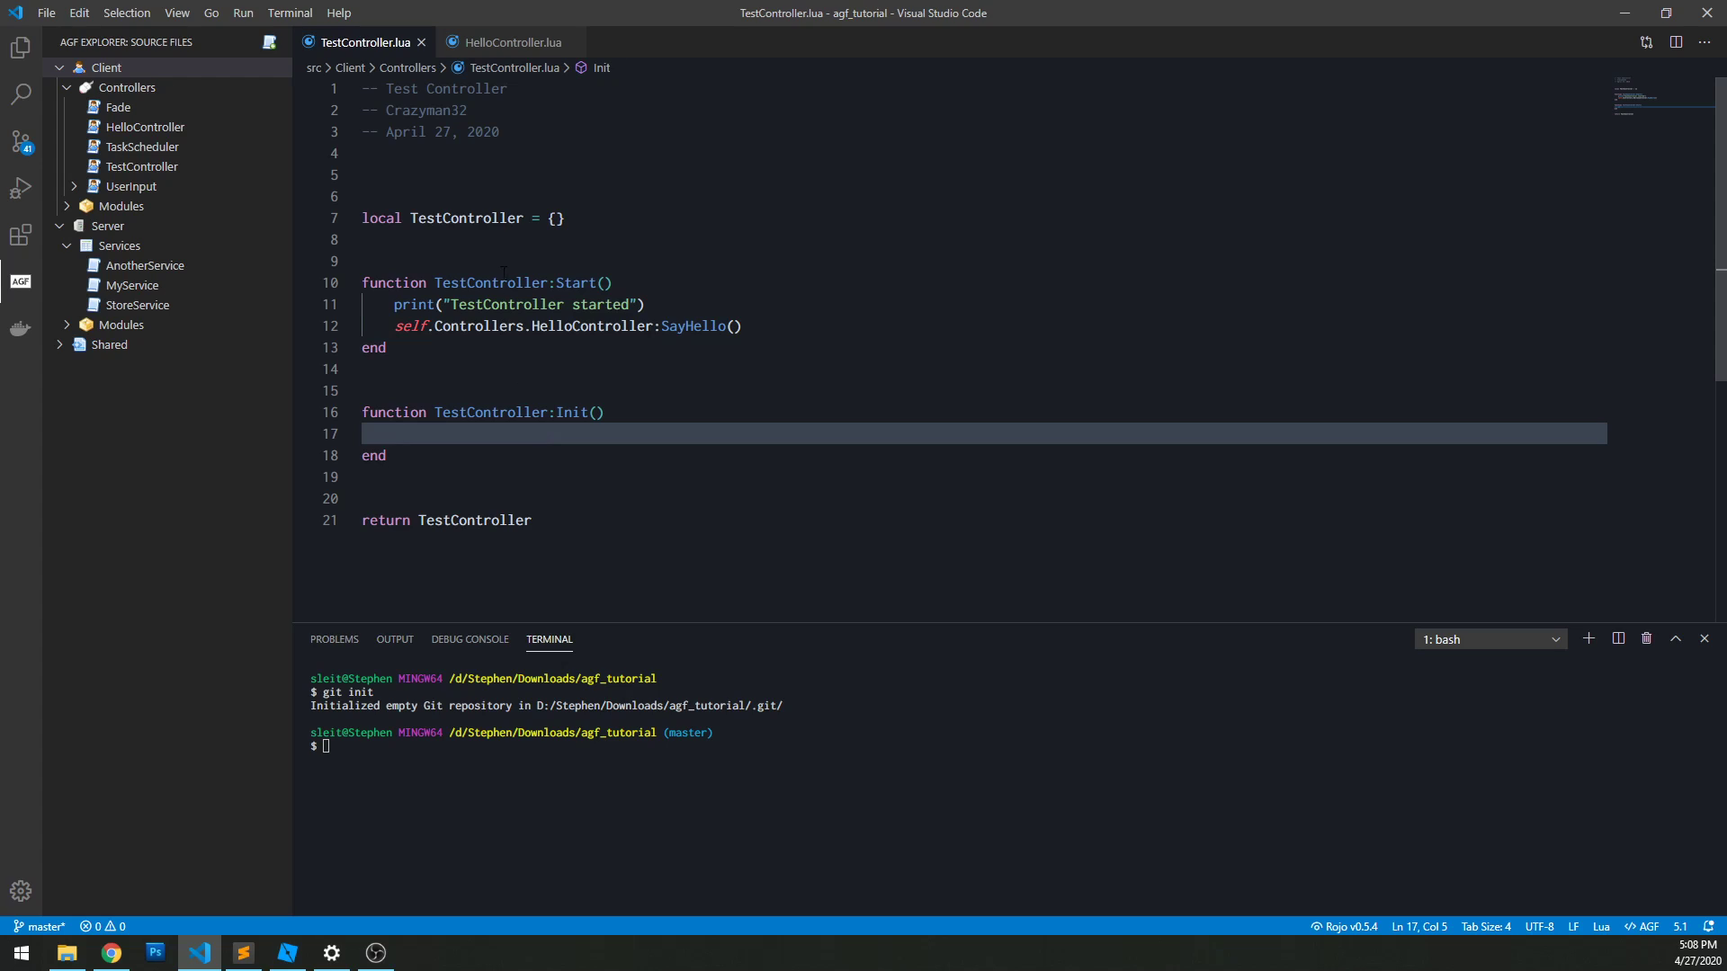
# Step: Register a "Test" event in Init and fire it with "This is a test!" after wait(1) in Start
pyautogui.write('self:RegisterEvent(')
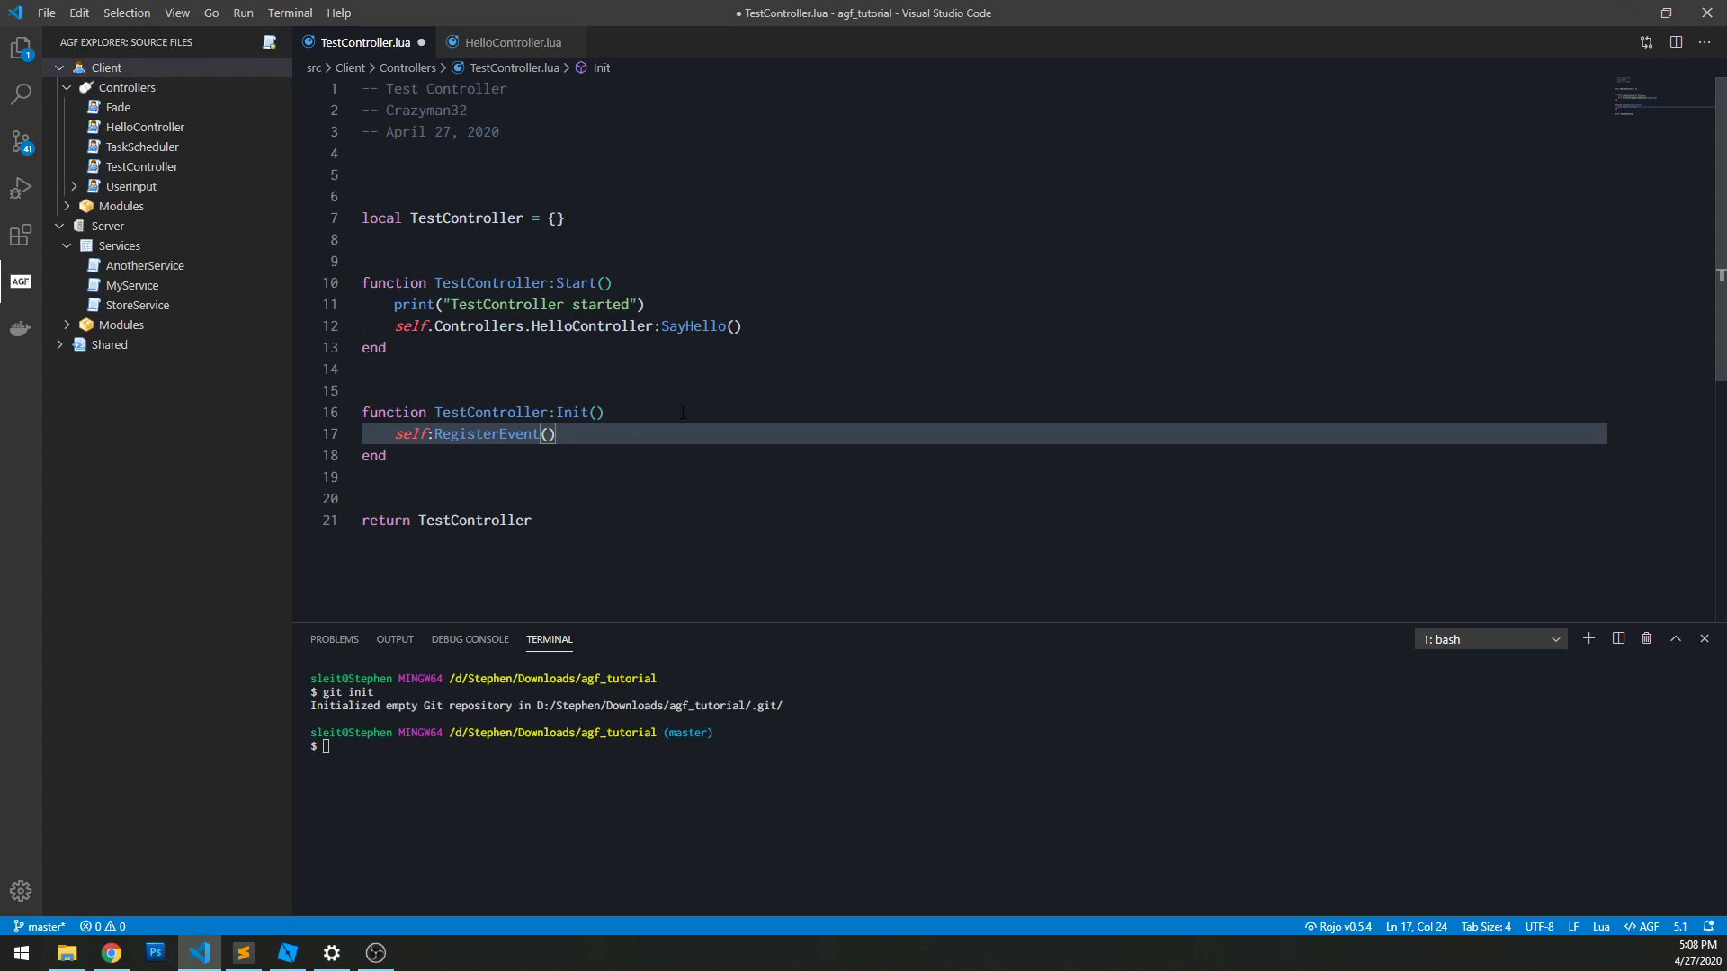
pyautogui.write('""')
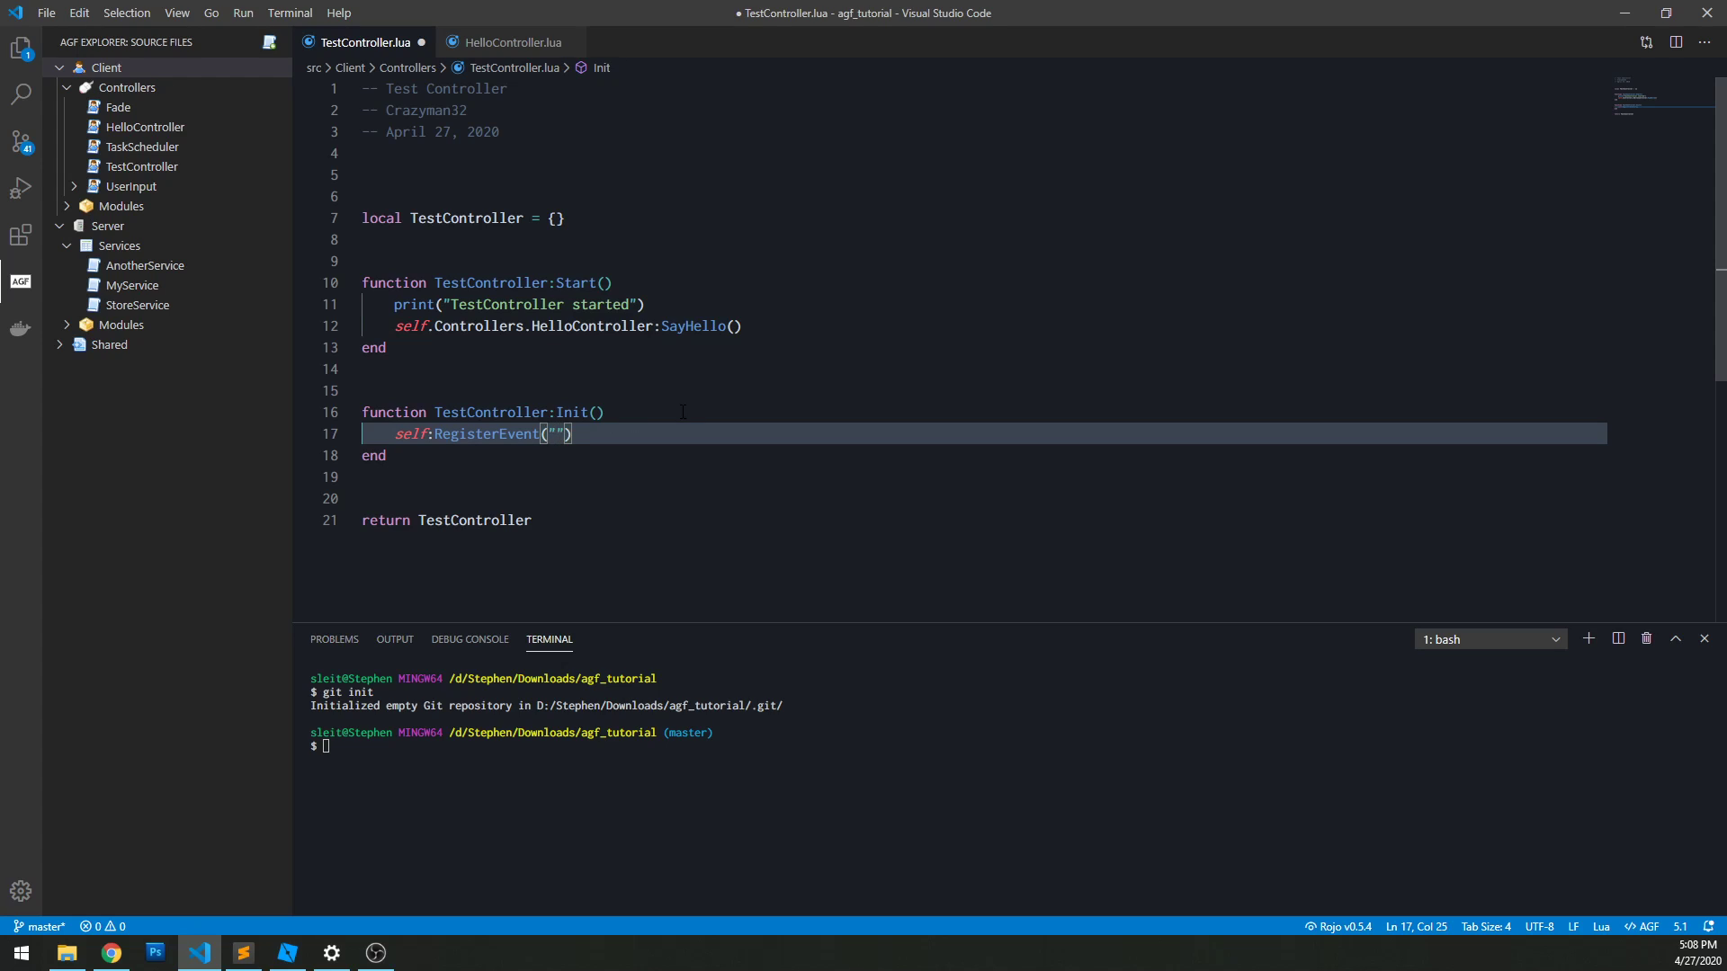
pyautogui.write('Test')
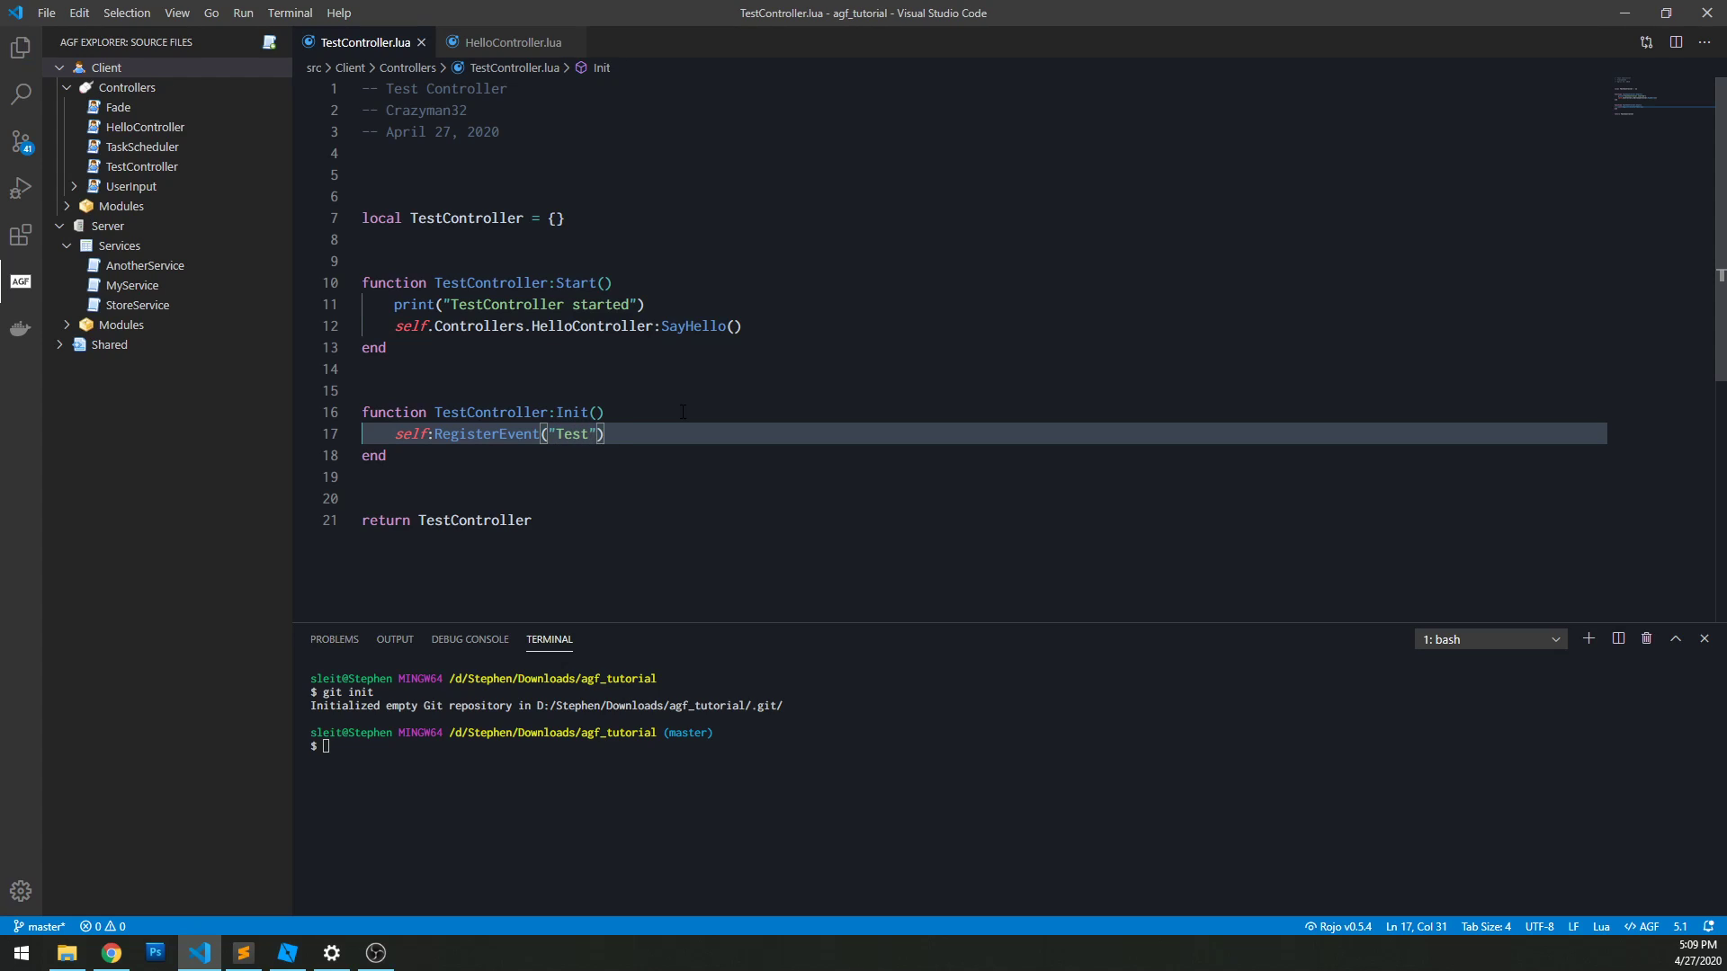
pyautogui.write('wait(1')
pyautogui.write('self:')
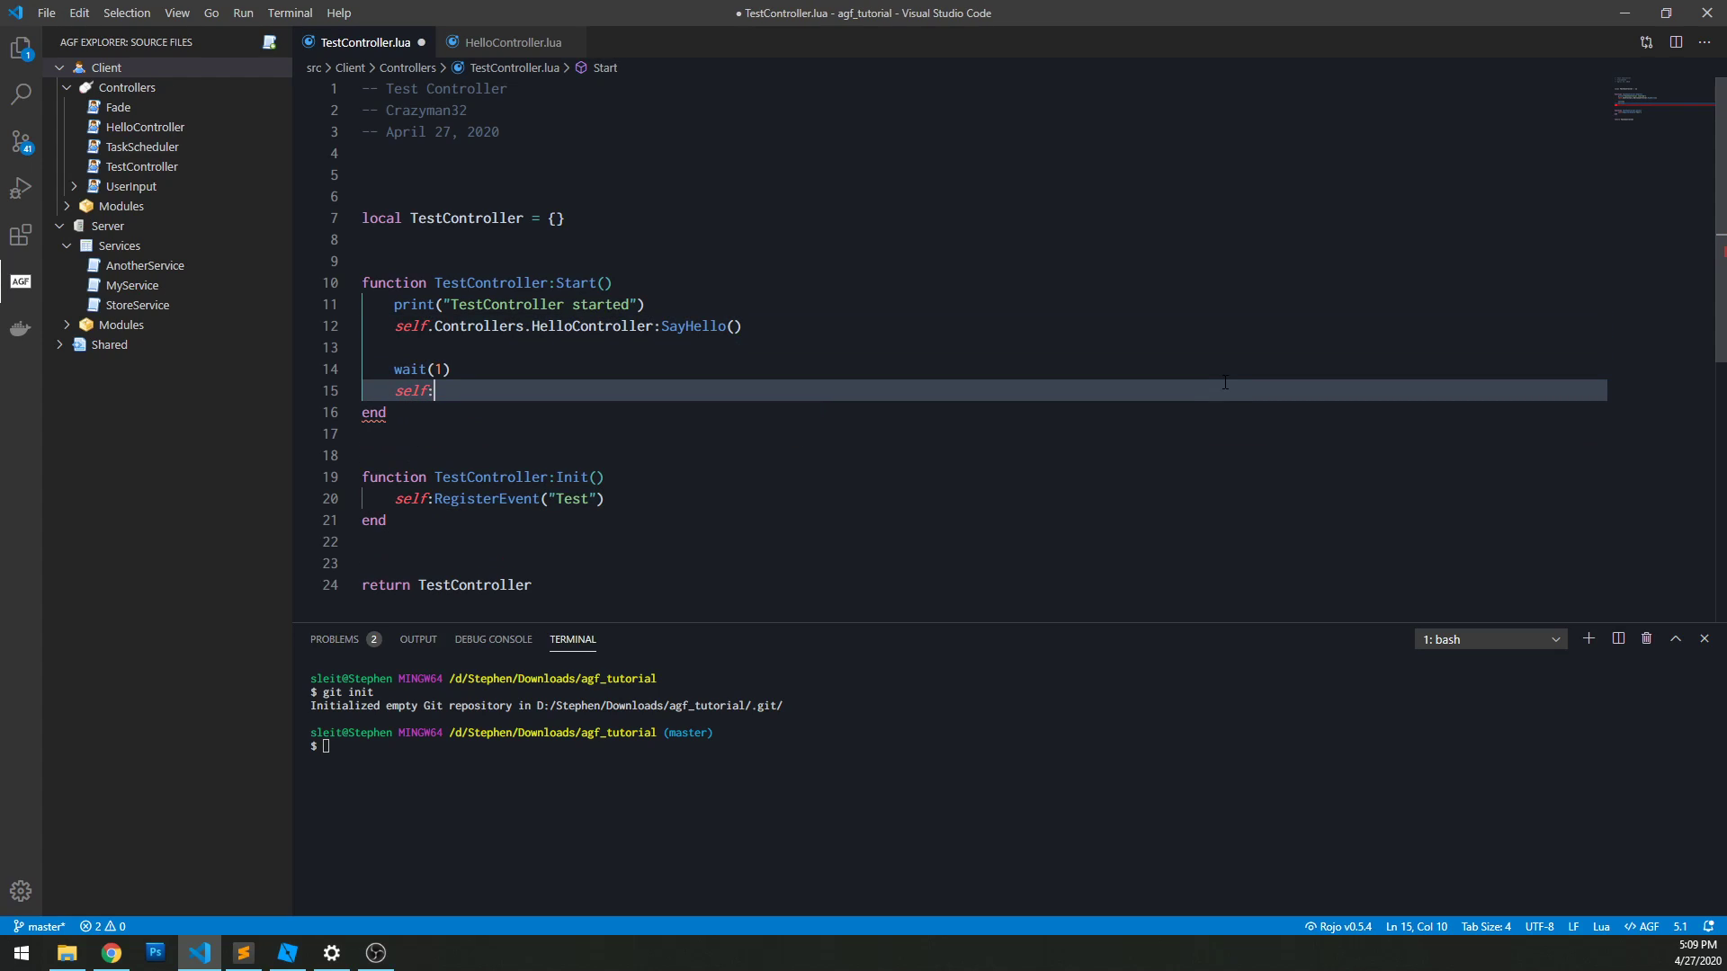
pyautogui.write('FireEvent("Test")')
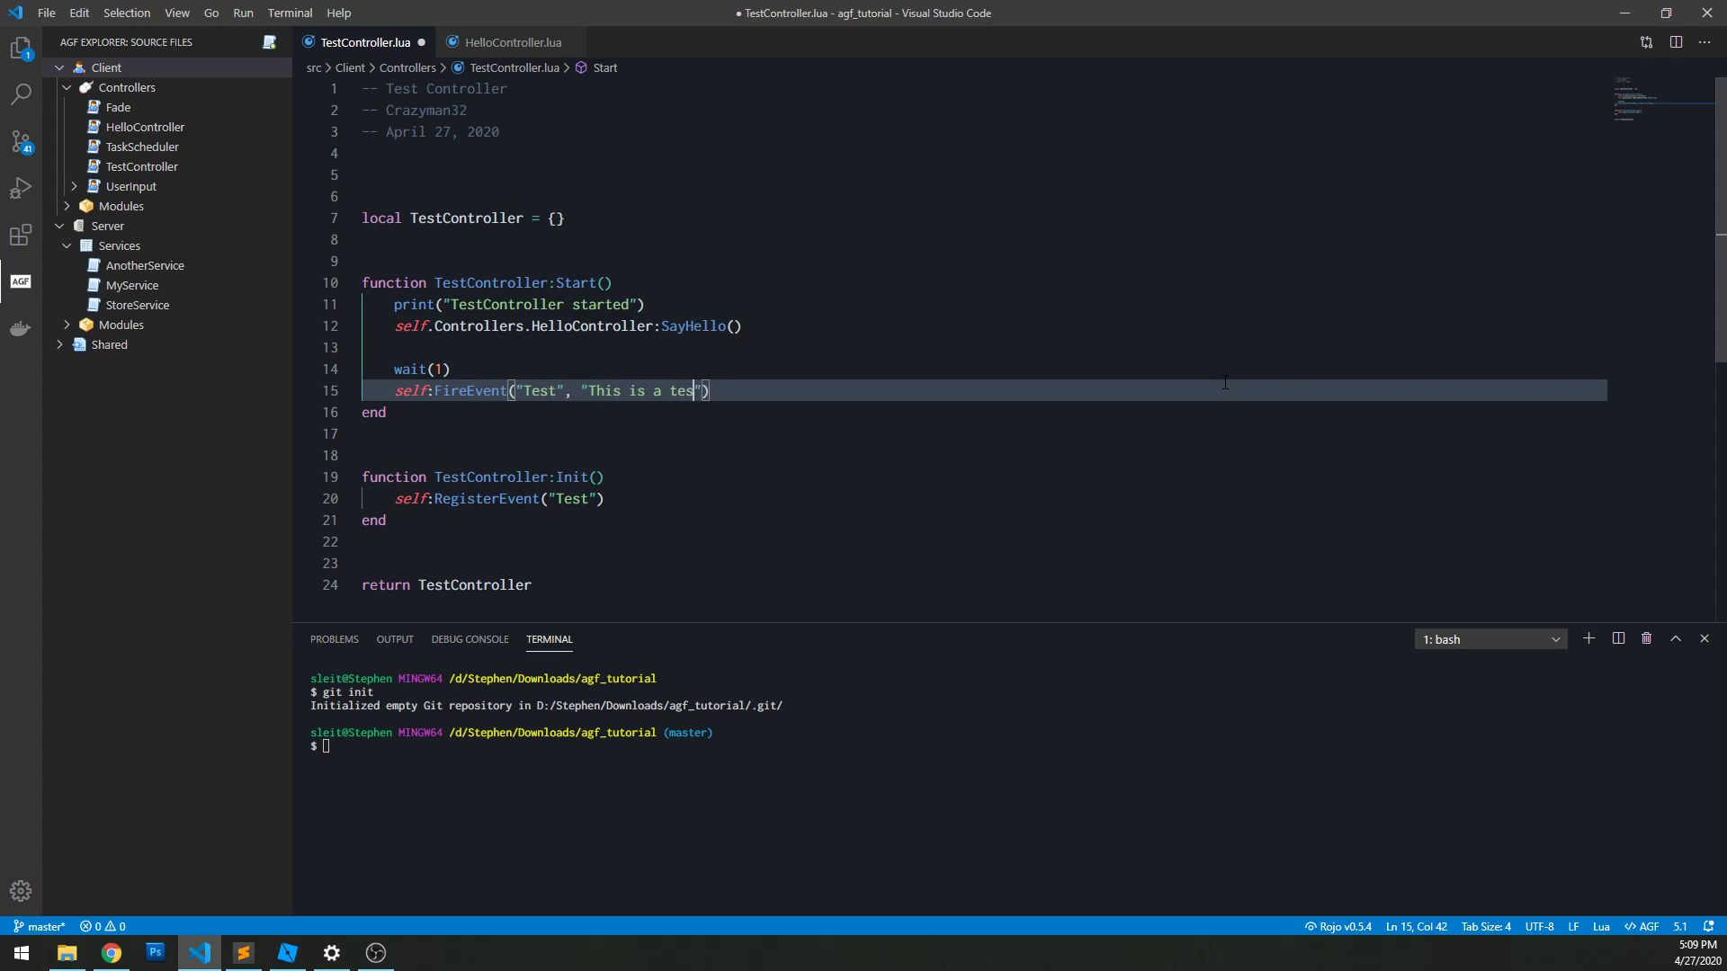
pyautogui.write('t!')
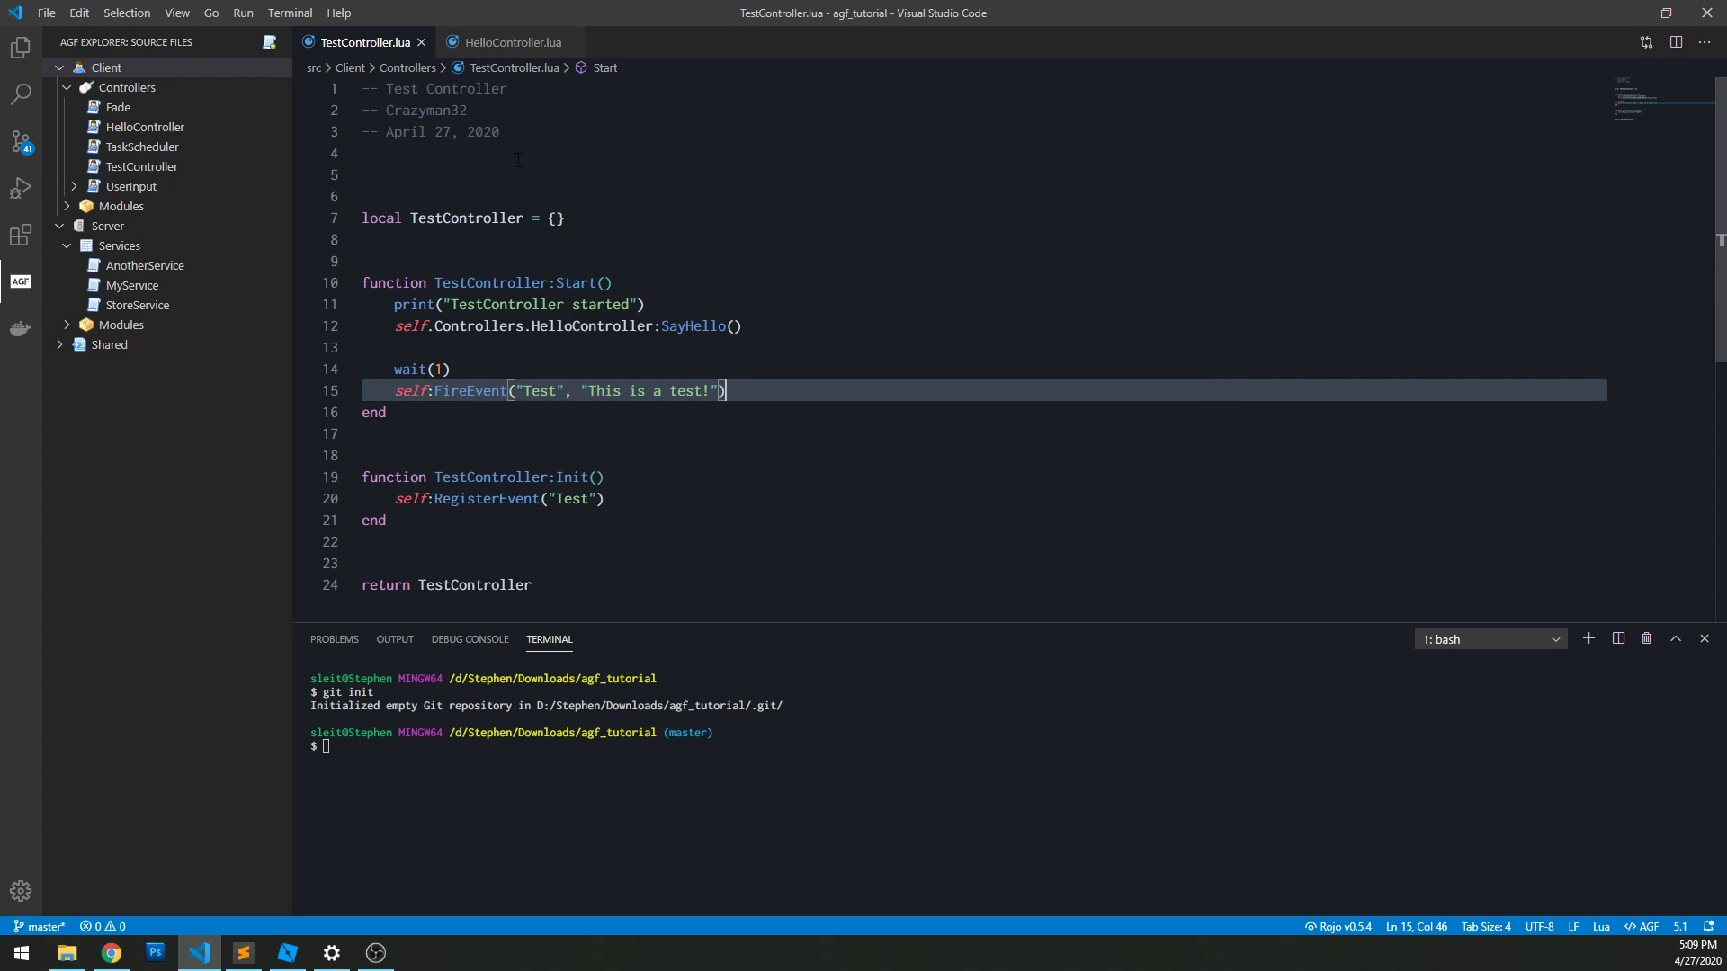
# Step: Begin HelloController's Start with self.Controllers.TestController:ConnectEvent
pyautogui.click(508, 41)
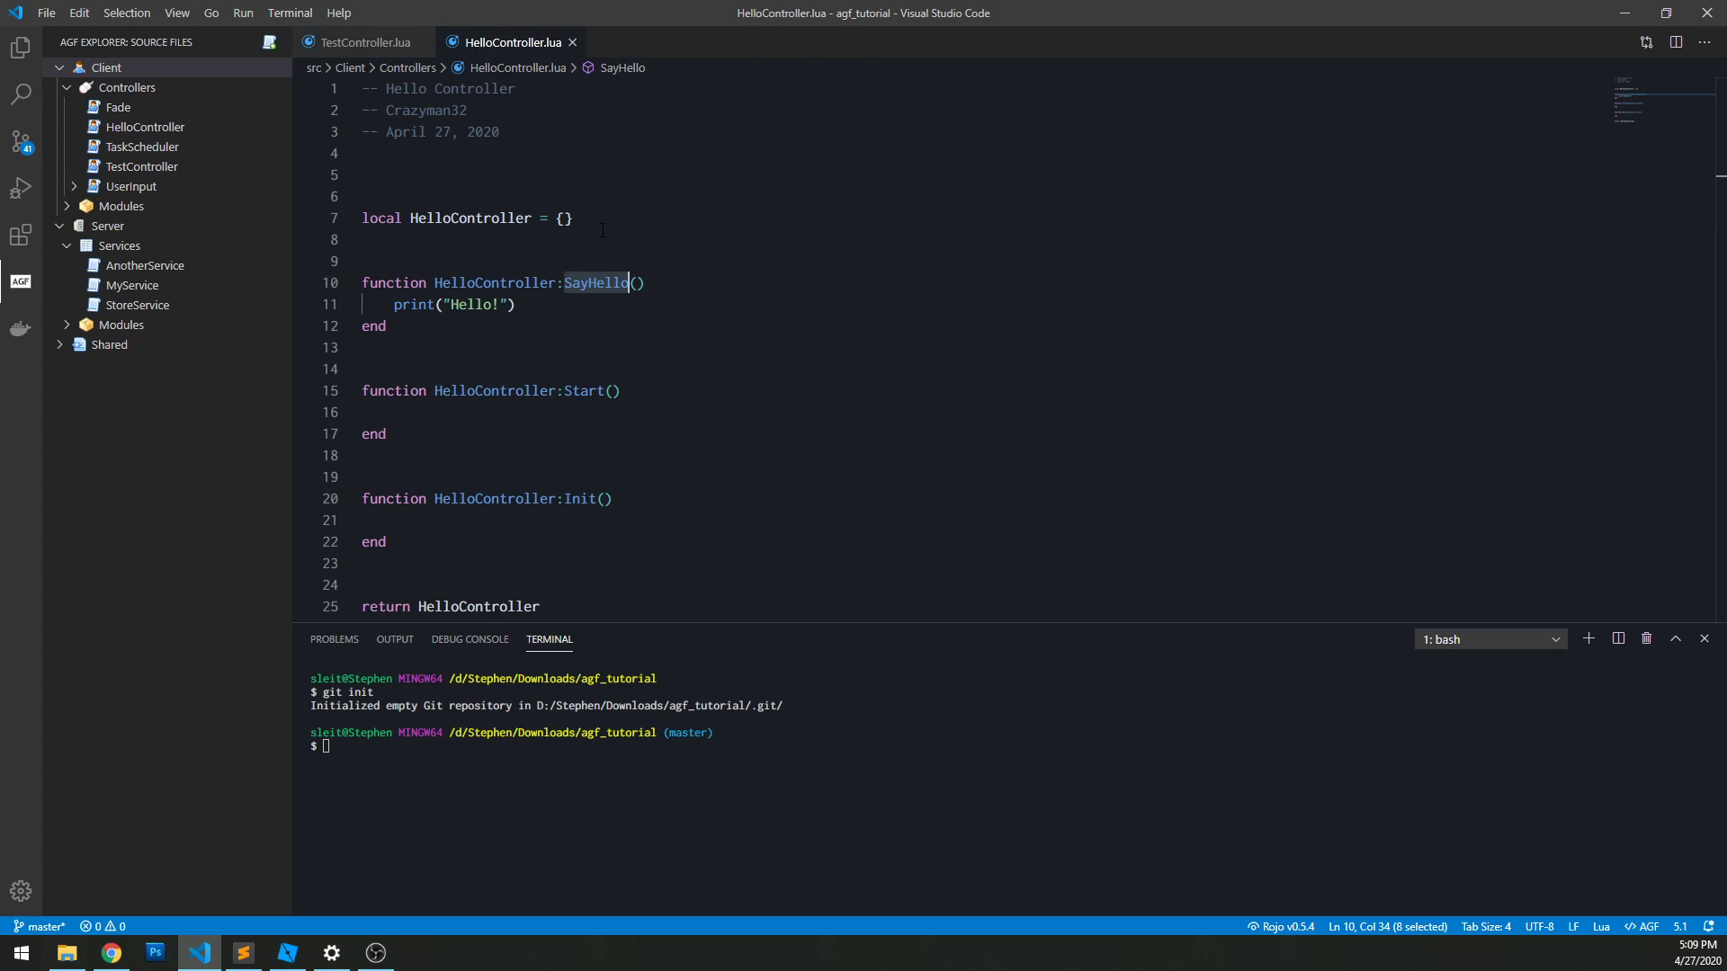
pyautogui.click(441, 412)
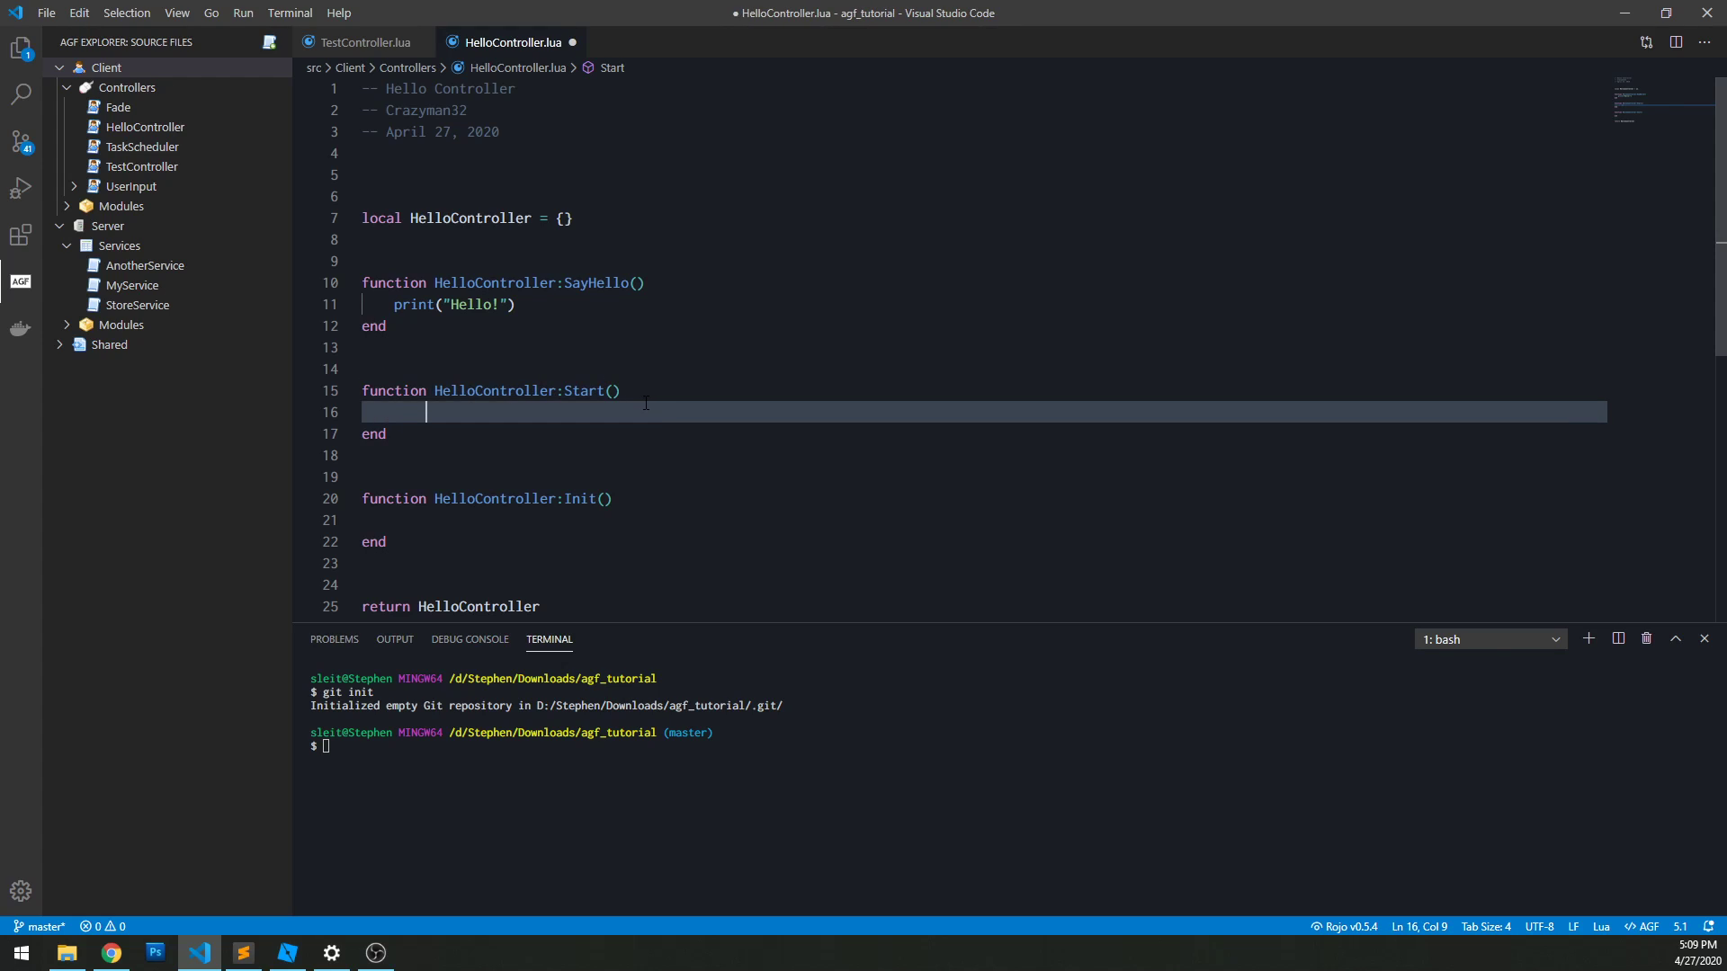
pyautogui.write('self:')
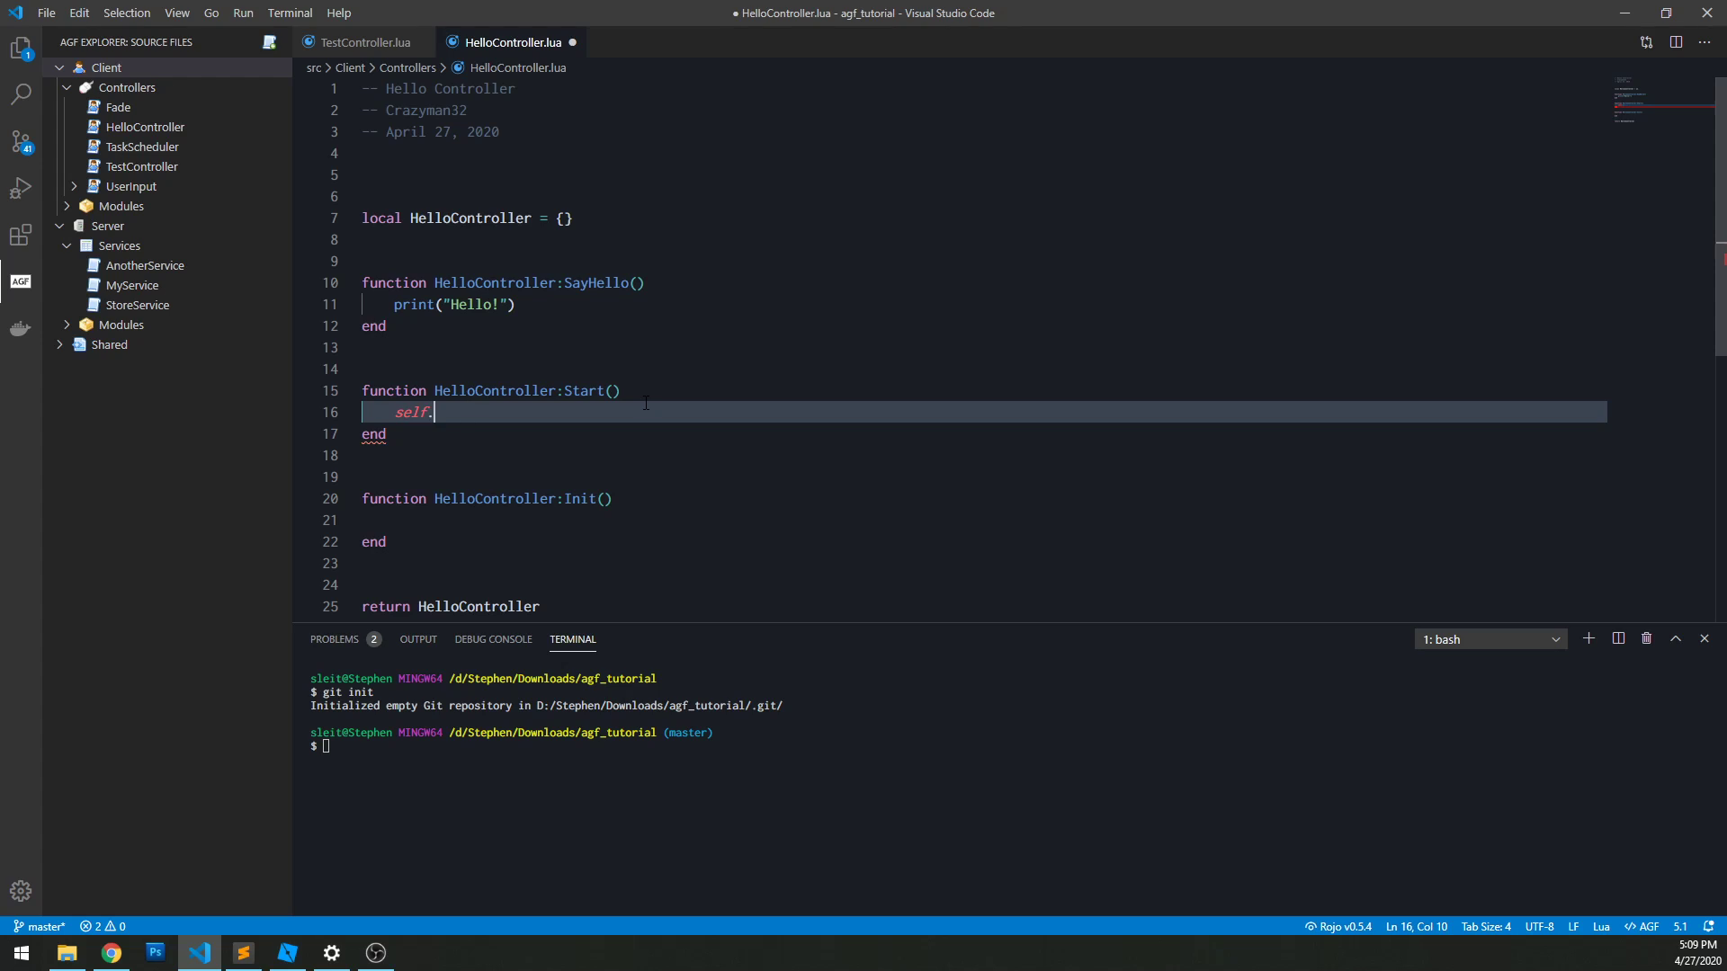
pyautogui.write('Controllers.')
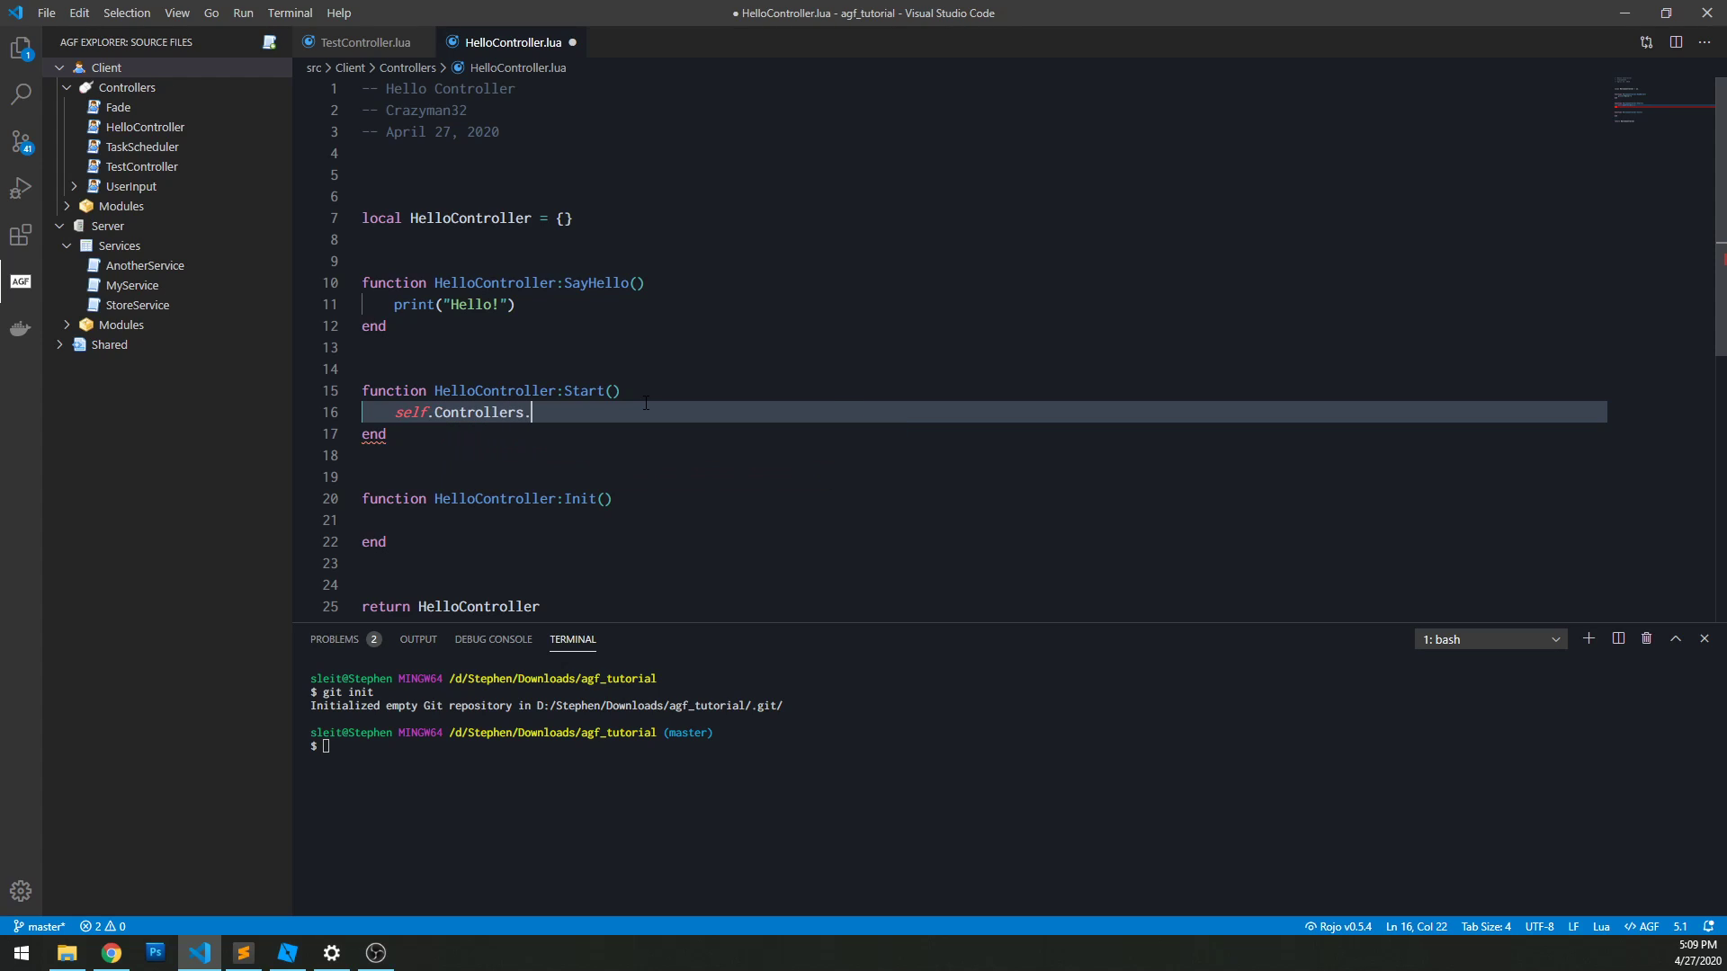
pyautogui.write('TestController:')
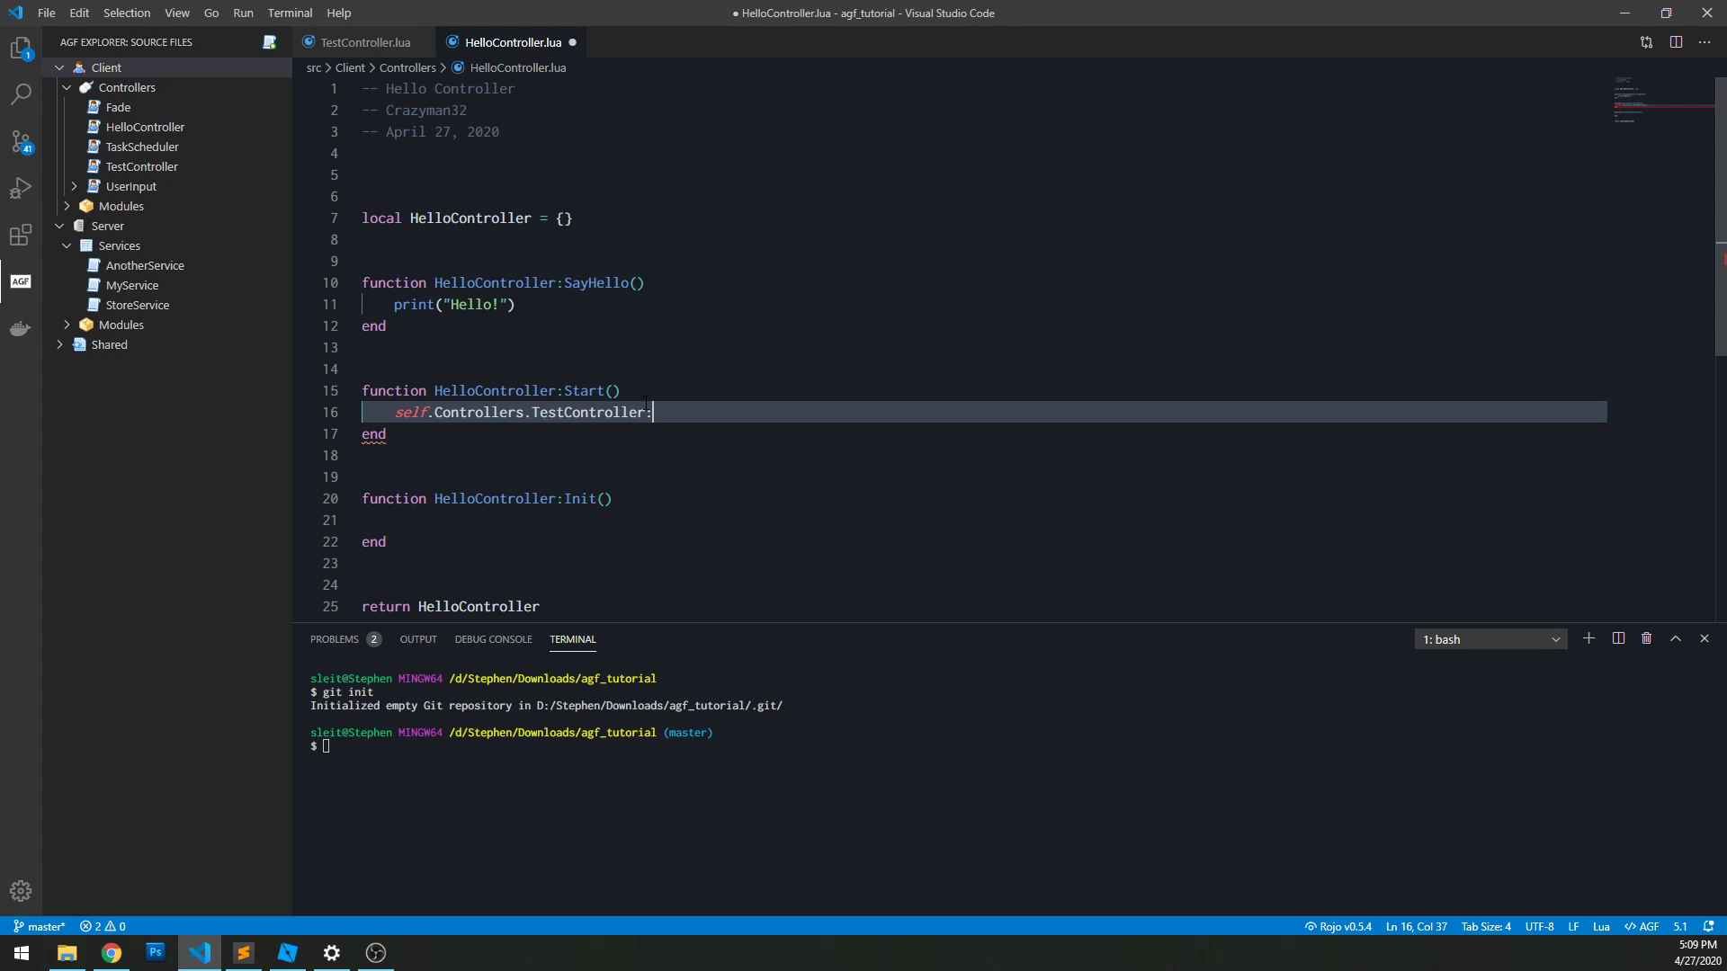
pyautogui.write('ConnectEvent')
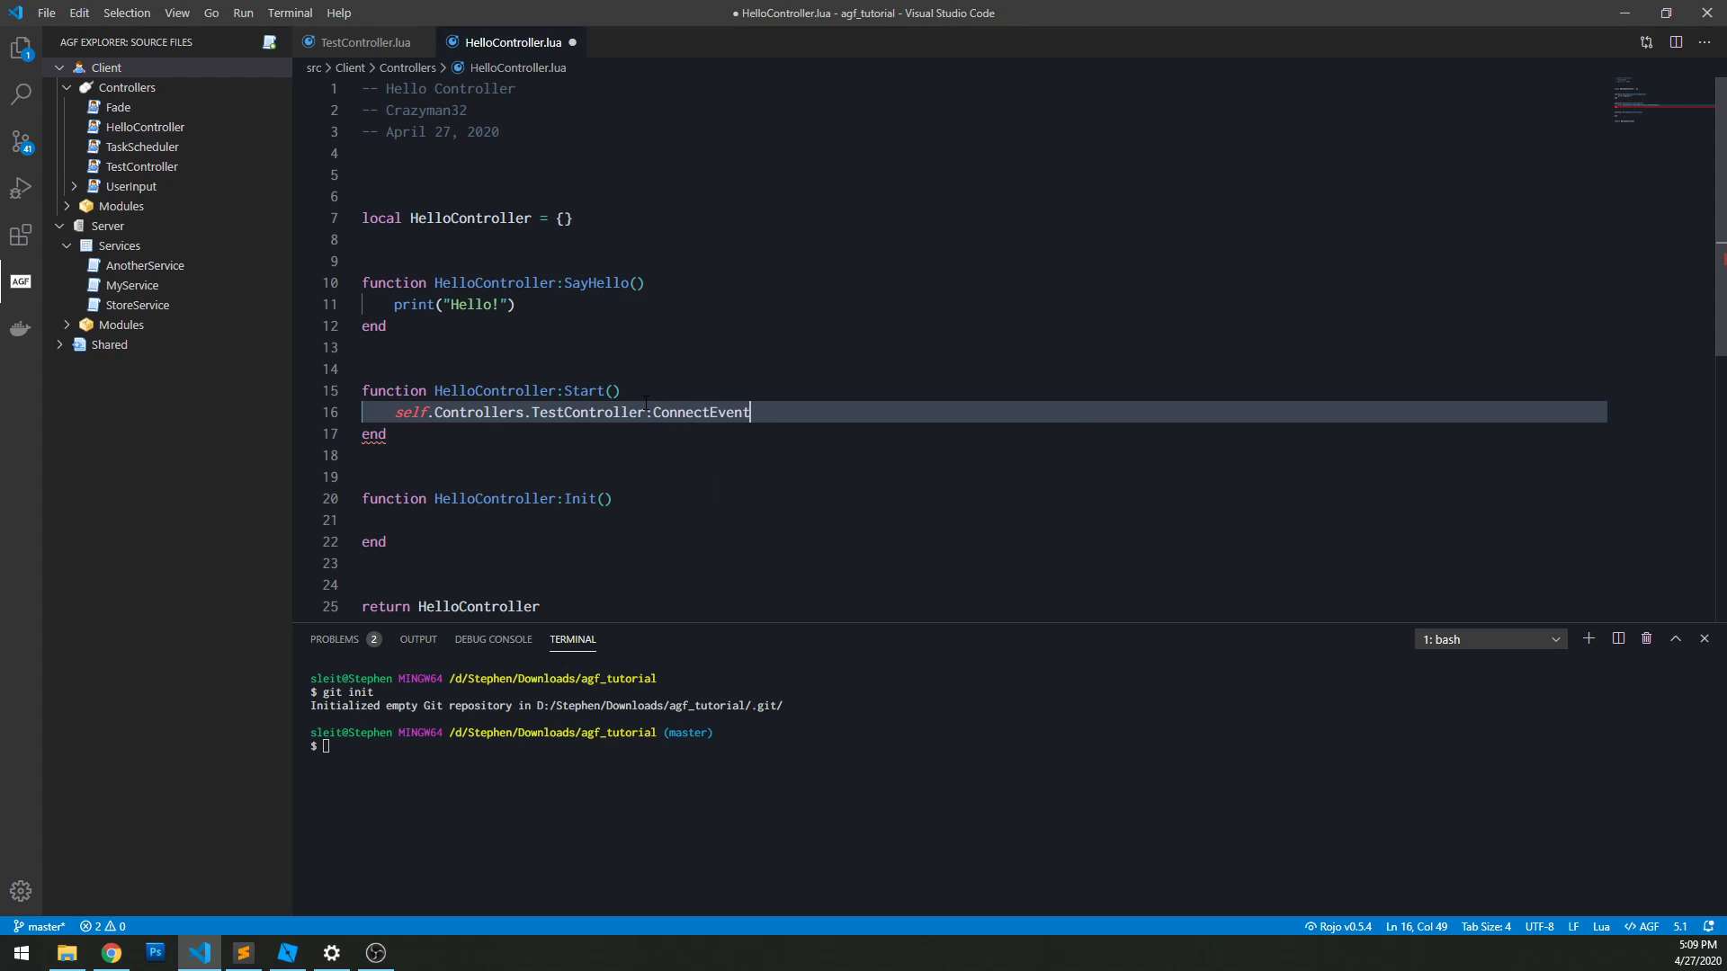
# Step: Connect to the "Test" event with a function(msg) handler that prints msg
pyautogui.click(363, 42)
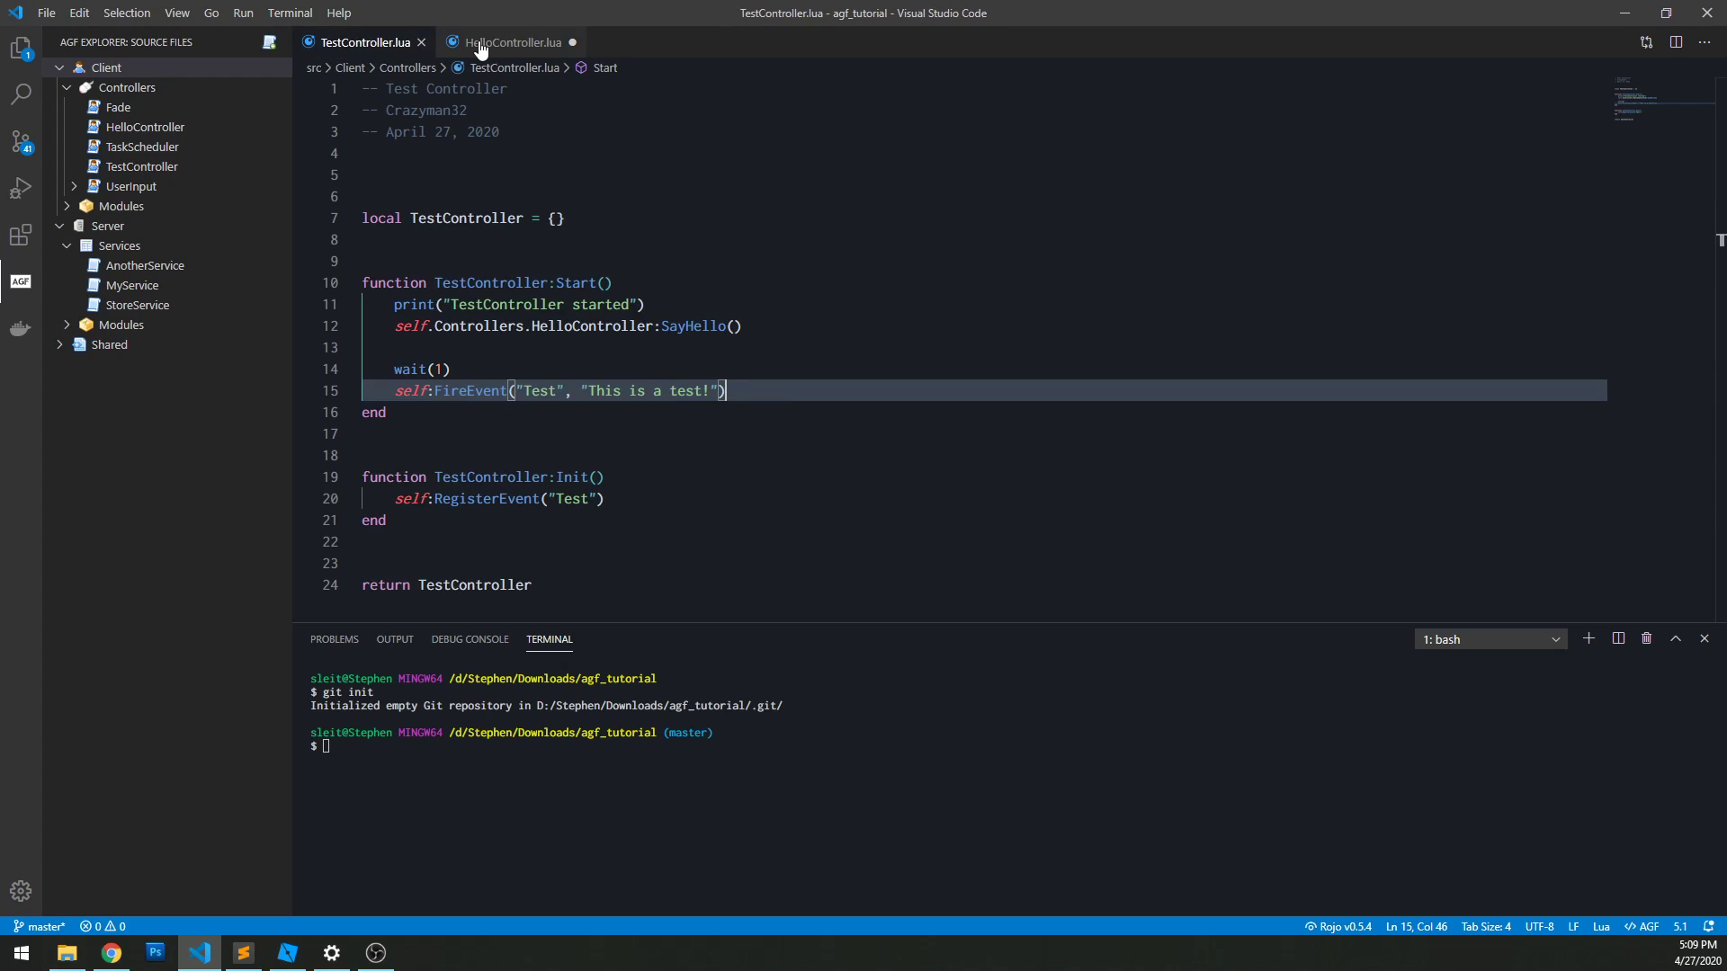
pyautogui.click(509, 42)
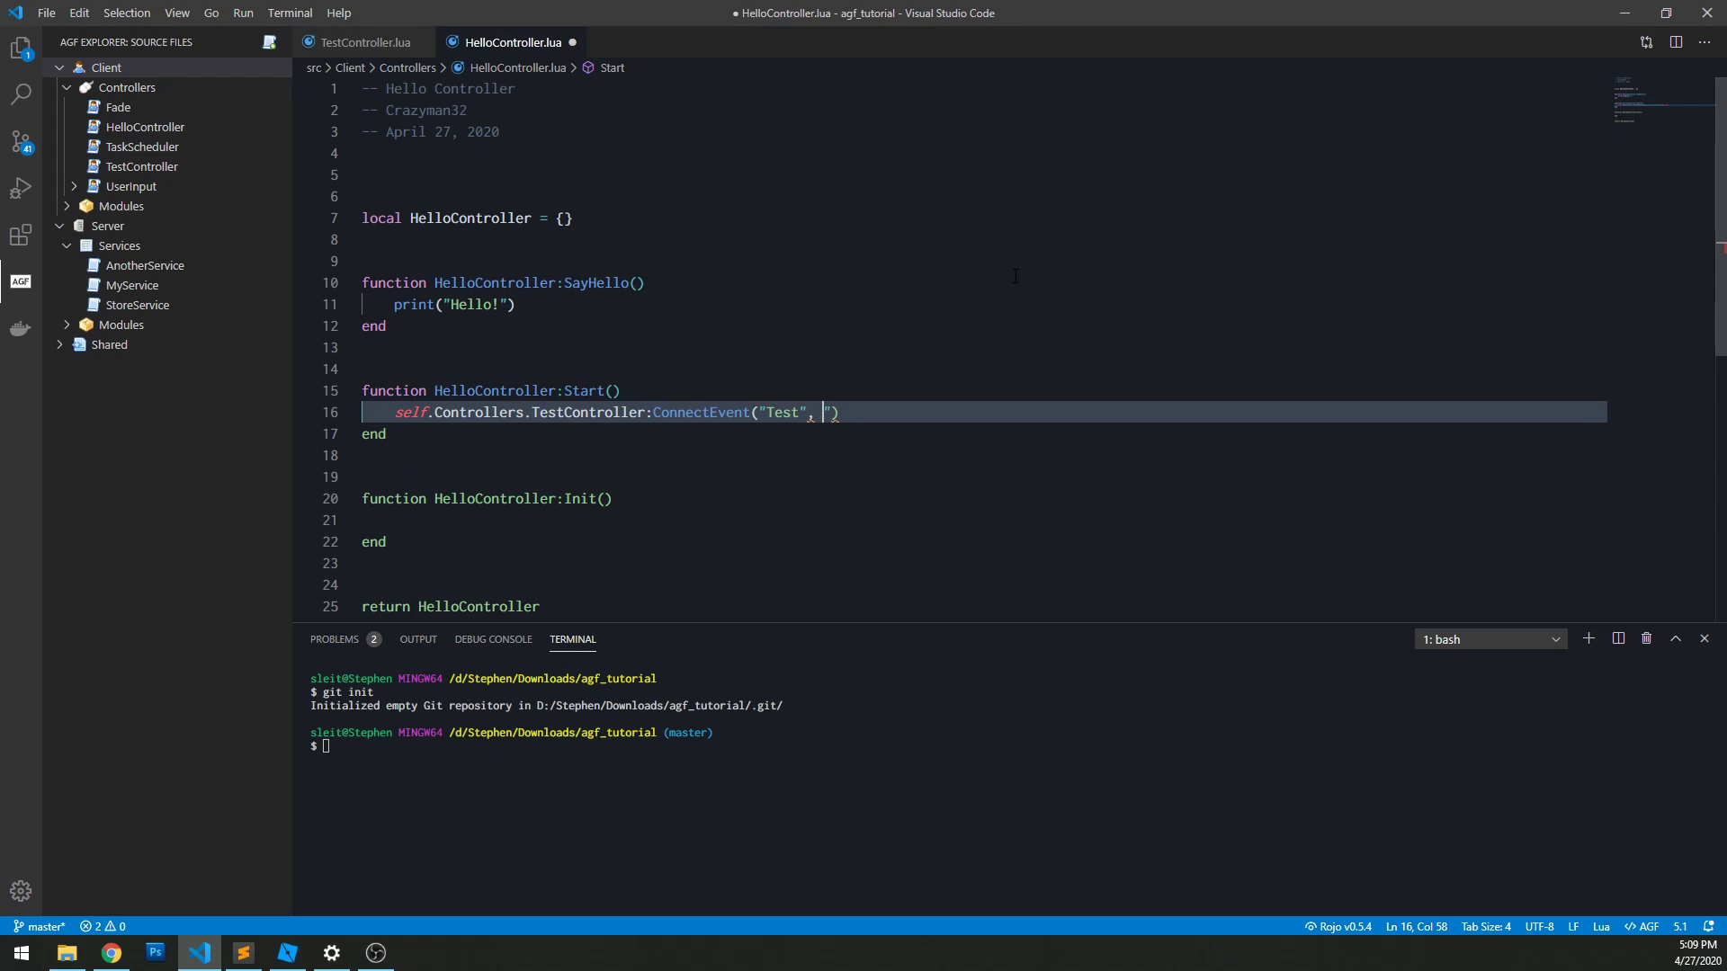
pyautogui.press('Backspace')
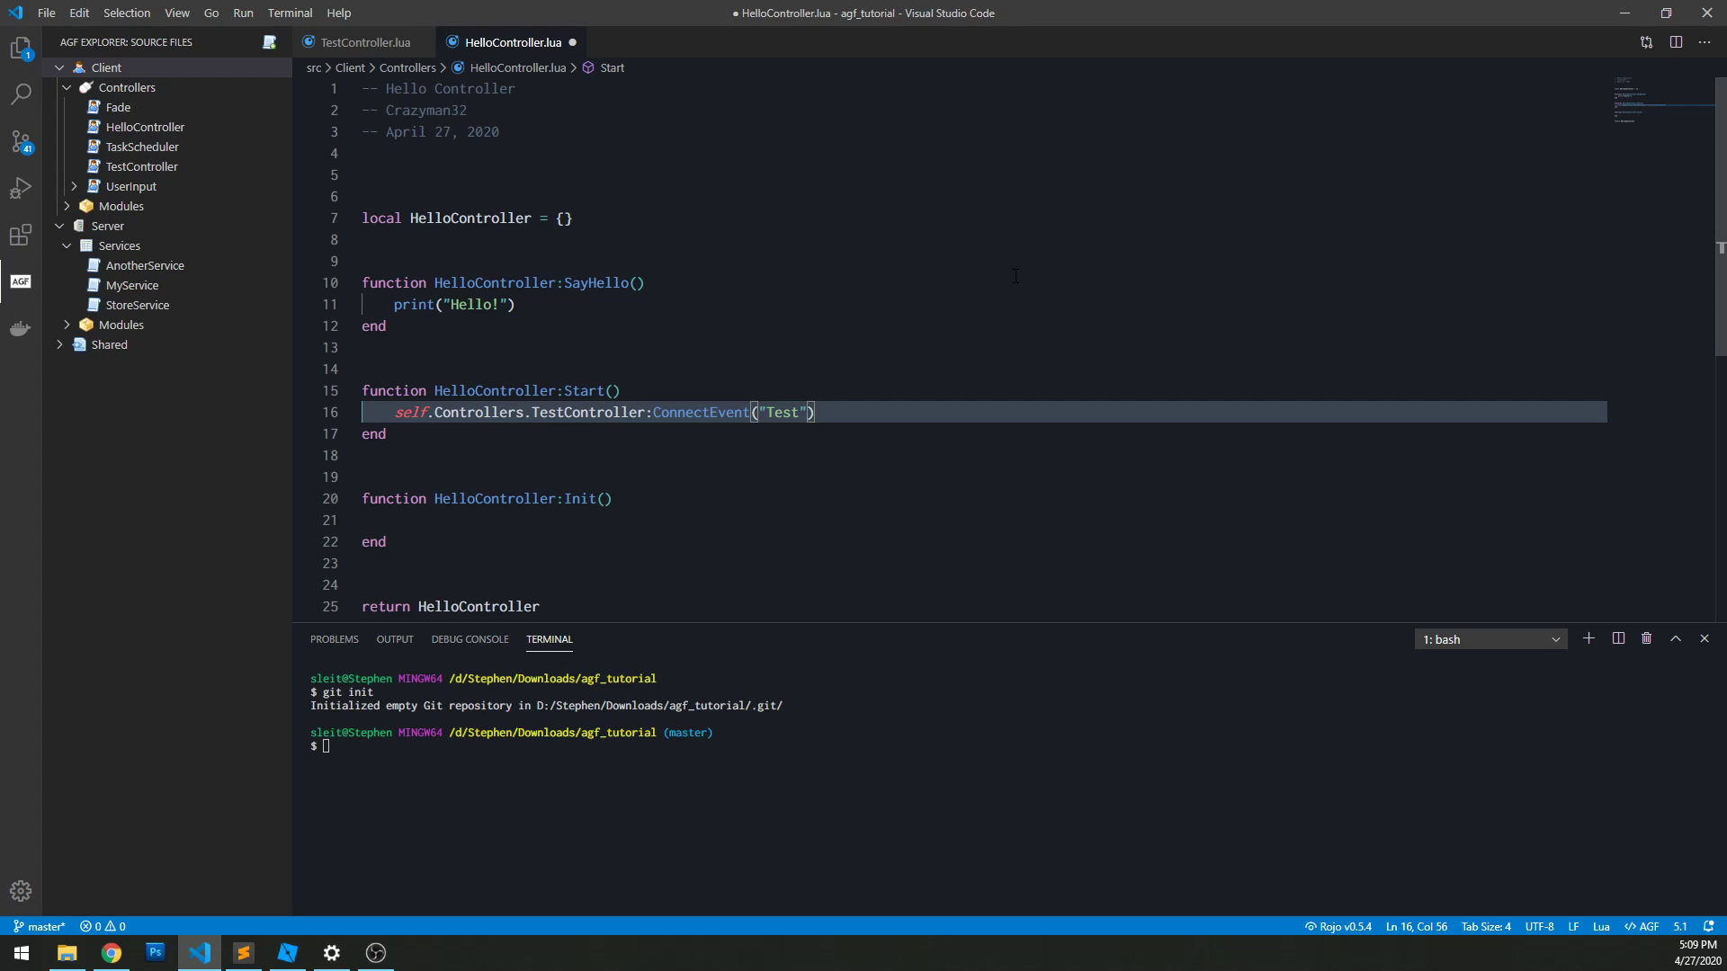
pyautogui.write(', function()')
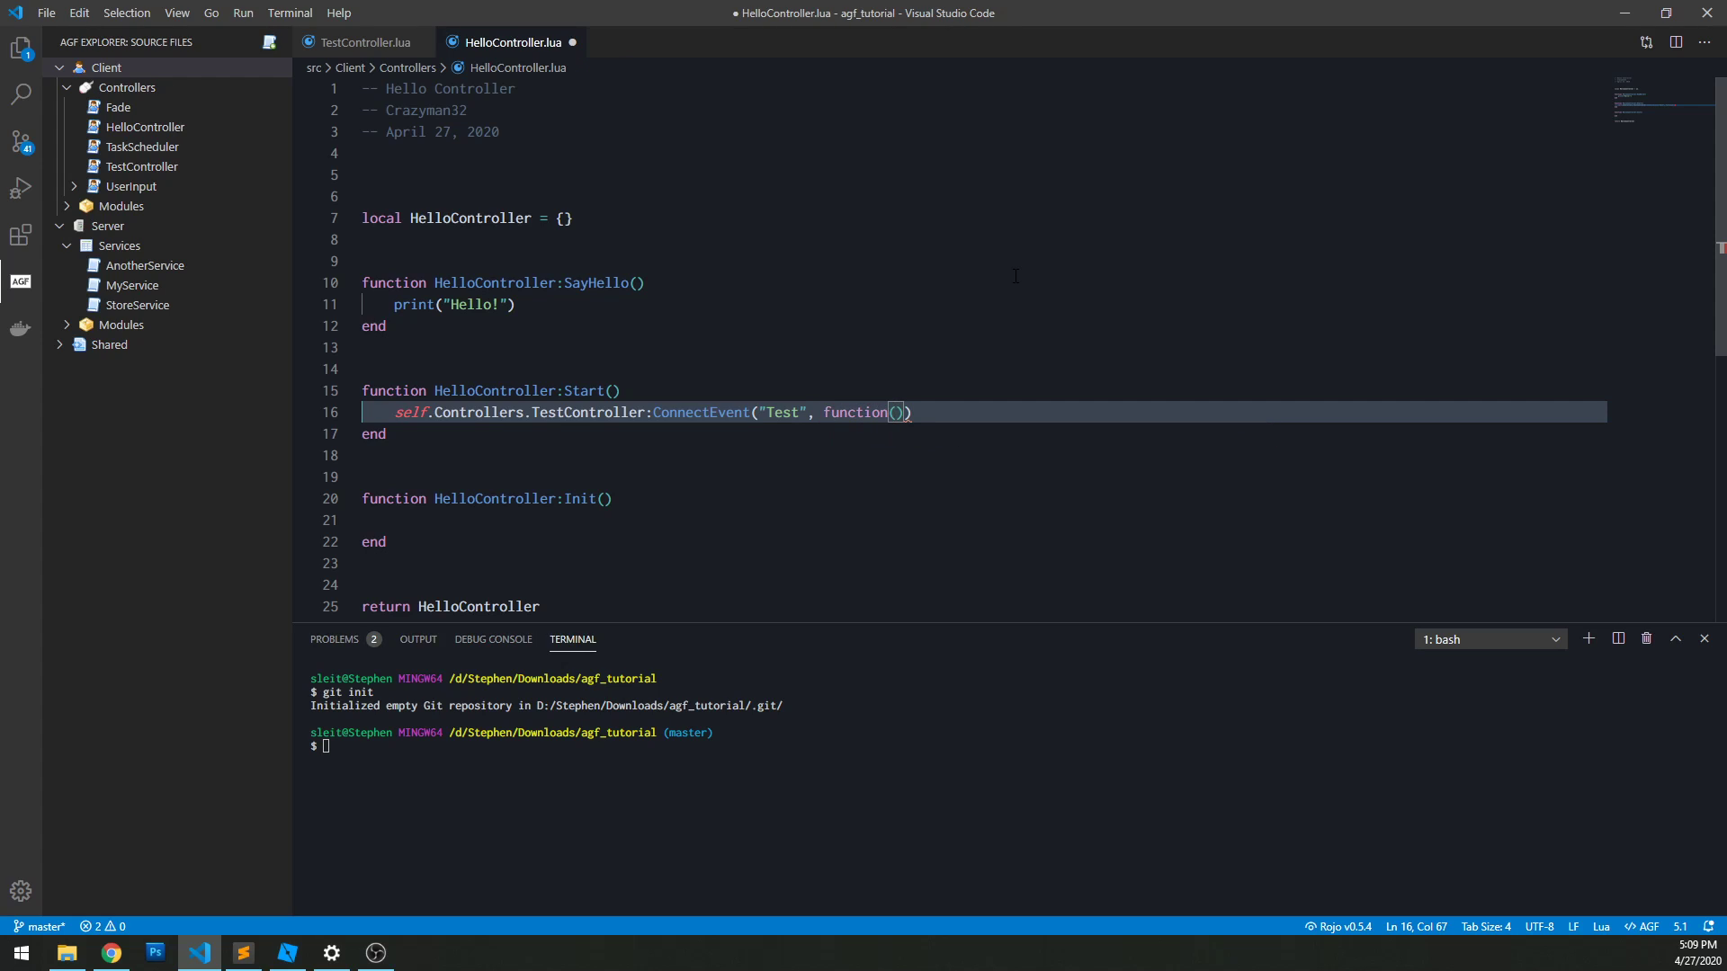
pyautogui.write('msg')
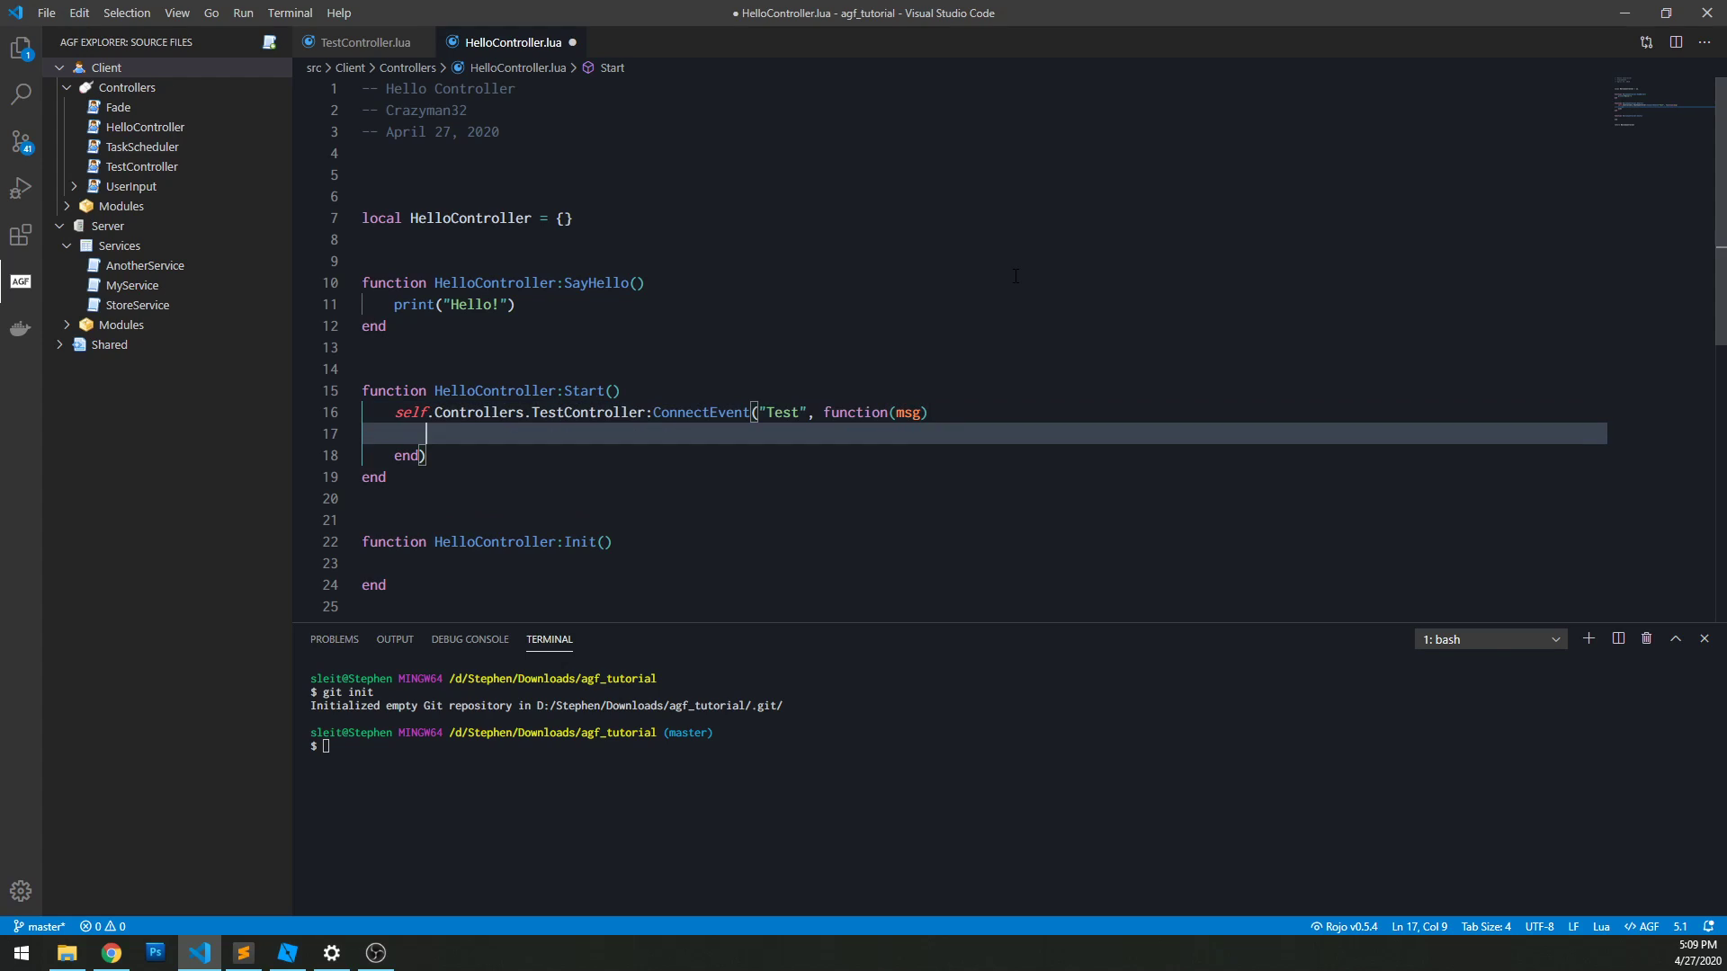
pyautogui.write('print(msg)')
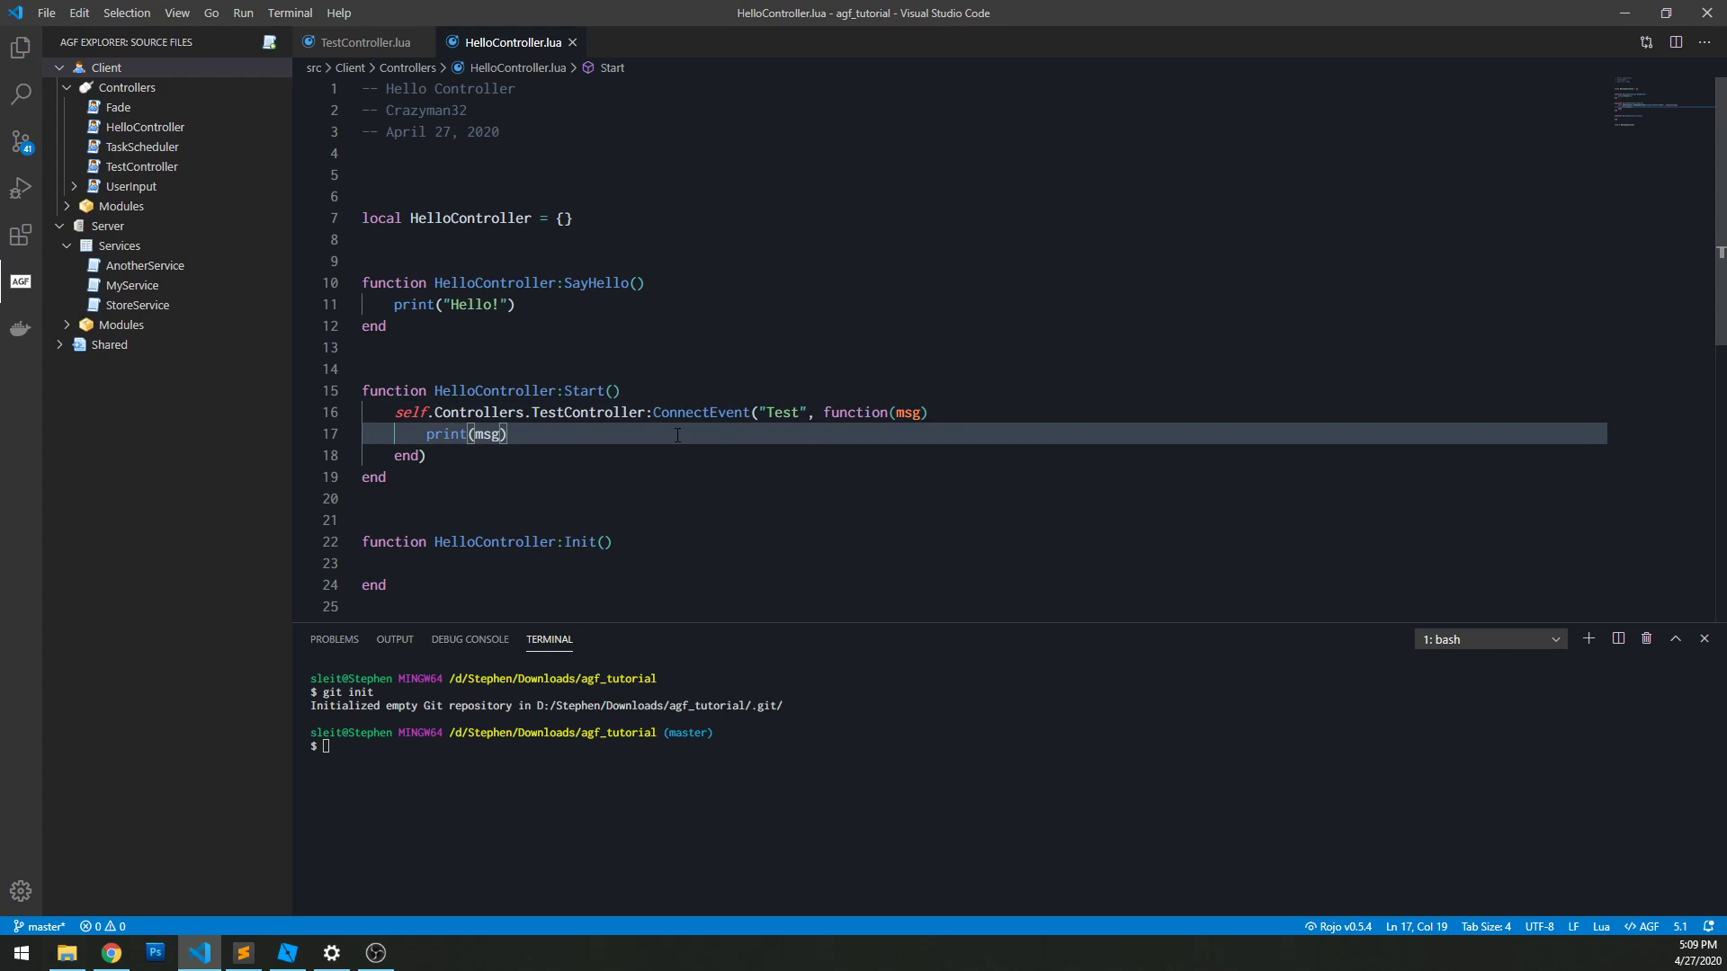
pyautogui.click(362, 41)
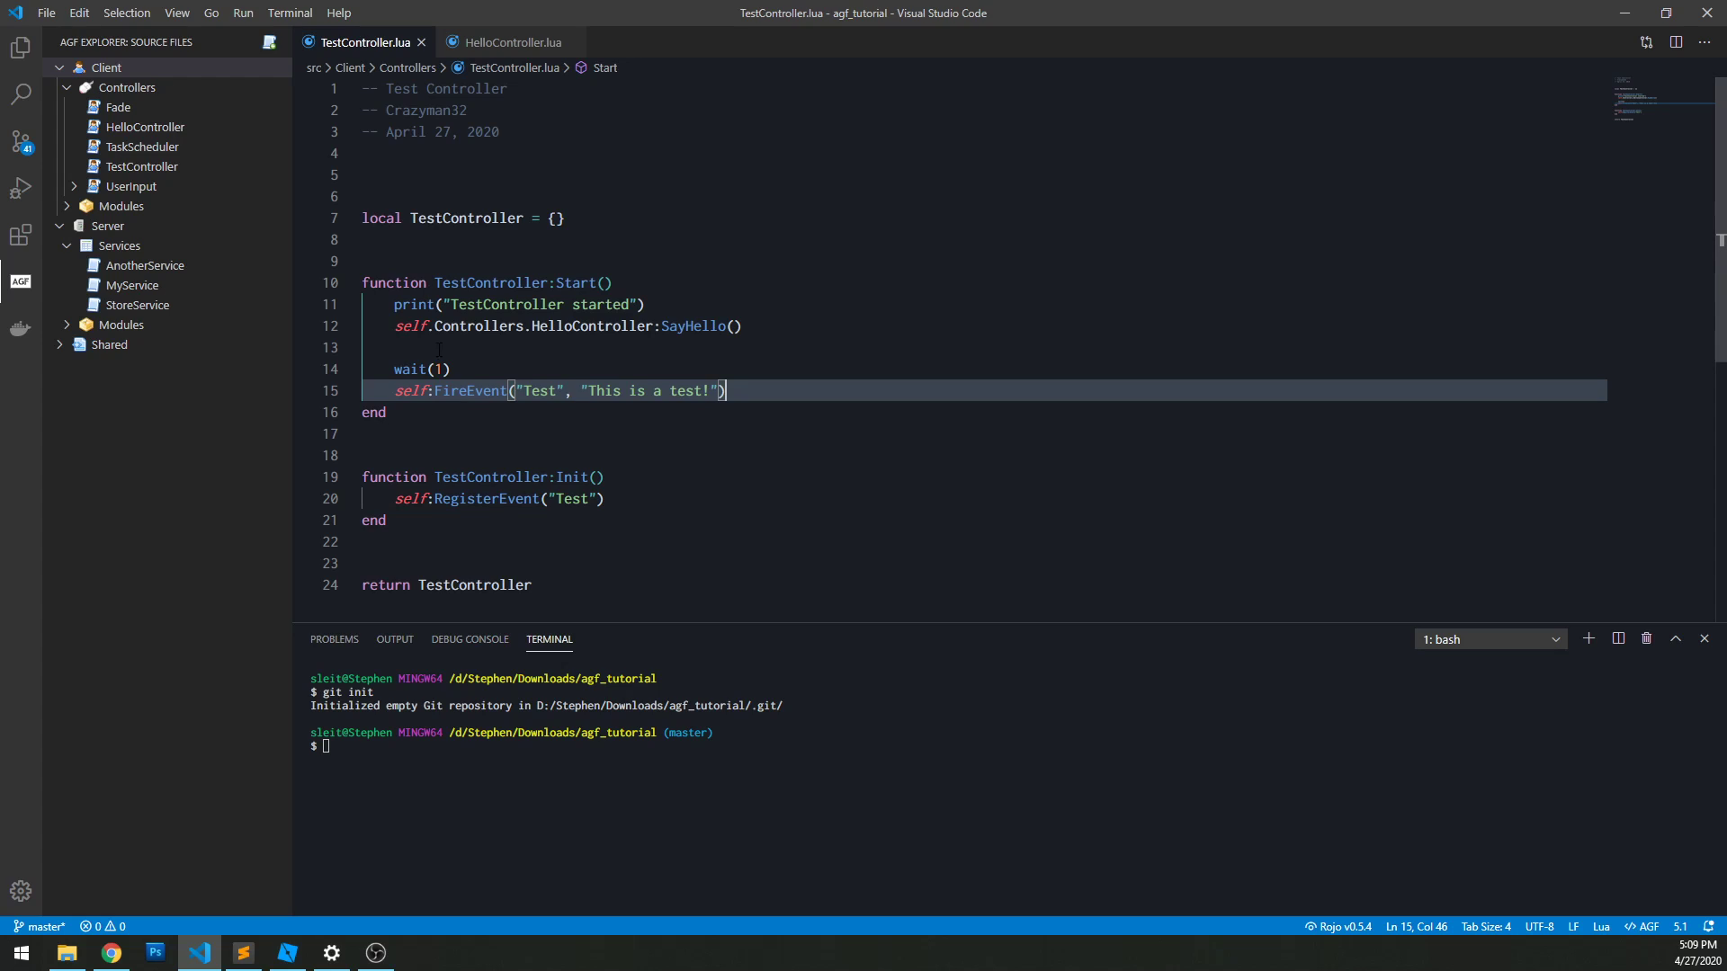
pyautogui.click(439, 368)
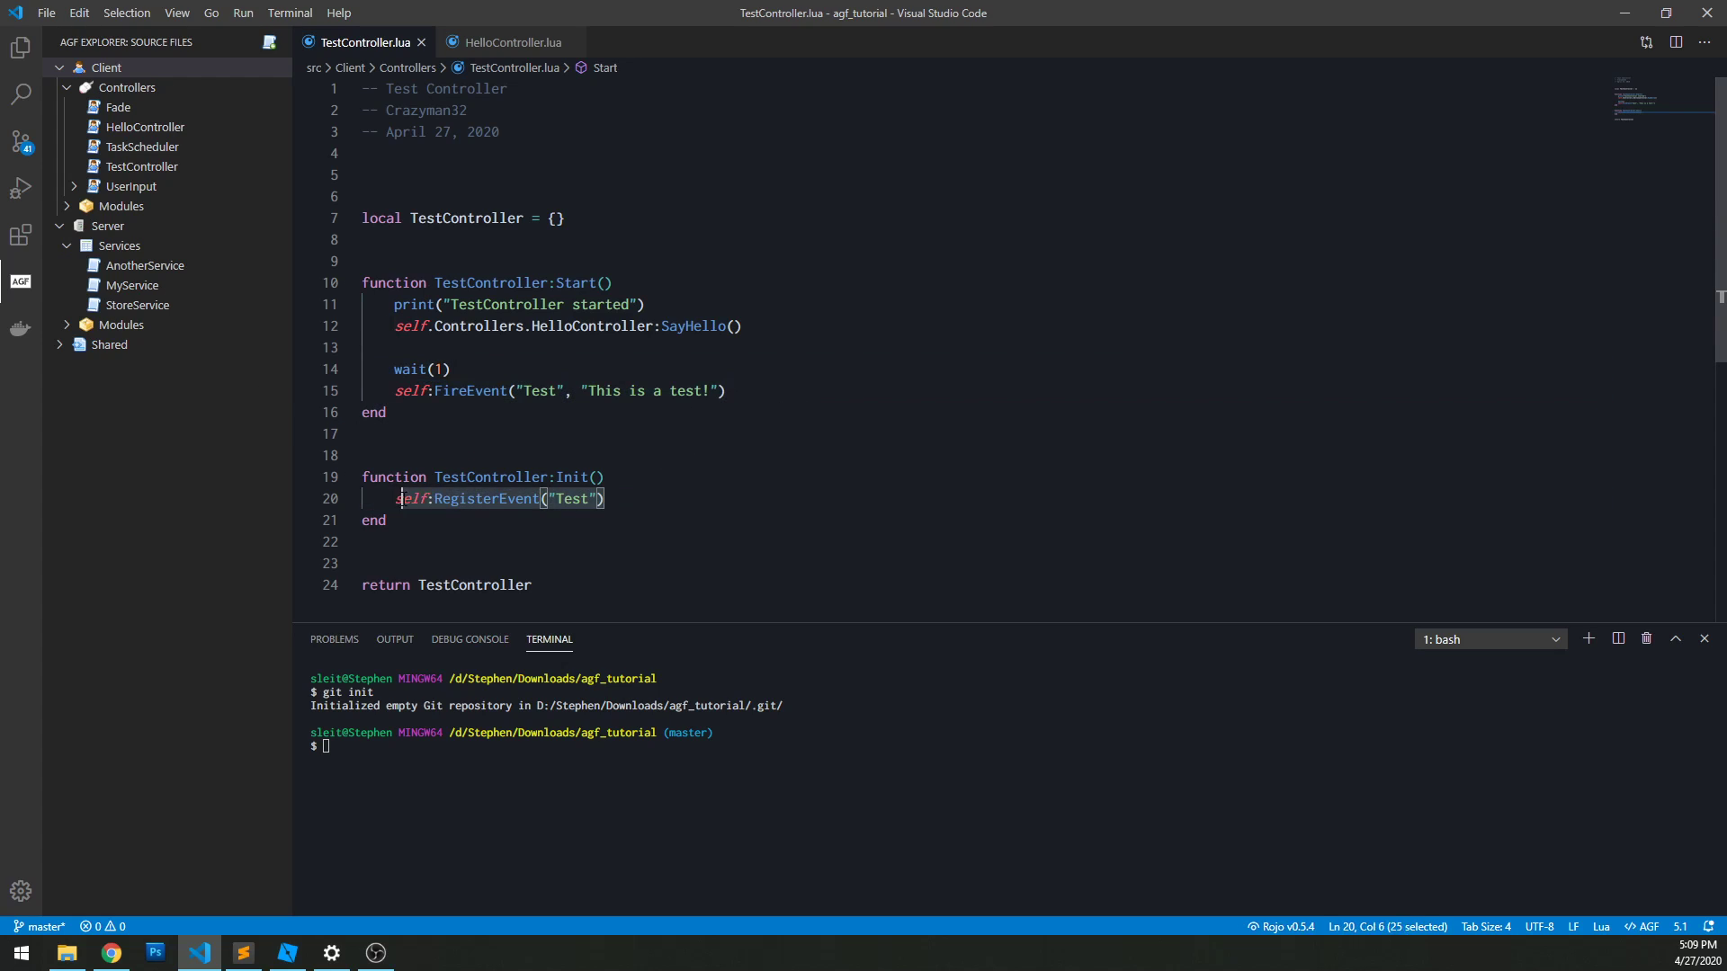
pyautogui.click(727, 390)
pyautogui.write('self:ConnectEvent("T')
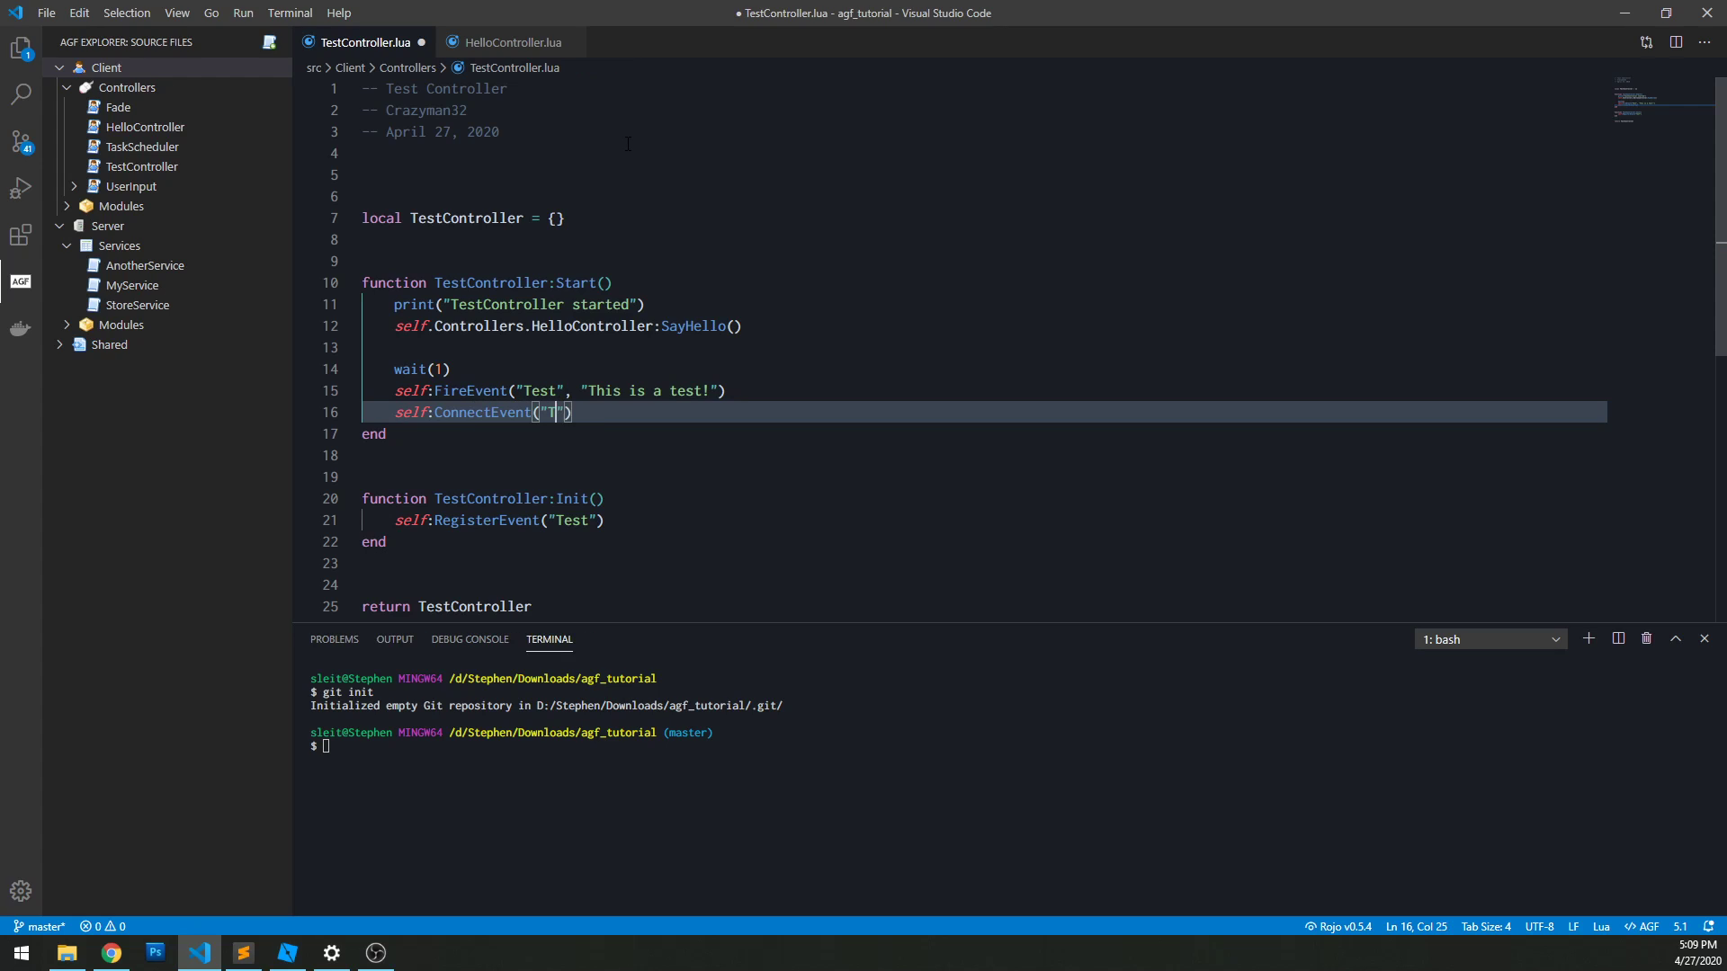
pyautogui.write('est", function()')
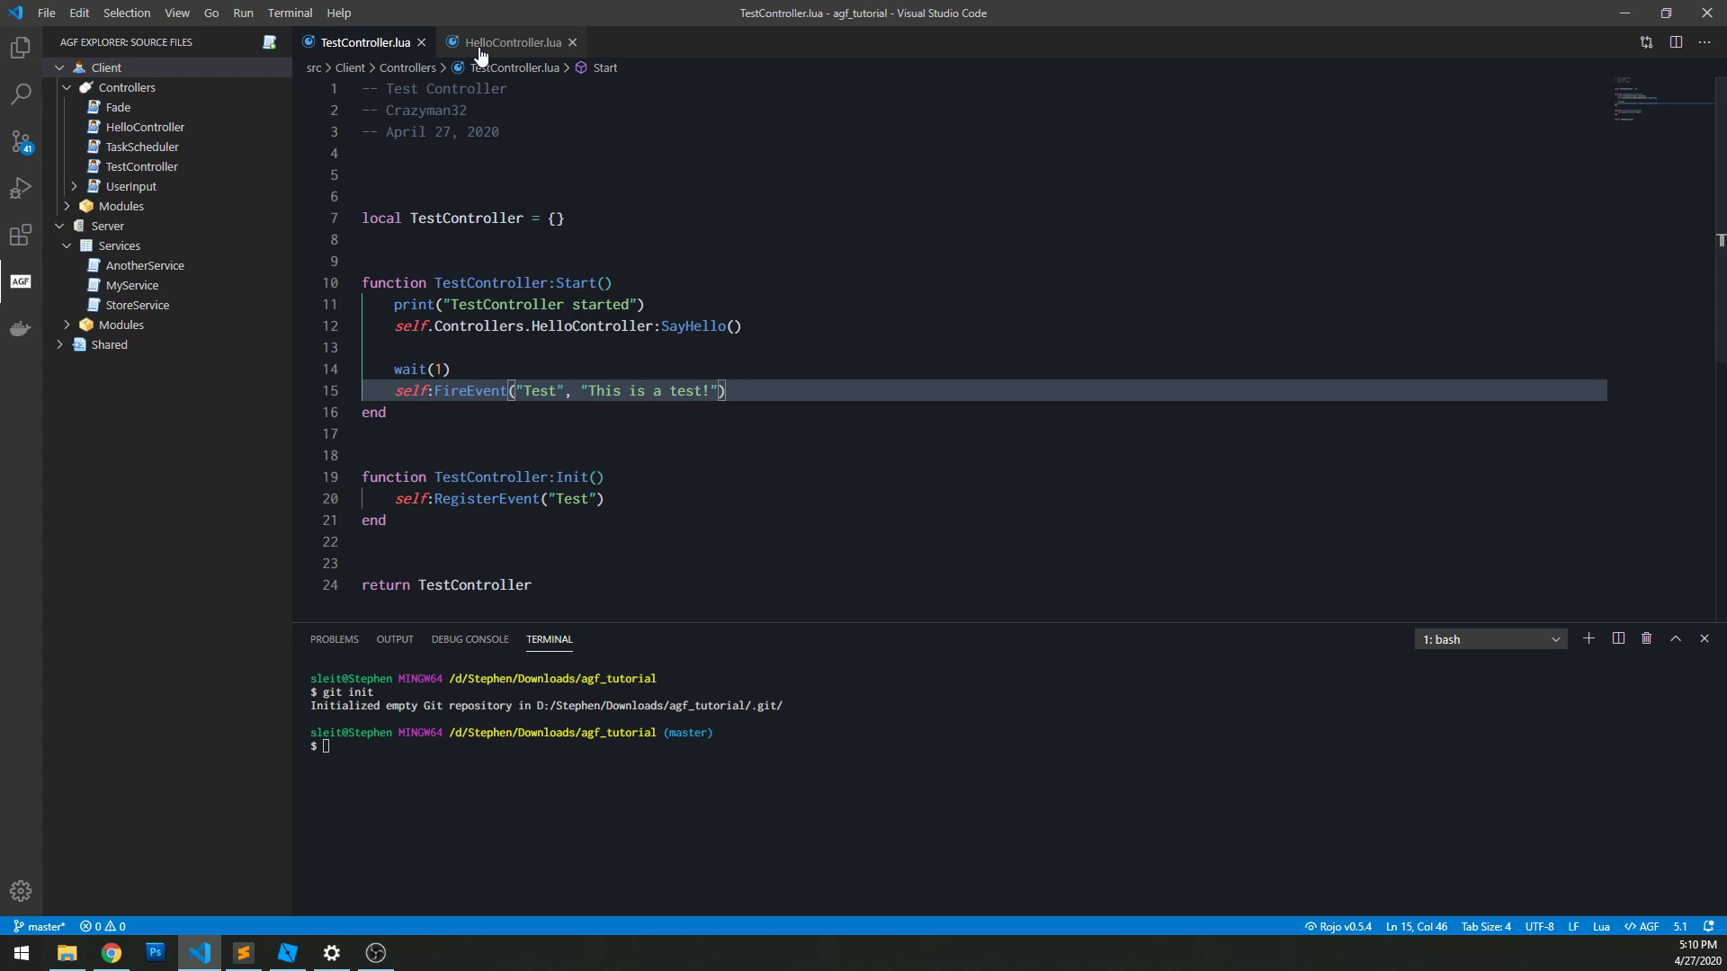
pyautogui.moveTo(493, 50)
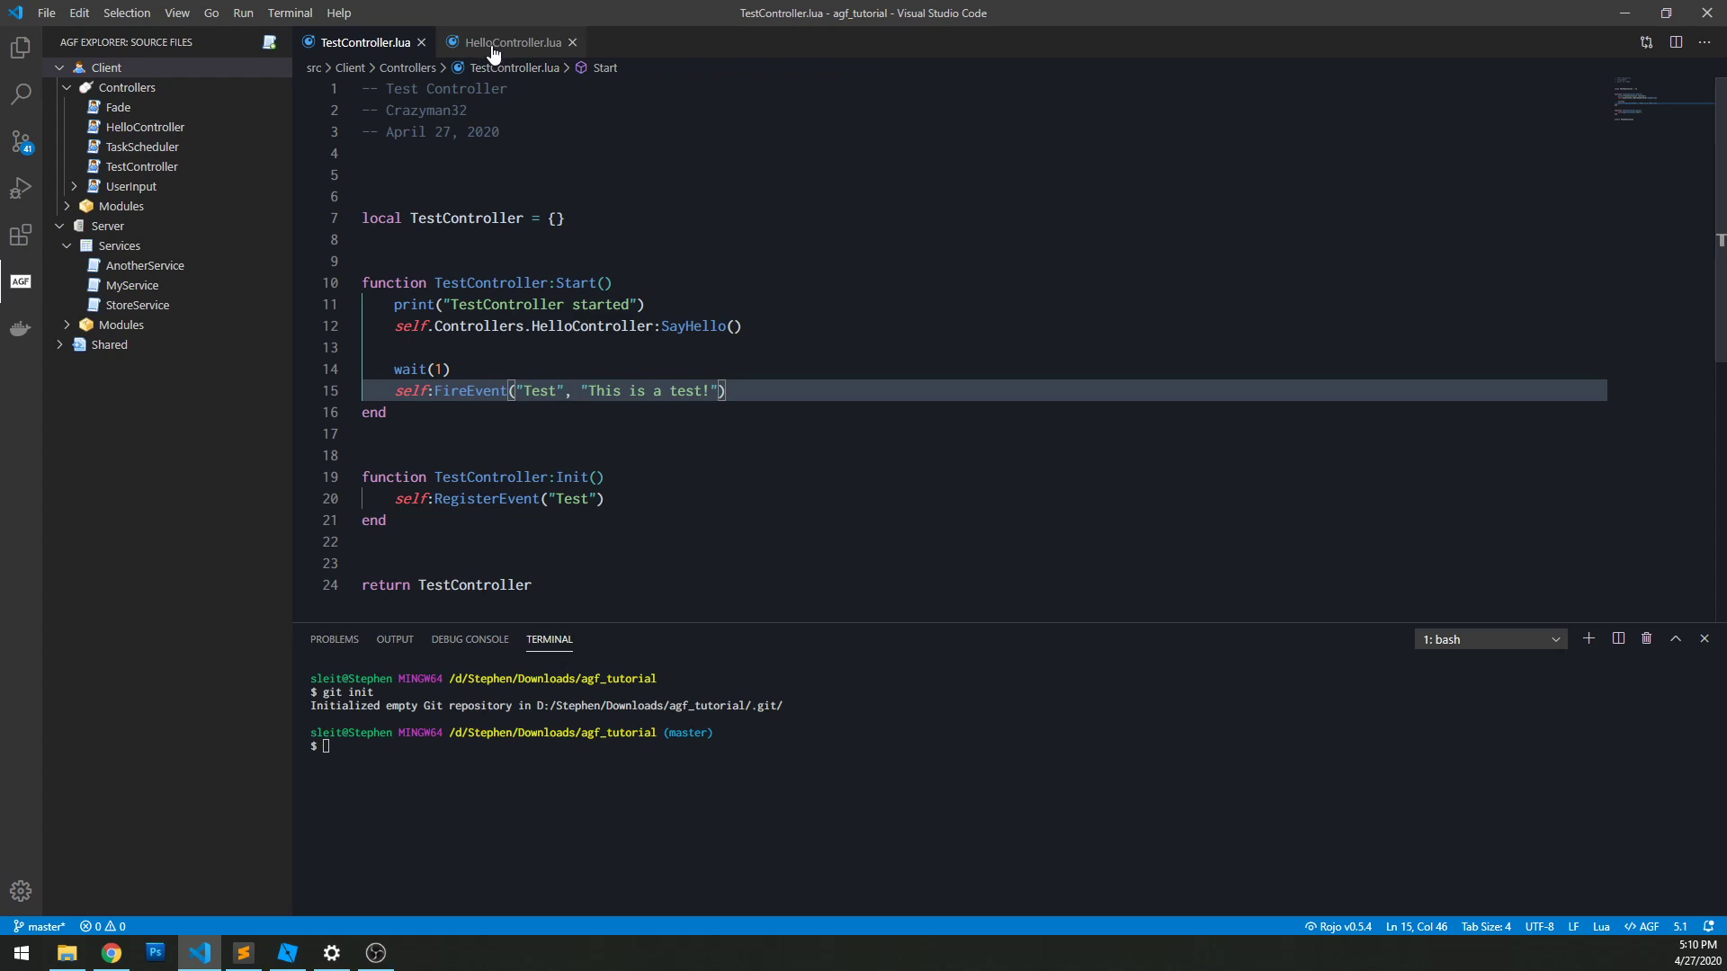
# Step: Review TestController and retype the '!' ending its 'This is a test!' FireEvent message
pyautogui.click(508, 41)
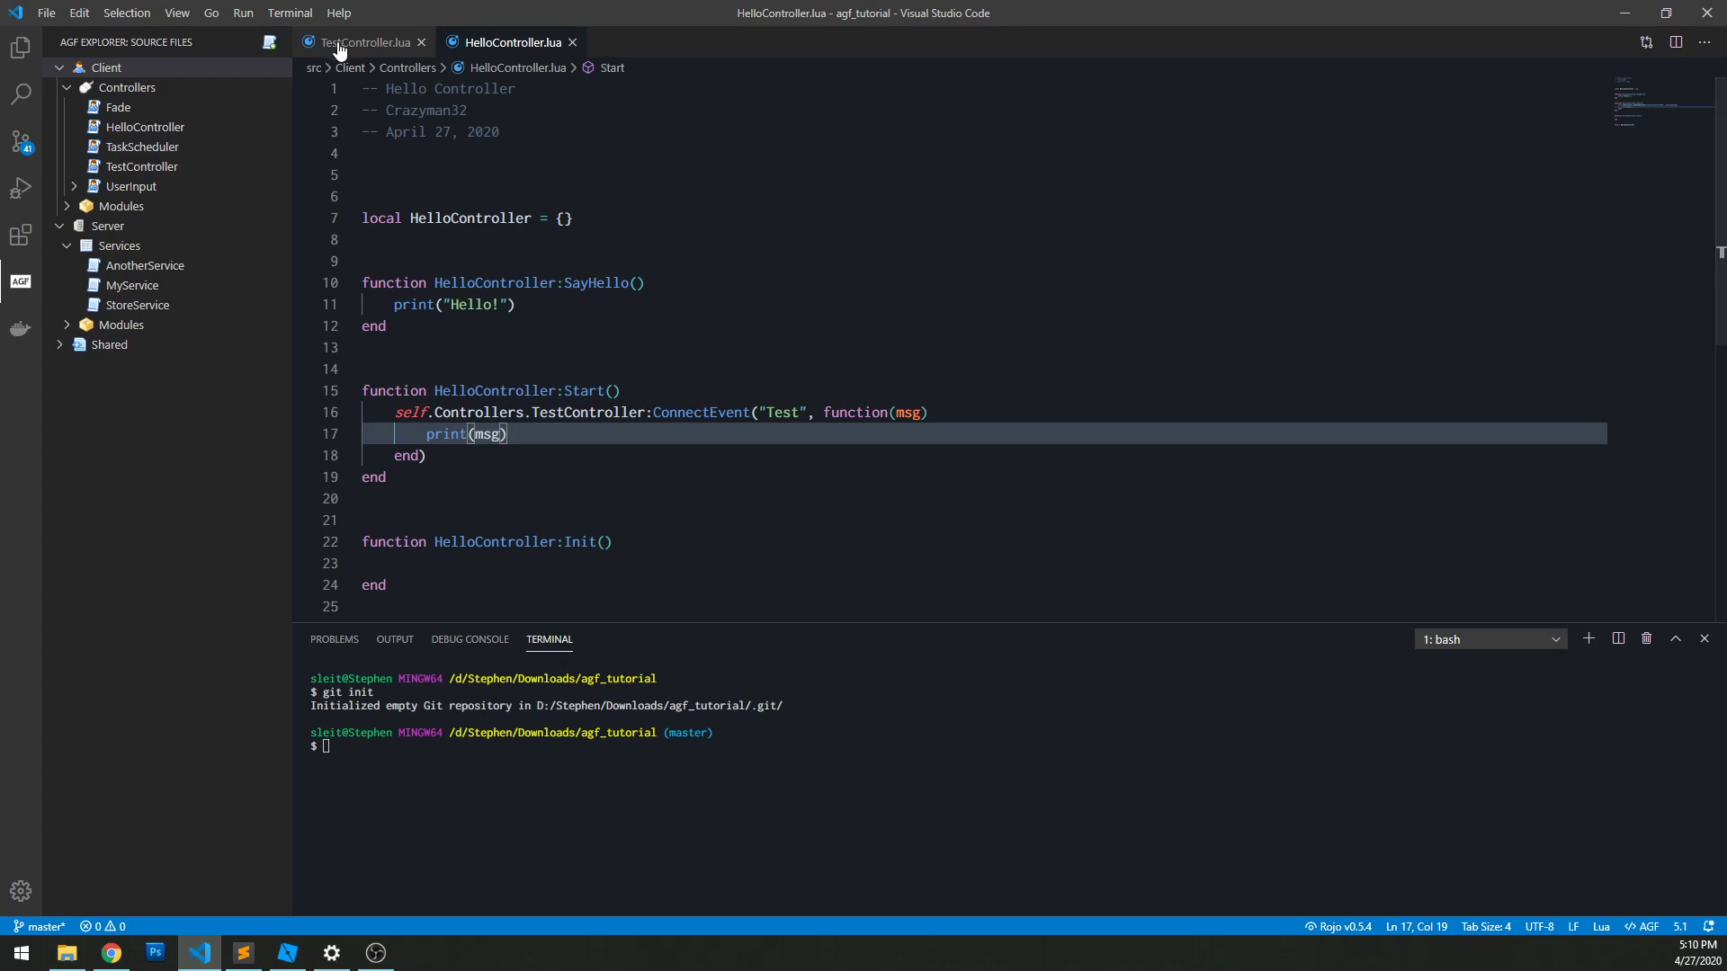
pyautogui.click(362, 42)
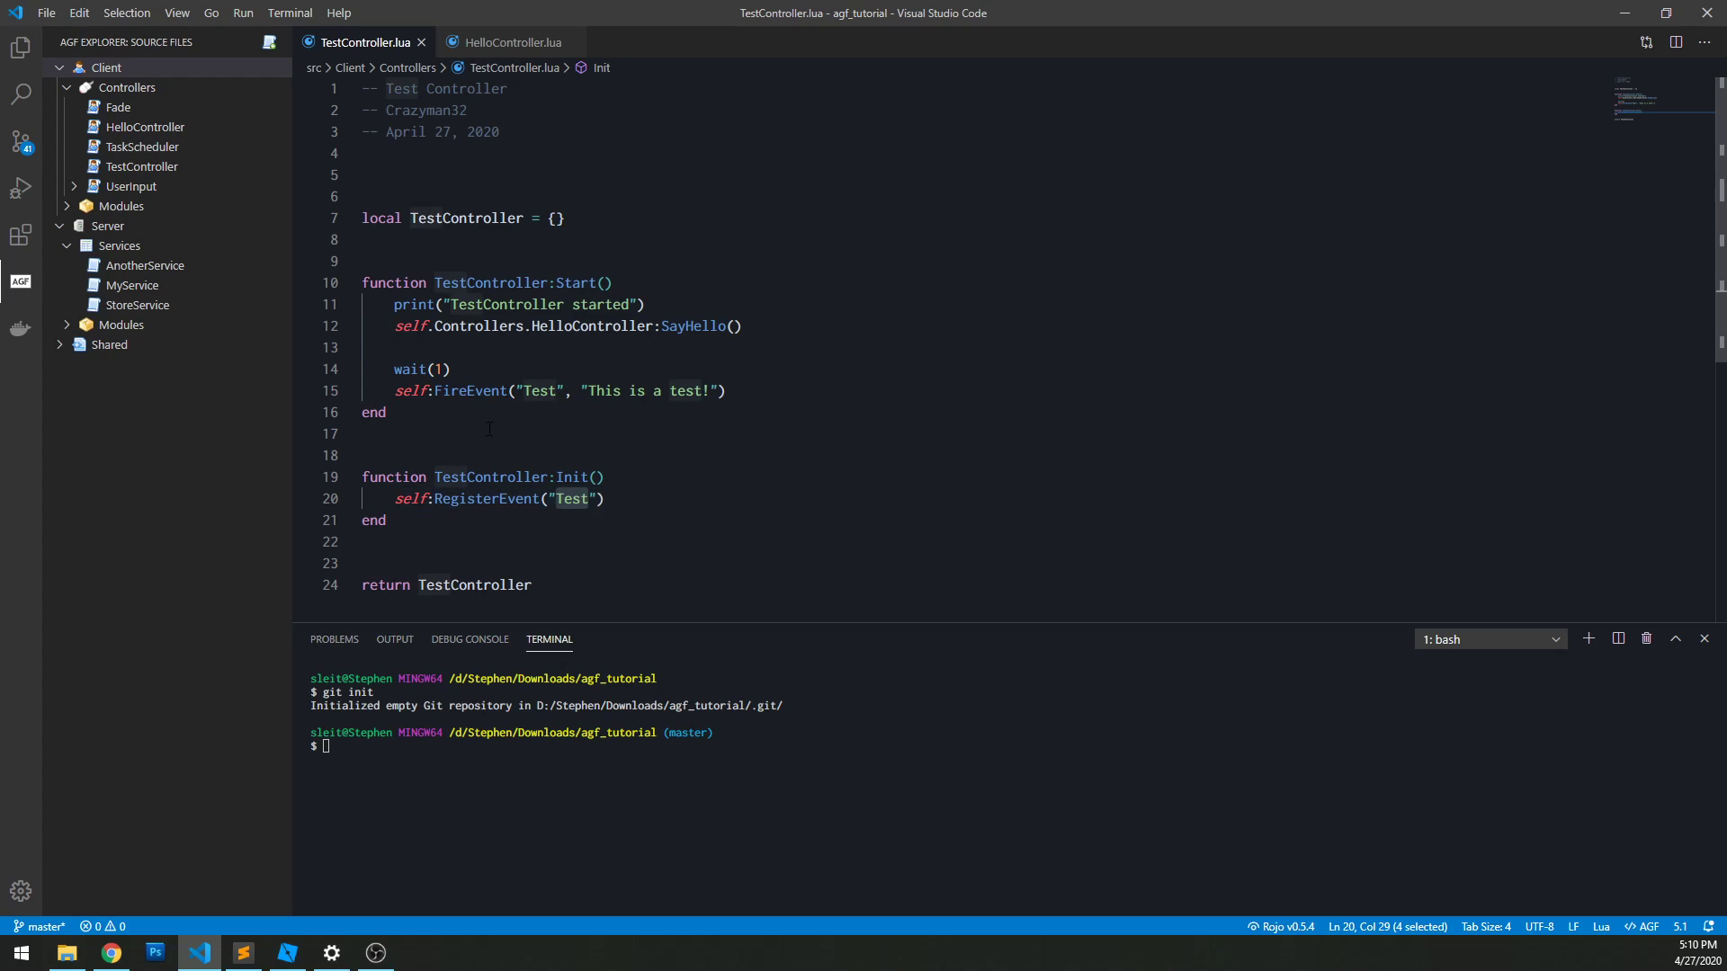
pyautogui.click(391, 390)
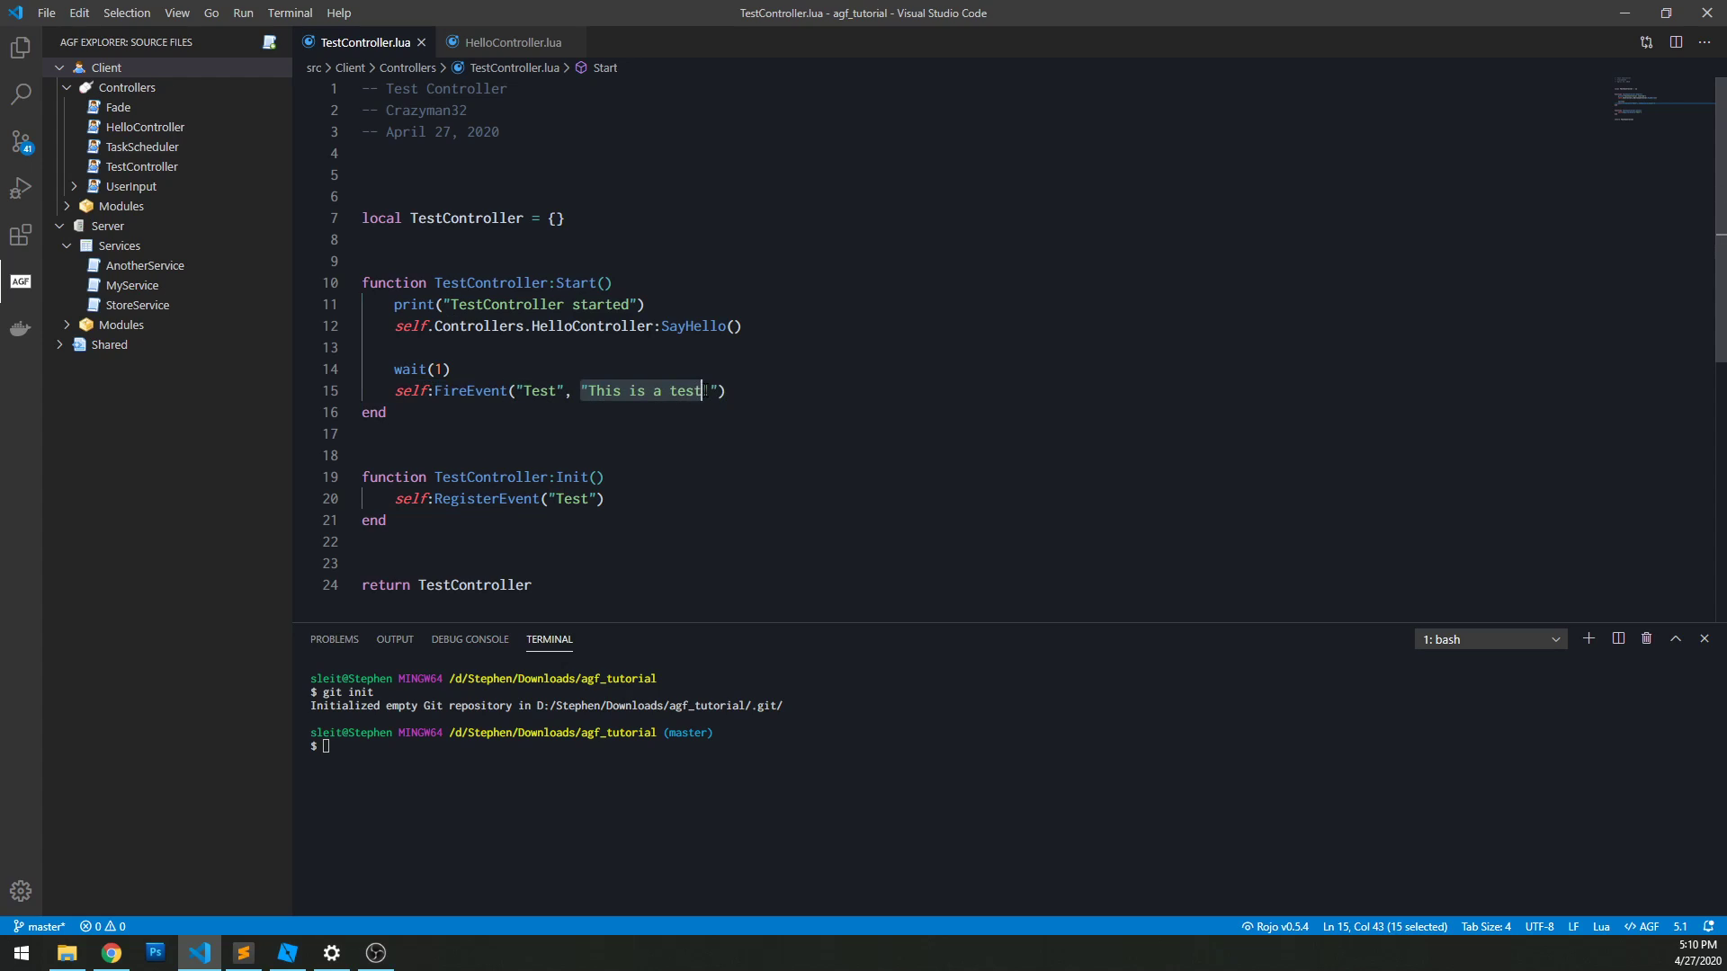
pyautogui.write('!')
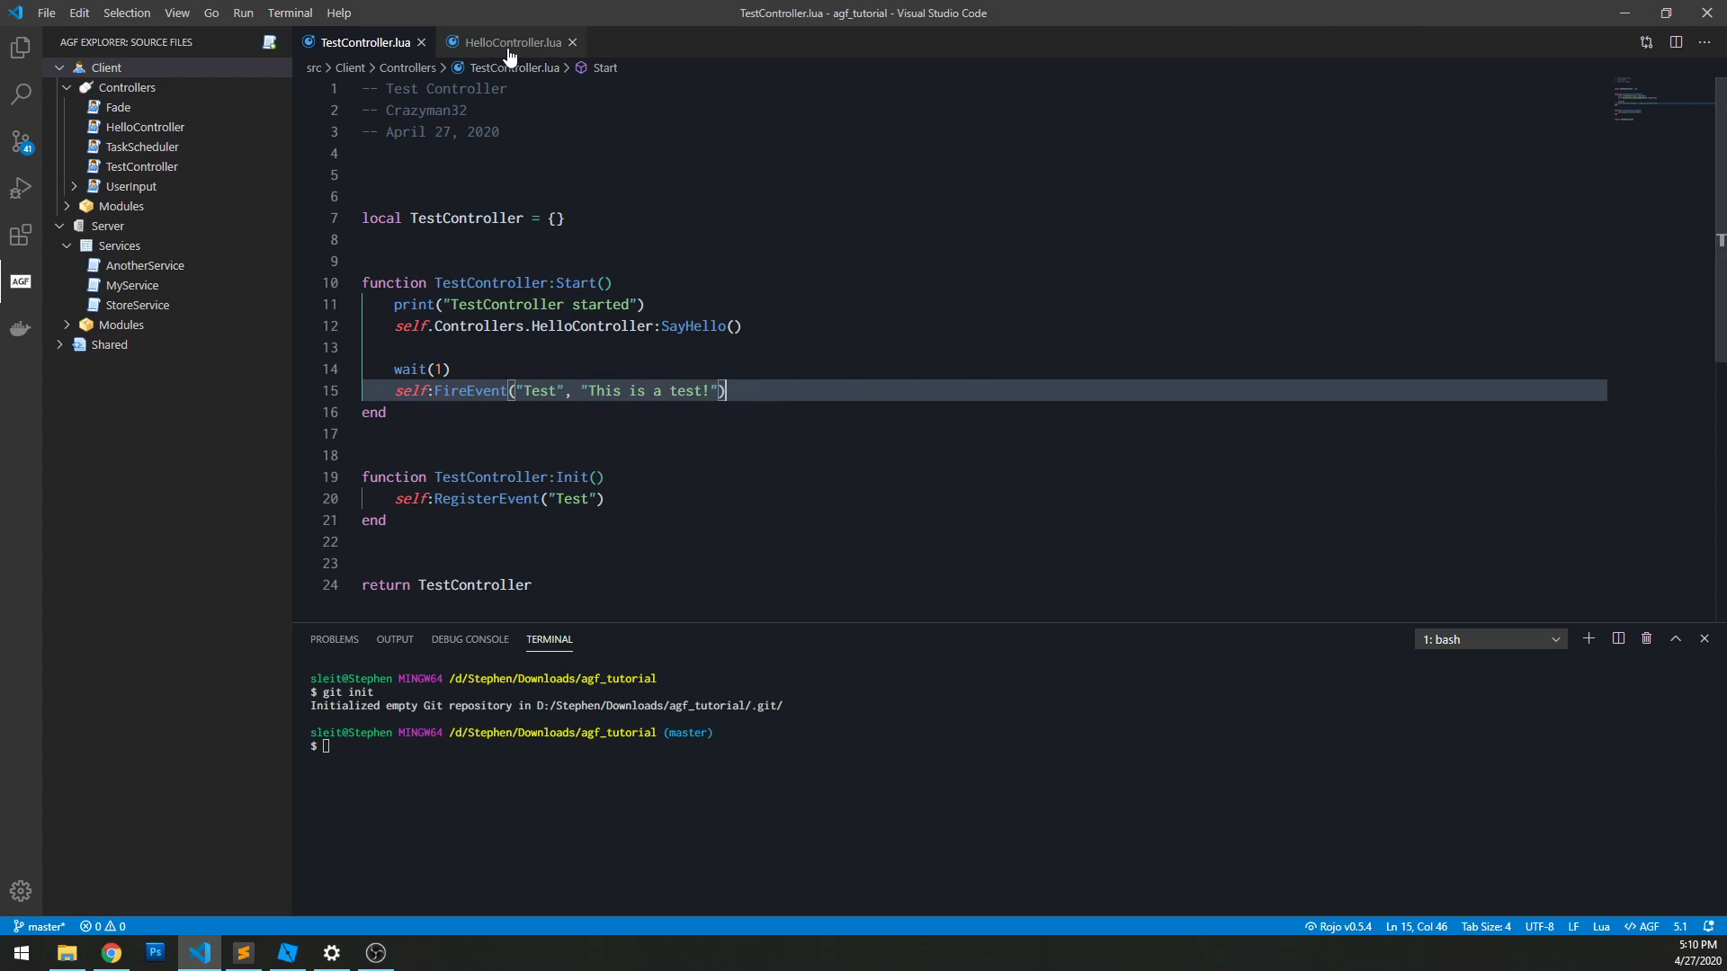
# Step: Review HelloController's ConnectEvent handler that prints msg, then bring Roblox Studio forward
pyautogui.click(508, 42)
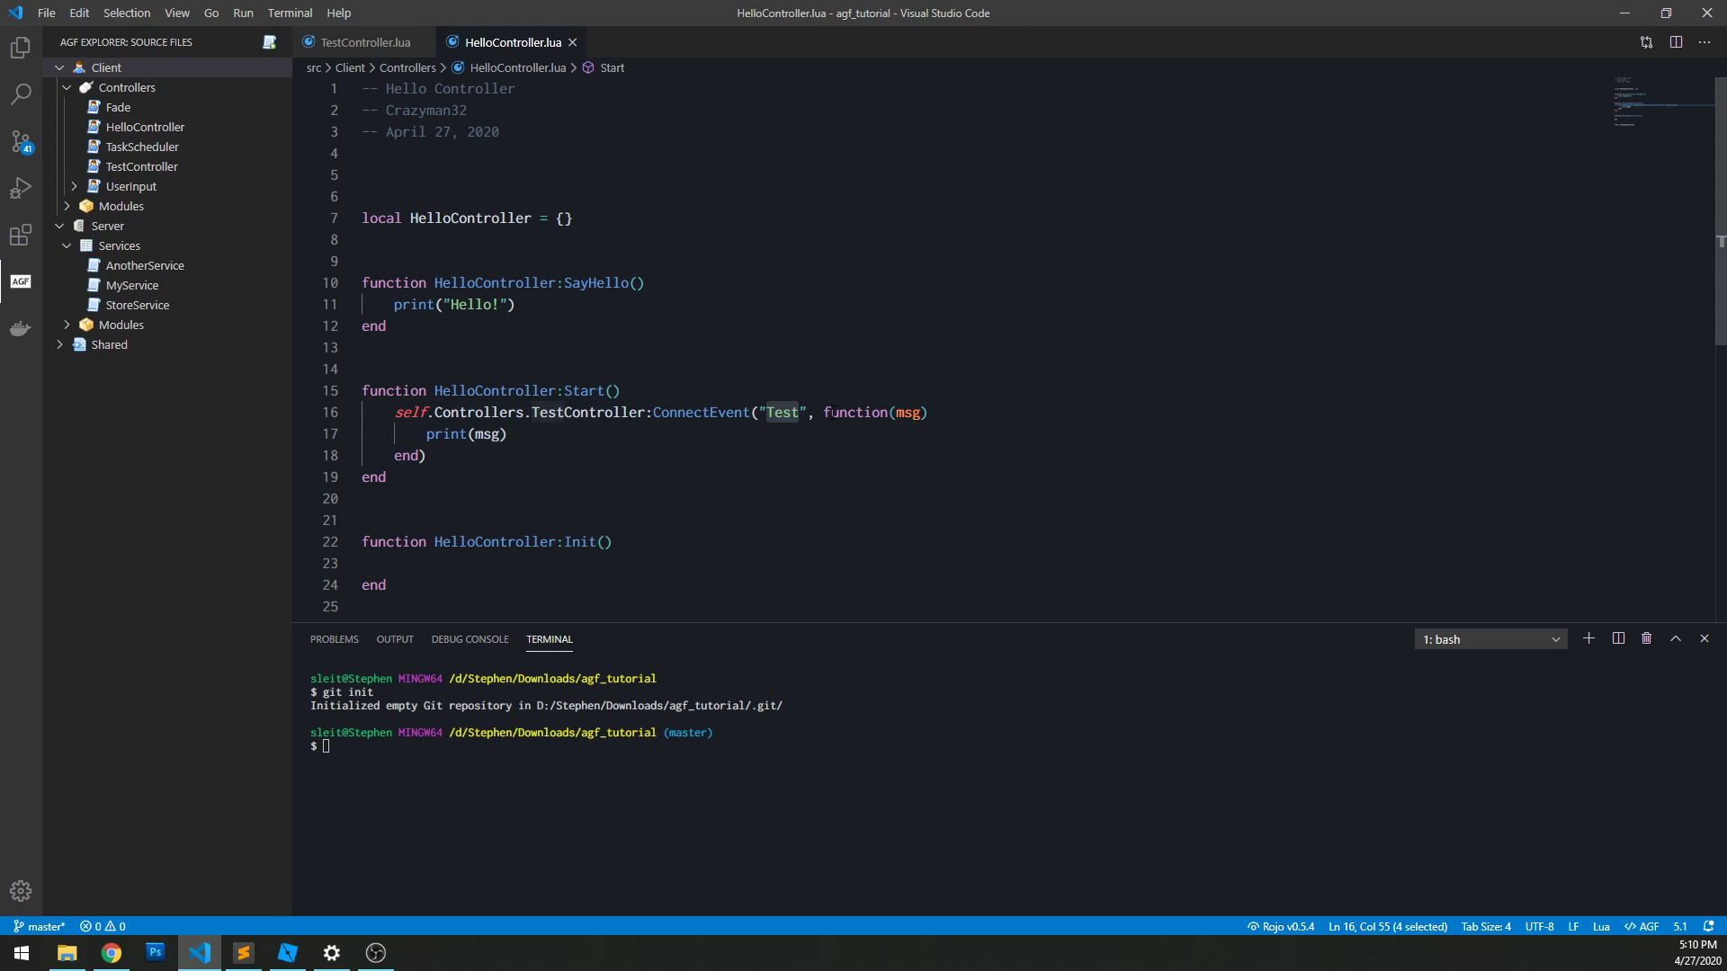
pyautogui.doubleClick(906, 412)
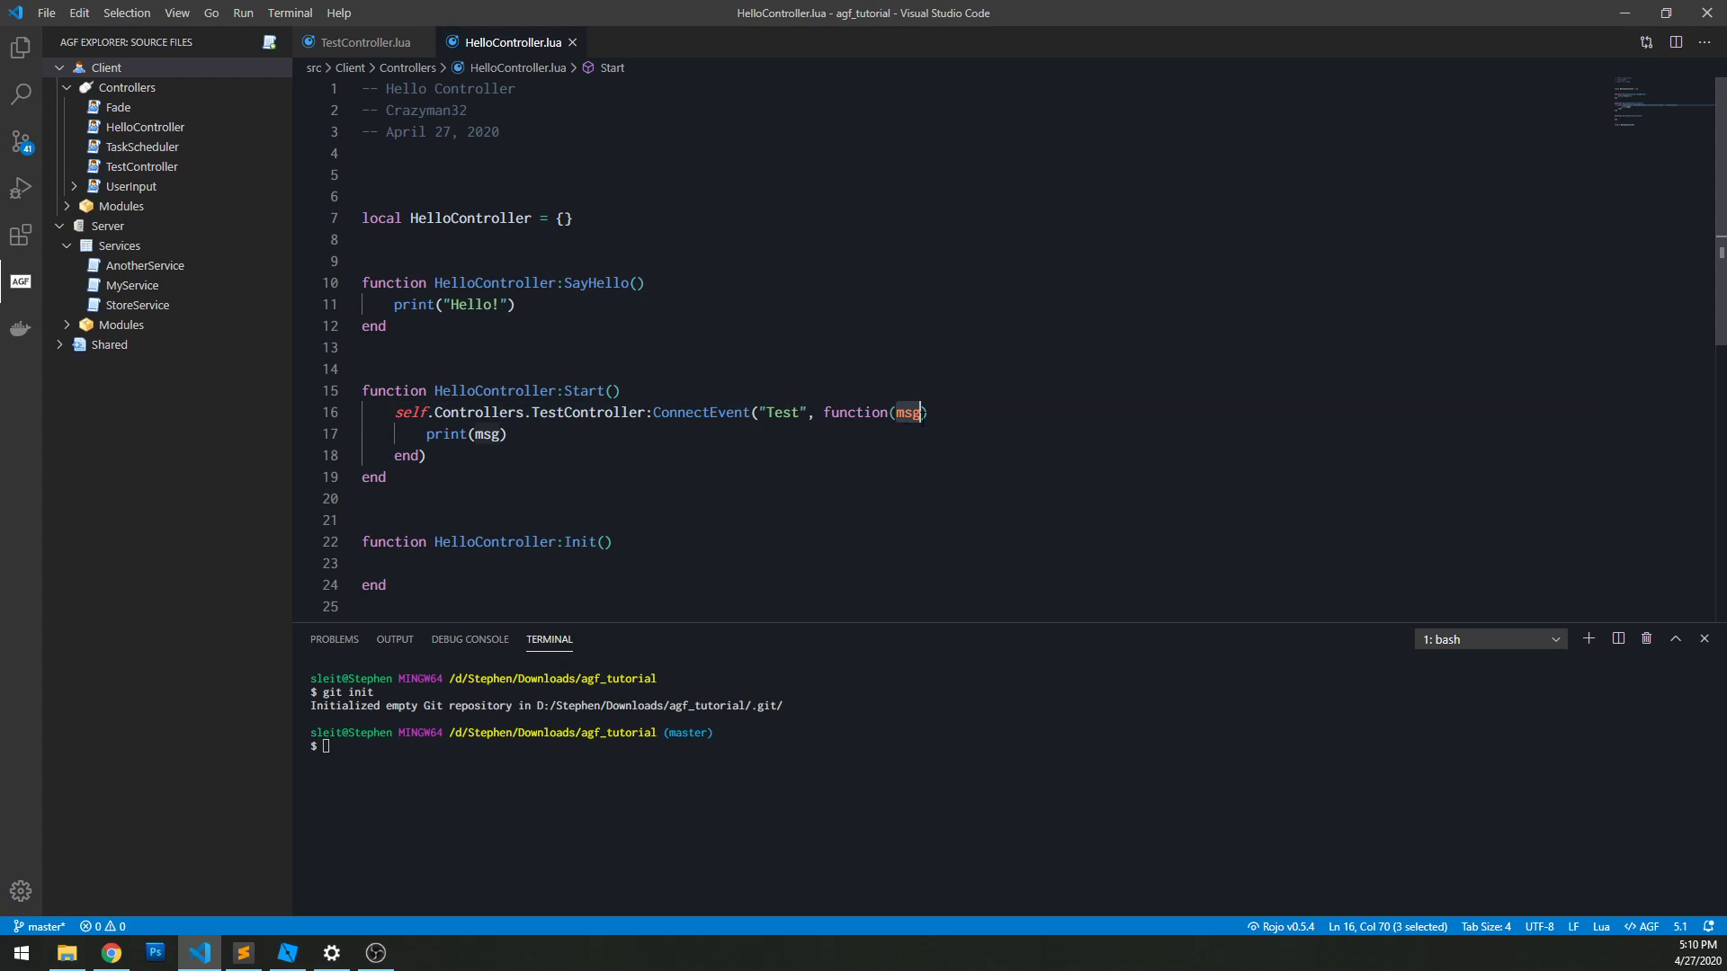
pyautogui.click(484, 434)
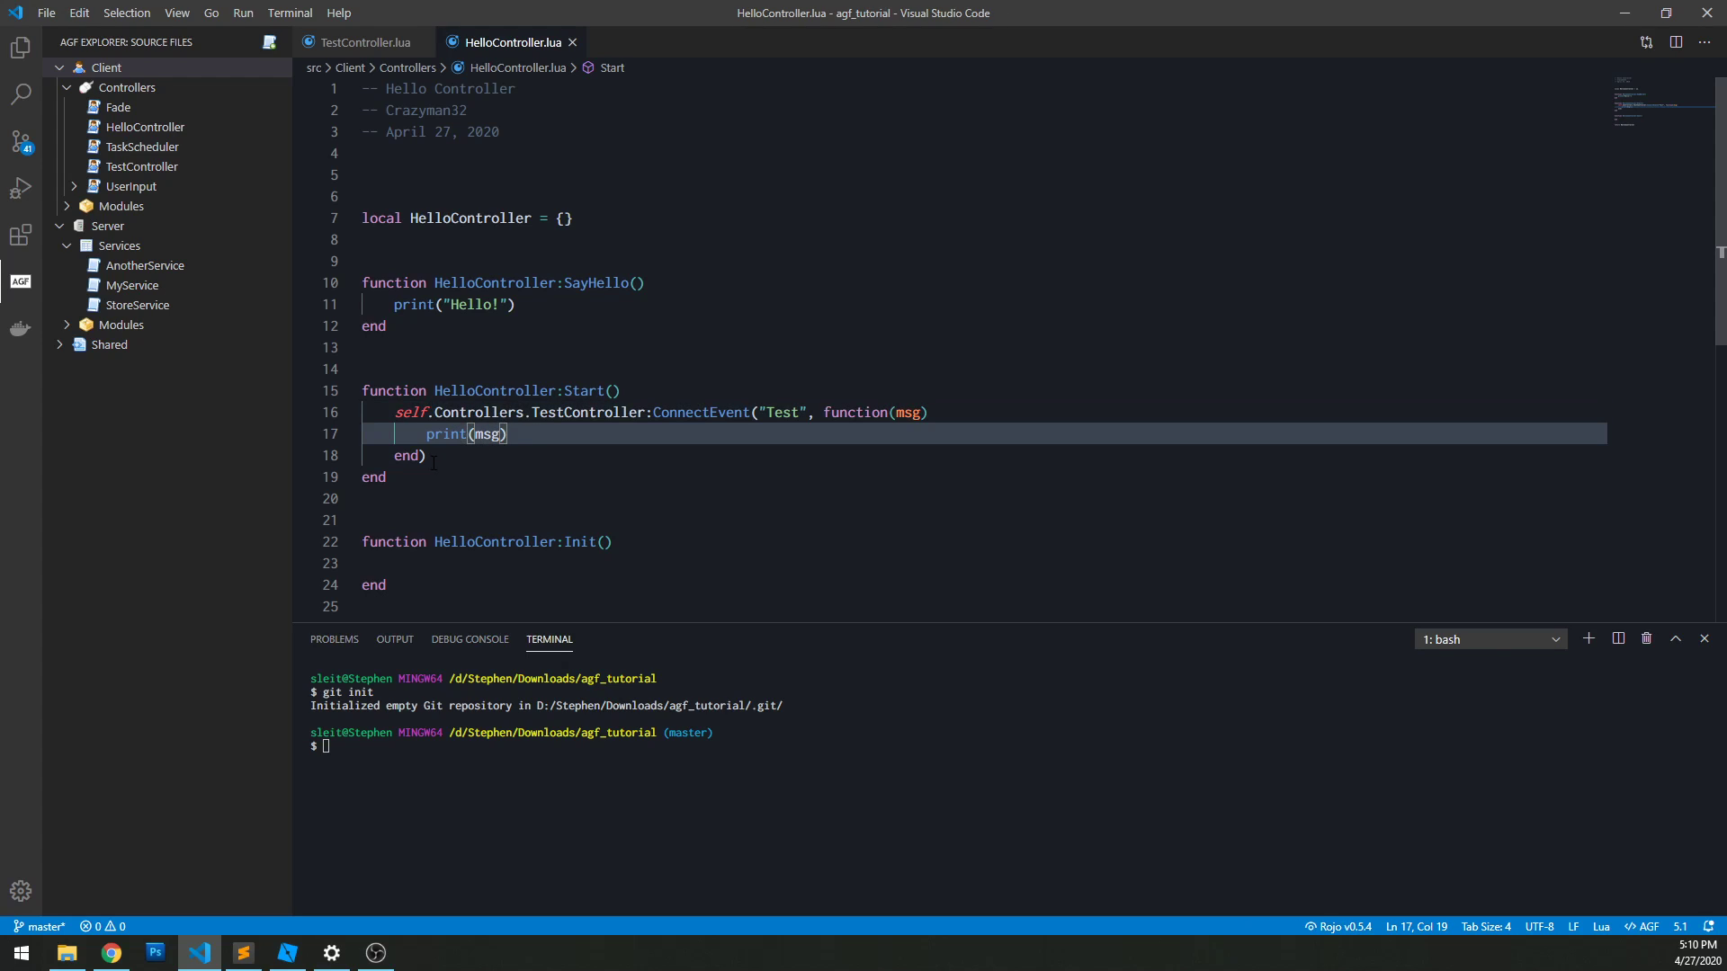
pyautogui.click(286, 953)
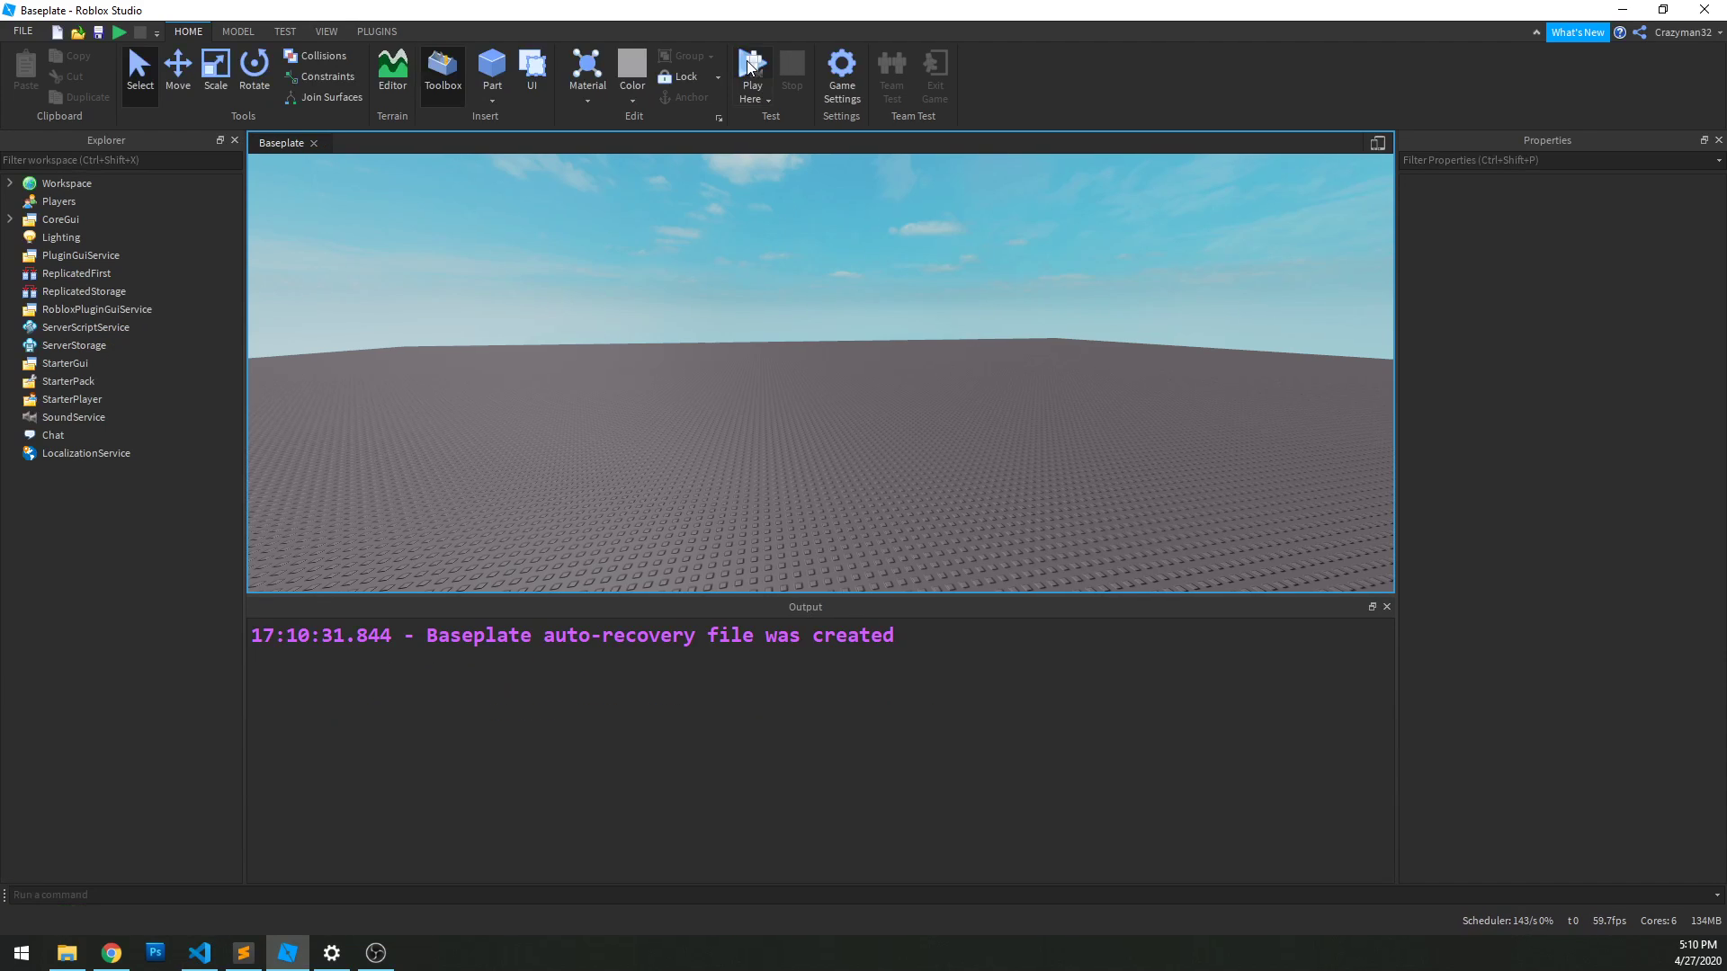
# Step: Playtest so Output shows 'TestController started', 'Hello!' and 'This is a test!', then stop
pyautogui.click(751, 72)
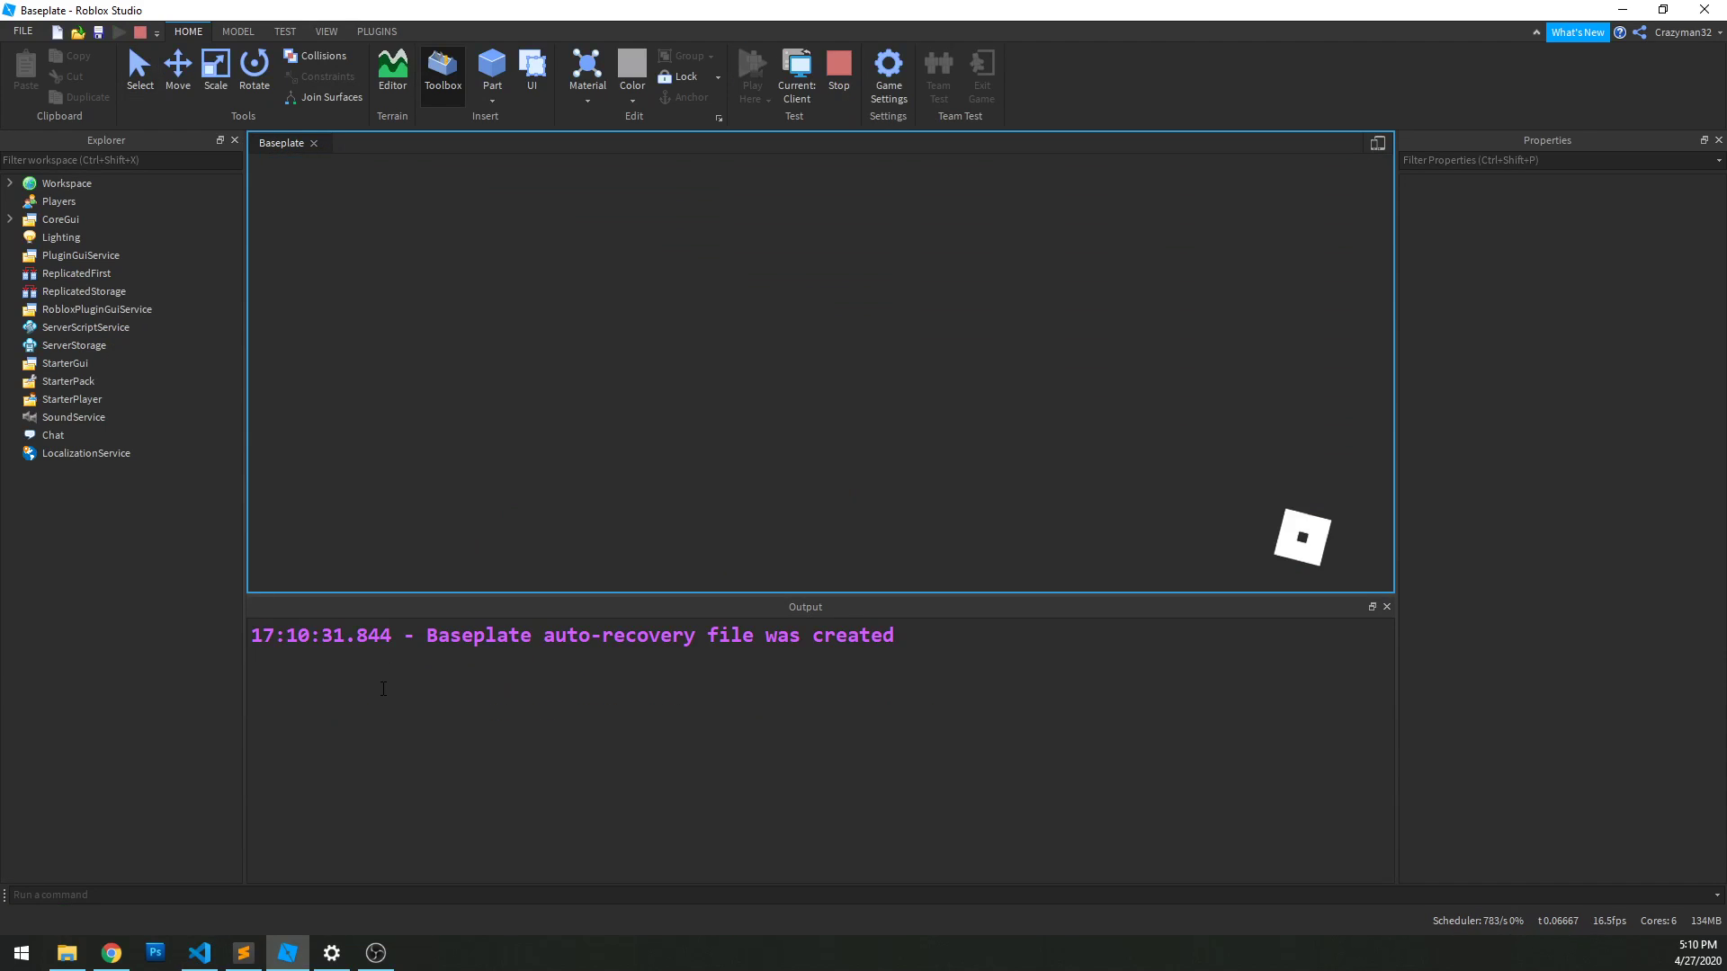
pyautogui.click(795, 72)
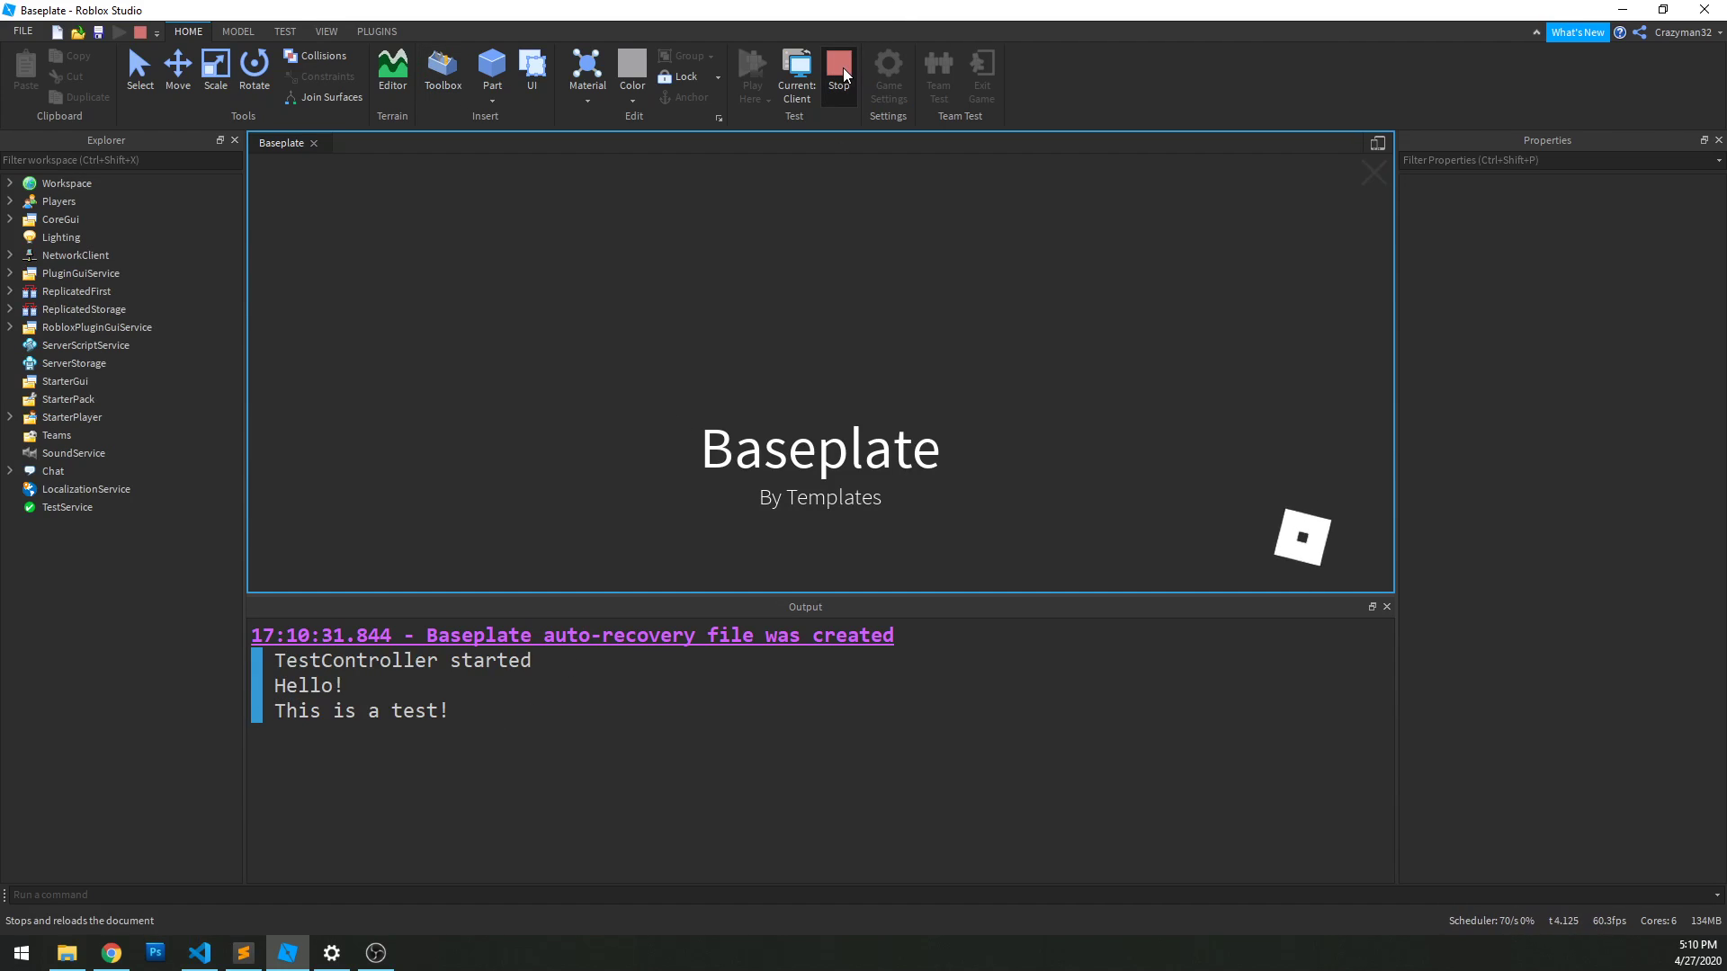
pyautogui.click(198, 954)
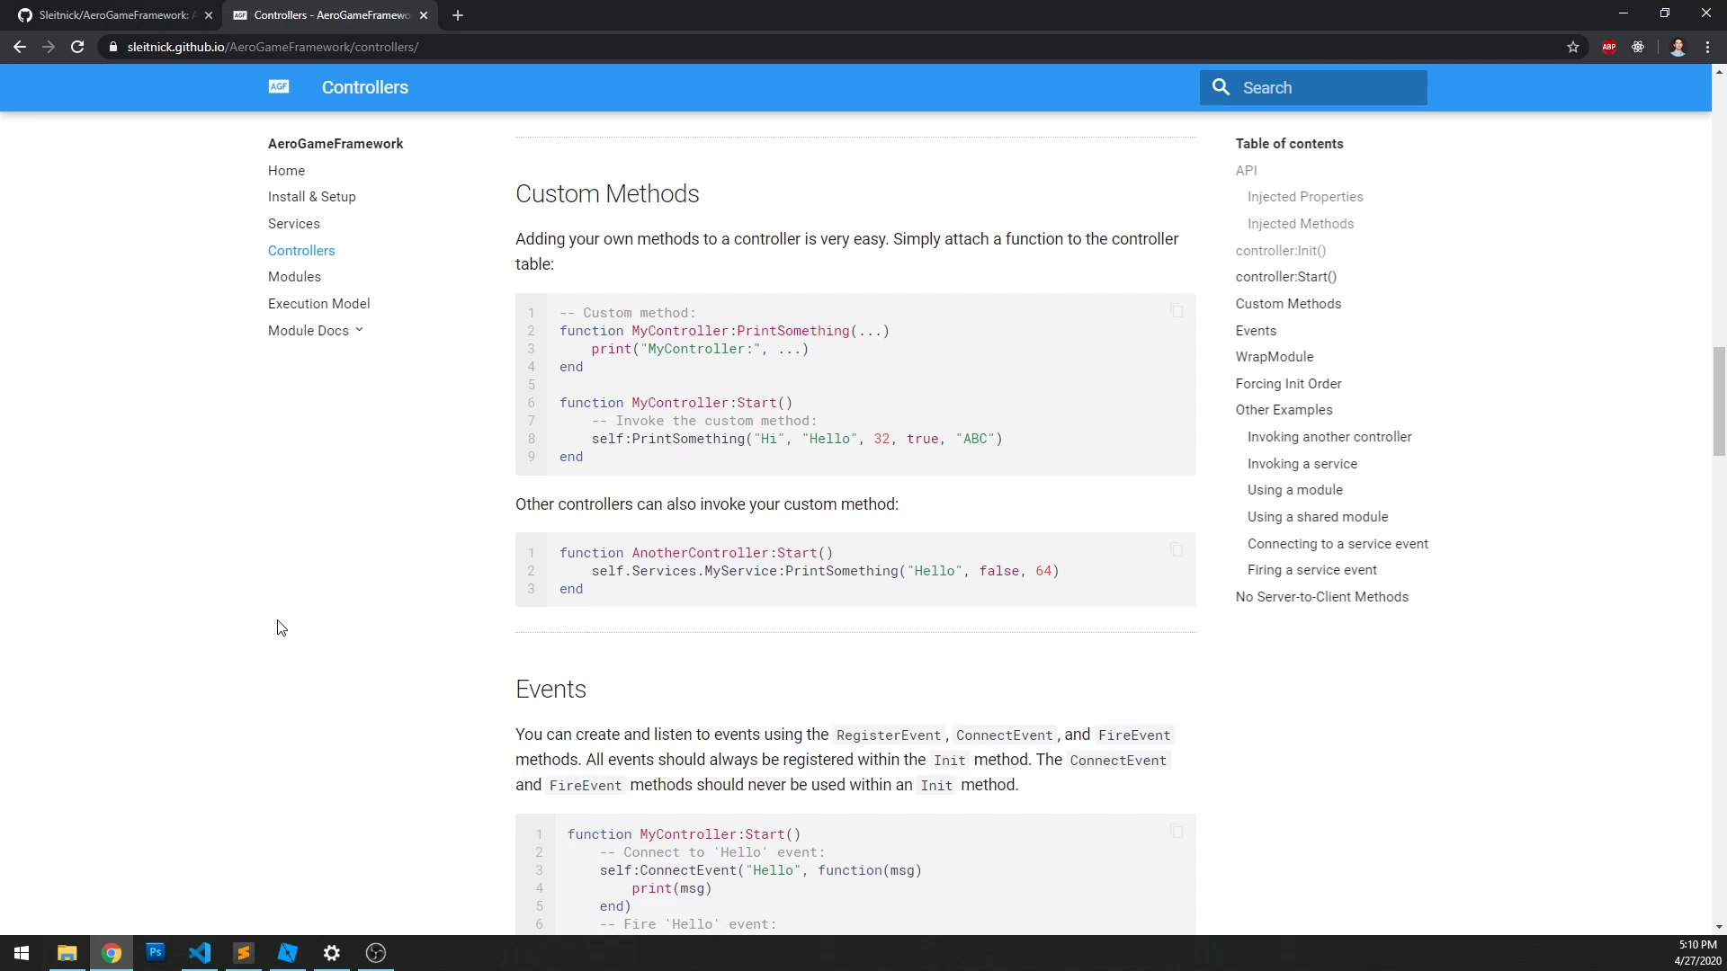
pyautogui.scroll(-3)
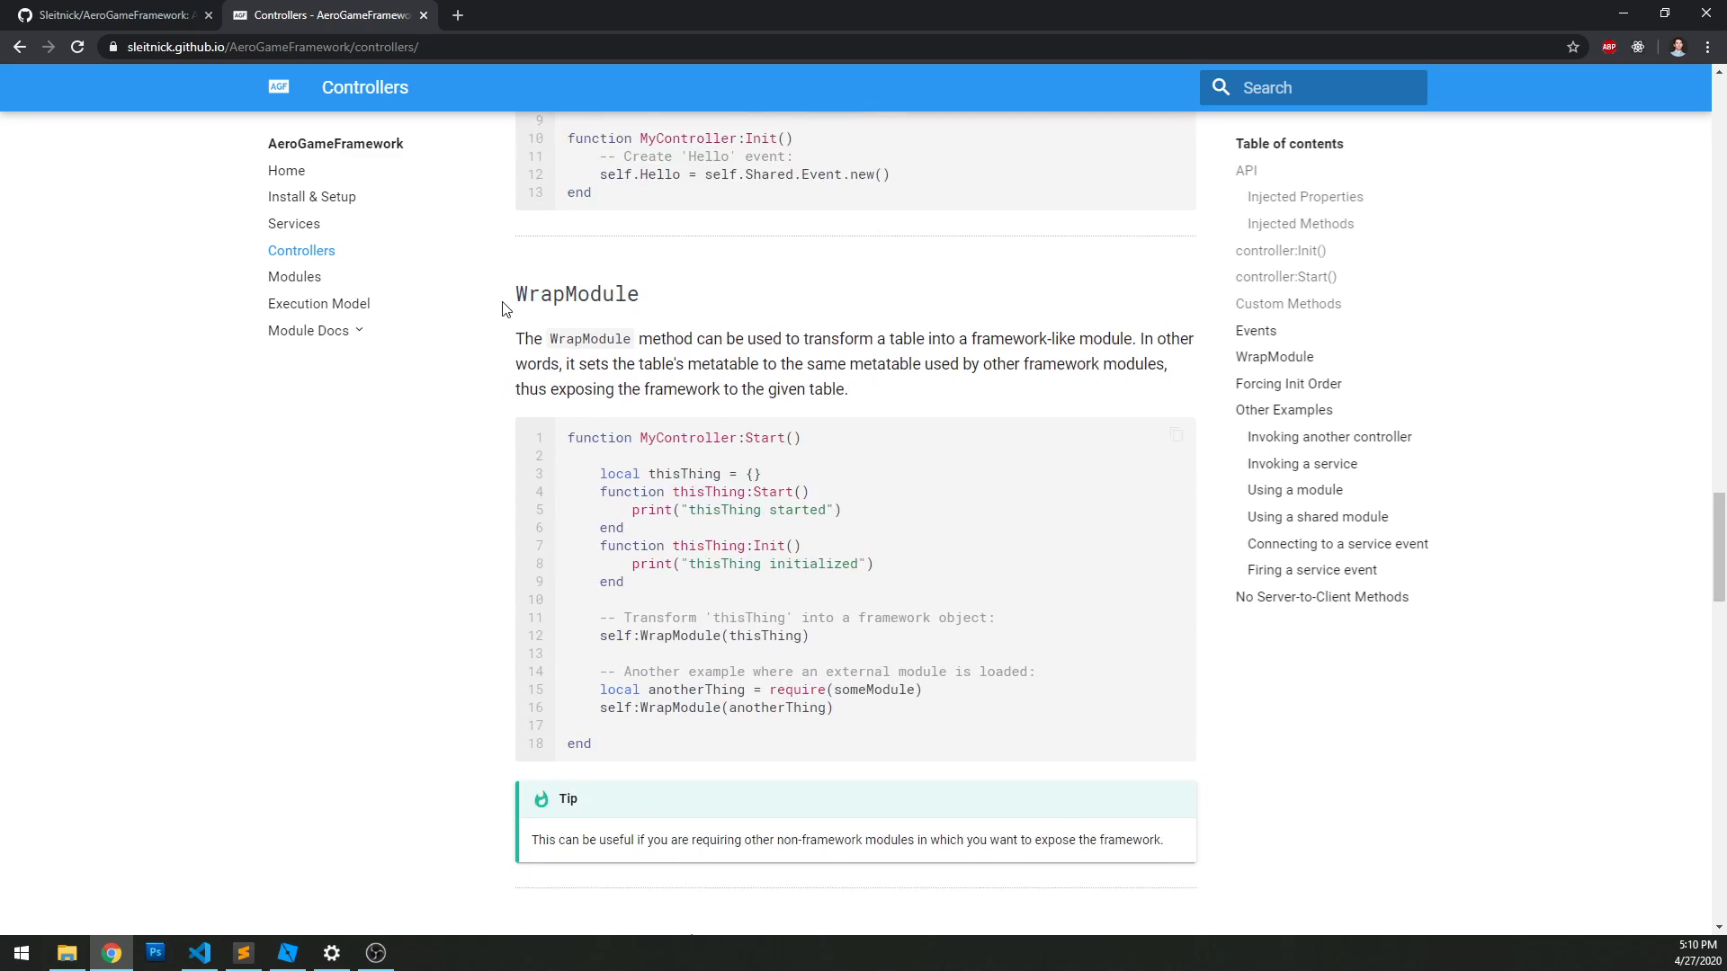
pyautogui.scroll(-3)
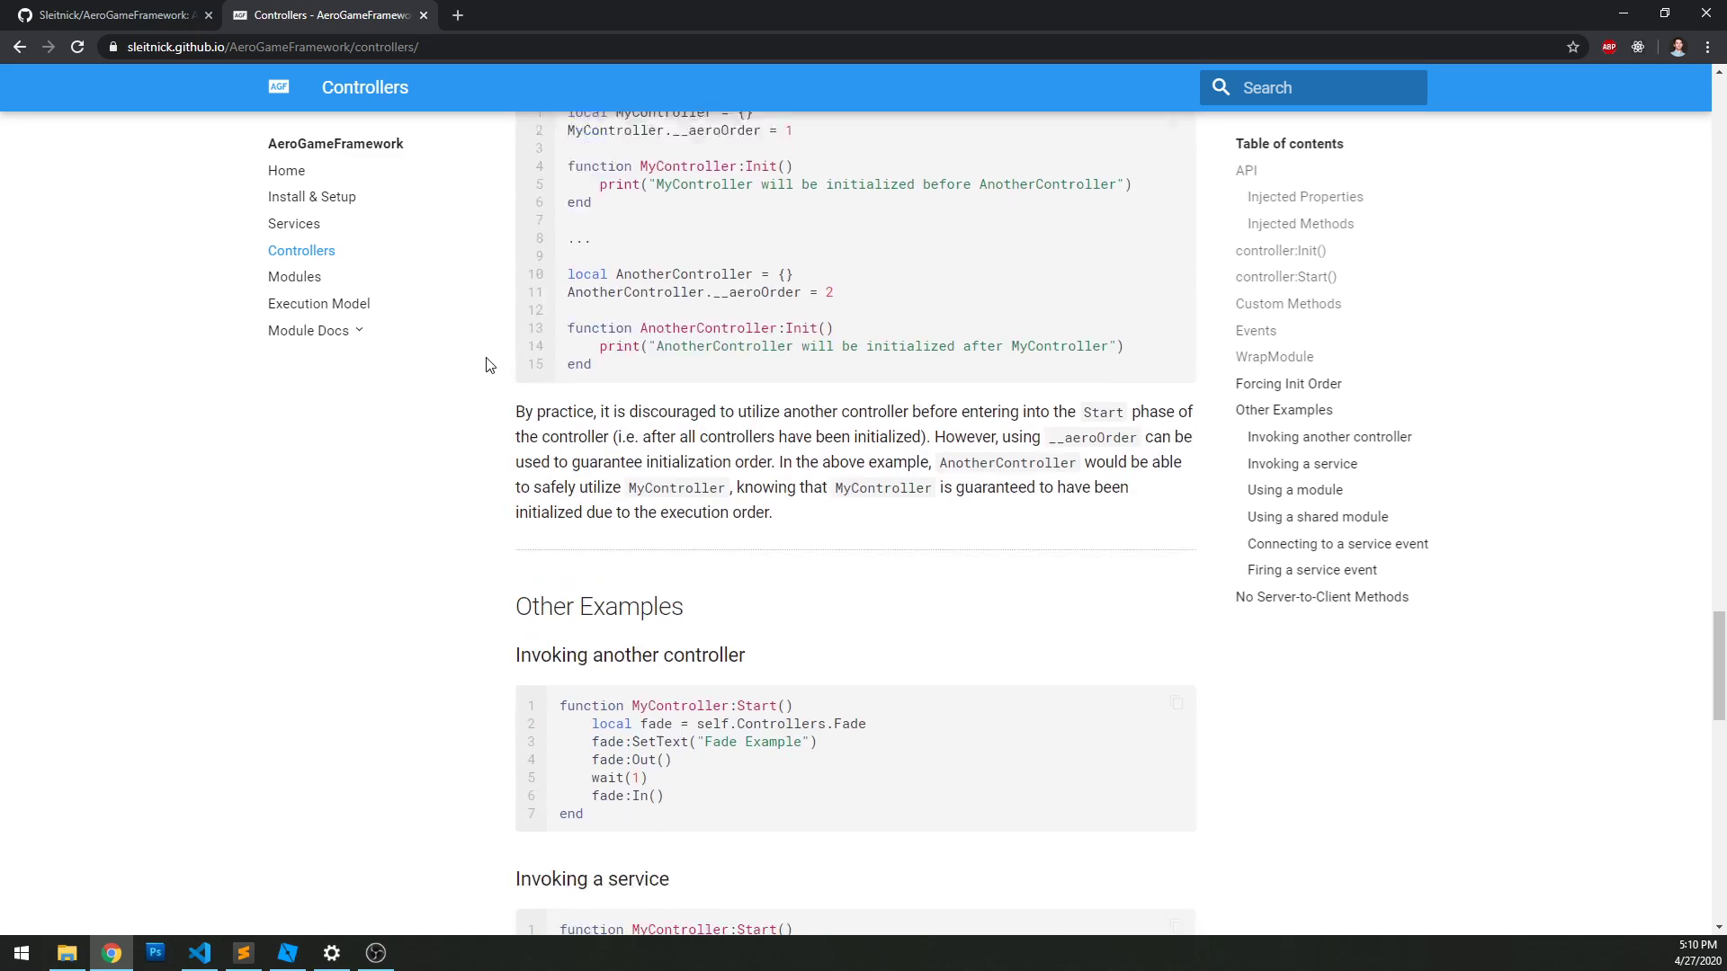
pyautogui.scroll(-3)
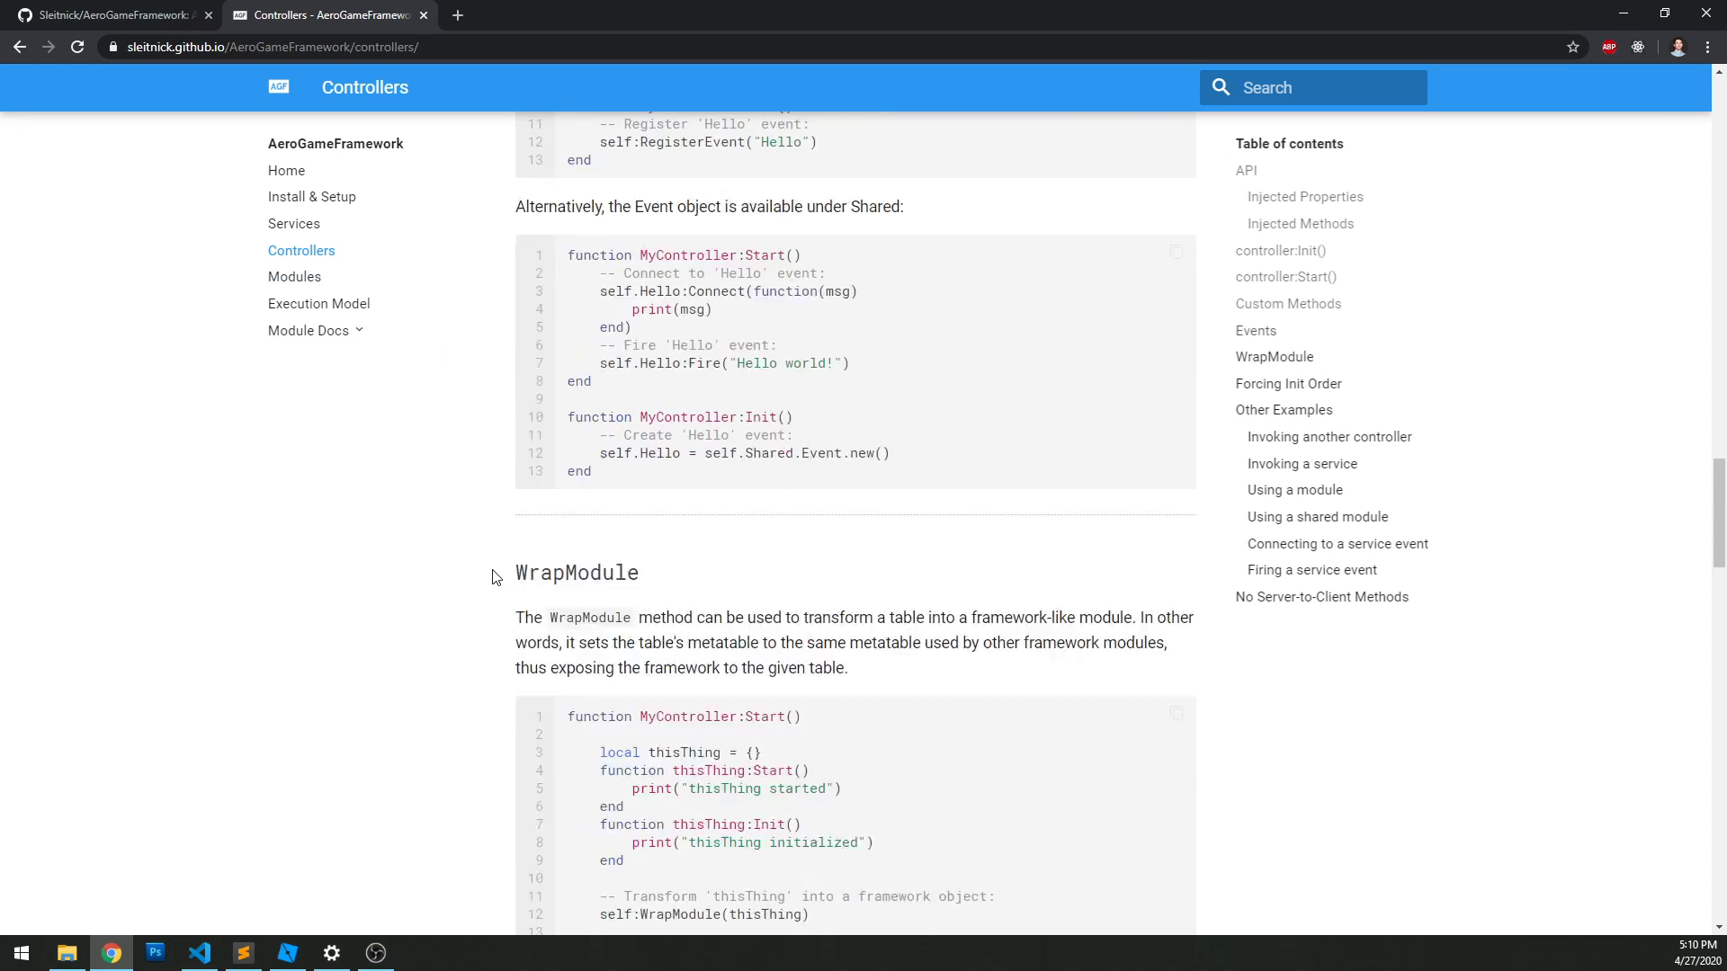
pyautogui.scroll(3)
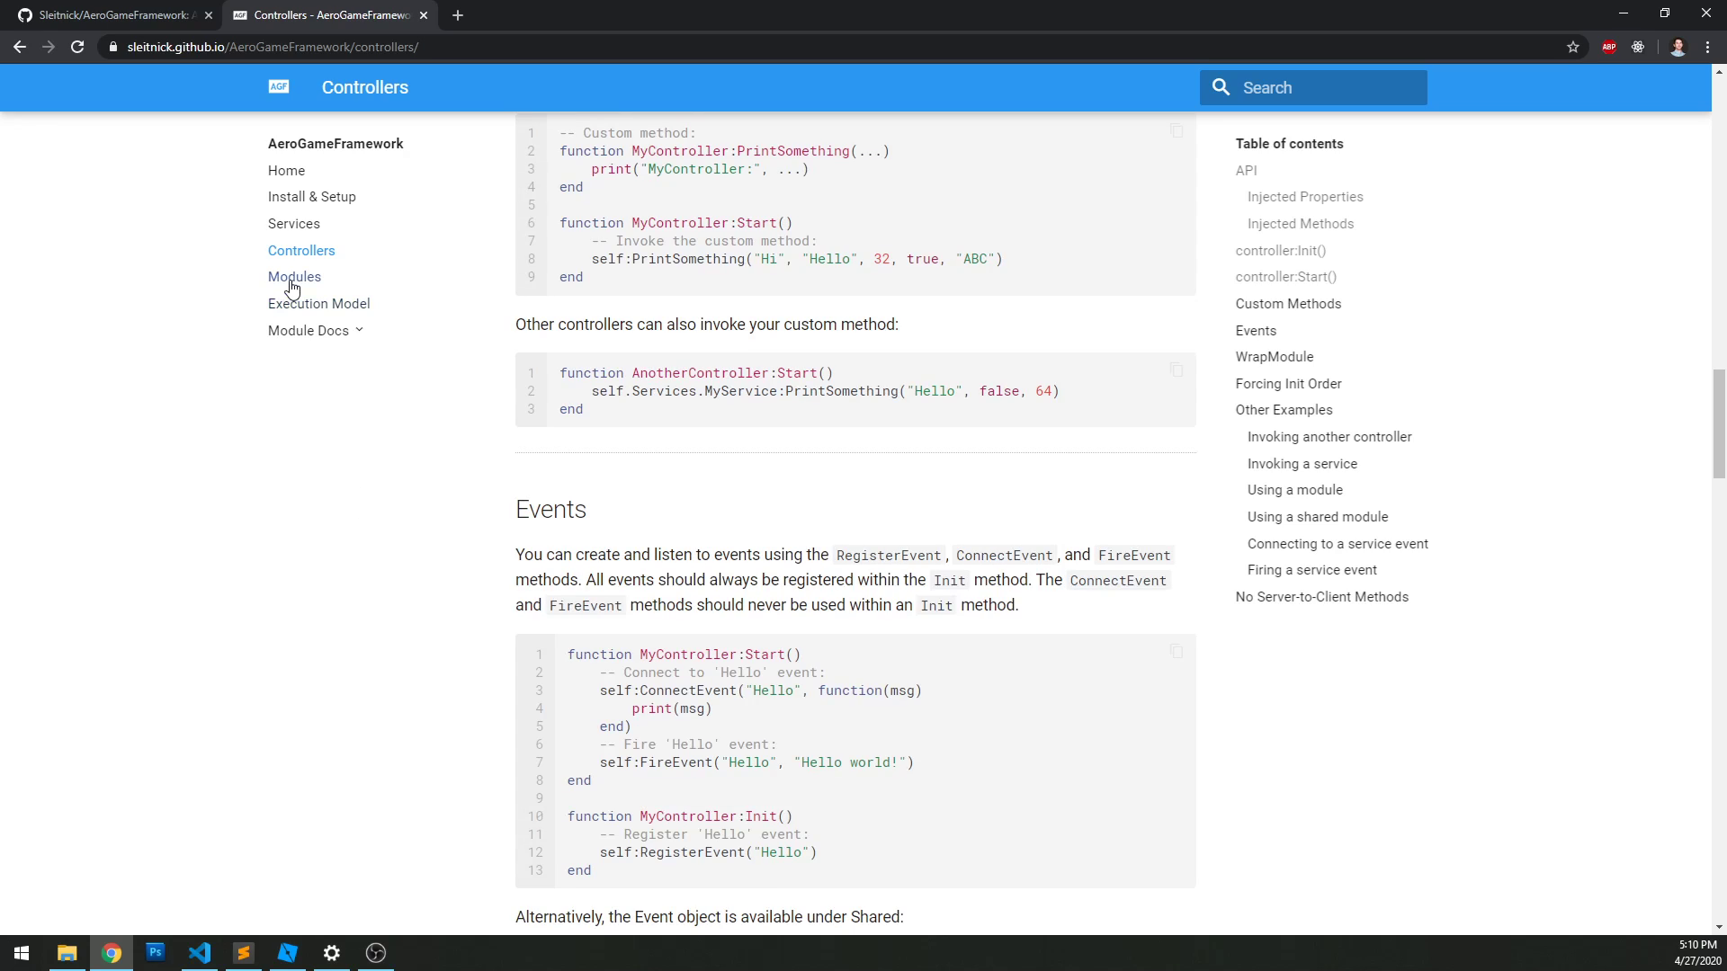
pyautogui.moveTo(279, 553)
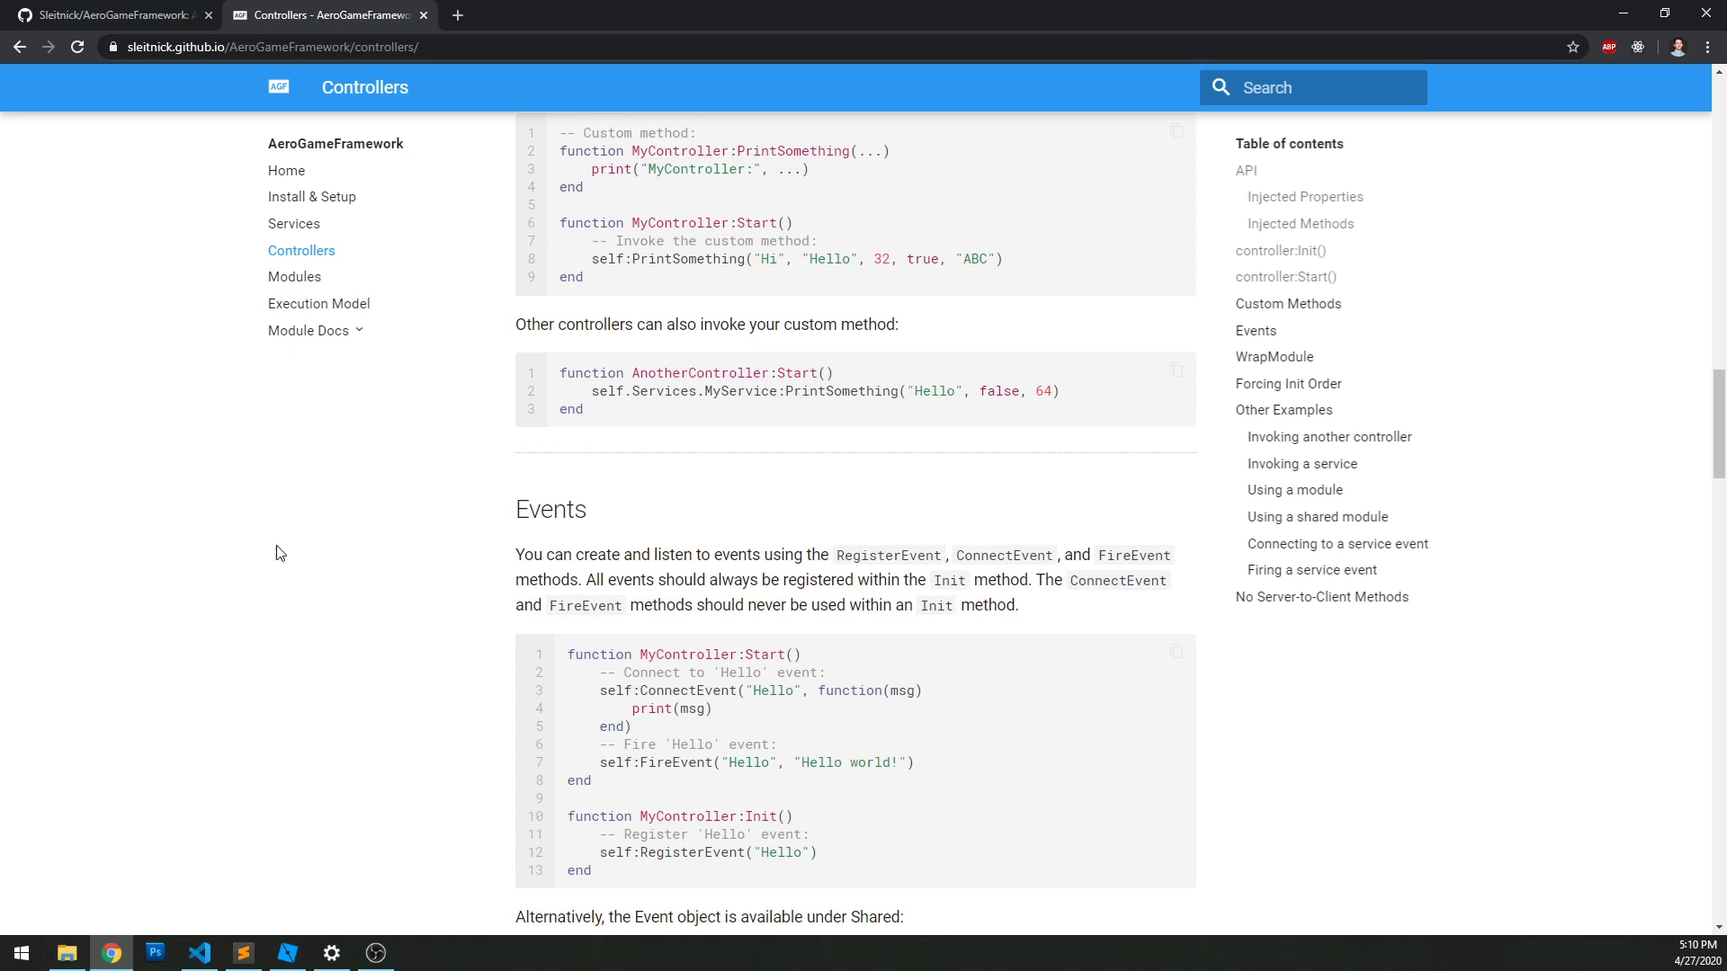
pyautogui.moveTo(302, 502)
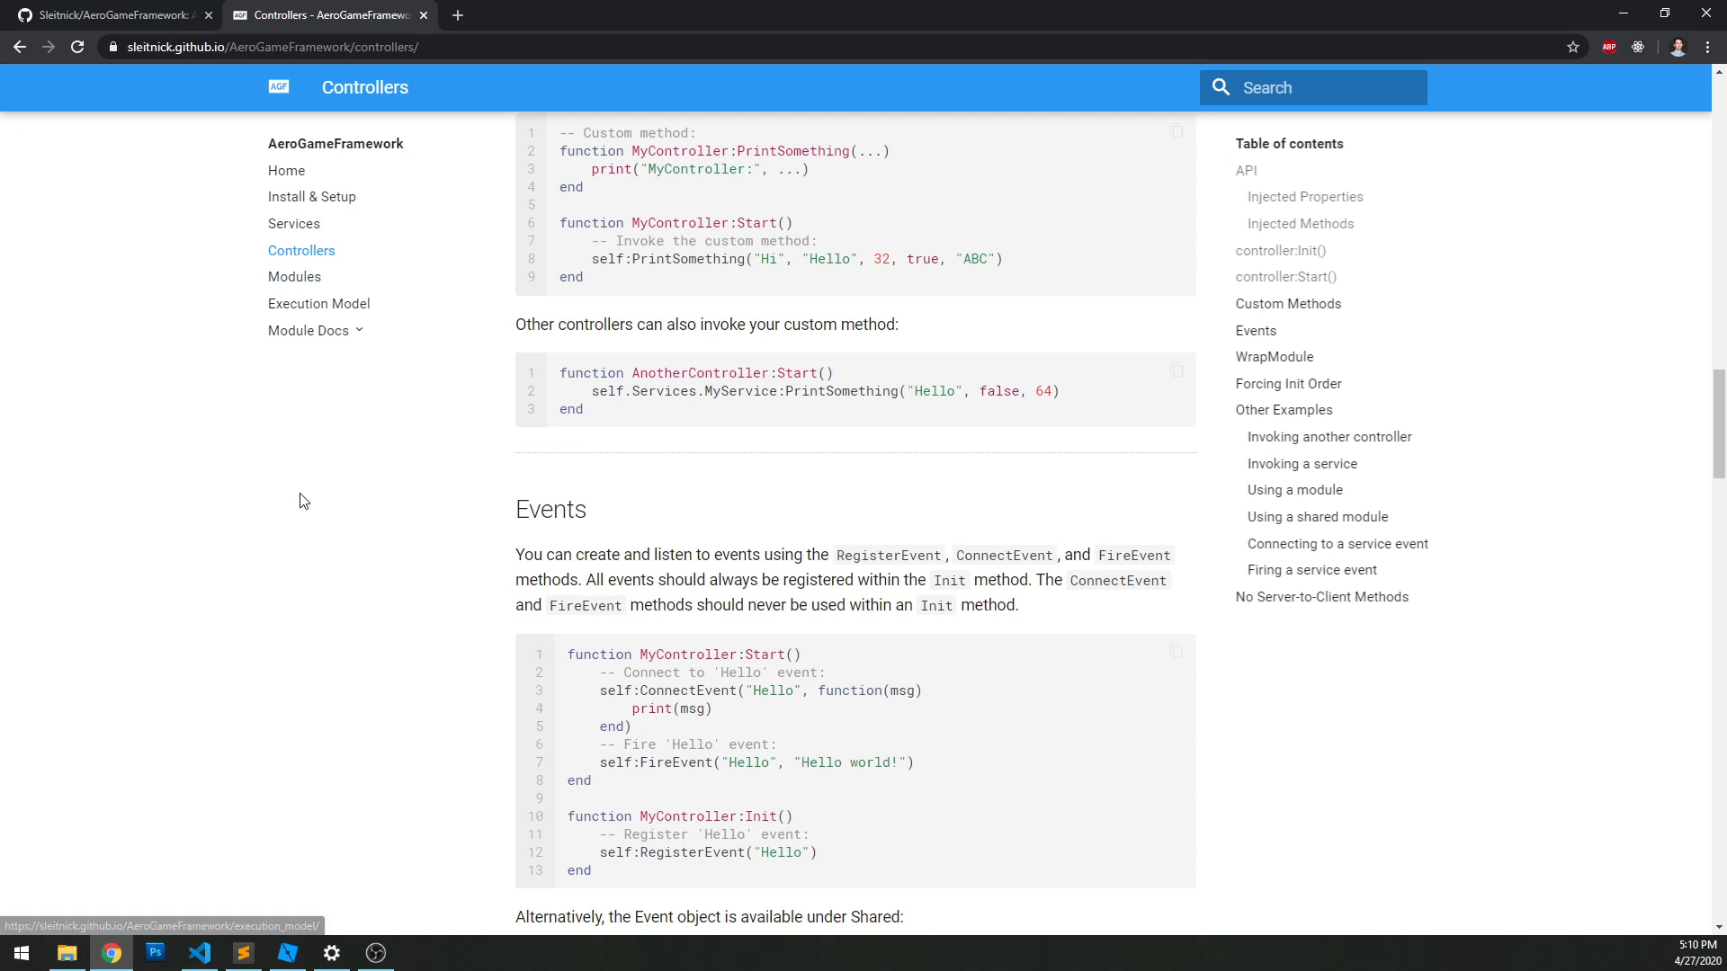
pyautogui.scroll(-3)
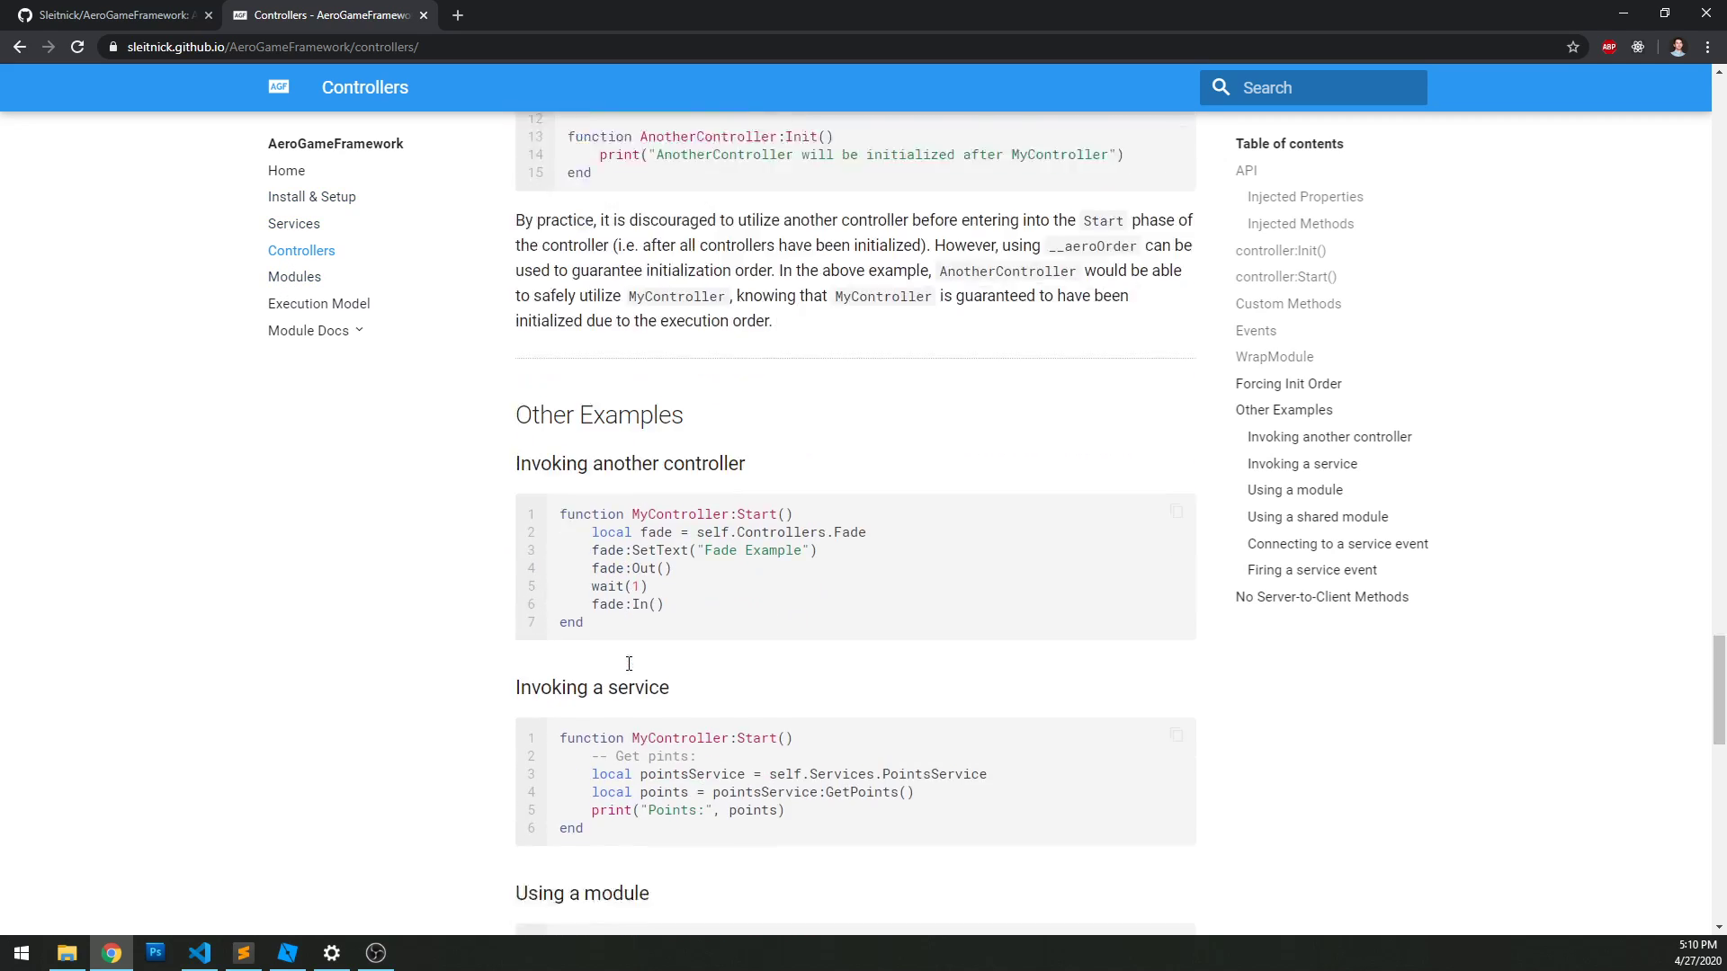
pyautogui.scroll(-3)
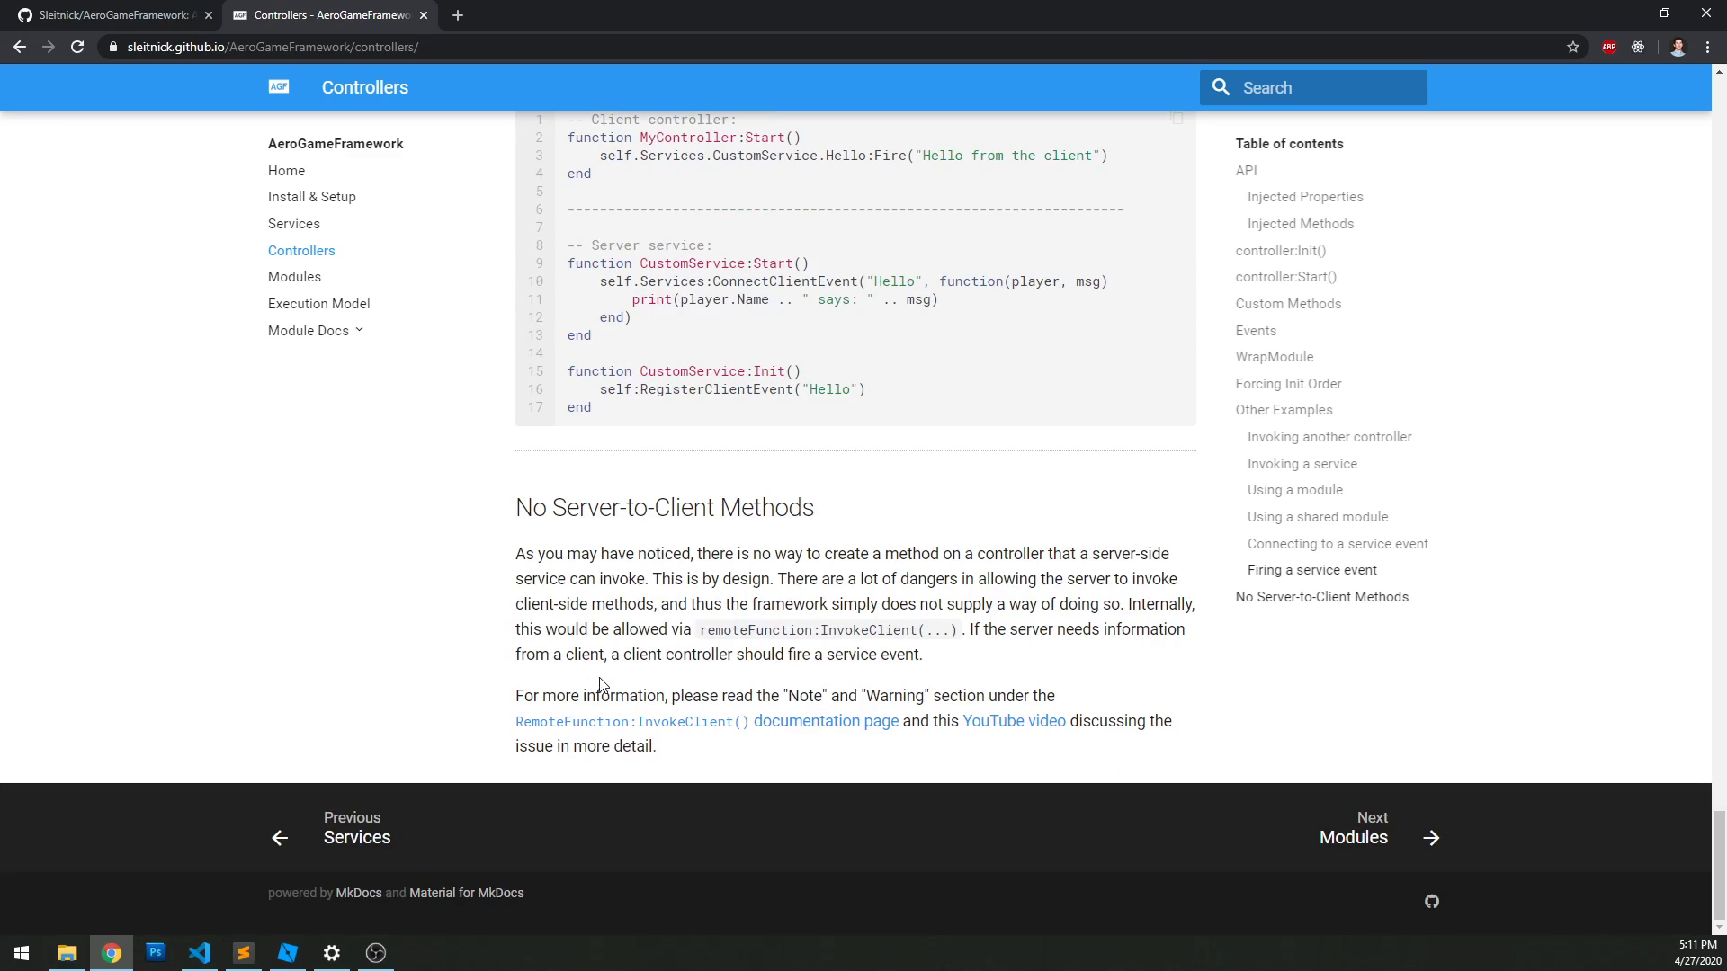
pyautogui.scroll(3)
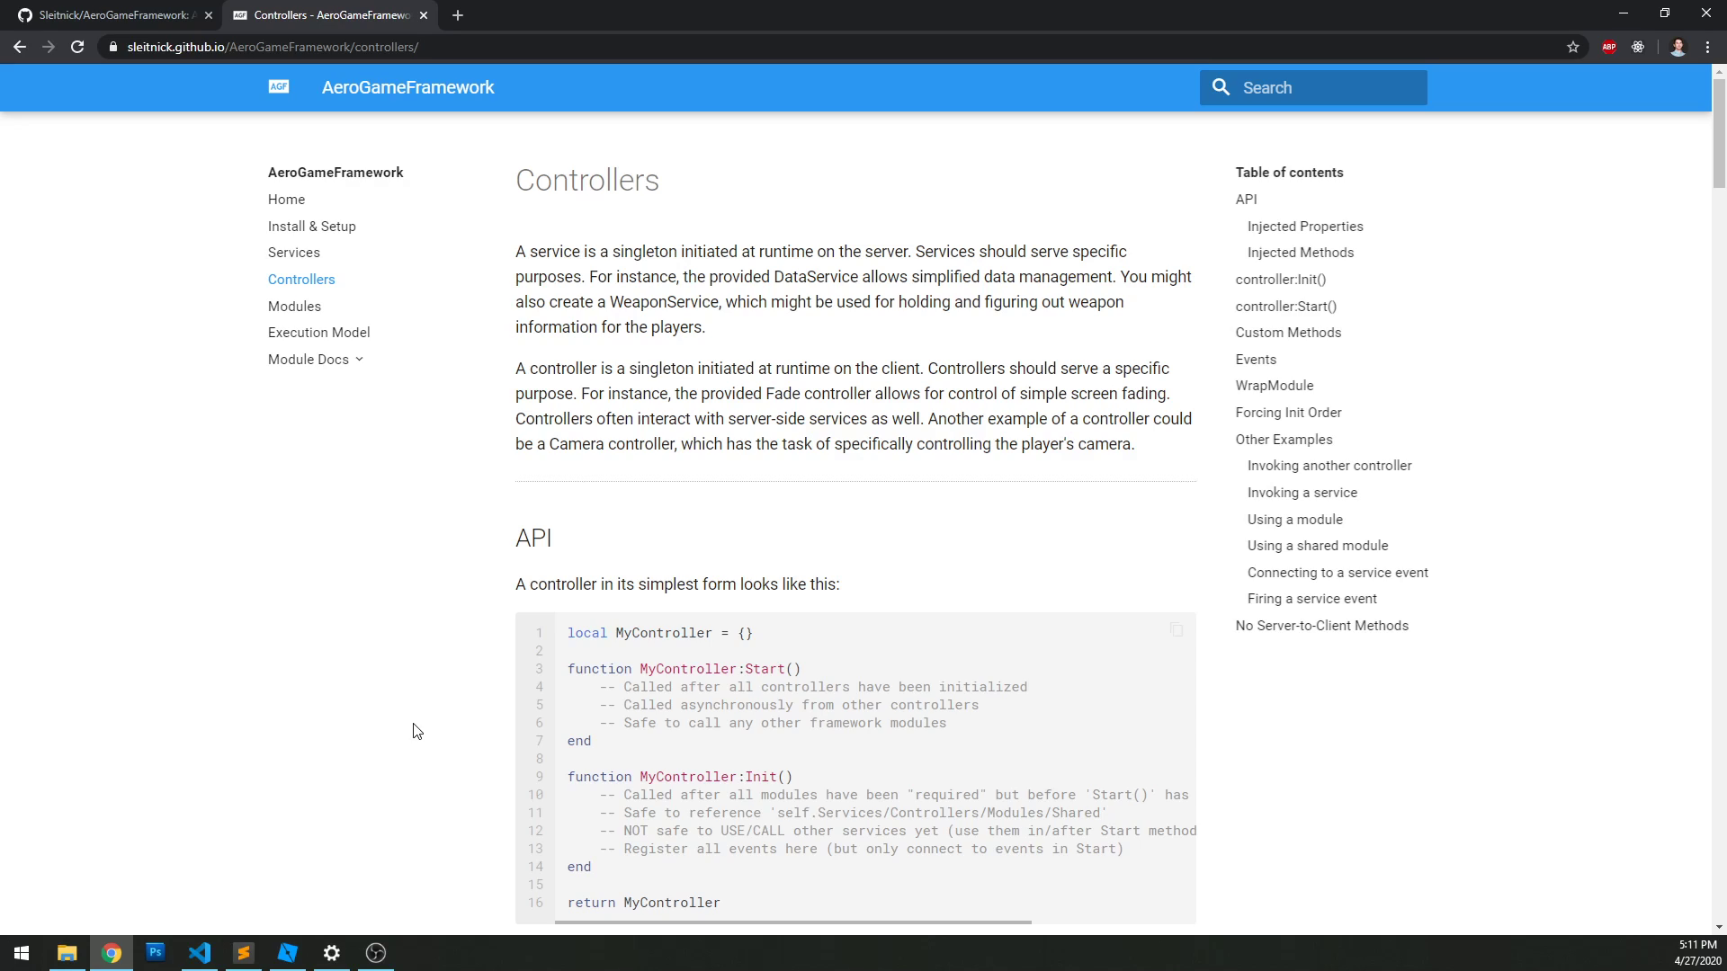
pyautogui.moveTo(475, 651)
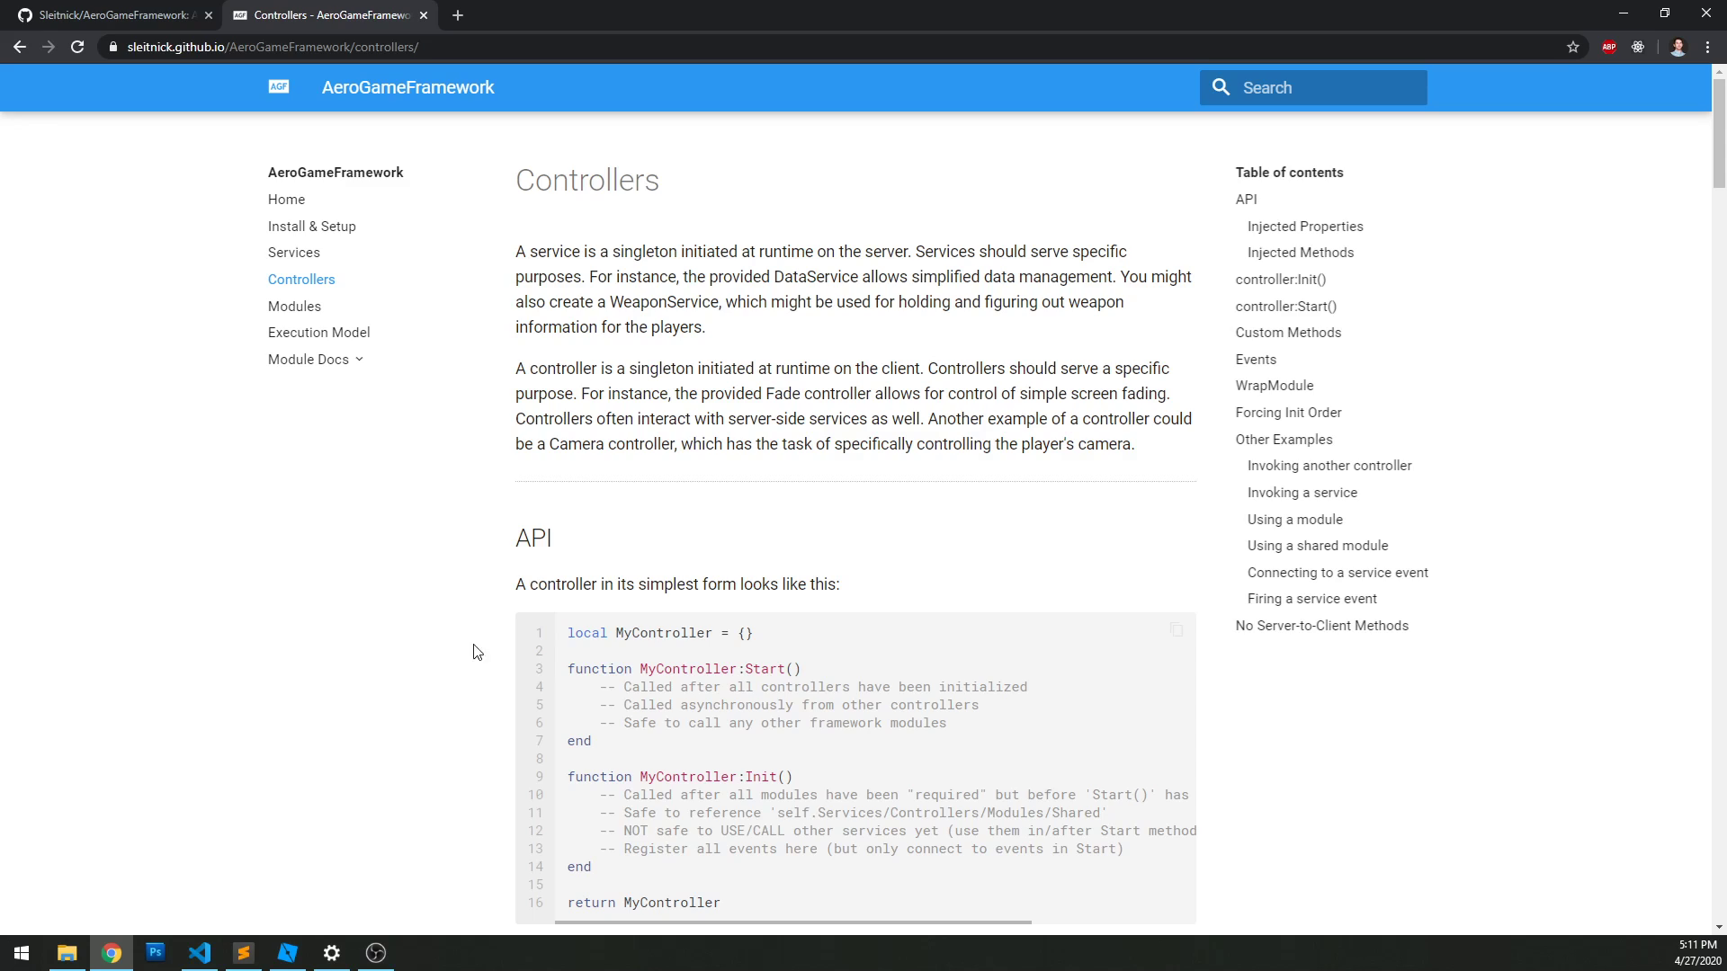
pyautogui.moveTo(323, 605)
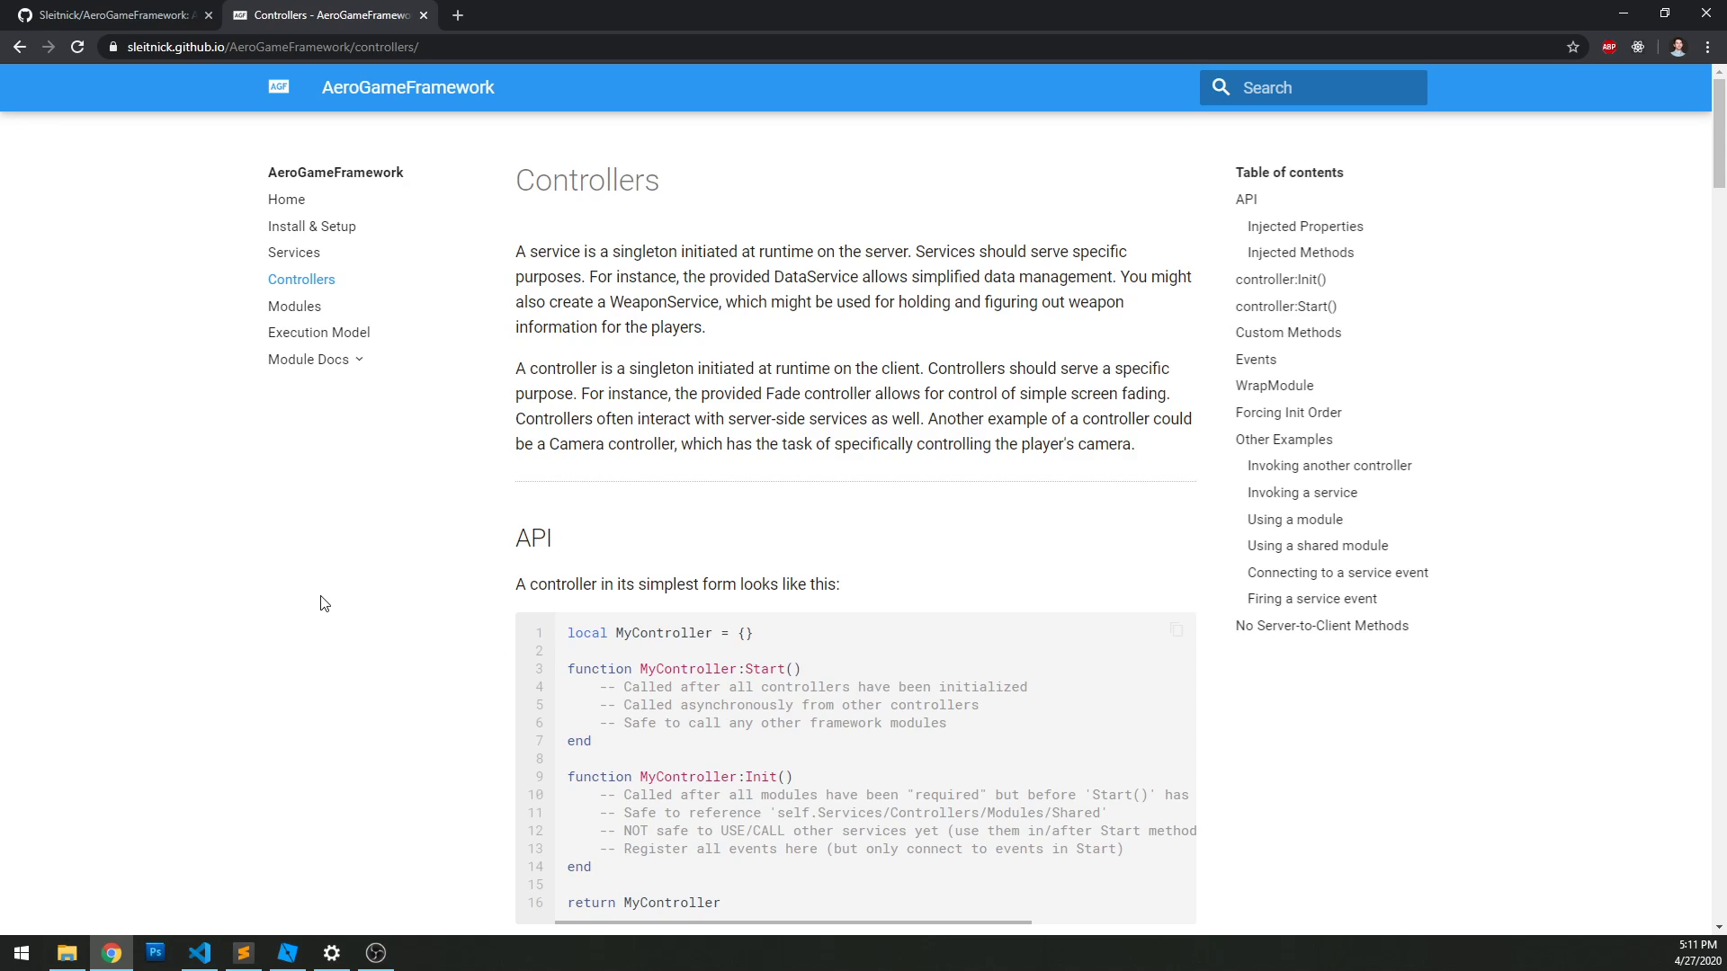